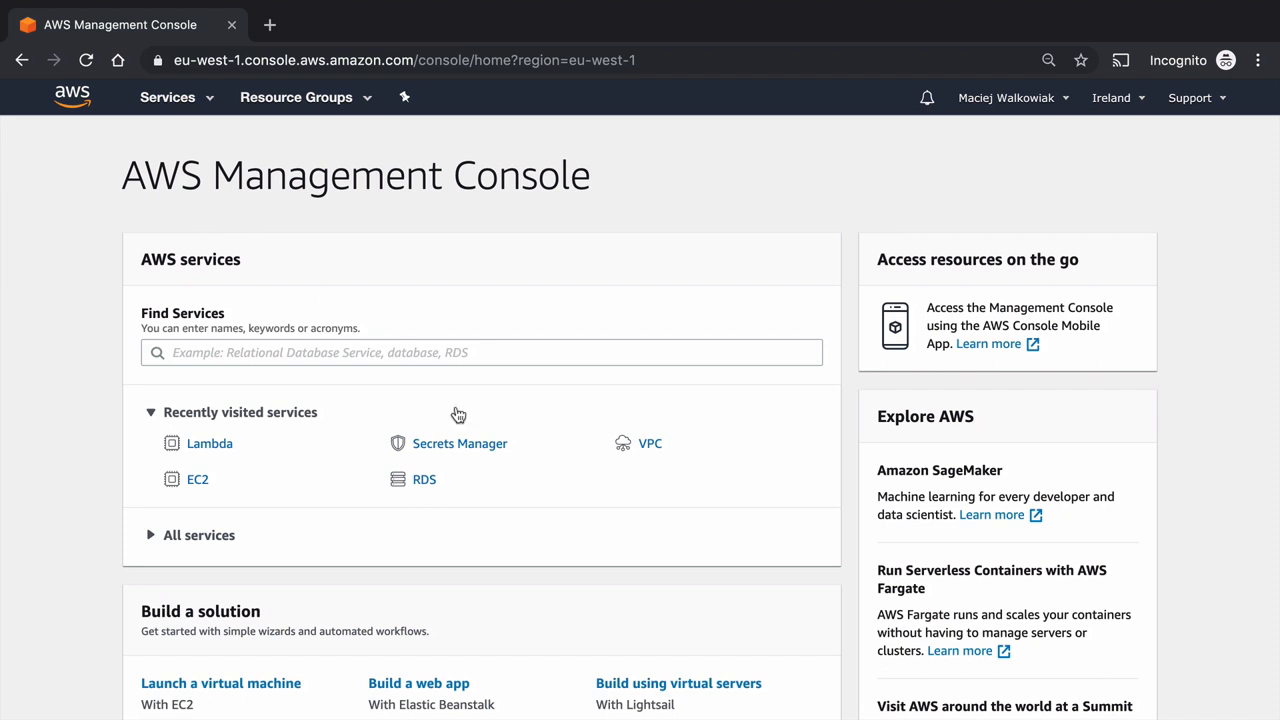
# Step: From the RDS dashboard, start a new PostgreSQL database using the Free tier template
pyautogui.click(481, 352)
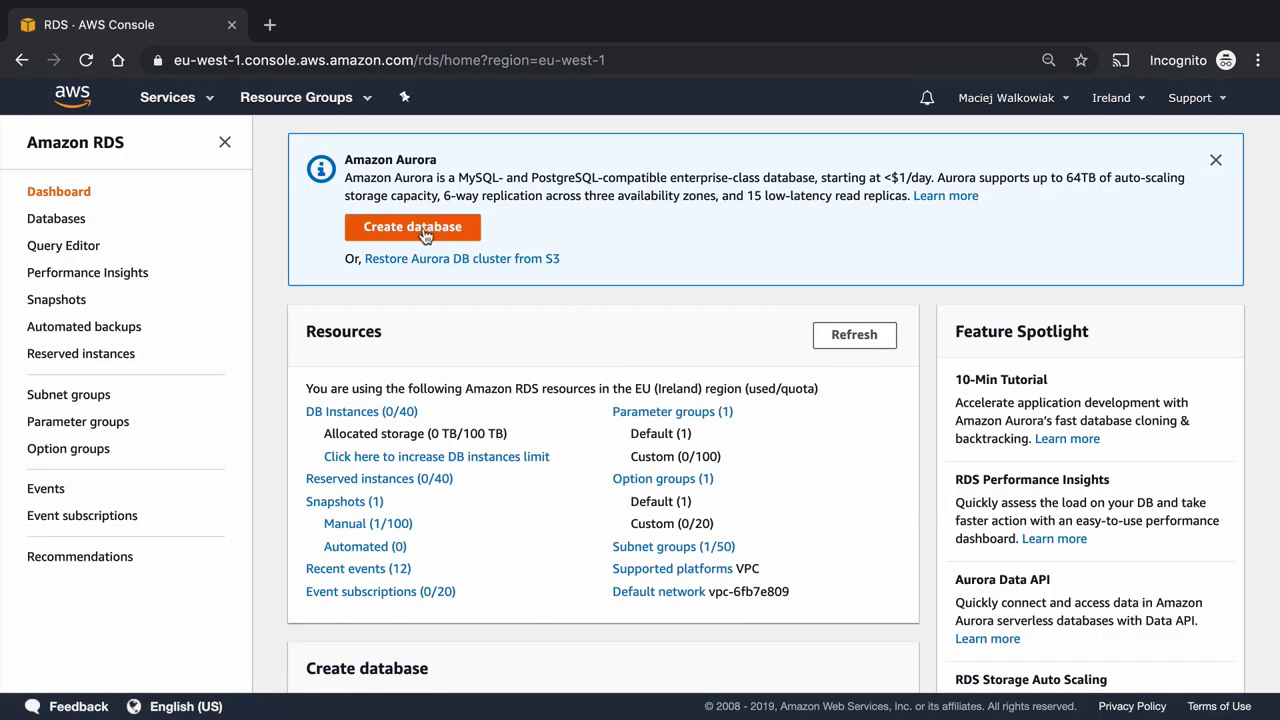
pyautogui.click(412, 227)
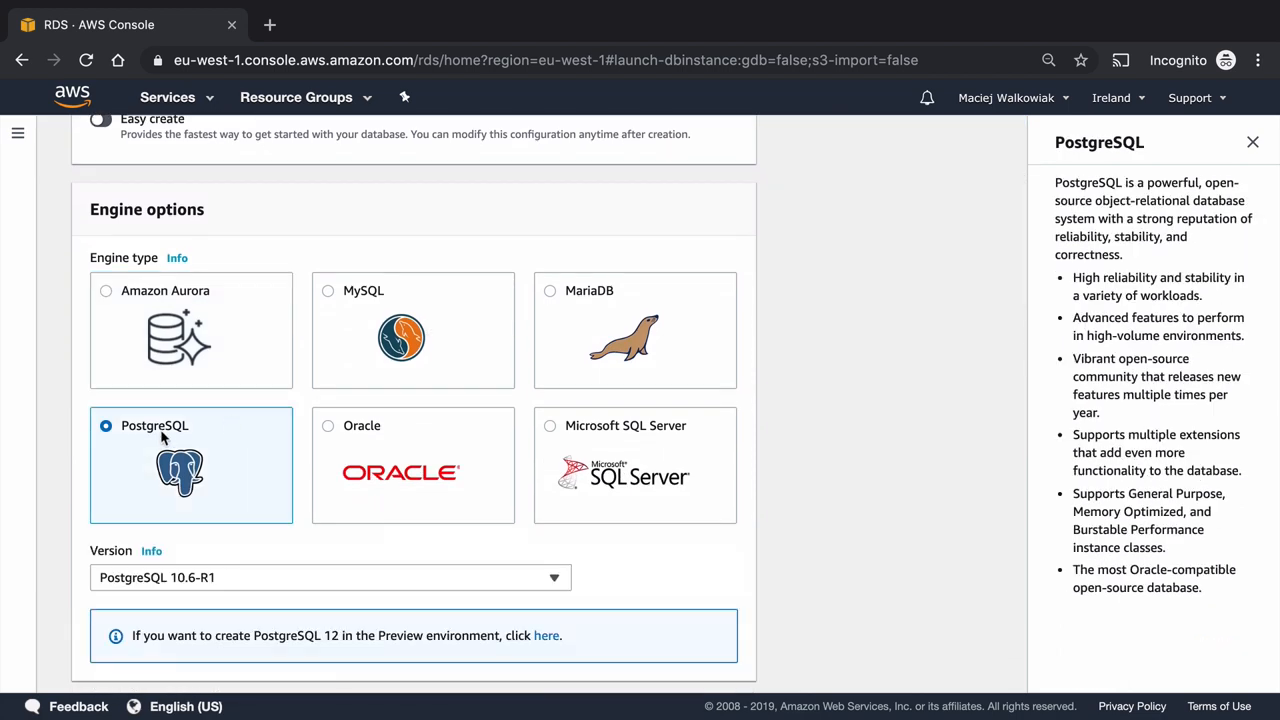
pyautogui.scroll(-3)
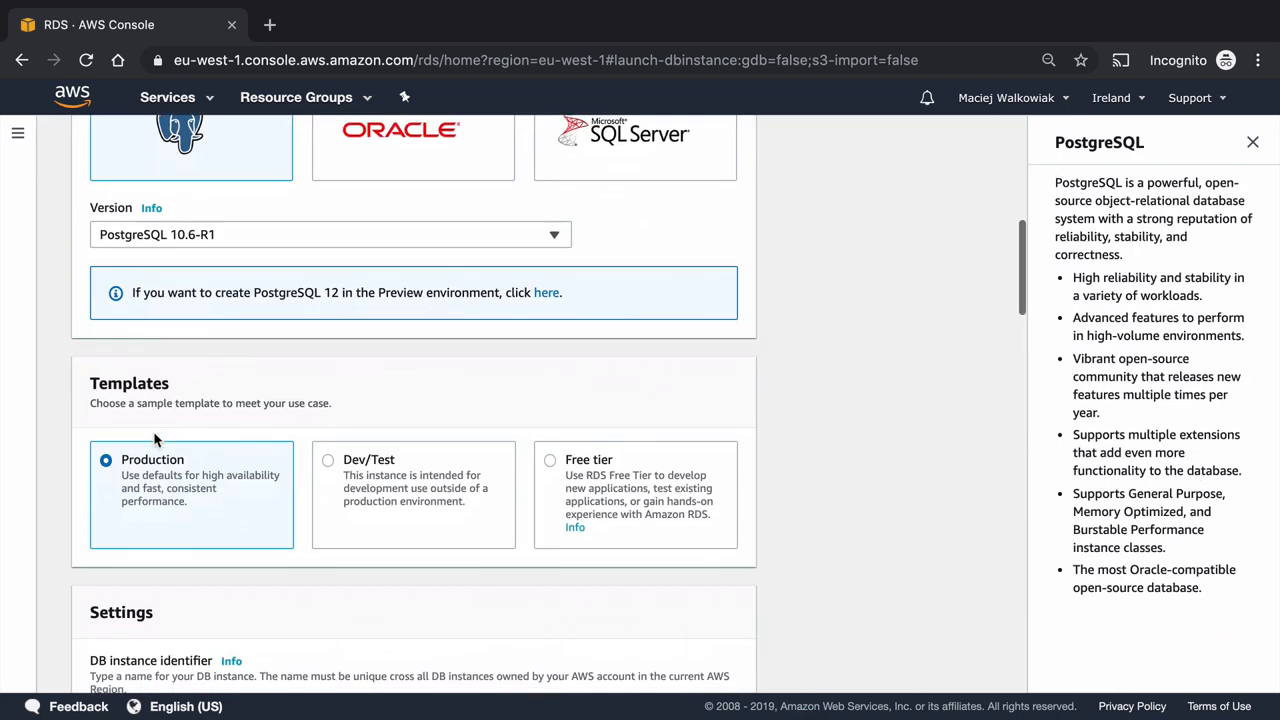
pyautogui.scroll(-3)
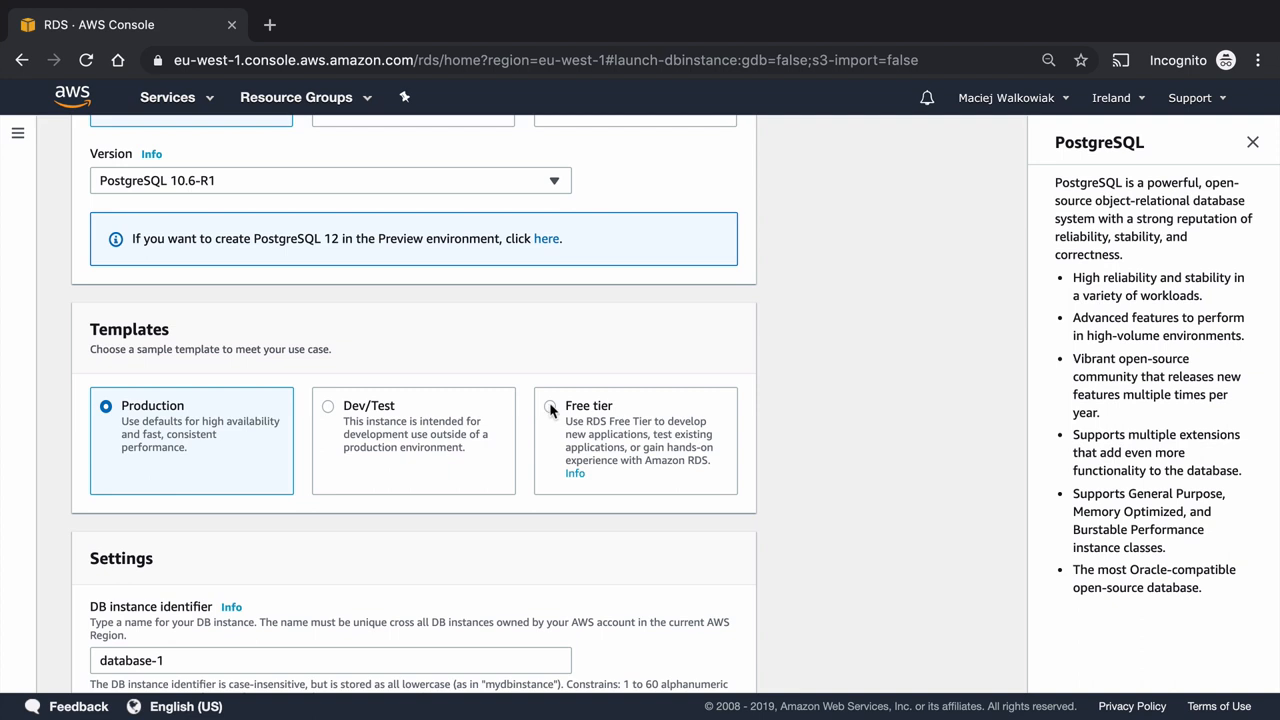
pyautogui.click(552, 406)
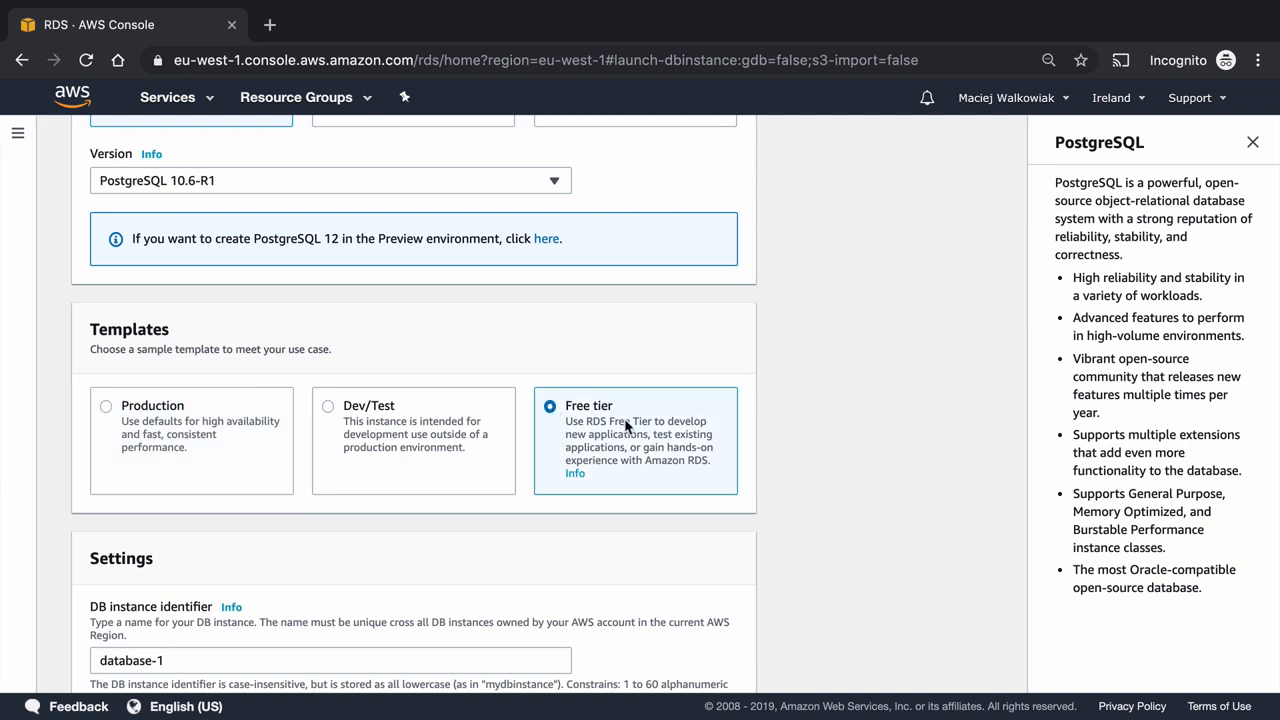
pyautogui.moveTo(618, 450)
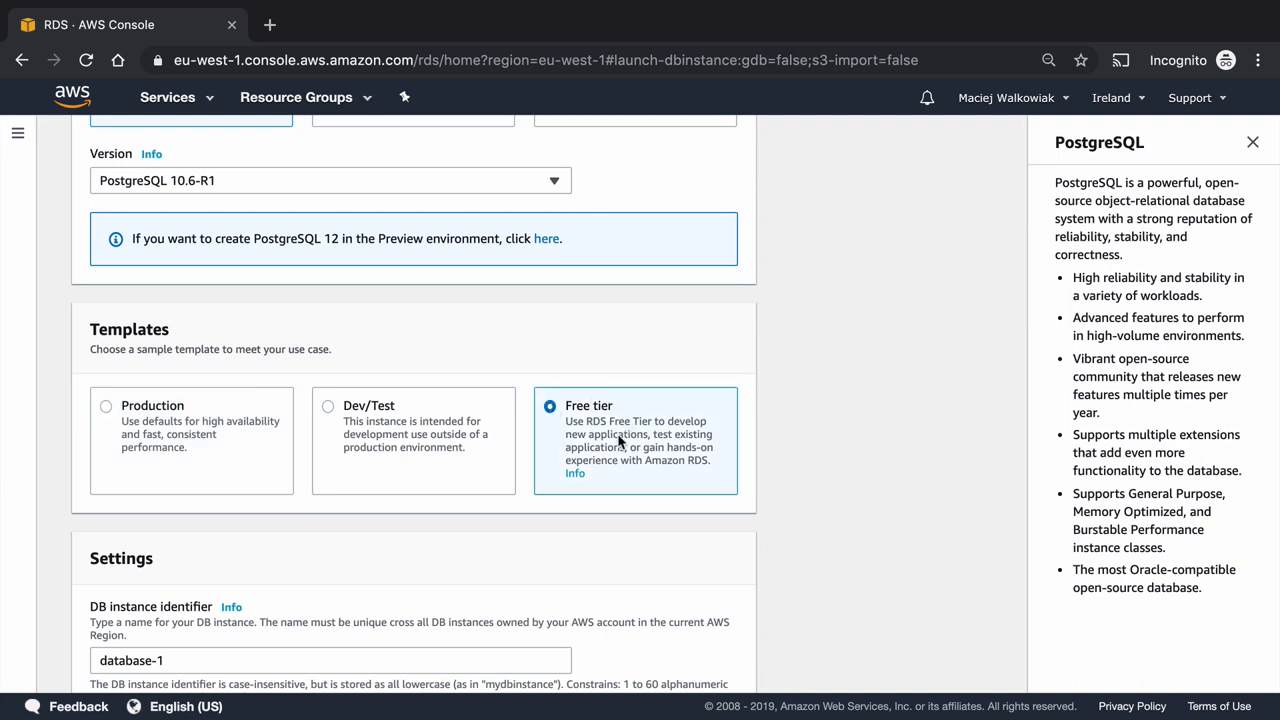
pyautogui.scroll(-3)
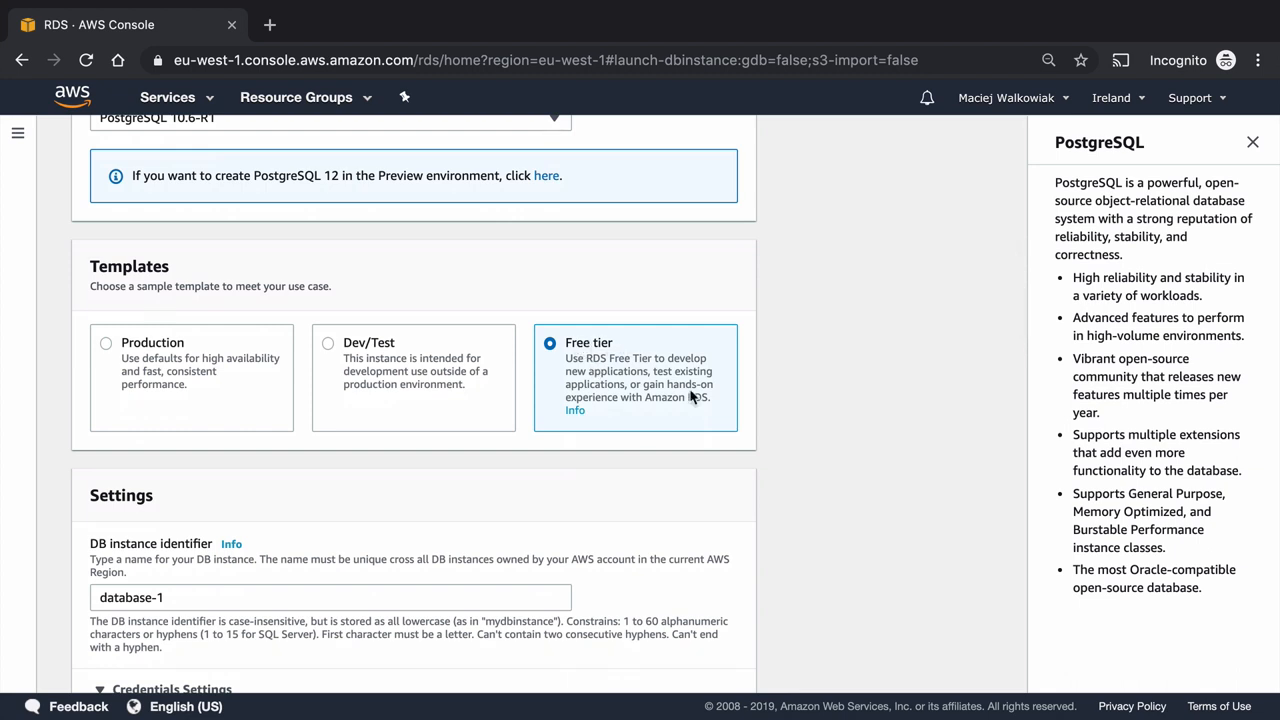
pyautogui.scroll(-3)
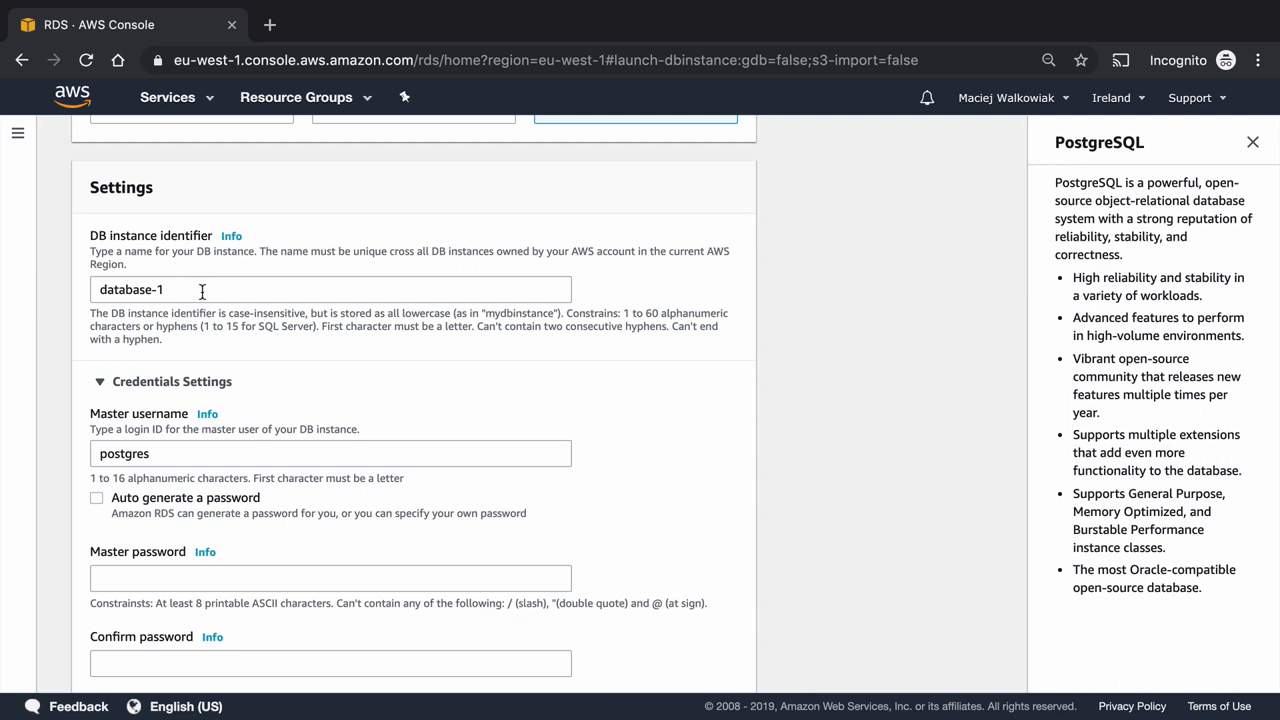
# Step: Enter the postgres master password, then review db.t2.micro, 20 GiB storage and default VPC
pyautogui.scroll(-3)
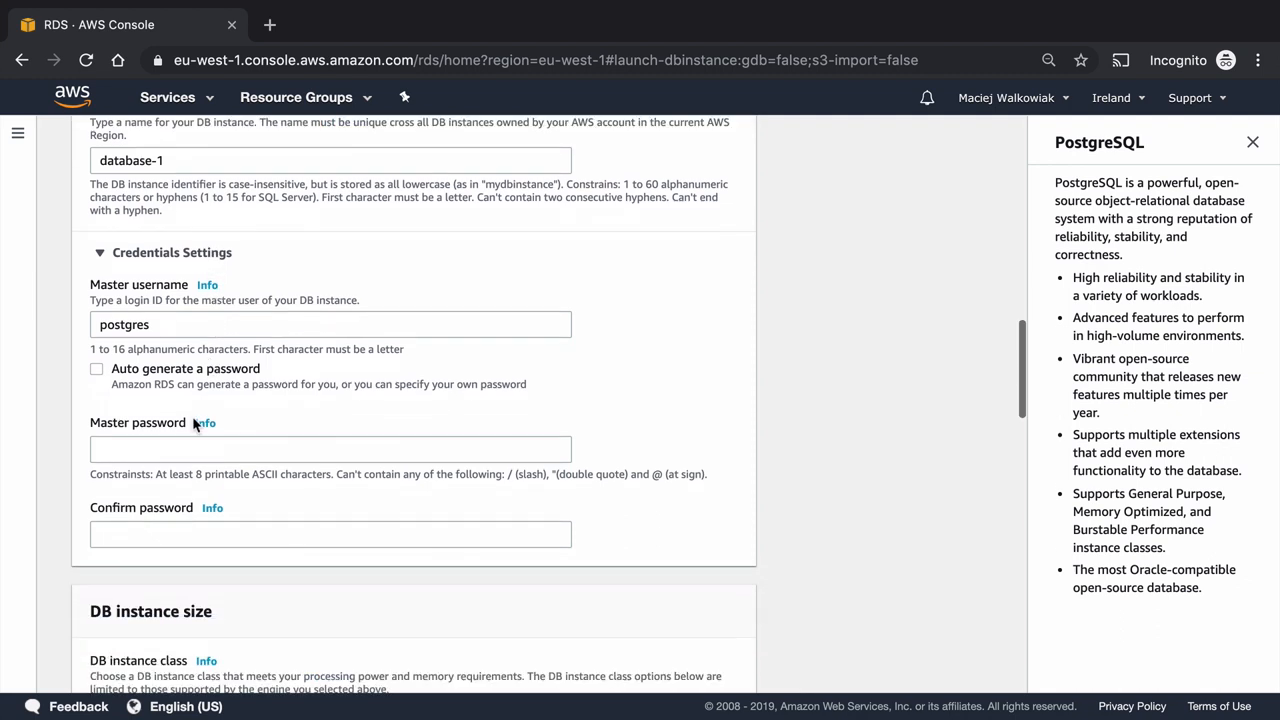
pyautogui.click(330, 449)
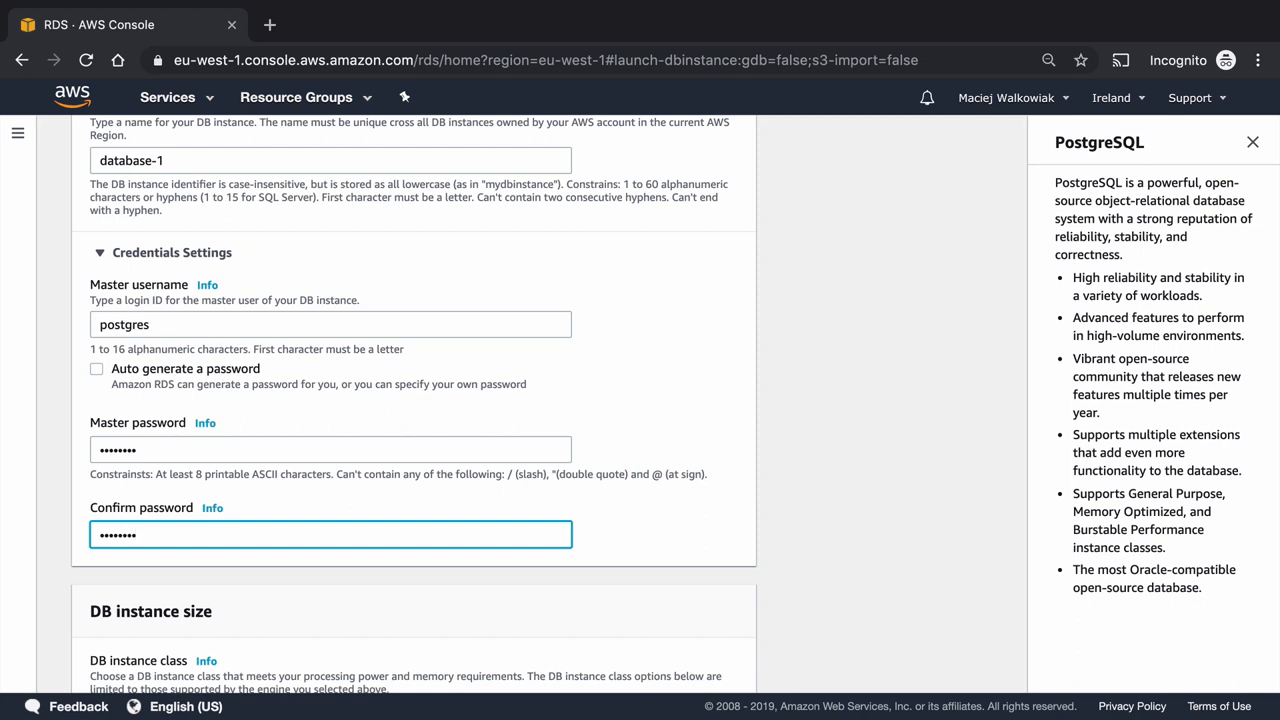
pyautogui.scroll(-3)
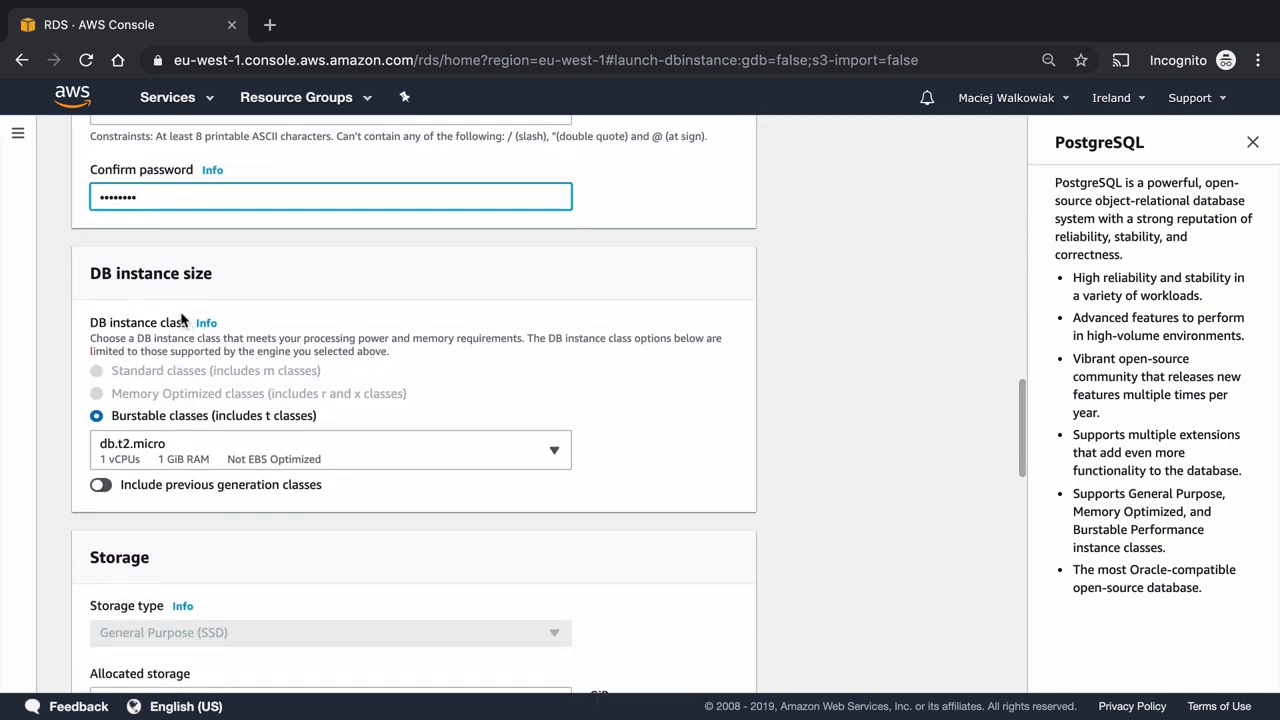
pyautogui.scroll(-3)
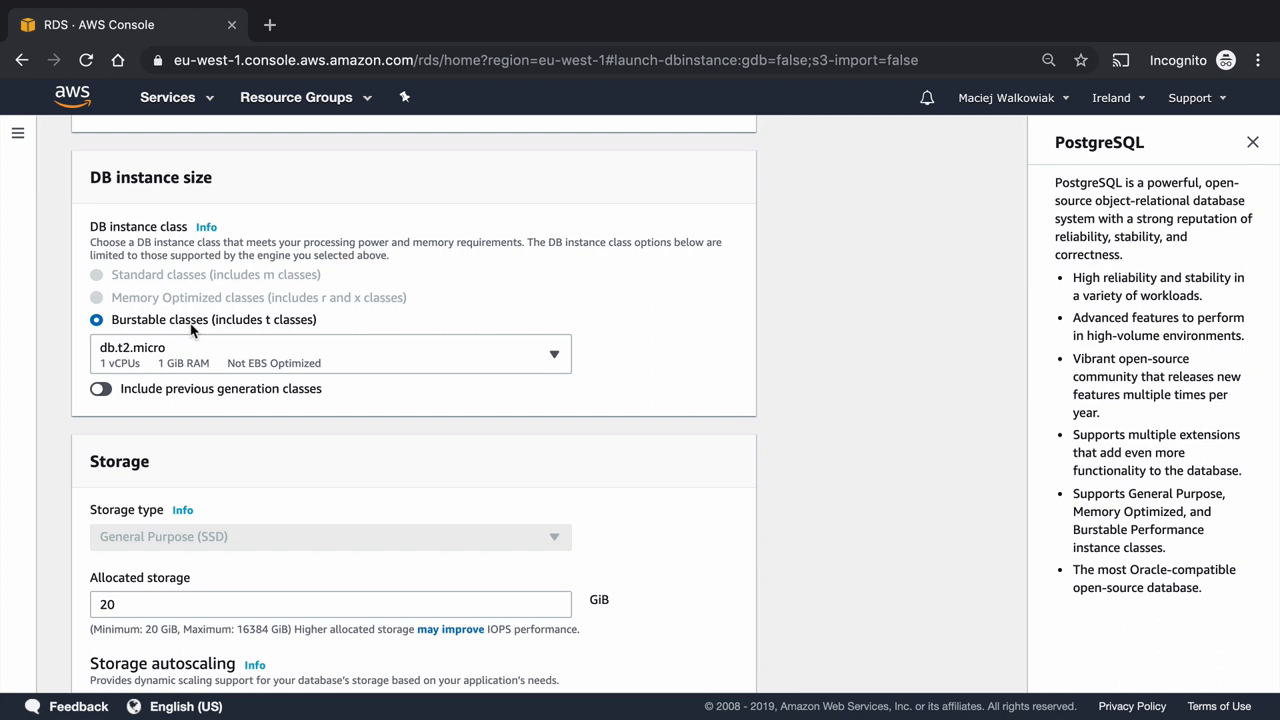
pyautogui.moveTo(230, 365)
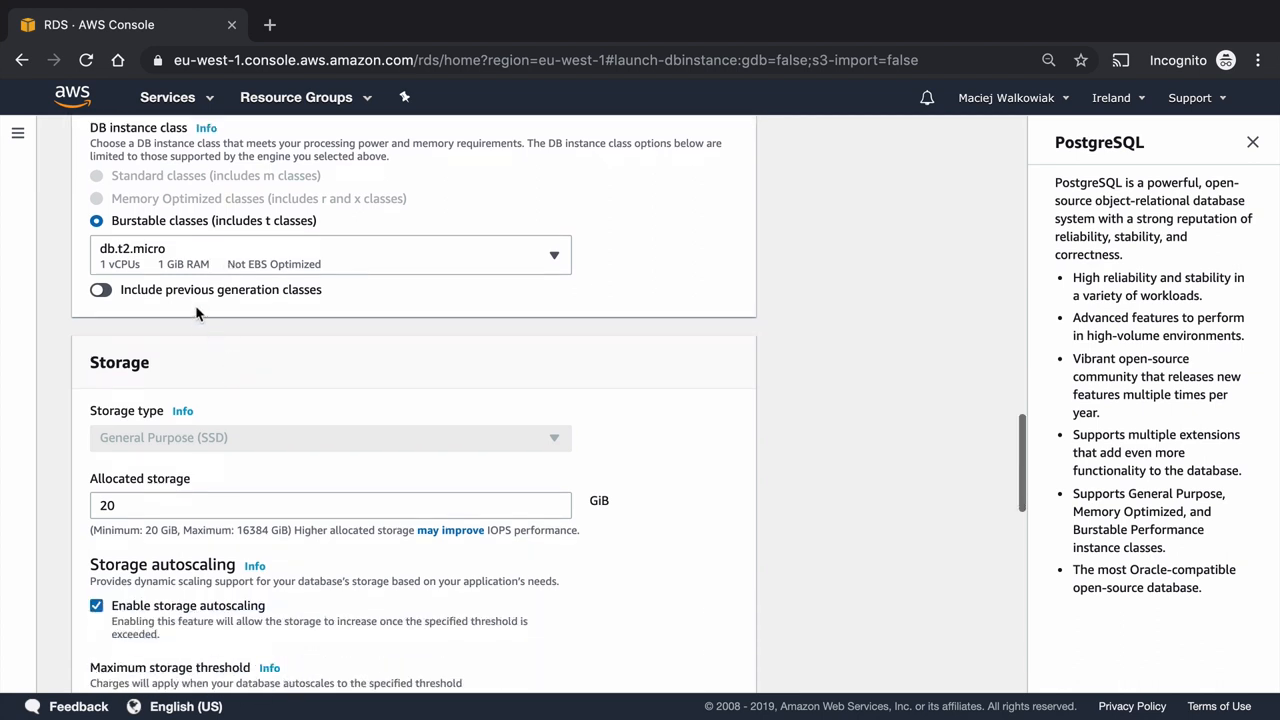
pyautogui.moveTo(184, 237)
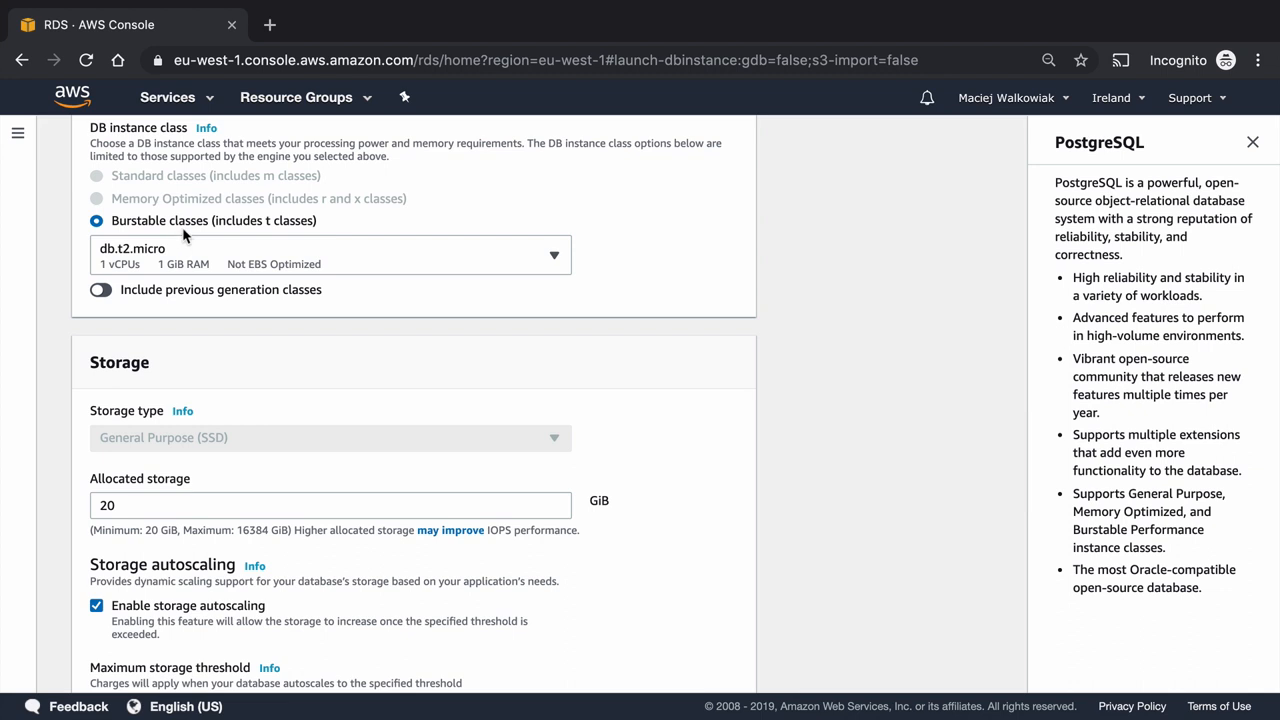
pyautogui.scroll(-3)
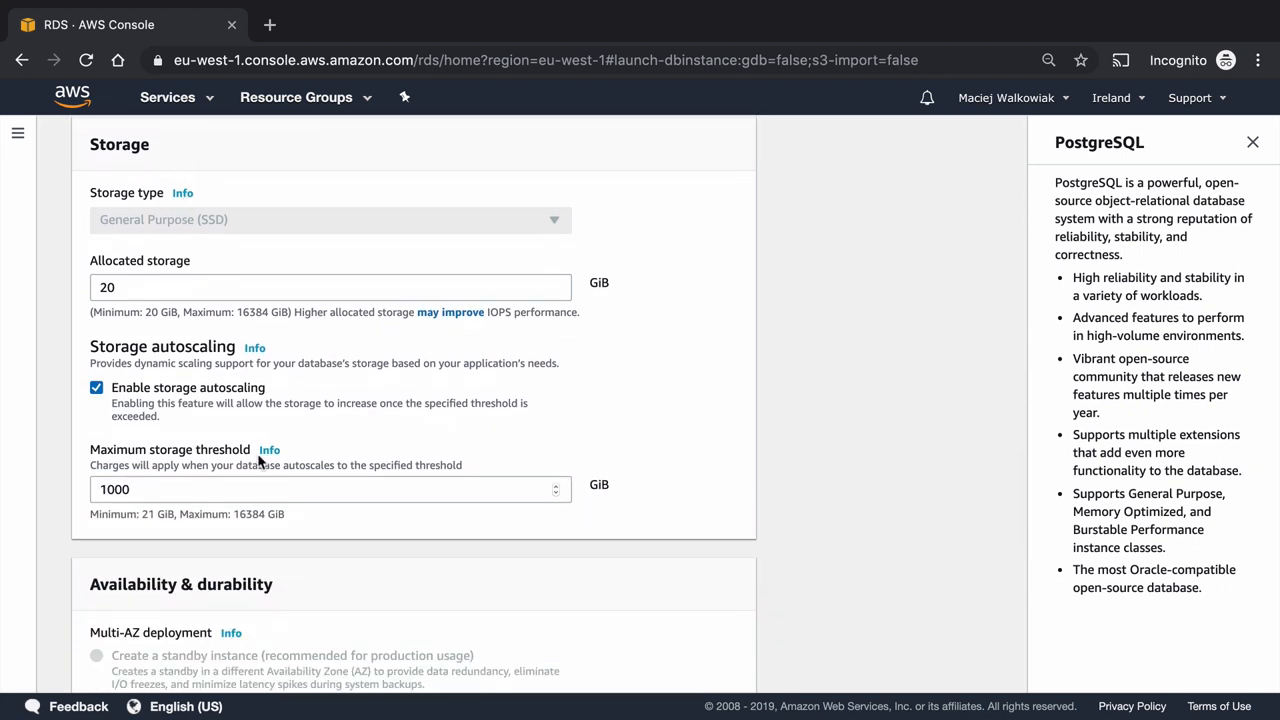
pyautogui.scroll(-3)
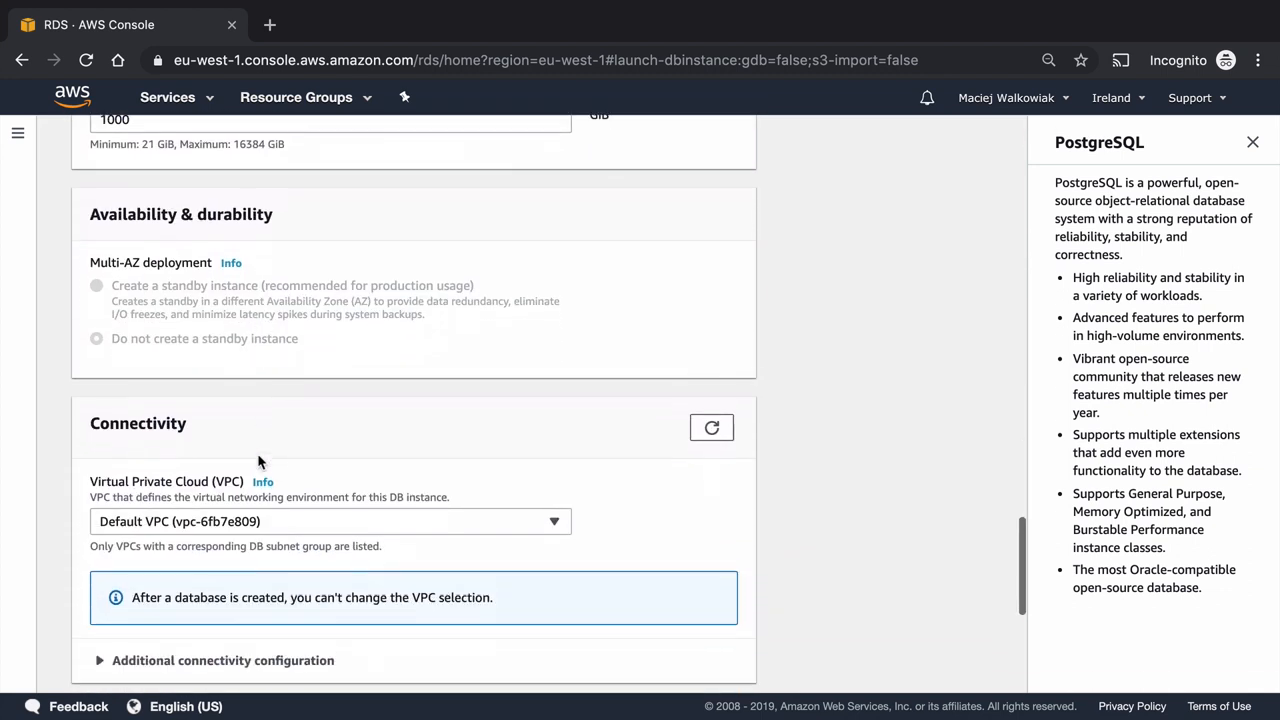
pyautogui.scroll(-3)
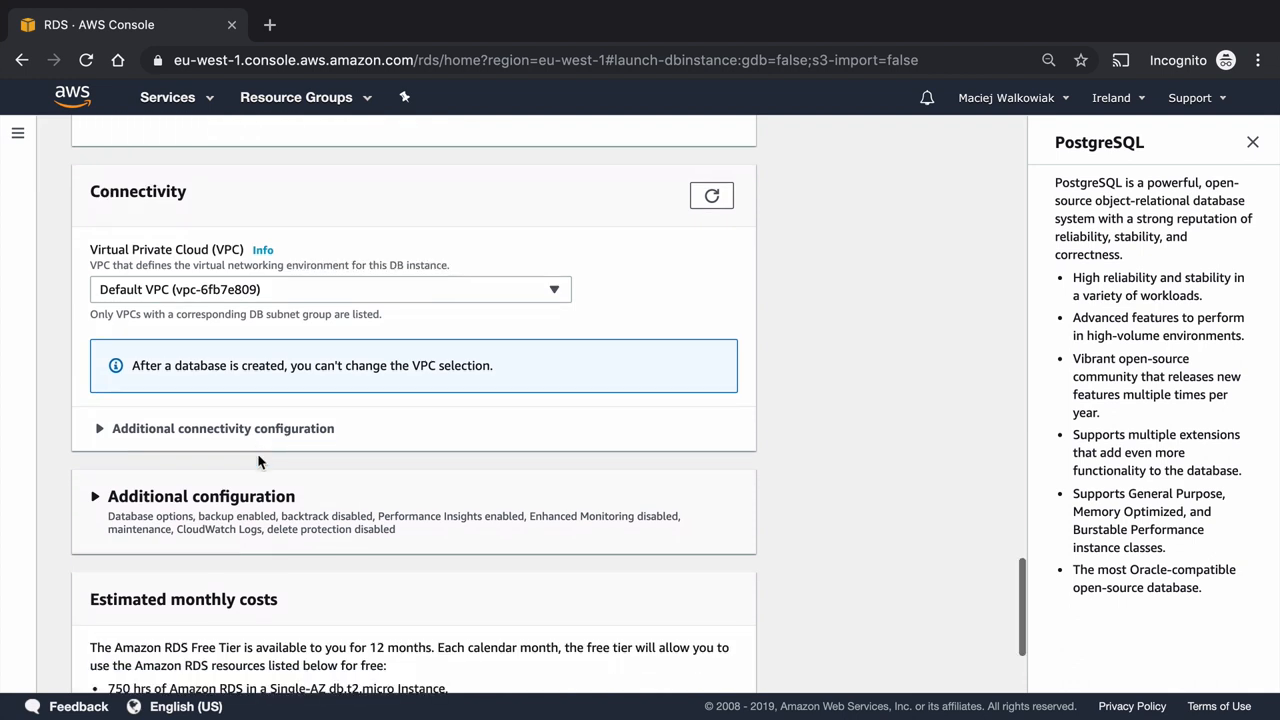
pyautogui.moveTo(220, 435)
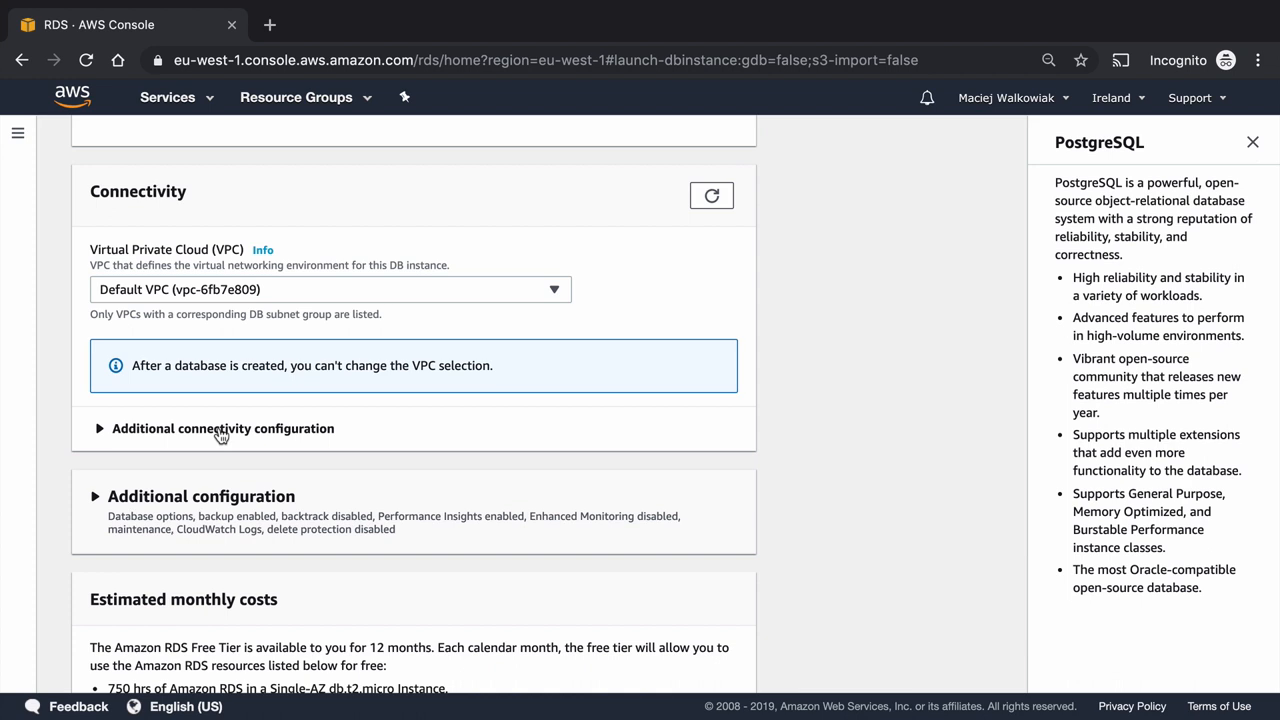
pyautogui.moveTo(207, 428)
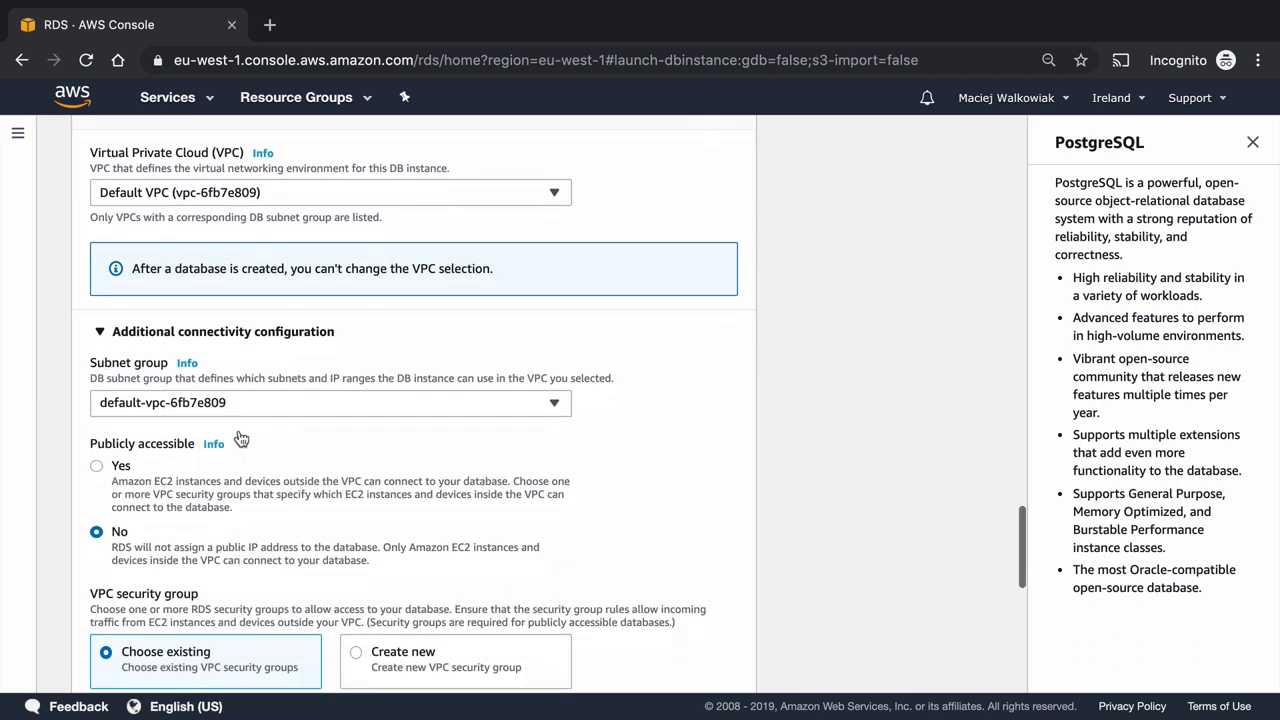
# Step: Set Publicly accessible to Yes and create database-1
pyautogui.click(96, 386)
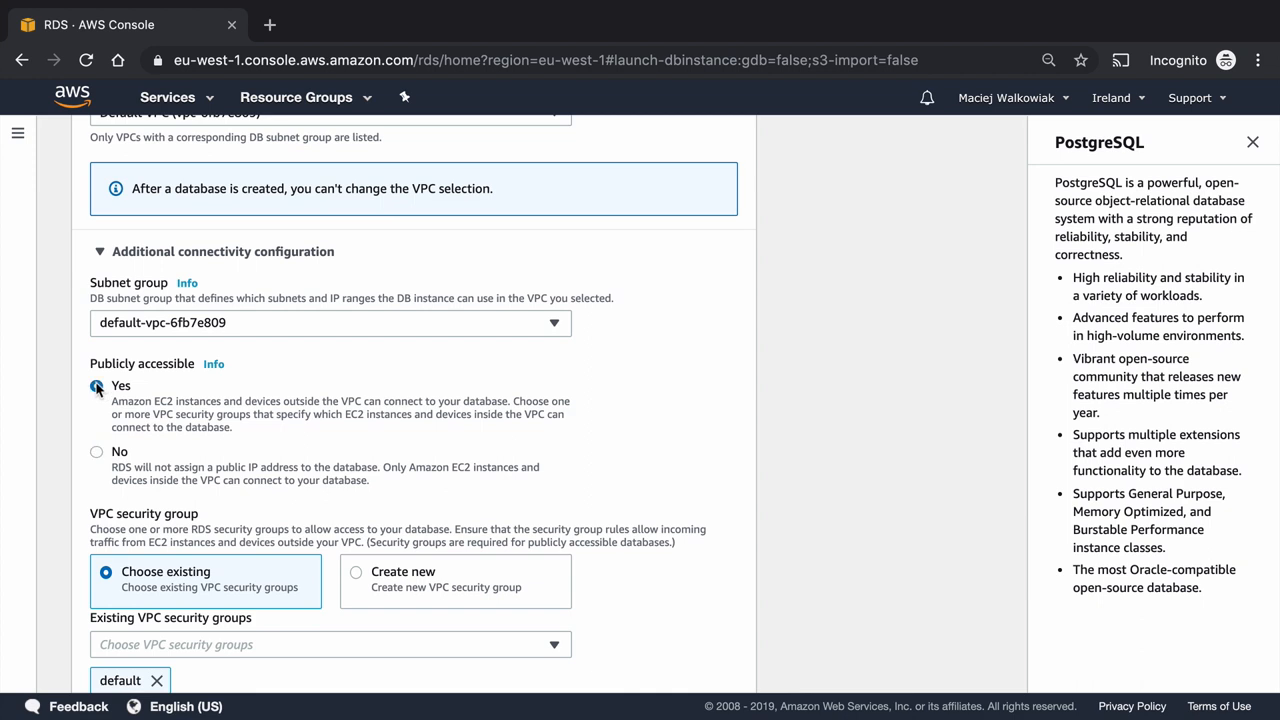
pyautogui.click(96, 386)
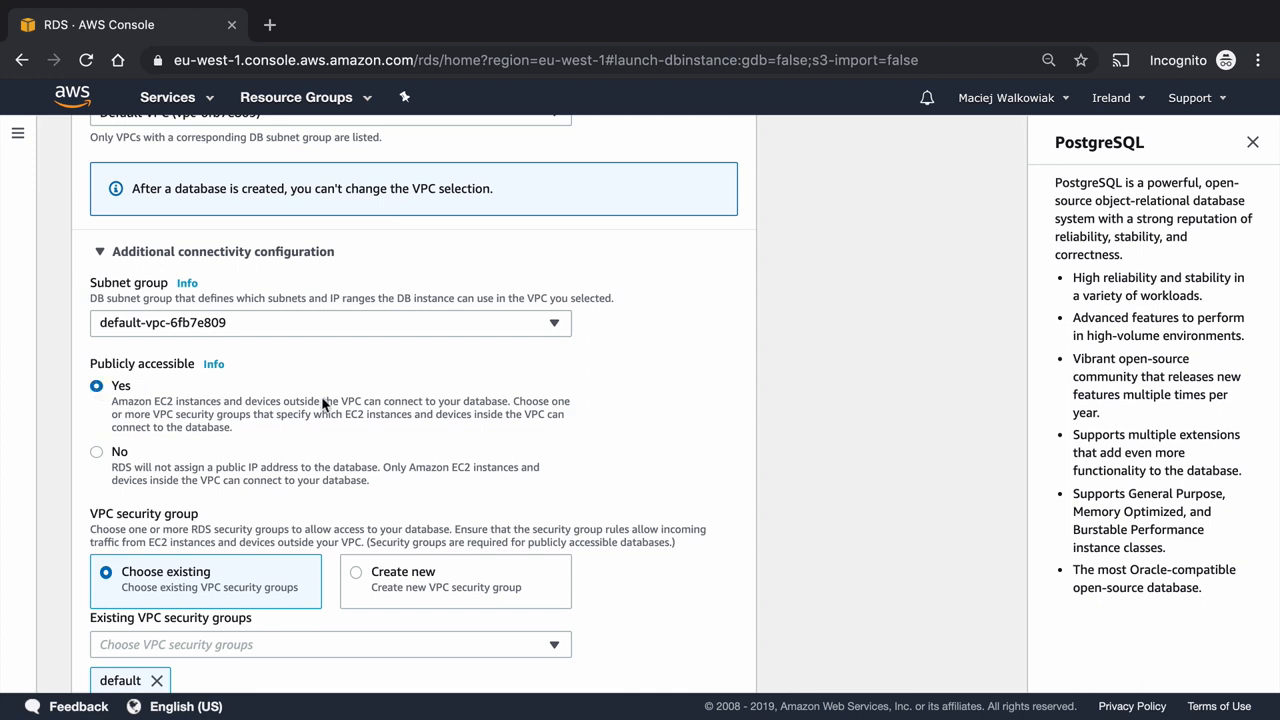
pyautogui.scroll(-3)
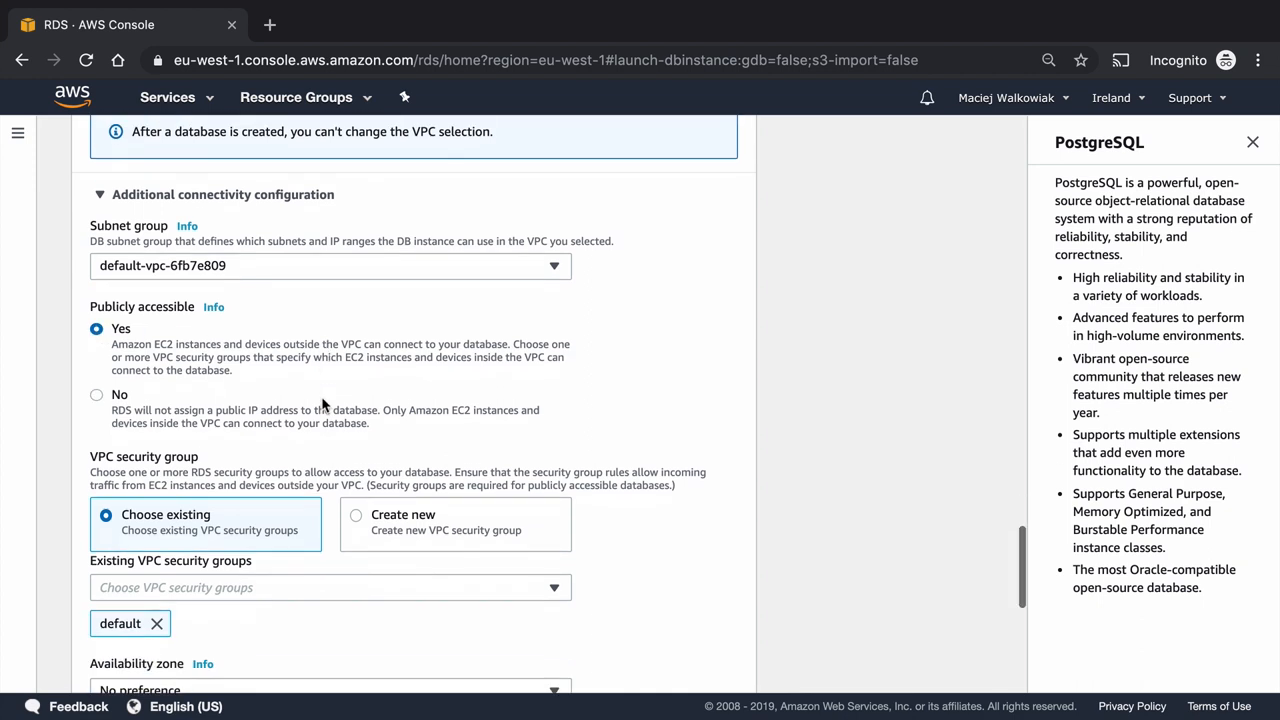
pyautogui.scroll(-3)
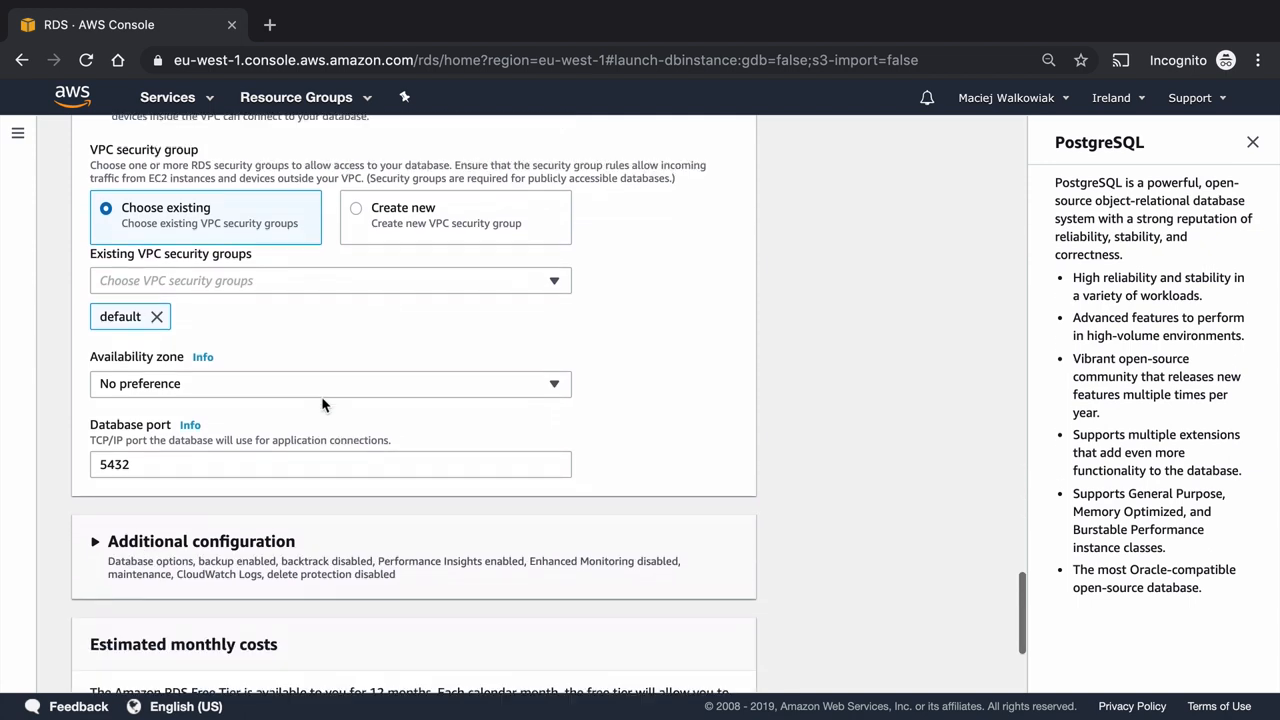
pyautogui.scroll(-3)
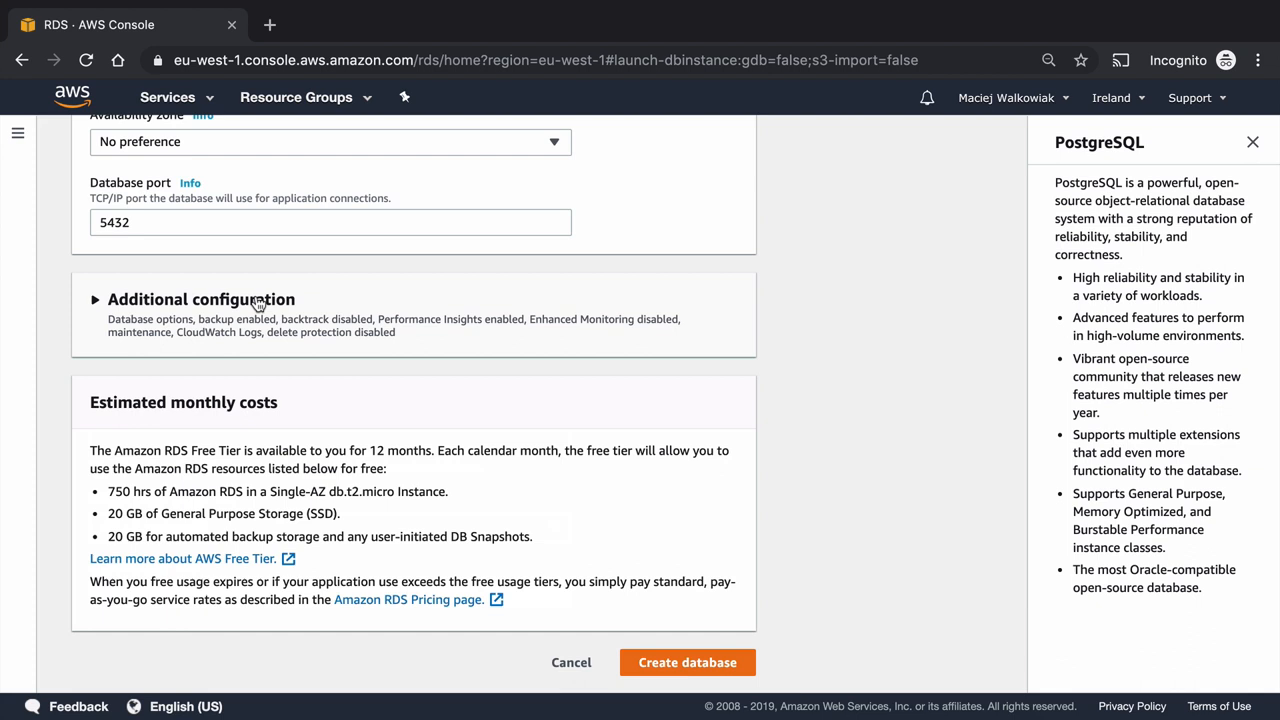
pyautogui.click(690, 662)
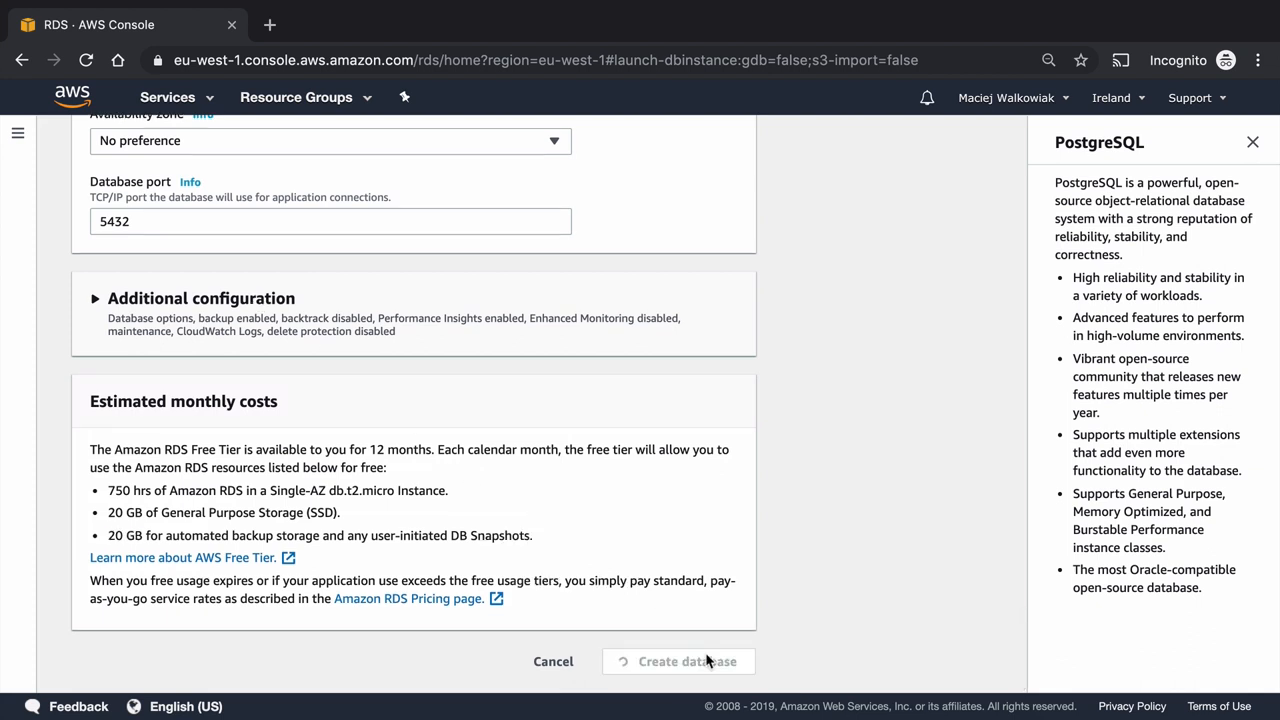
pyautogui.click(685, 661)
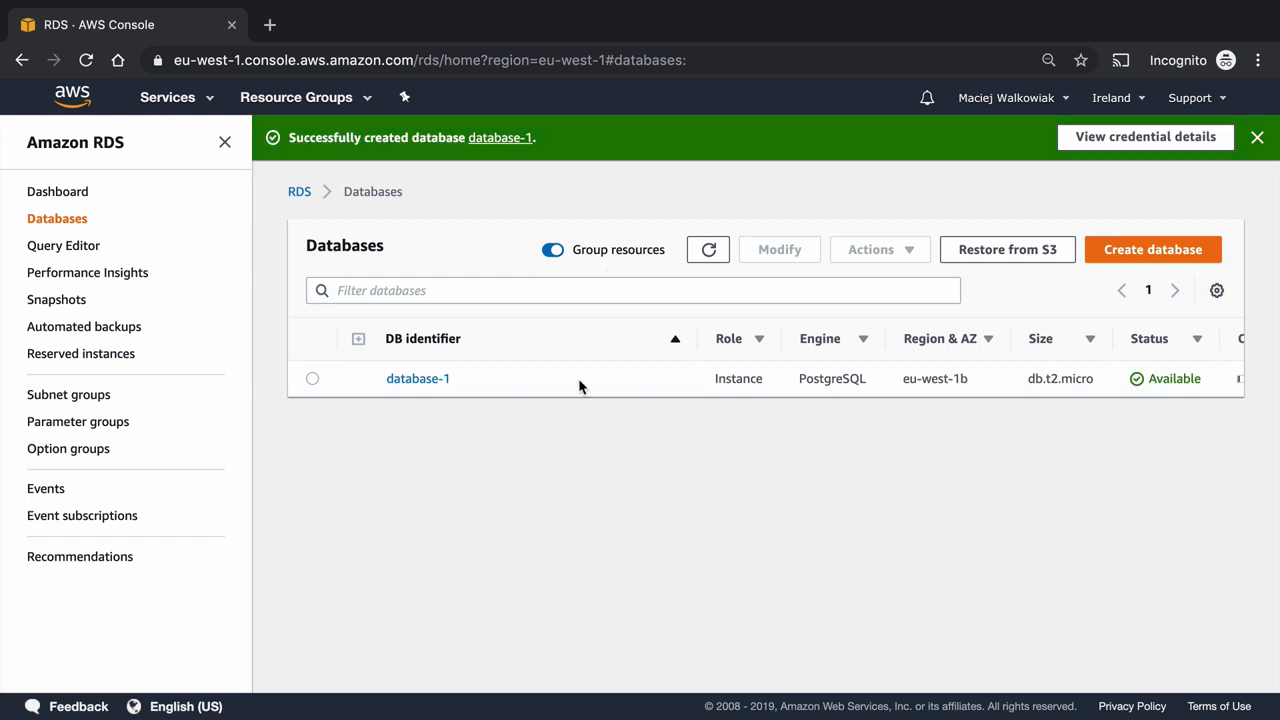
pyautogui.moveTo(433, 387)
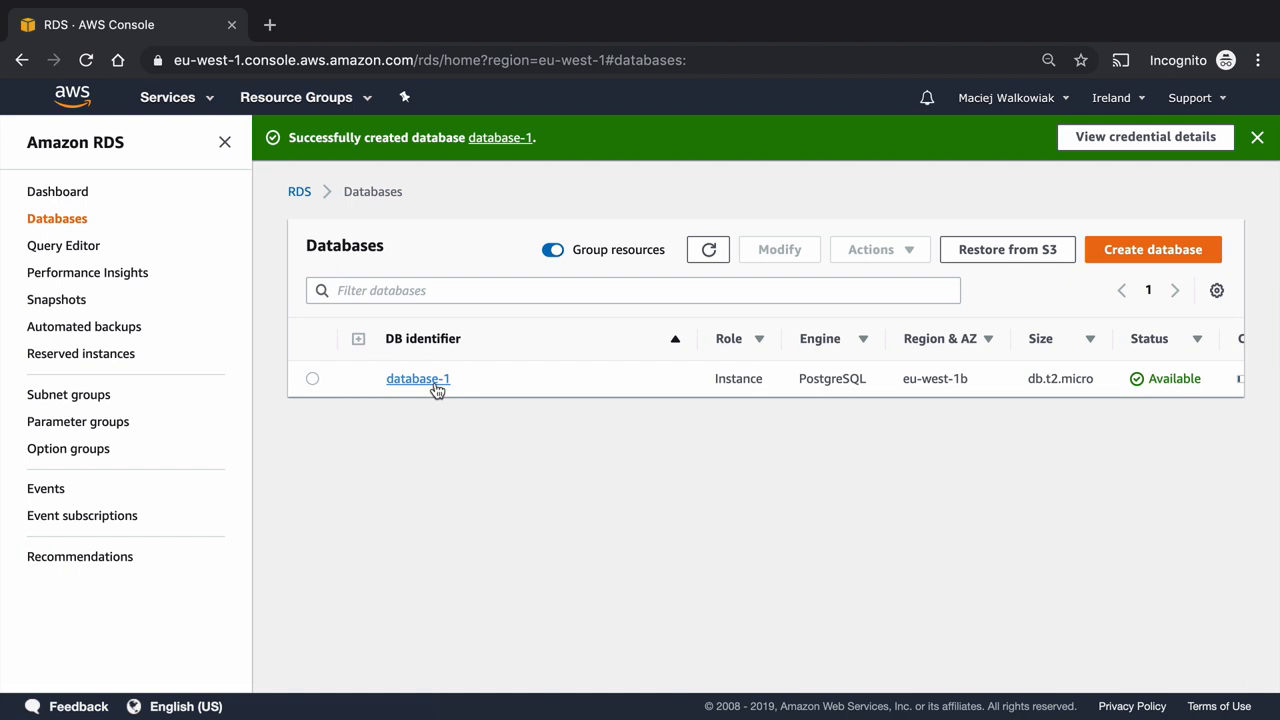
# Step: Open database-1 from the Databases list to view its summary and endpoint
pyautogui.click(417, 379)
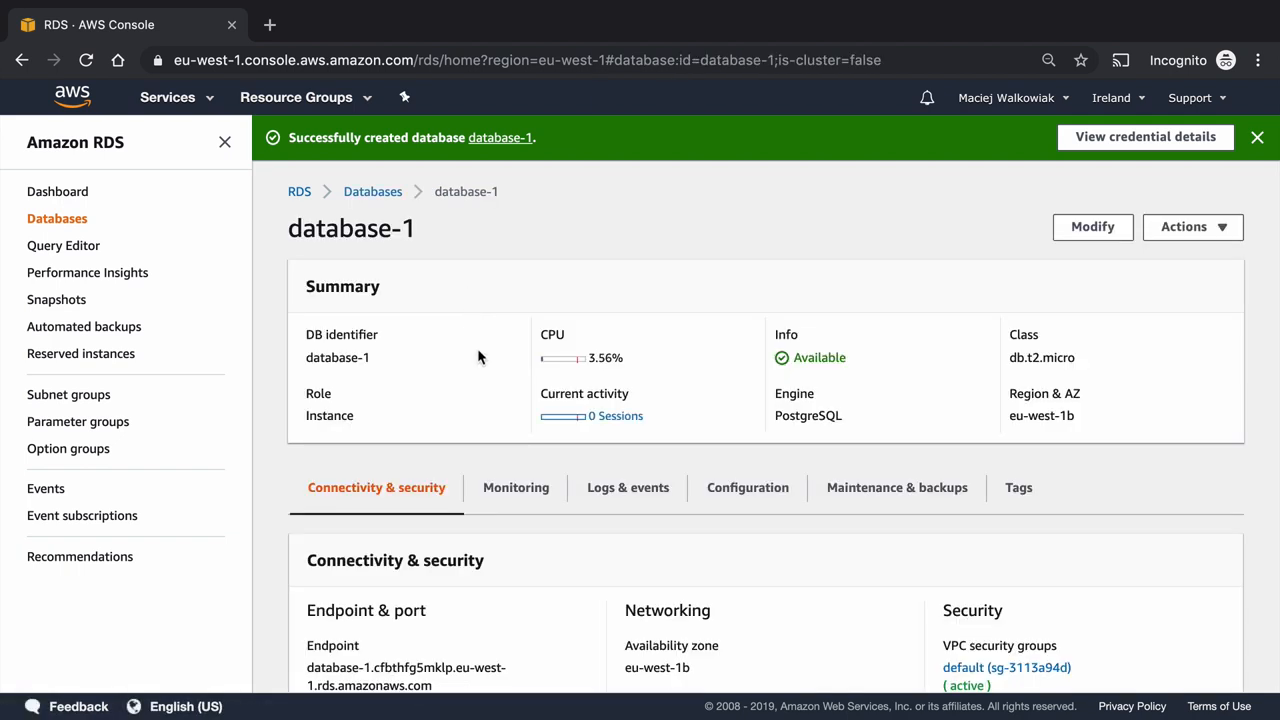
pyautogui.scroll(-3)
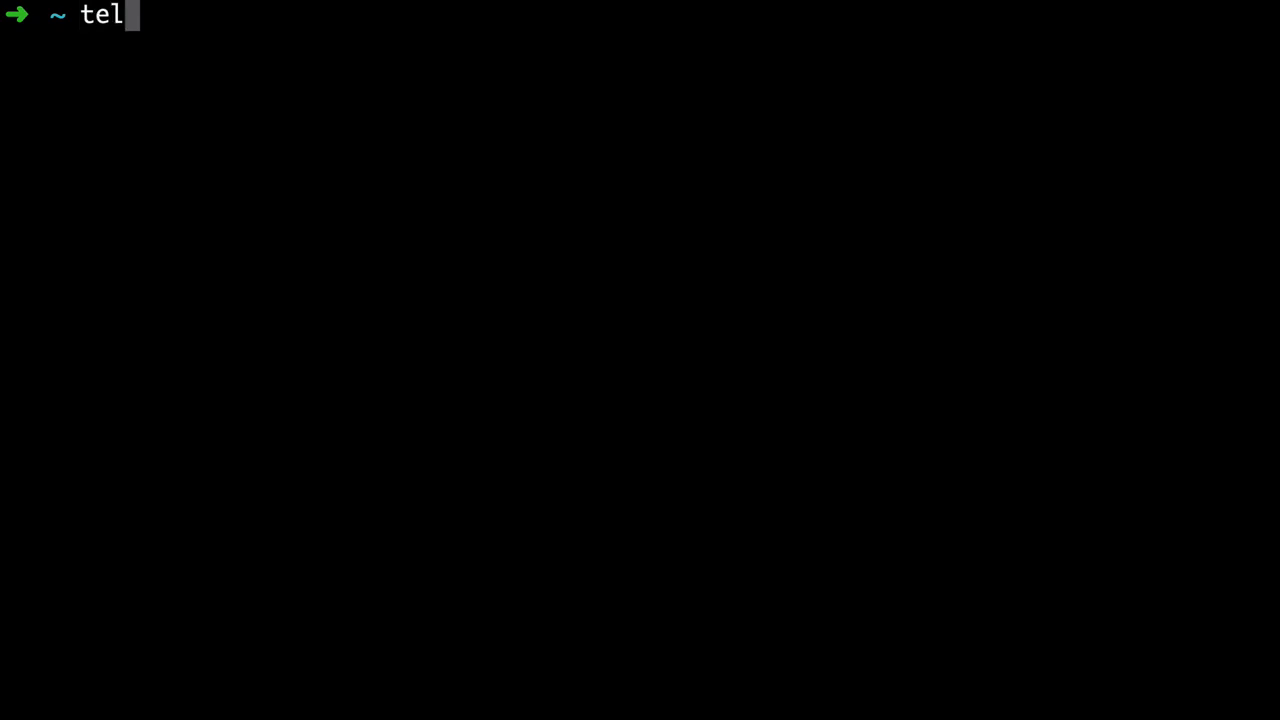
# Step: Run telnet against database-1.cfbthfg5mklp.eu-west-1.rds.amazonaws.com on port 5432
pyautogui.write('net database-1.cfbthfg5mklp.eu-west-1.rds.amazonaws.com 43')
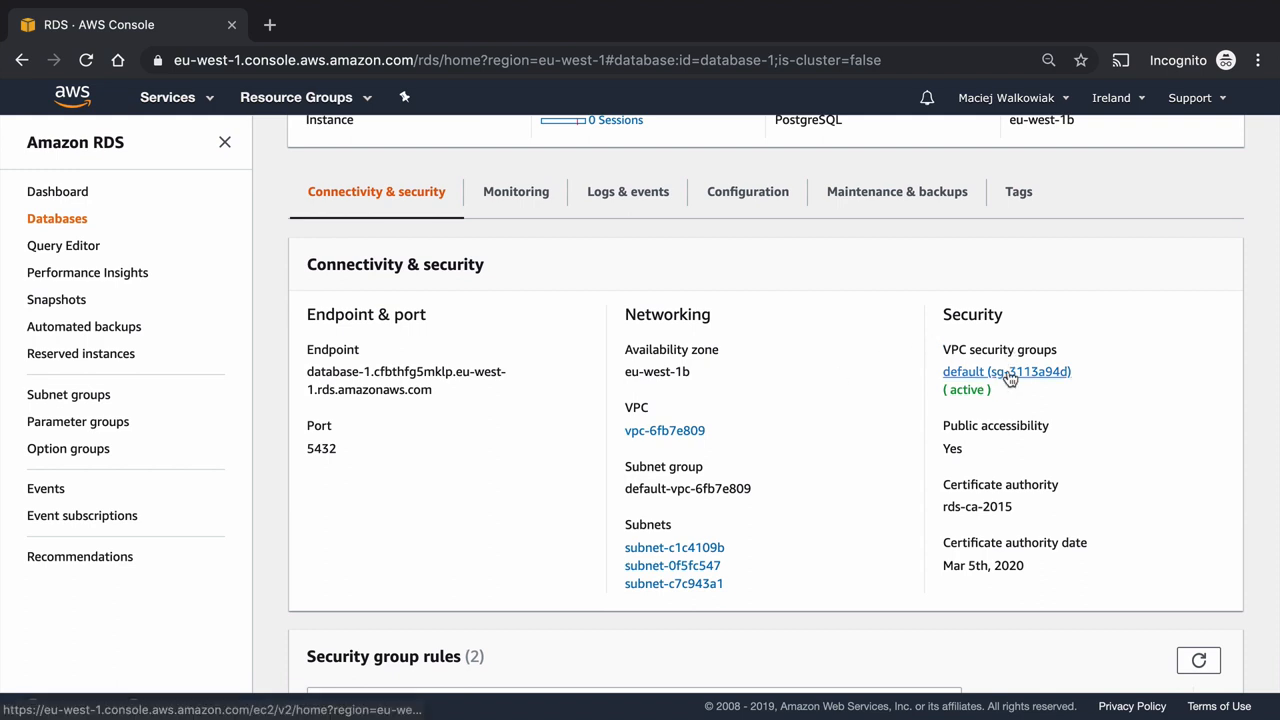
# Step: Add an inbound Custom TCP rule for port 5432 from Anywhere to the default security group
pyautogui.click(1006, 371)
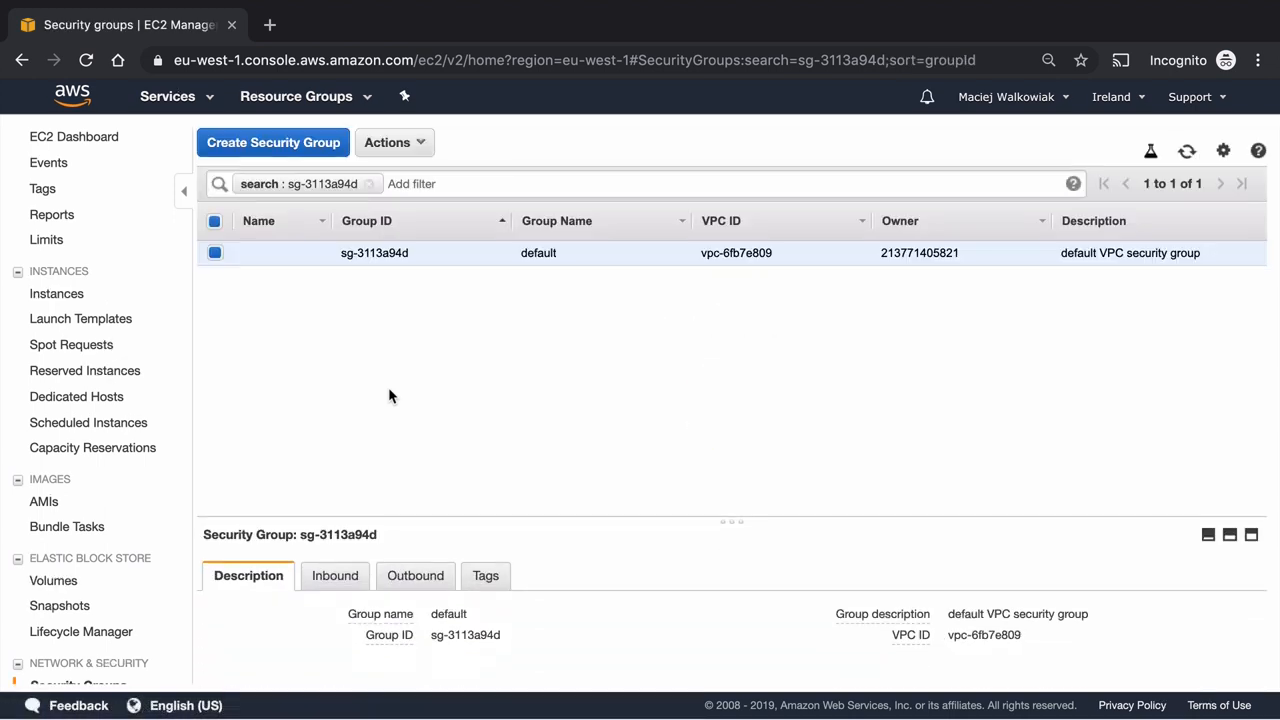
pyautogui.click(331, 570)
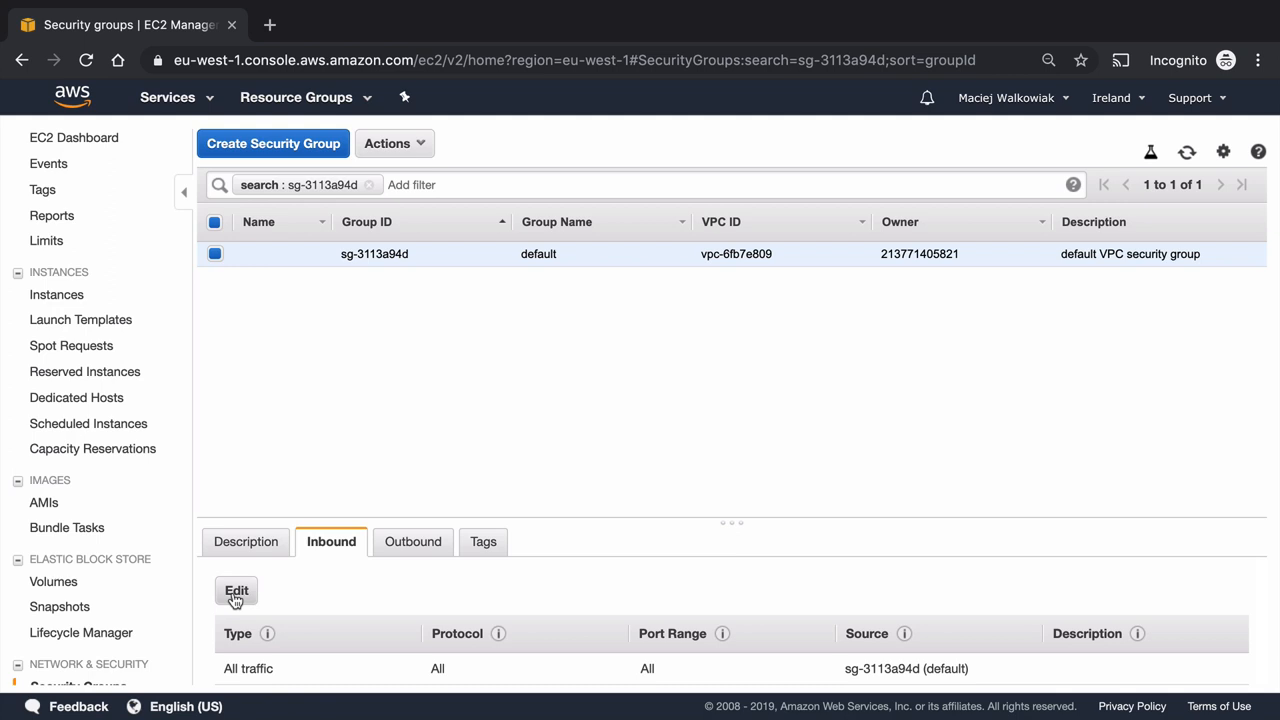
pyautogui.click(236, 590)
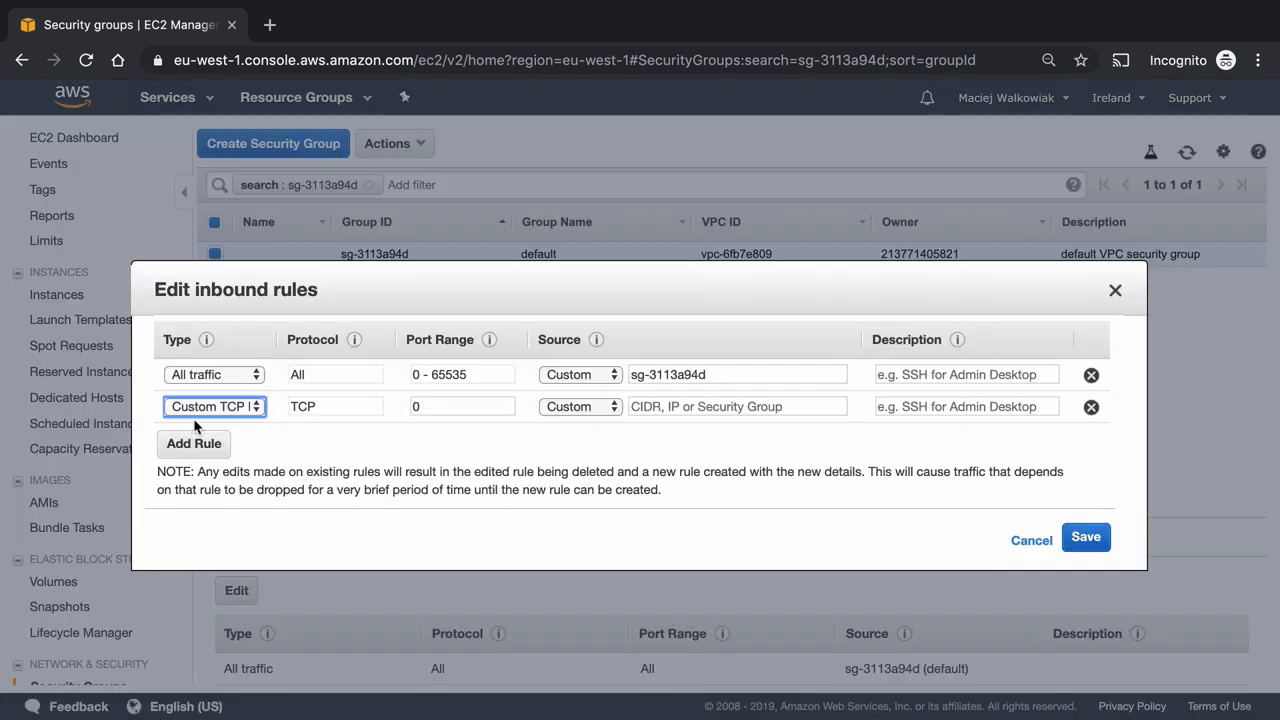
pyautogui.click(462, 406)
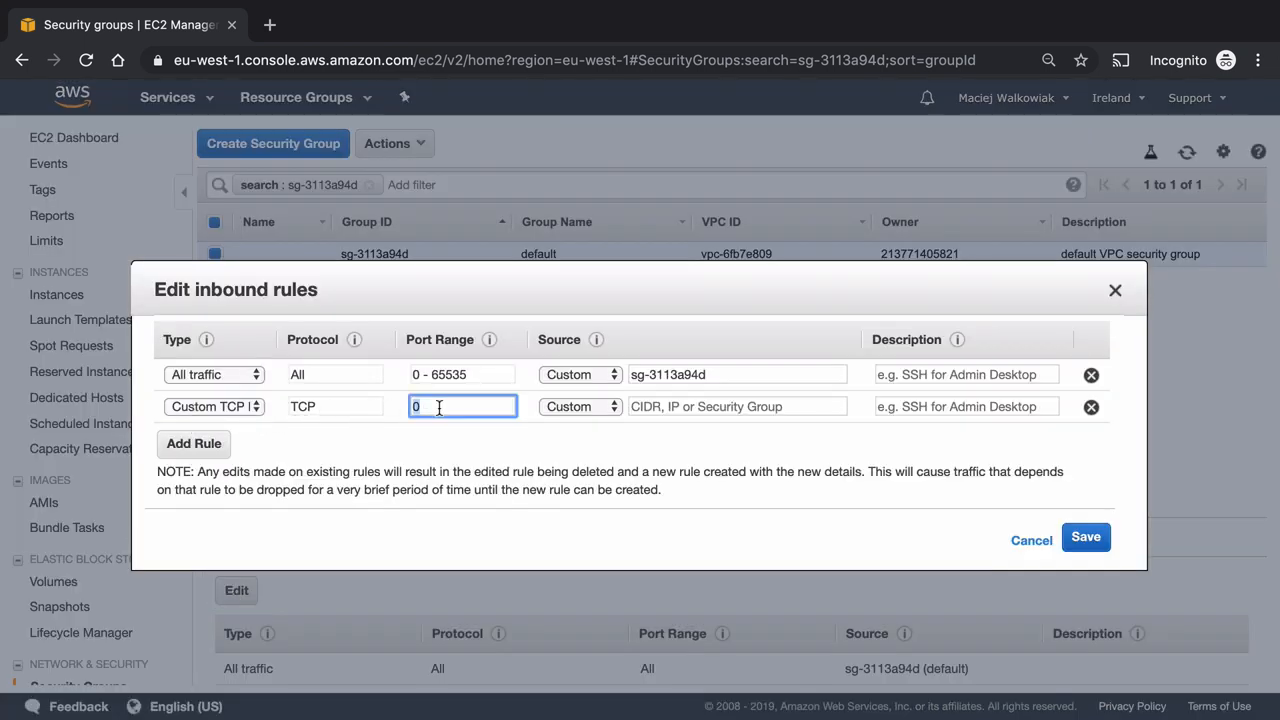
pyautogui.write('5432')
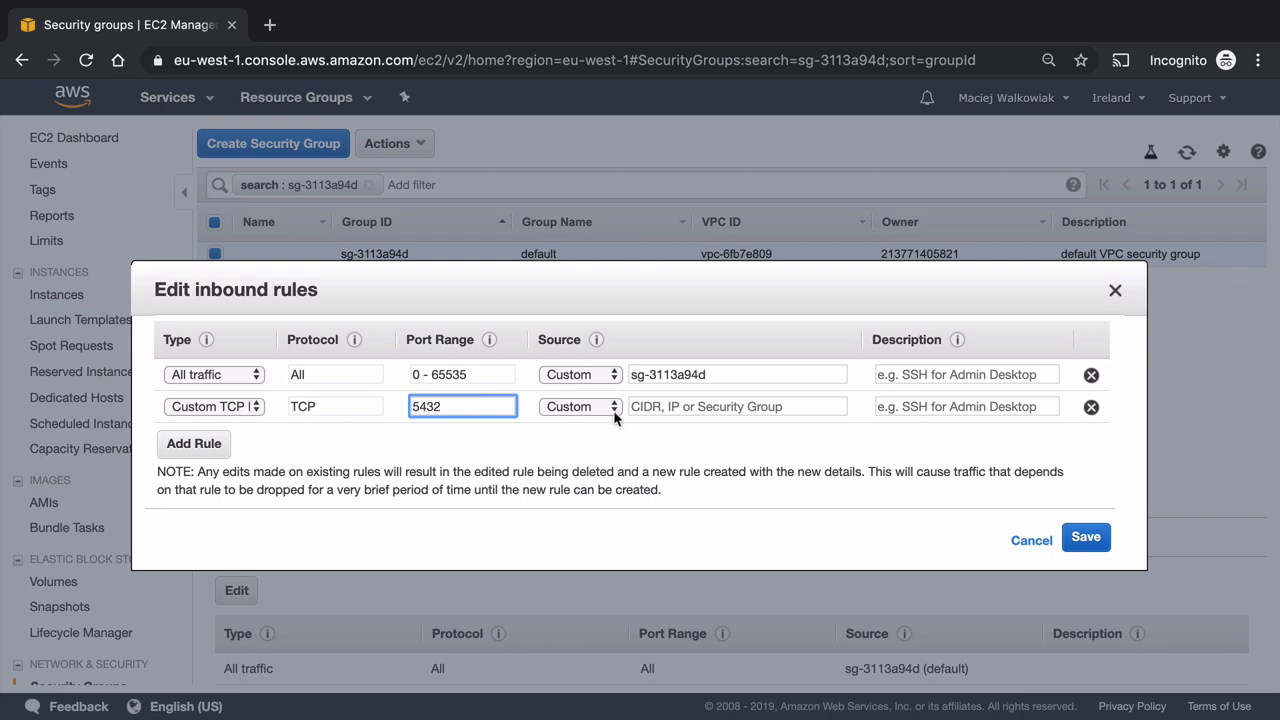
pyautogui.click(580, 406)
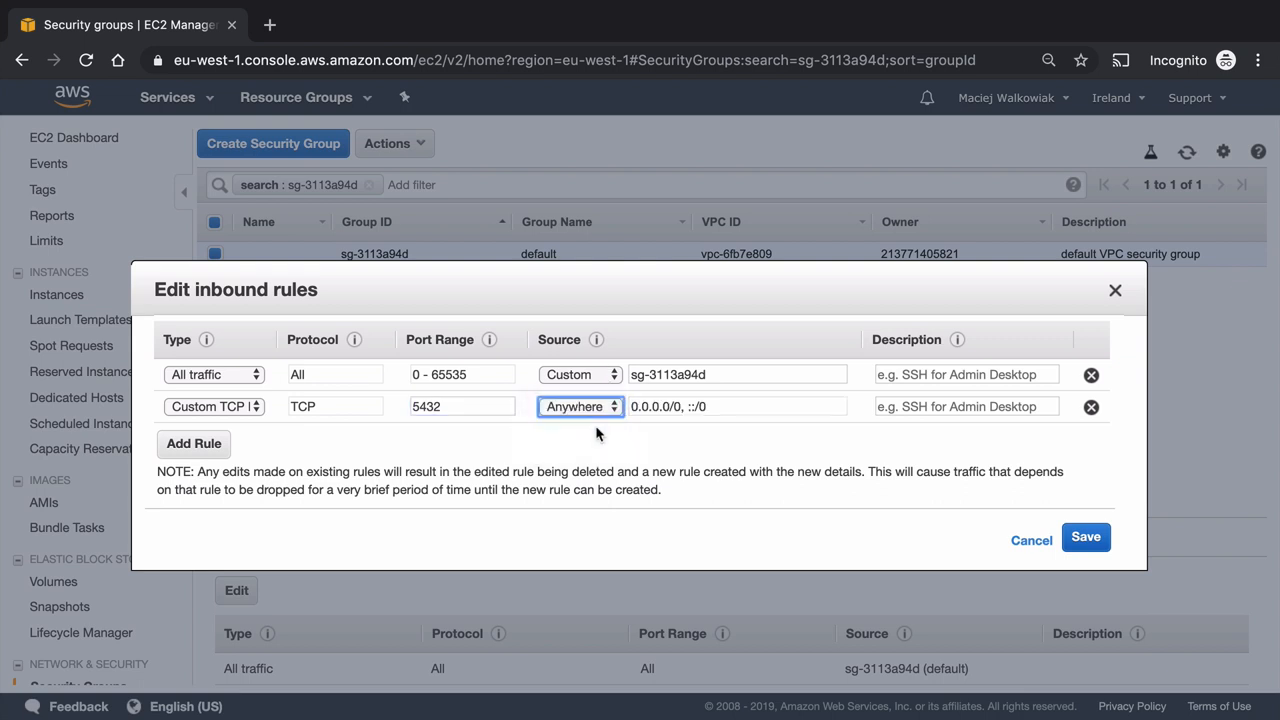
pyautogui.click(1085, 537)
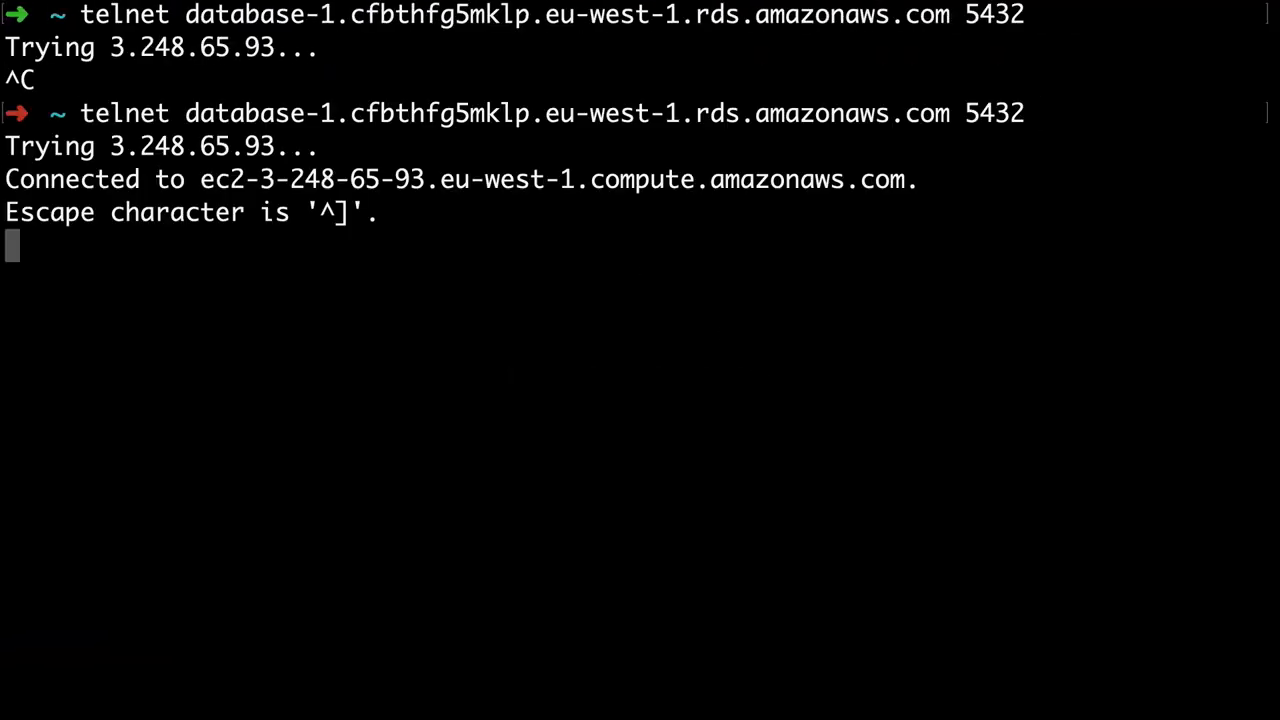
pyautogui.moveTo(427, 228)
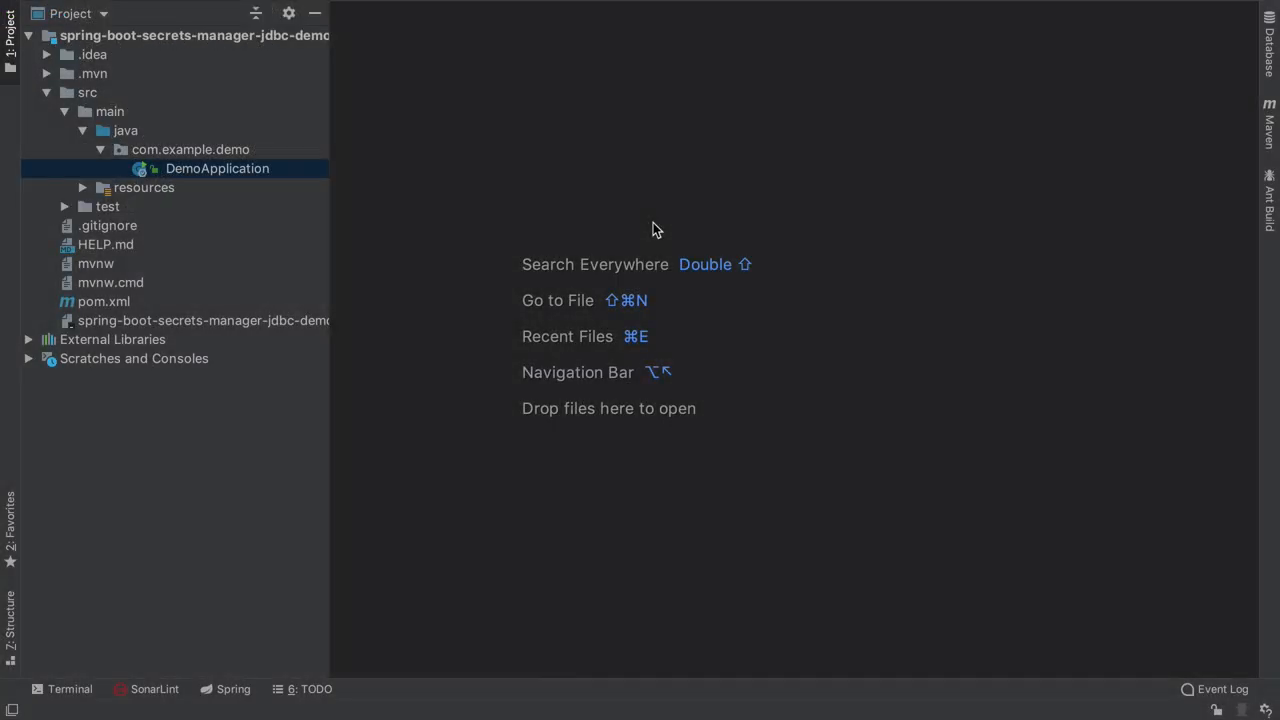
pyautogui.moveTo(402, 270)
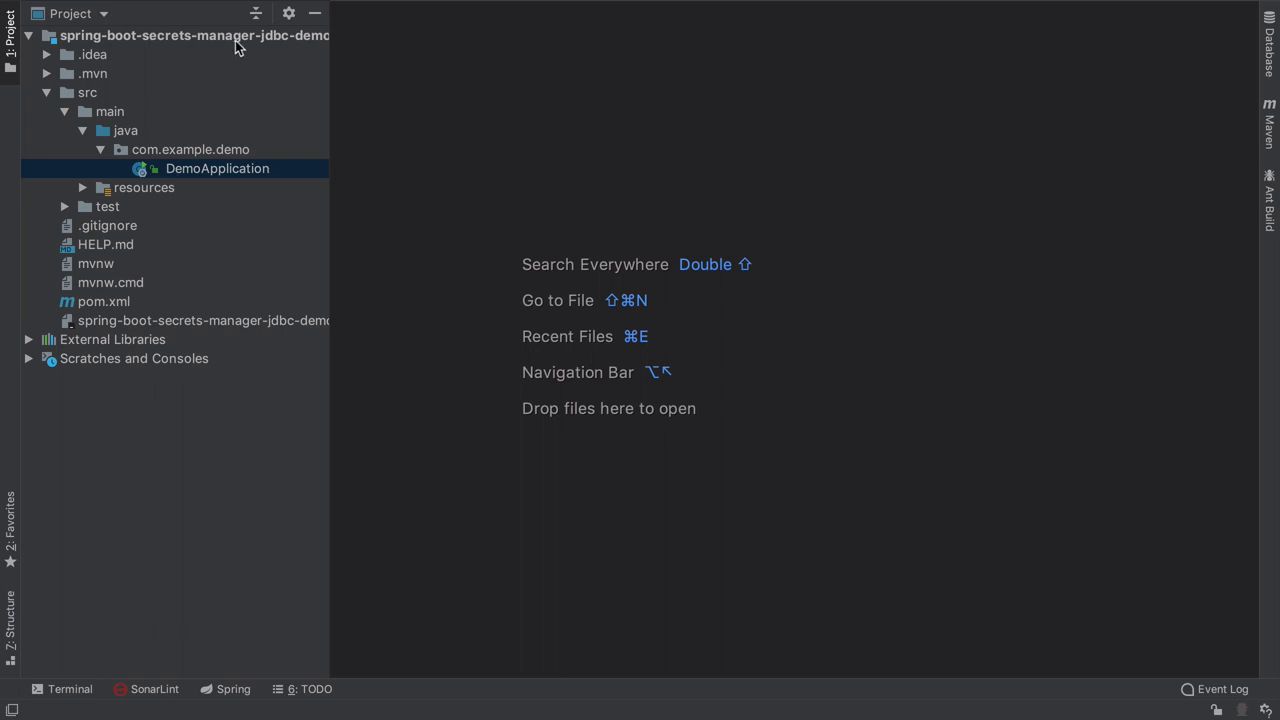
pyautogui.moveTo(140, 297)
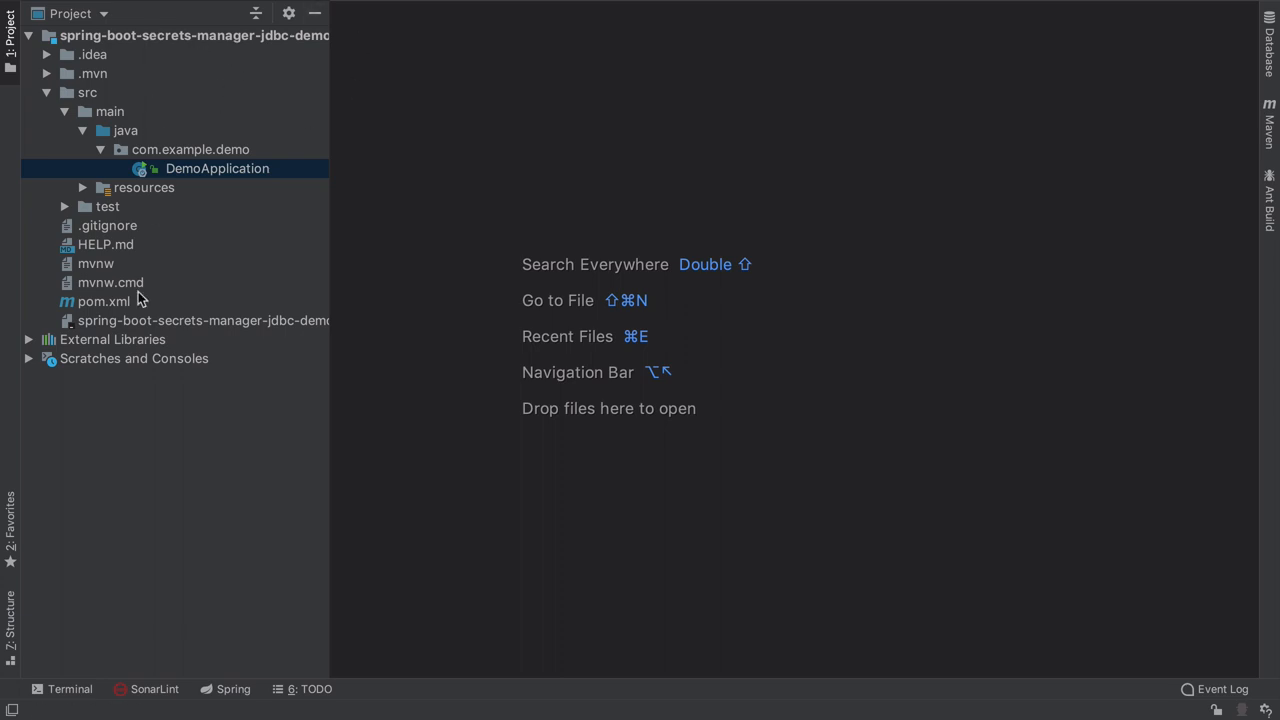
# Step: Open pom.xml and highlight jdbc in the spring-boot-starter-jdbc dependency
pyautogui.doubleClick(103, 301)
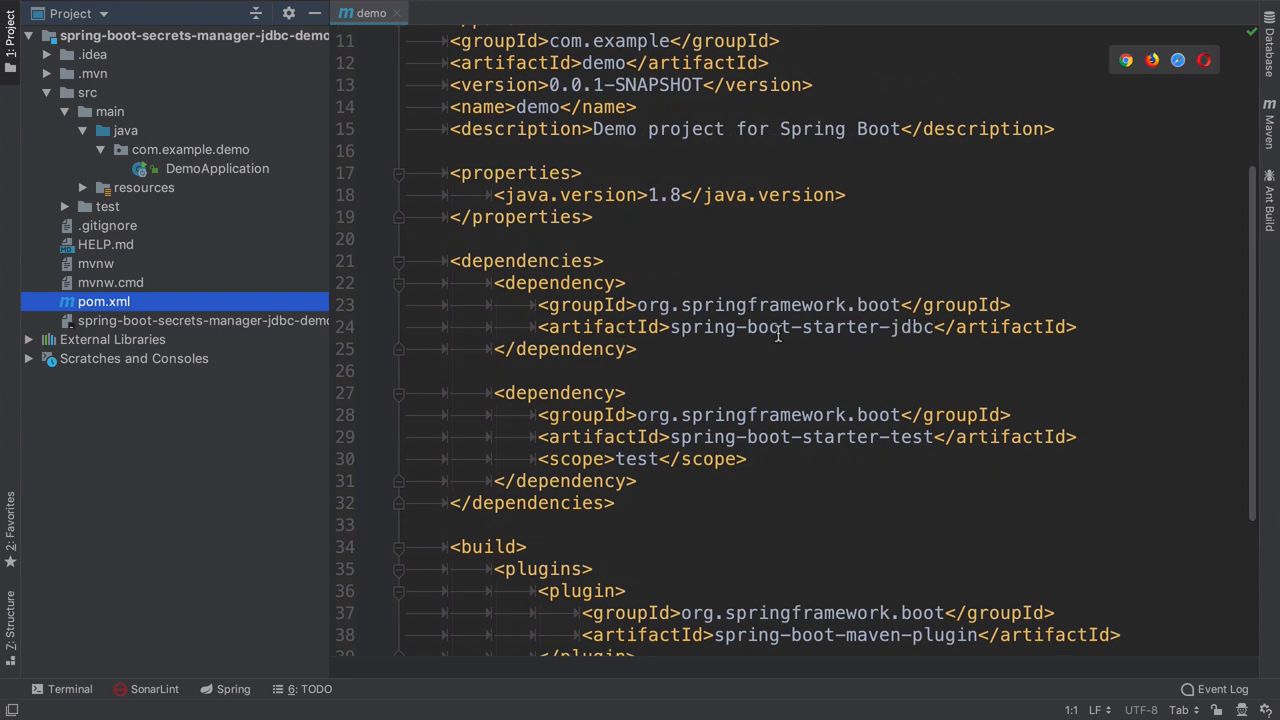
pyautogui.doubleClick(910, 327)
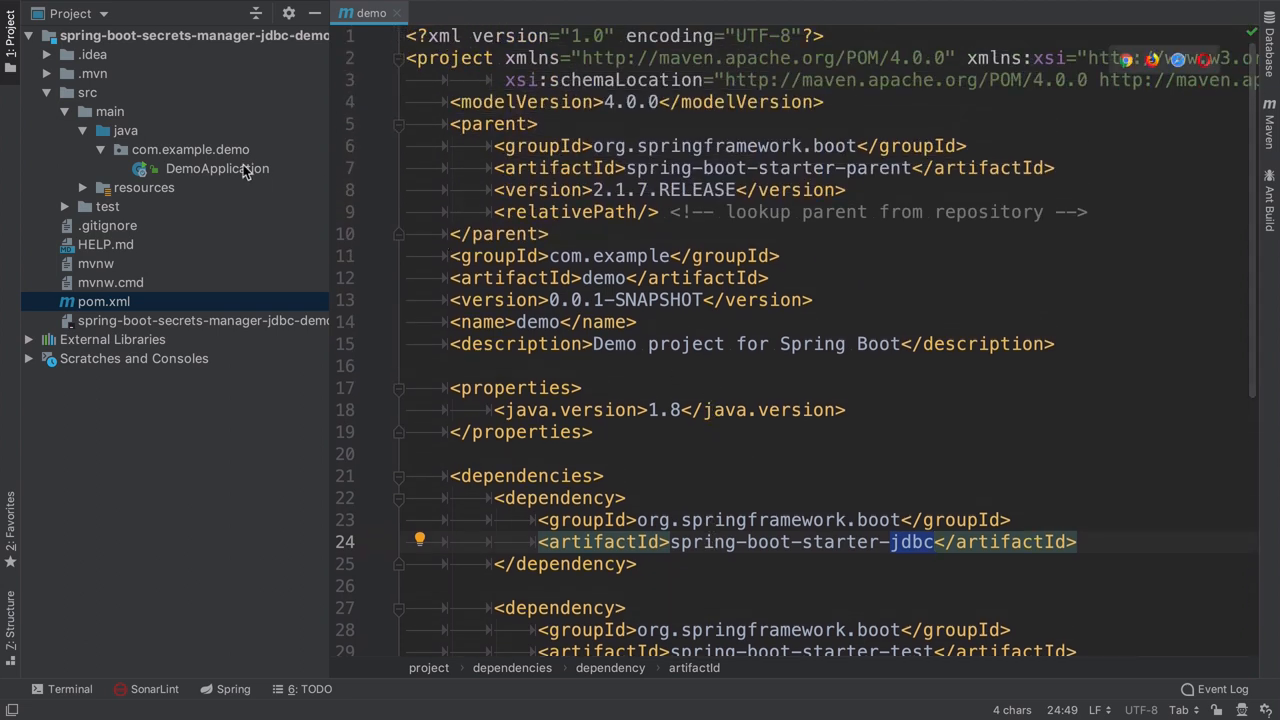
pyautogui.doubleClick(217, 168)
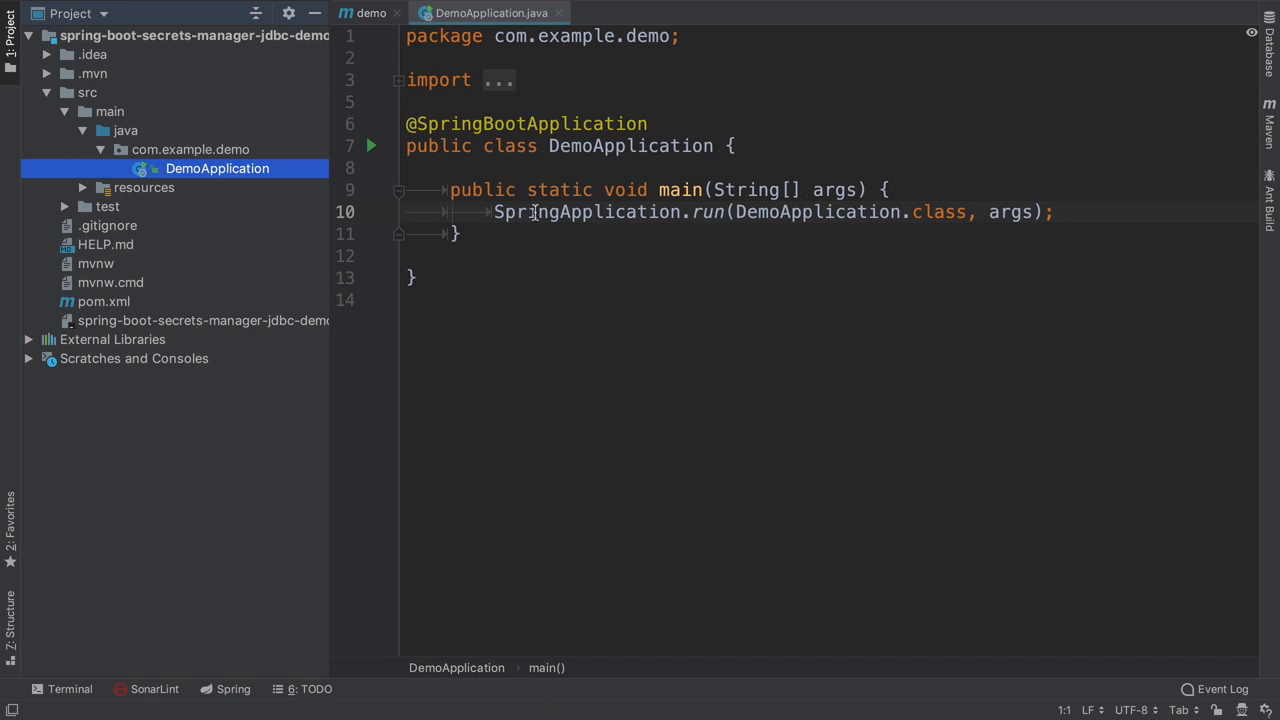
pyautogui.write('@Scheduled(')
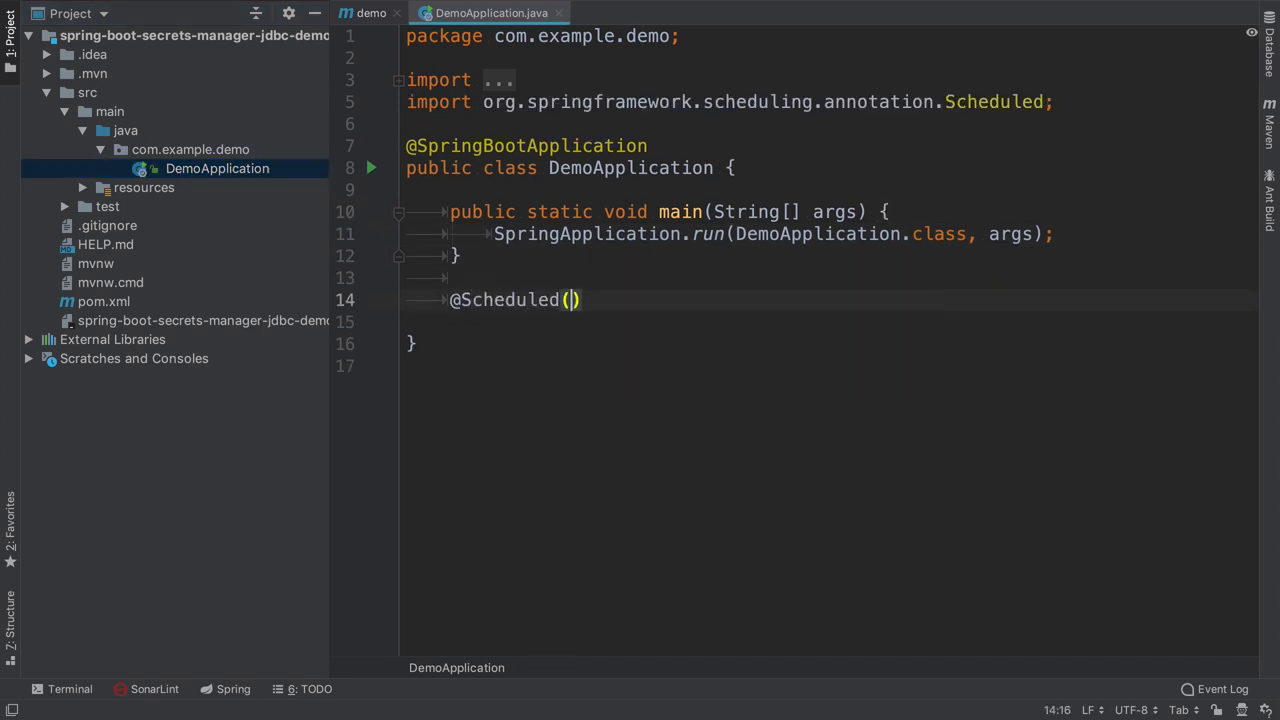
pyautogui.write('fixedDelay = 1000')
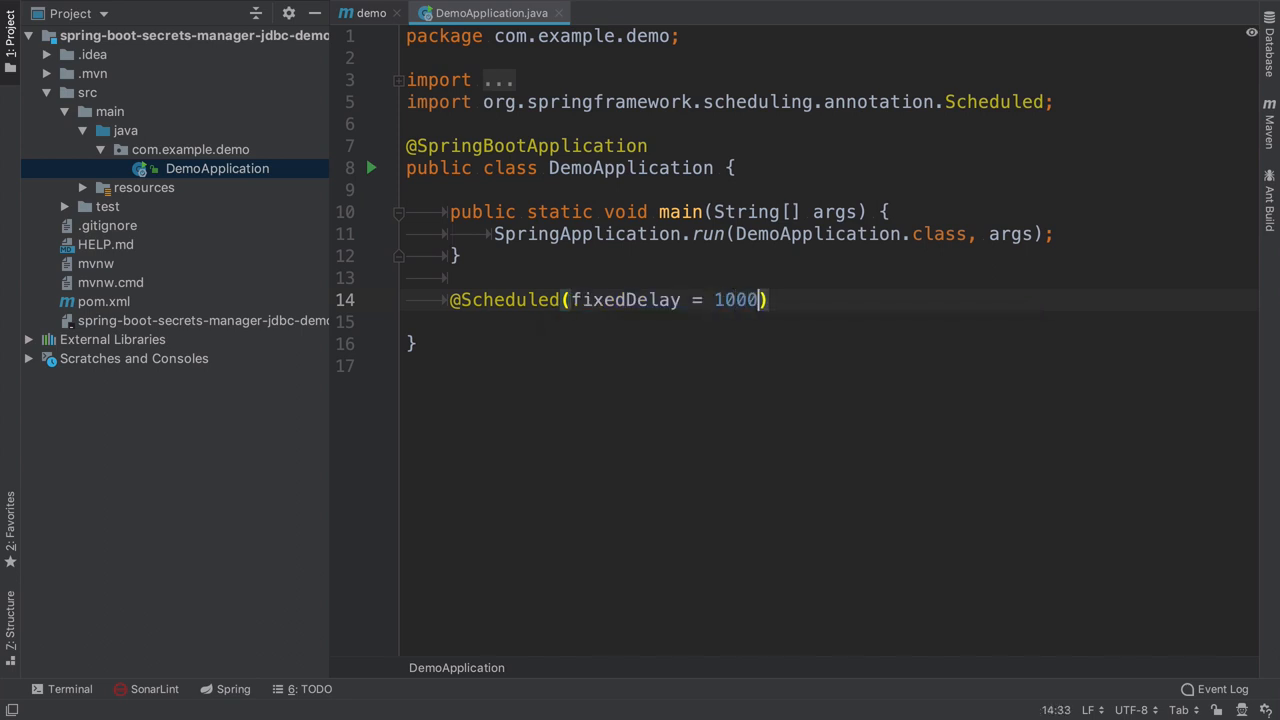
pyautogui.write('L')
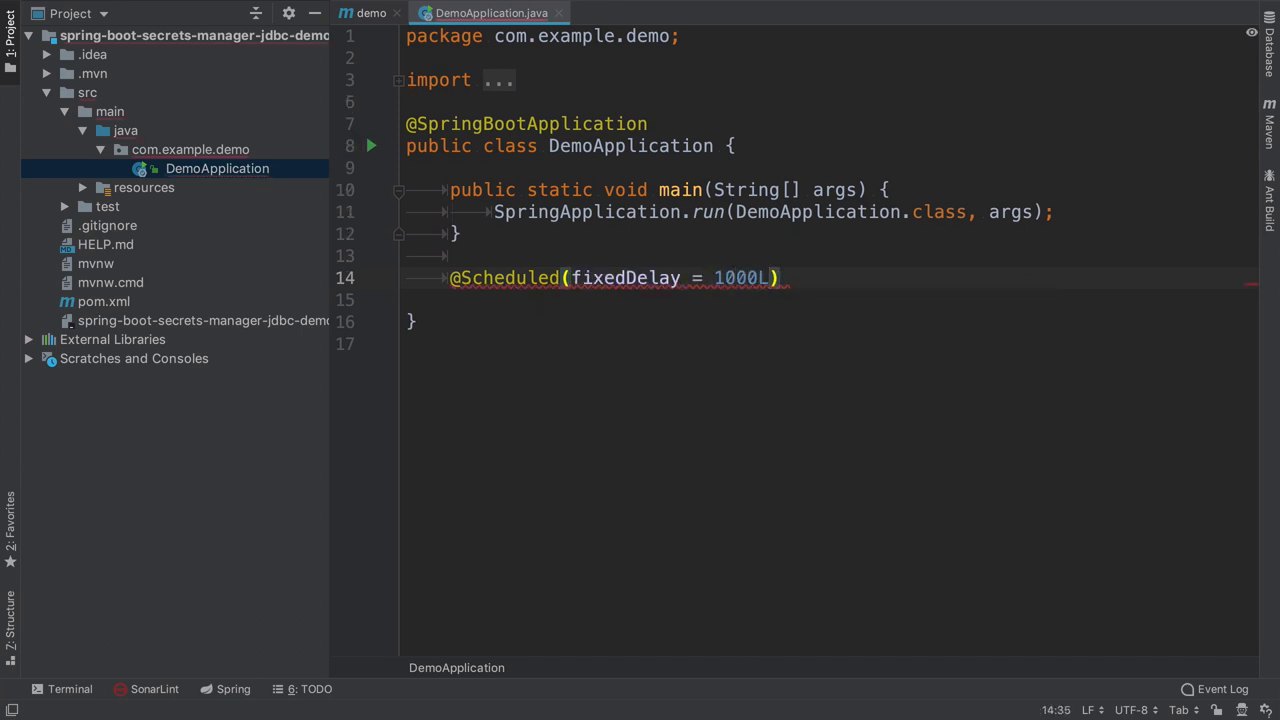
pyautogui.write('publ')
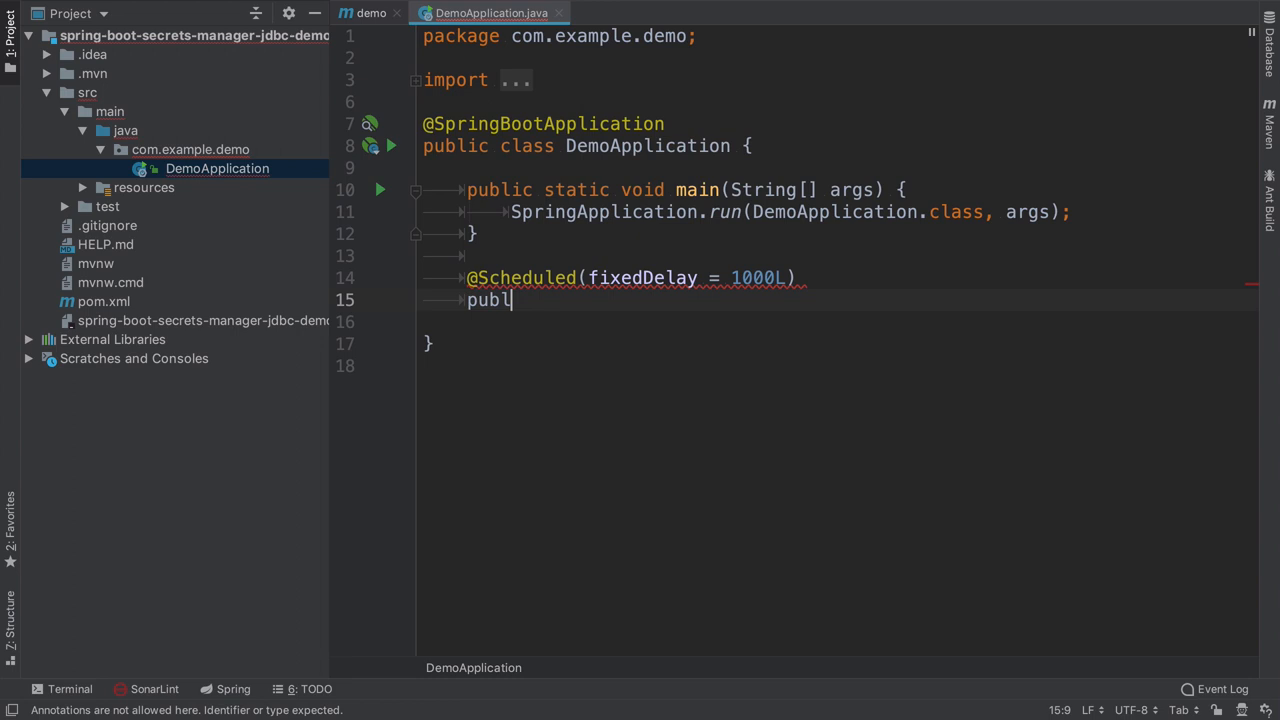
pyautogui.write('ic void foo() {')
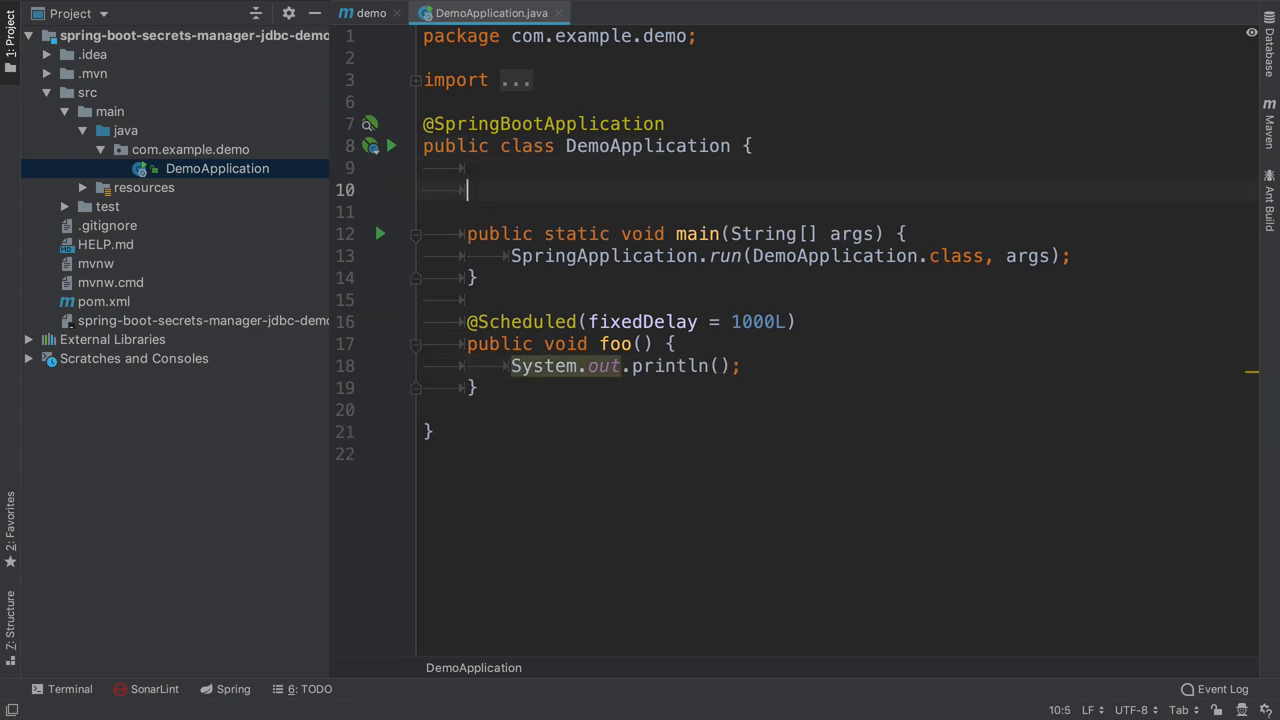
pyautogui.write('@Autowired')
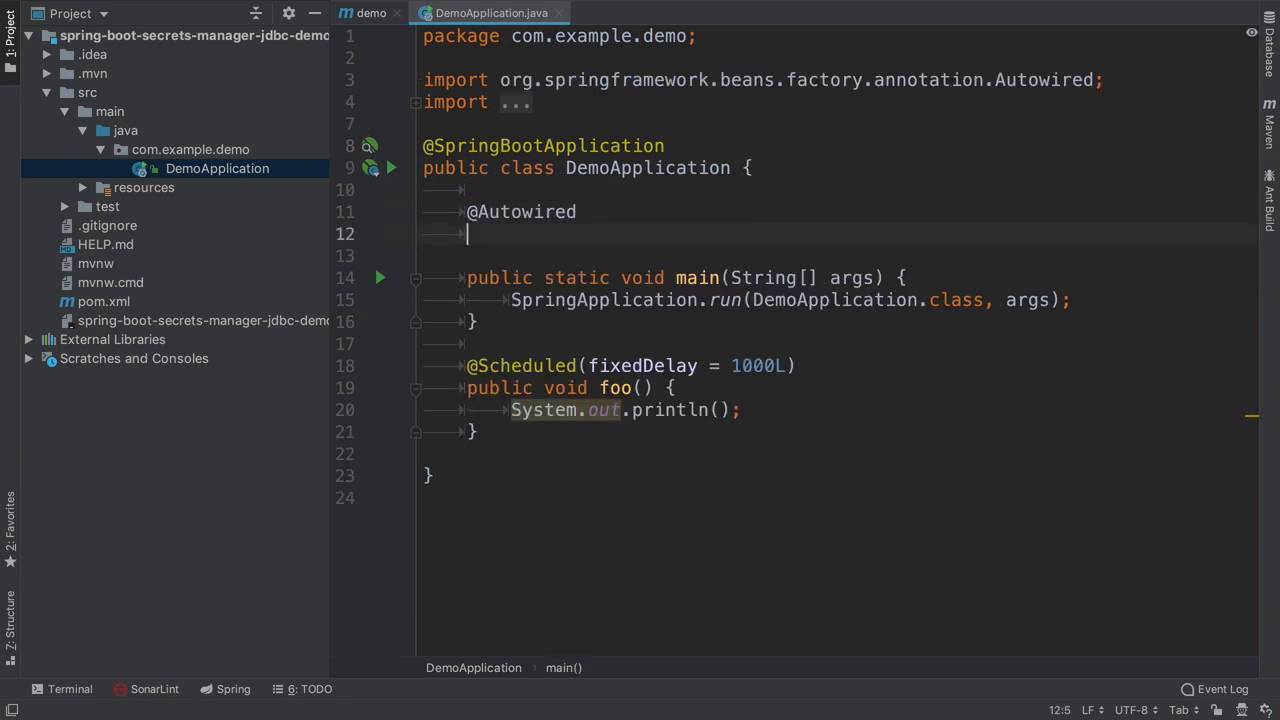
pyautogui.write('private JdbcTemplate jdbcTemplate;')
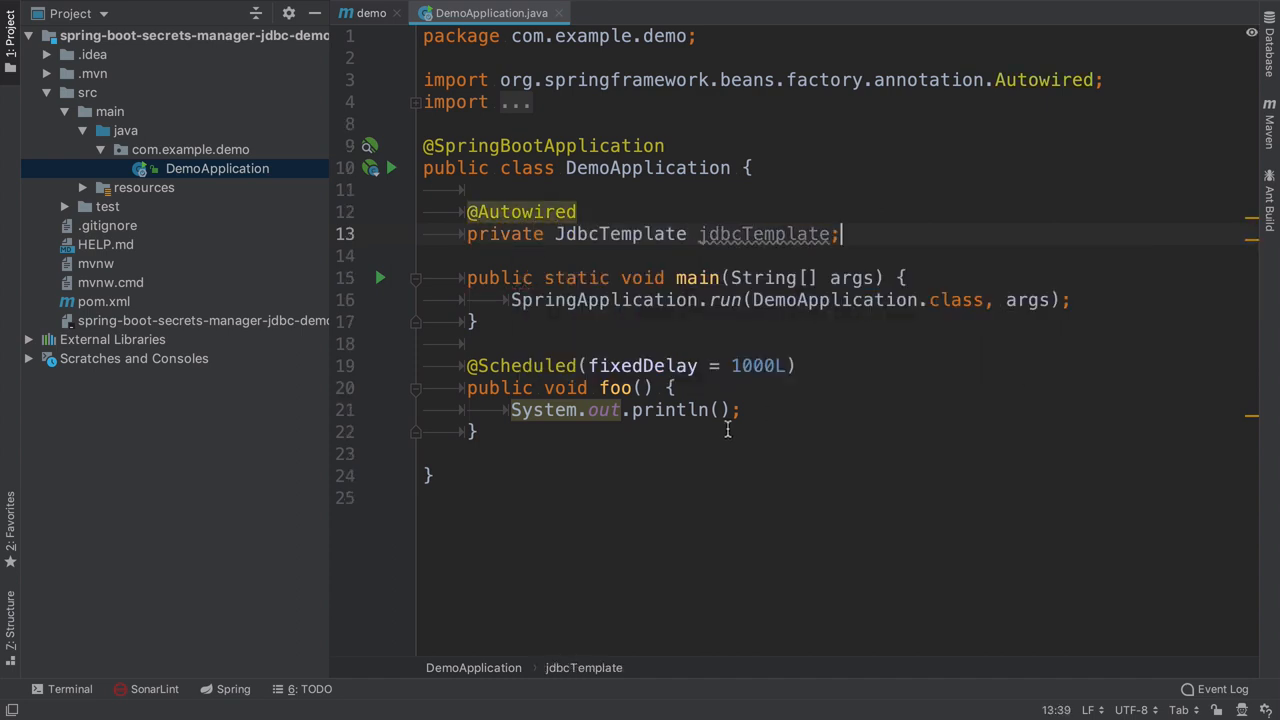
pyautogui.write('j')
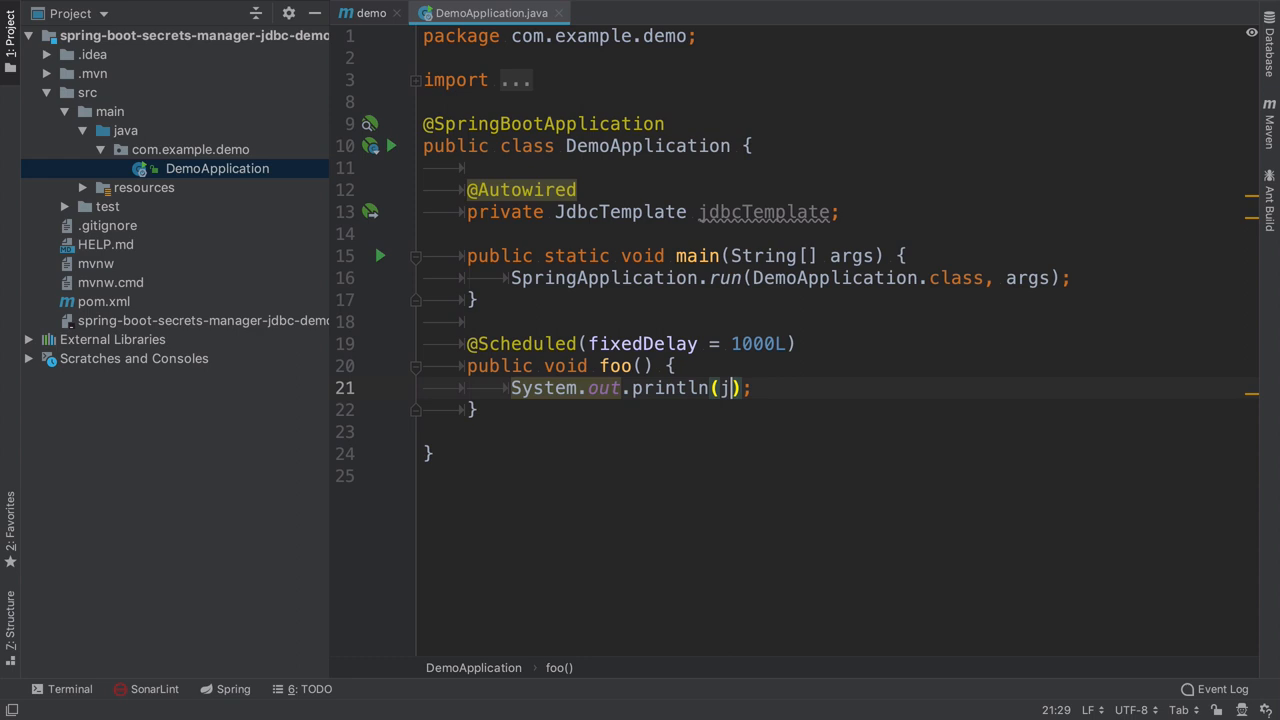
pyautogui.write('db')
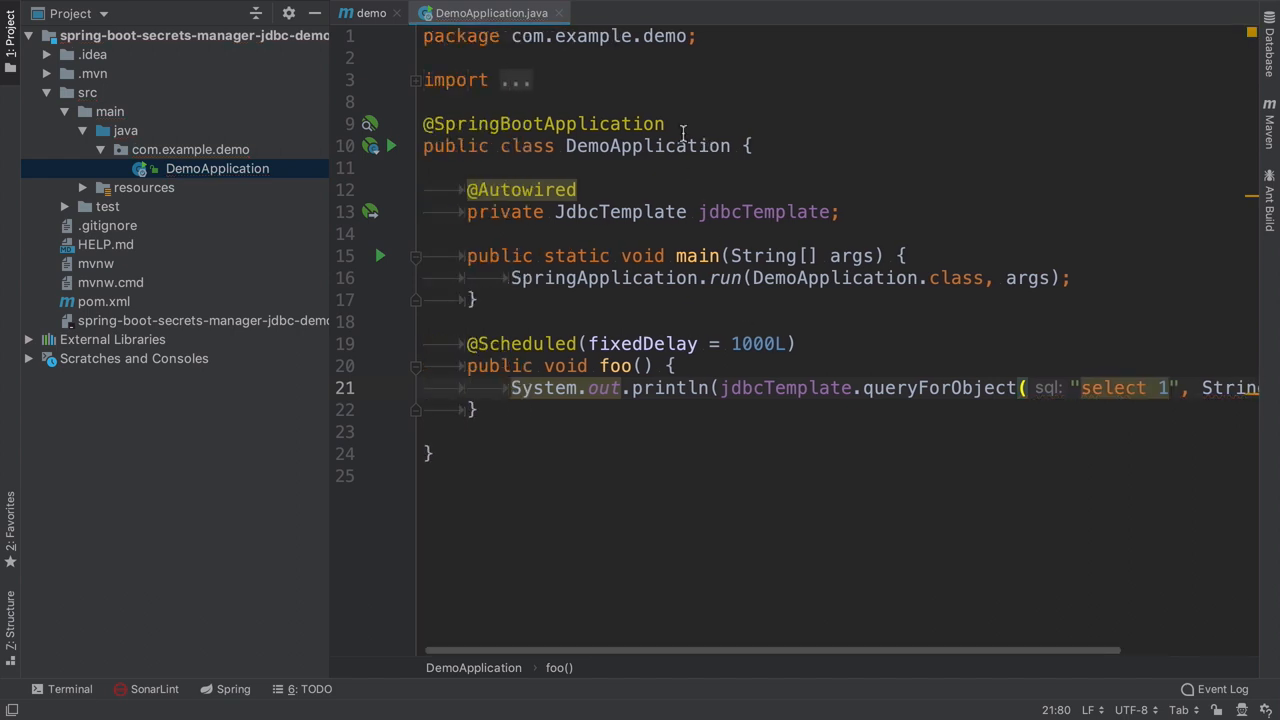
pyautogui.write('@ENableScheduling')
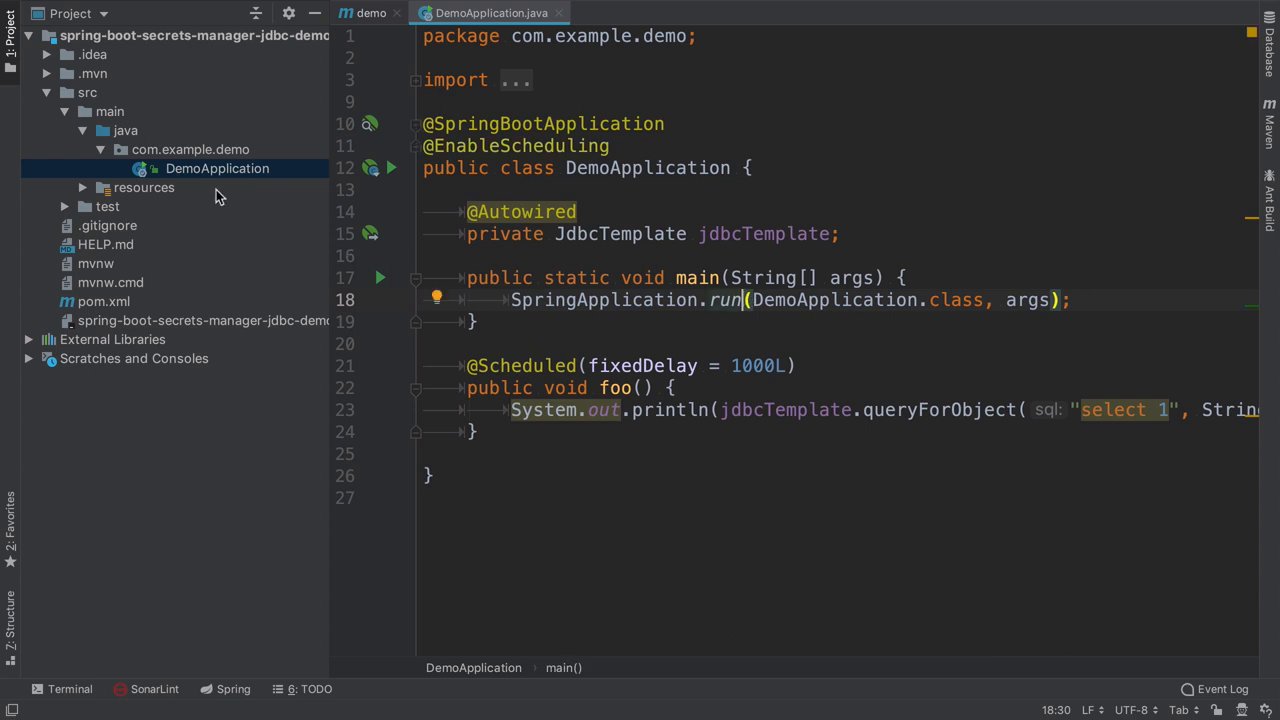
# Step: Open application.properties and start the spring.datasource.username property
pyautogui.click(144, 187)
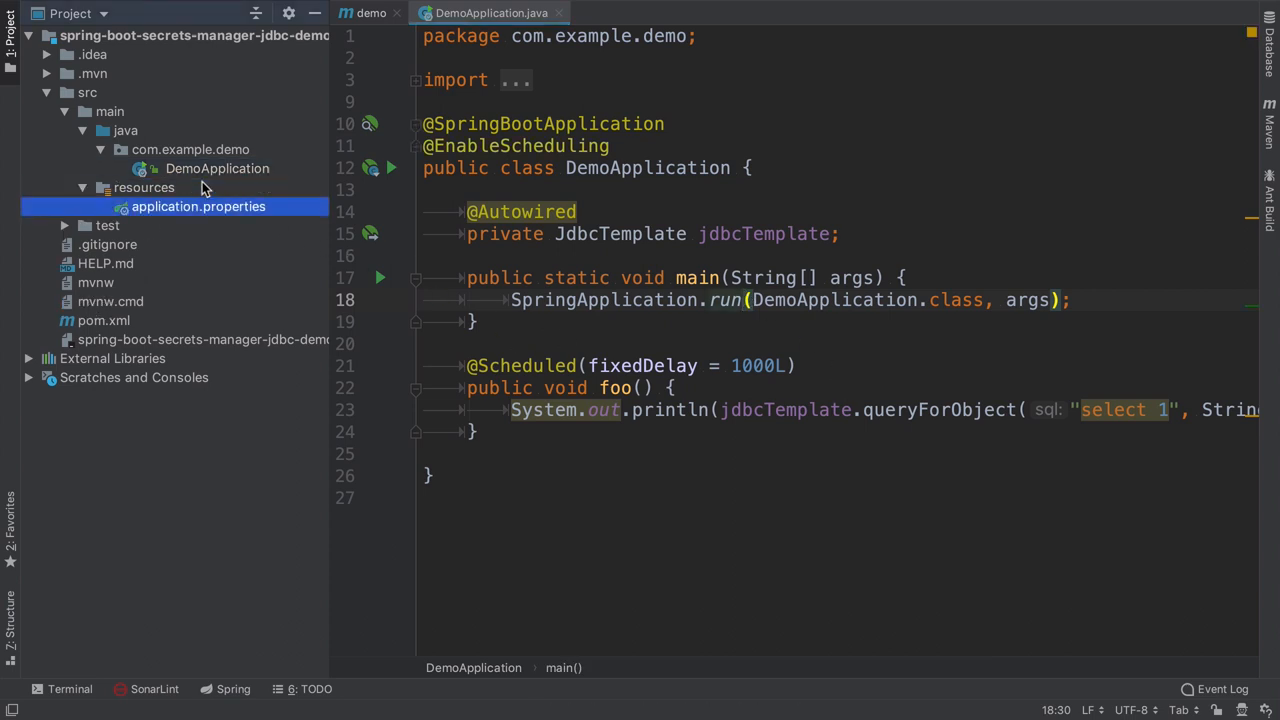
pyautogui.doubleClick(198, 206)
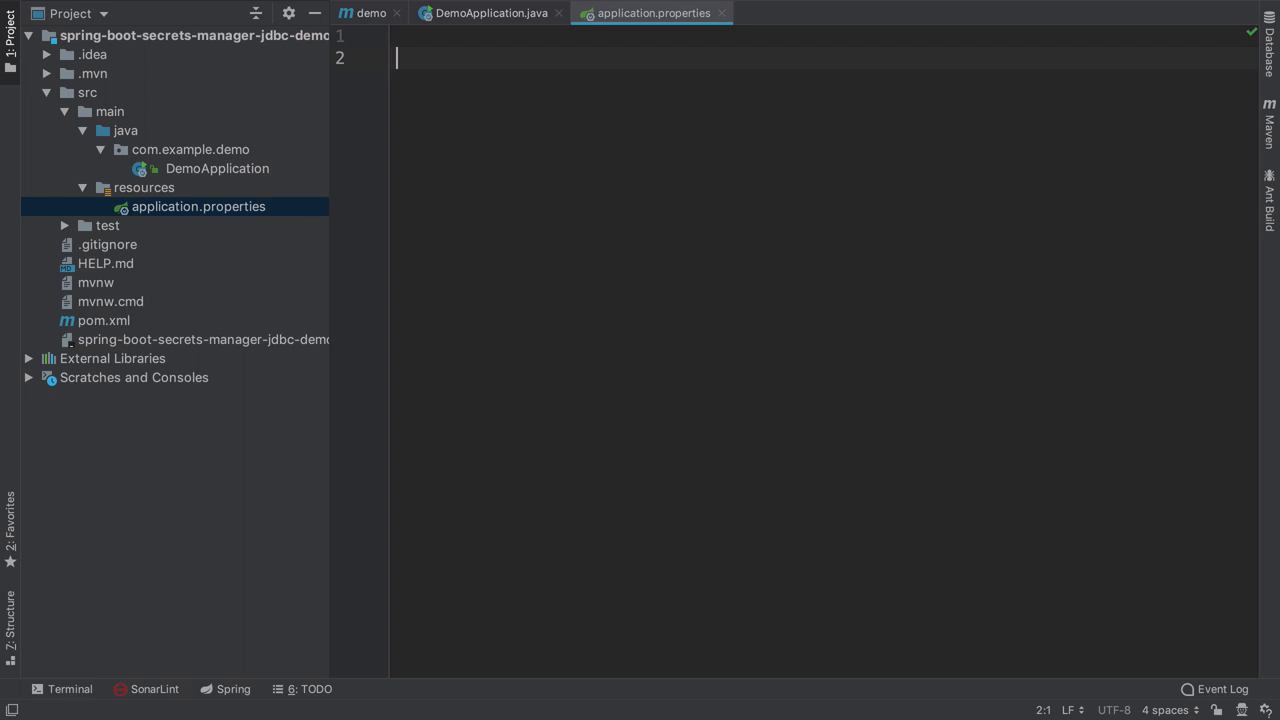
pyautogui.write('spring')
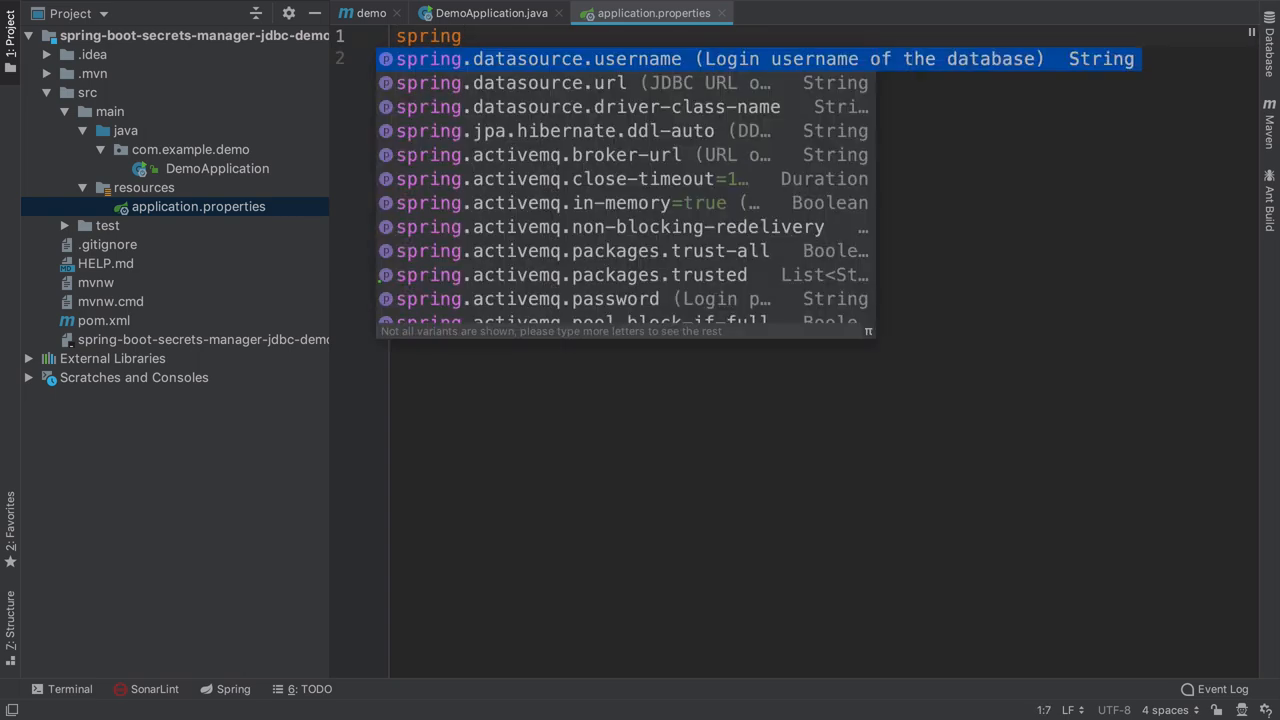
pyautogui.press('Down')
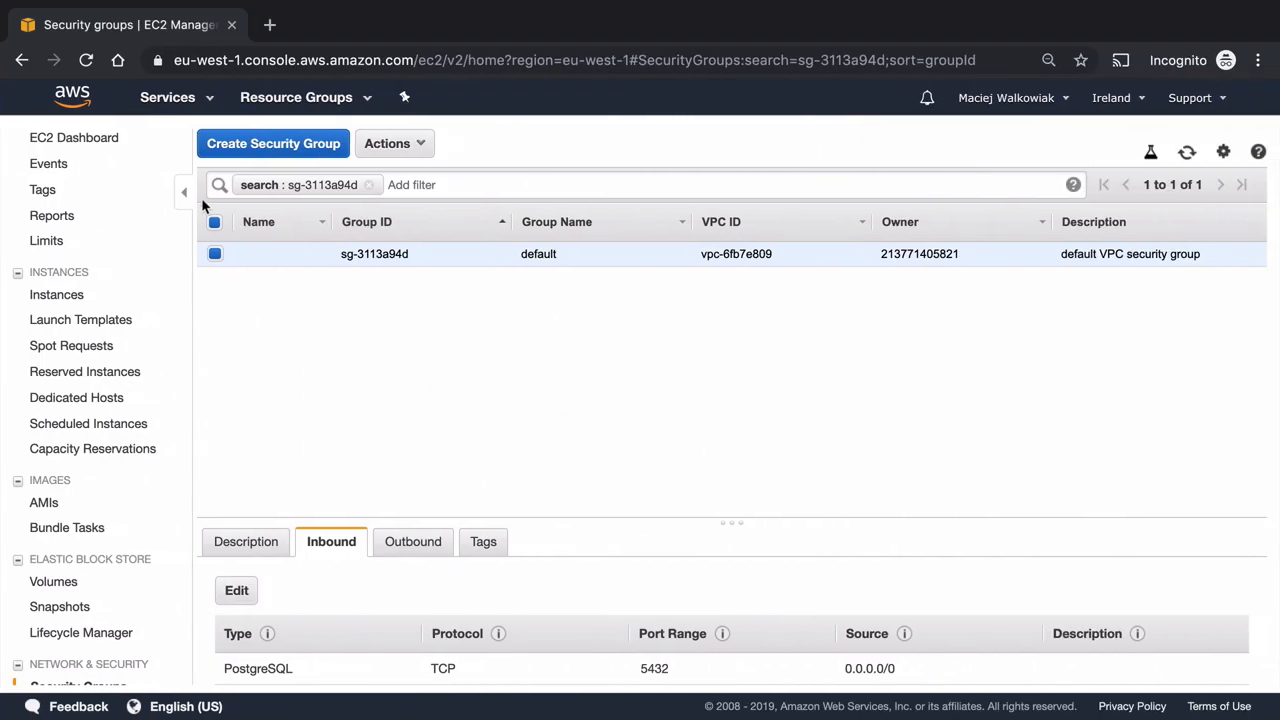
# Step: Navigate via the Services search to RDS DB Instances and open database-1
pyautogui.click(167, 97)
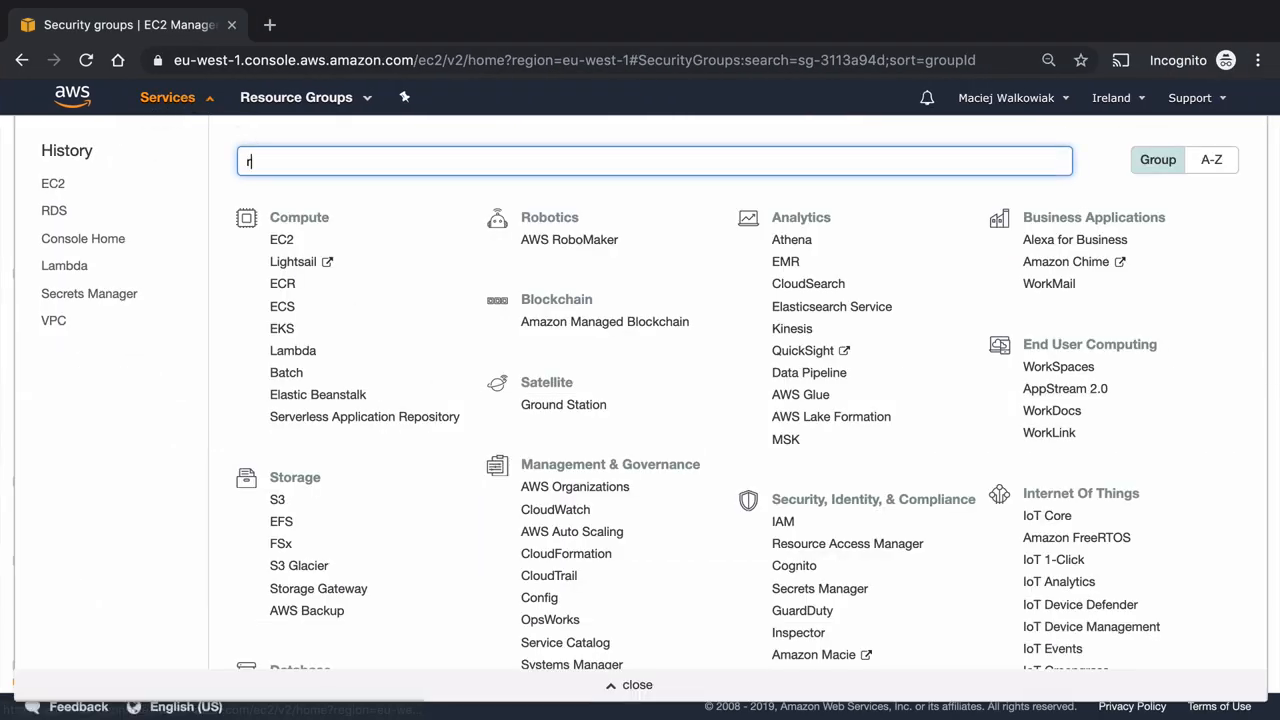
pyautogui.write('ds')
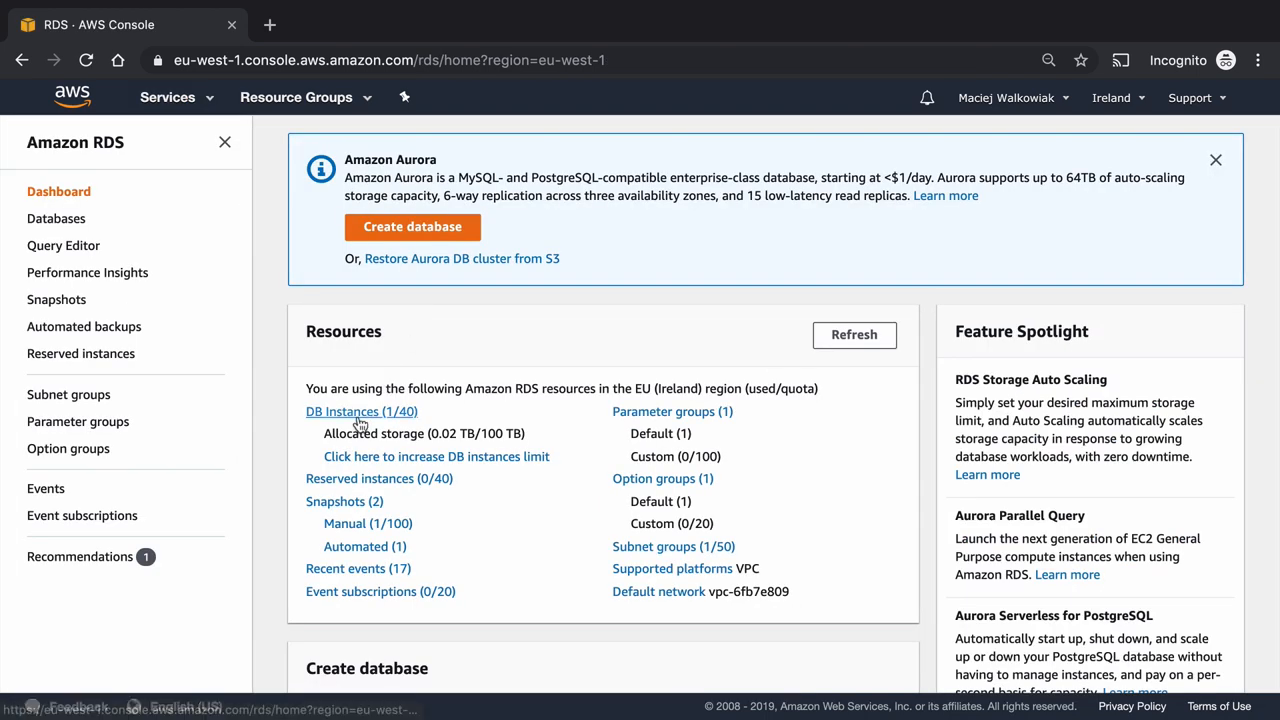
pyautogui.click(342, 411)
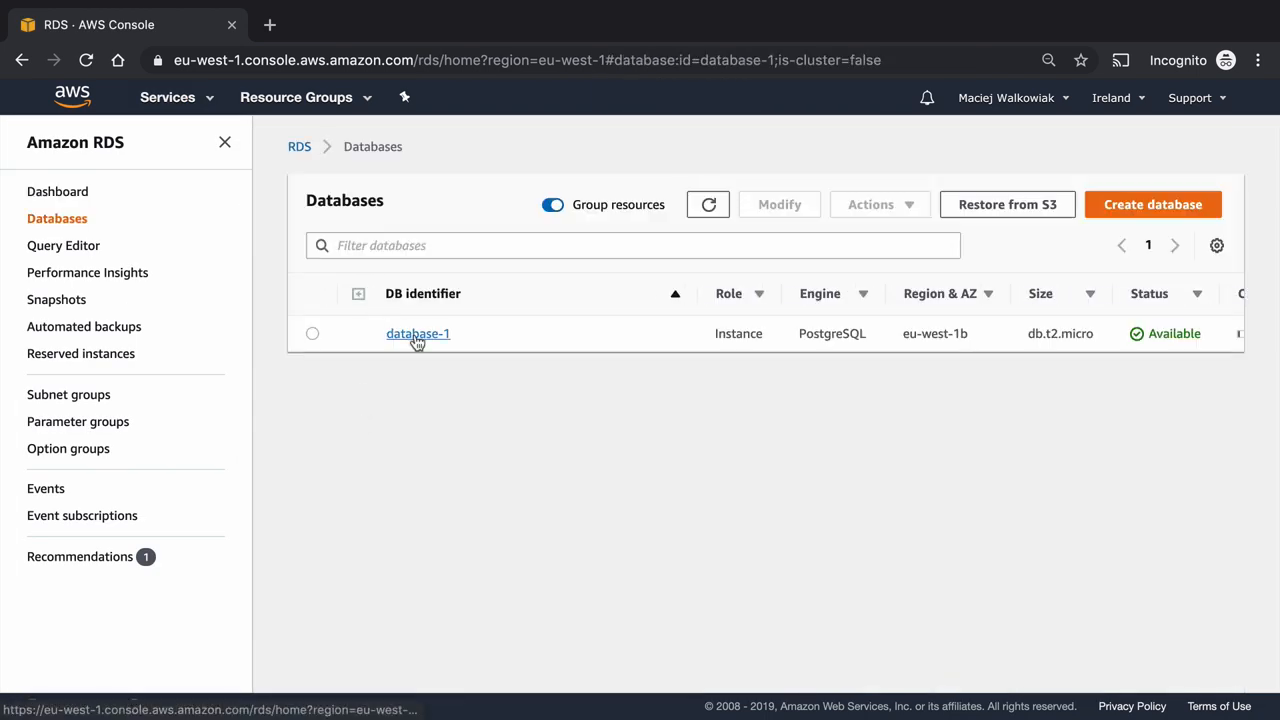
pyautogui.click(417, 333)
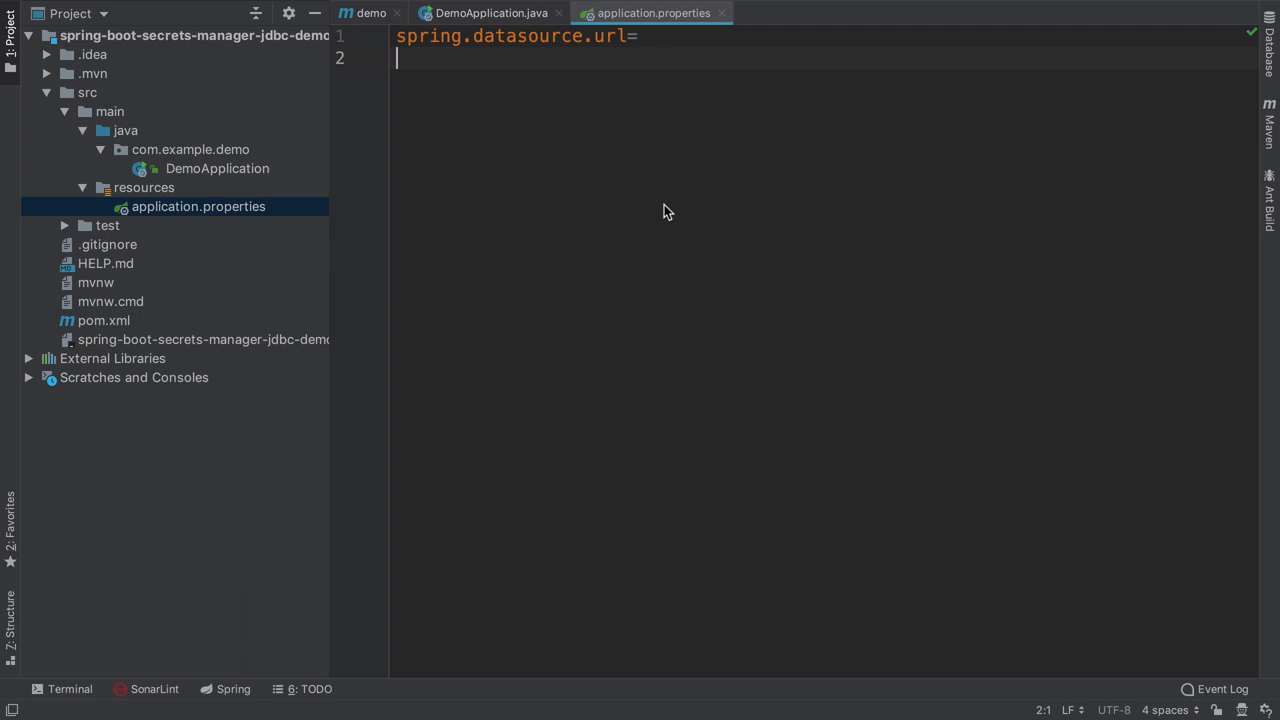
# Step: Point spring.datasource.url at the database-1 PostgreSQL endpoint with username postgres
pyautogui.write('jdbc:')
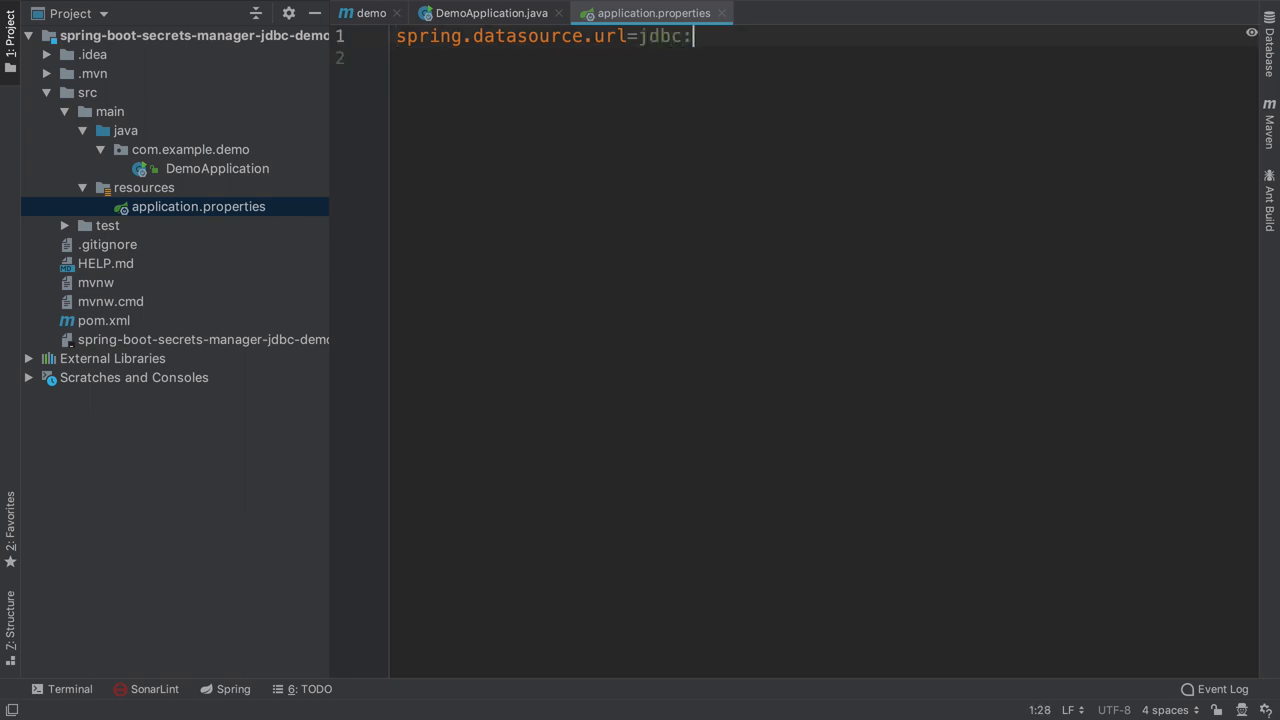
pyautogui.write('postgresql;')
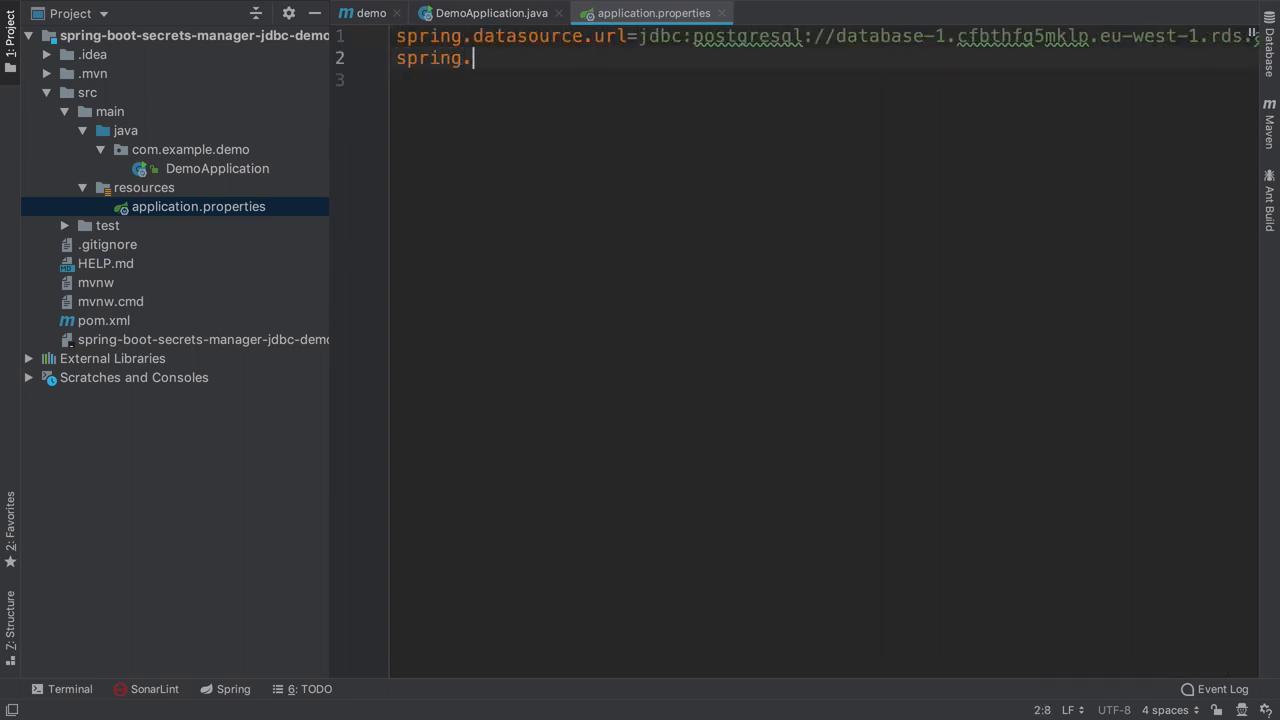
pyautogui.write('datasource.username=')
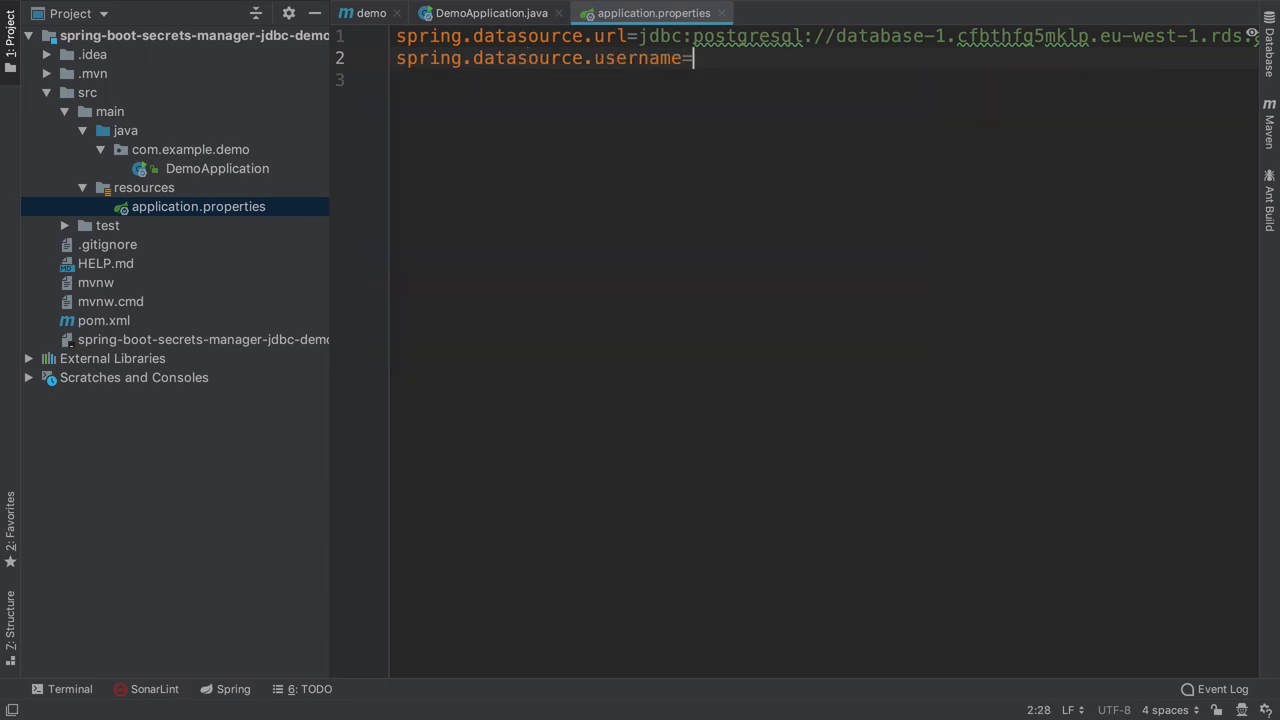
pyautogui.write('postgres')
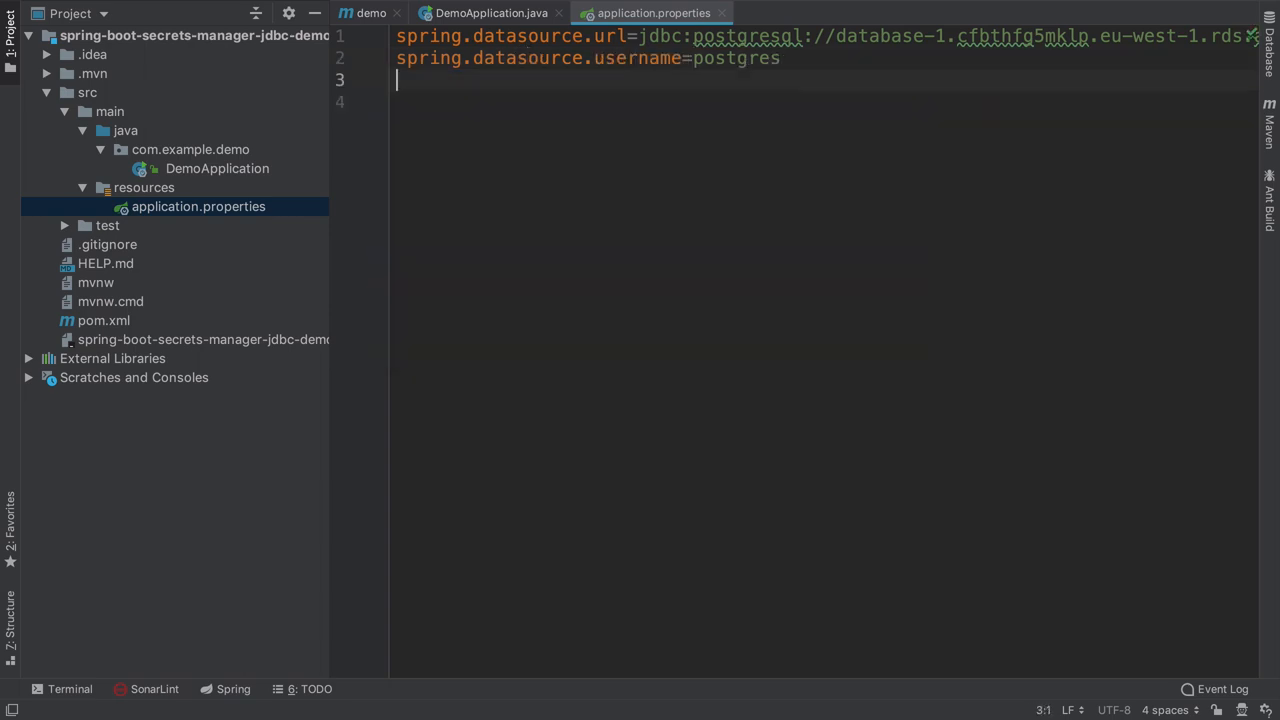
pyautogui.write('spring.data')
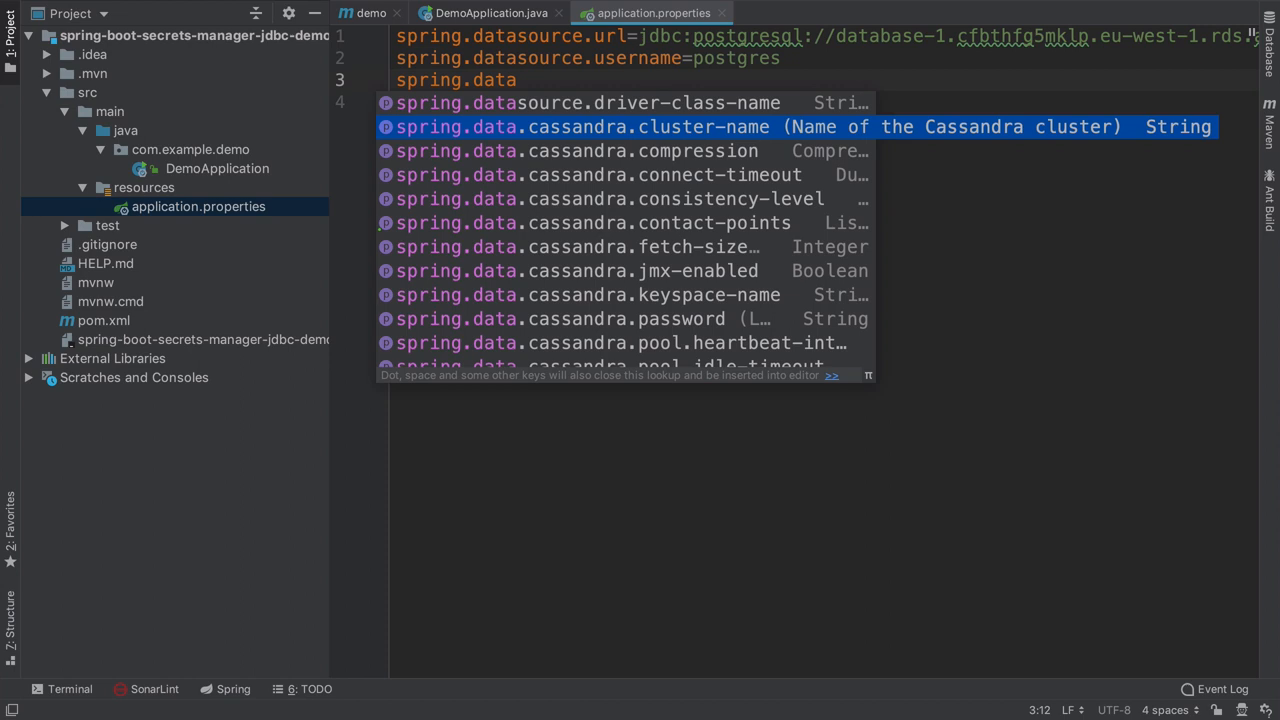
pyautogui.write('pas')
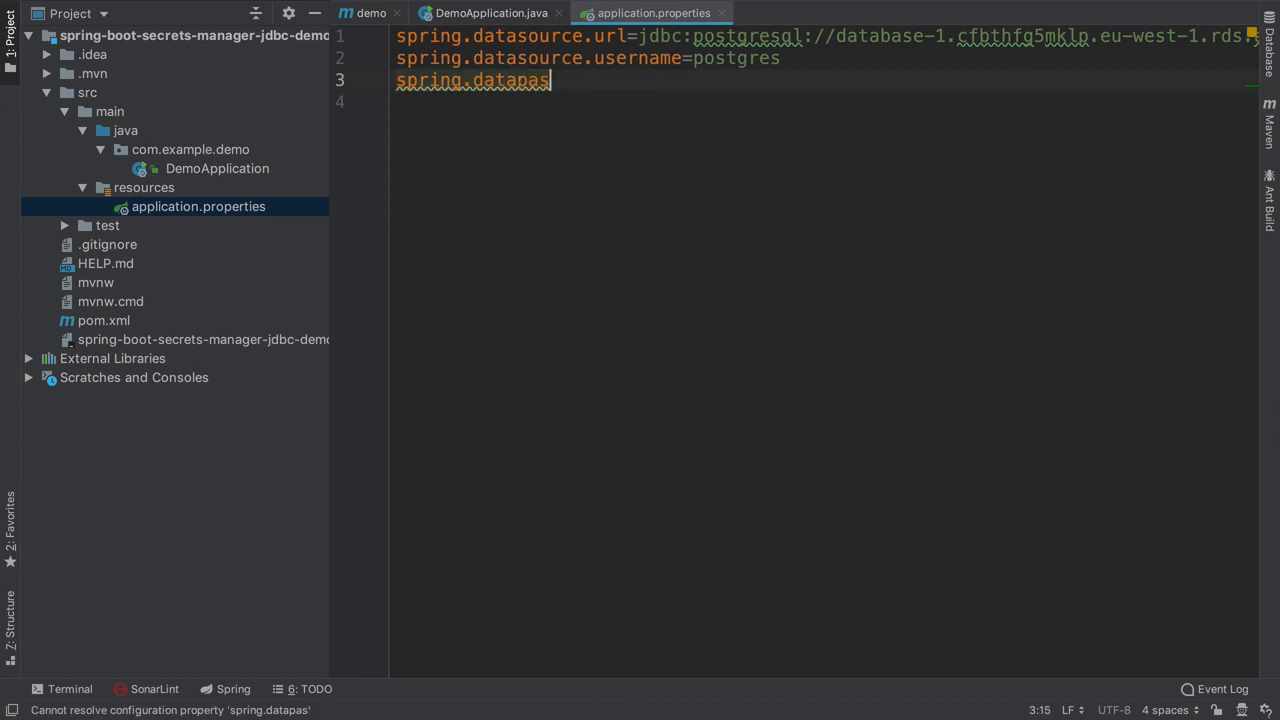
pyautogui.write('ource')
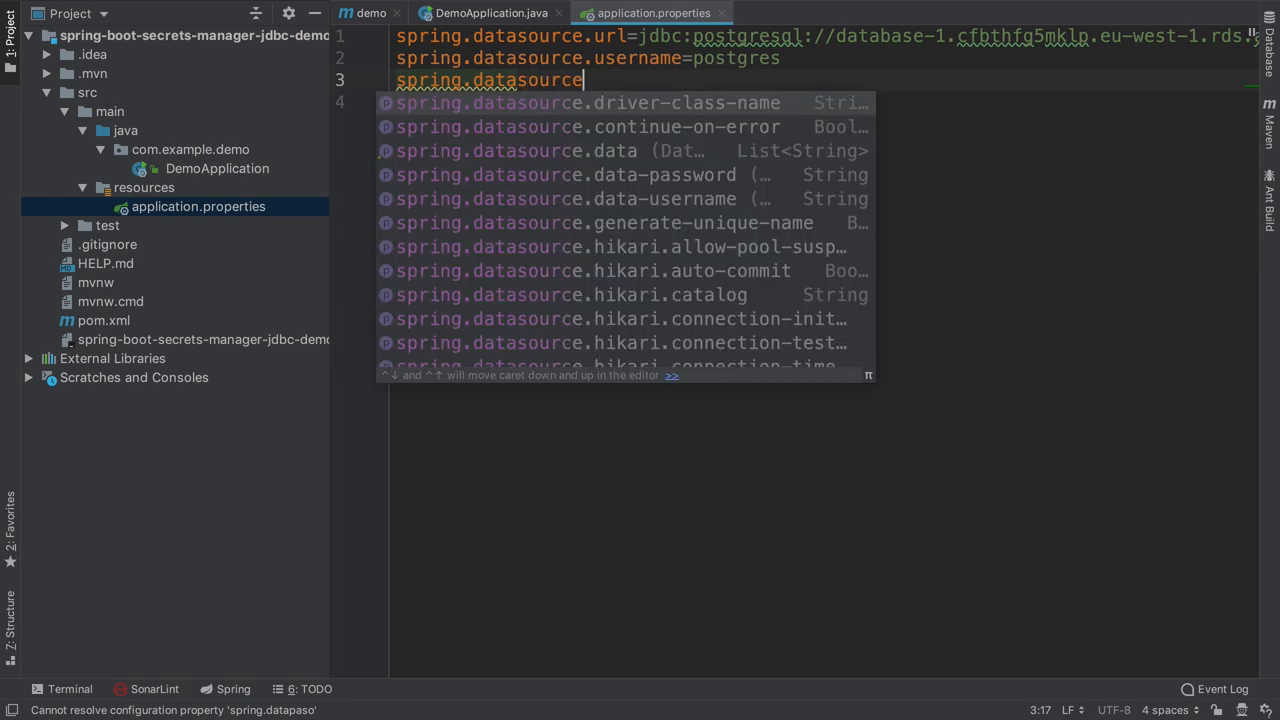
pyautogui.write('.password=')
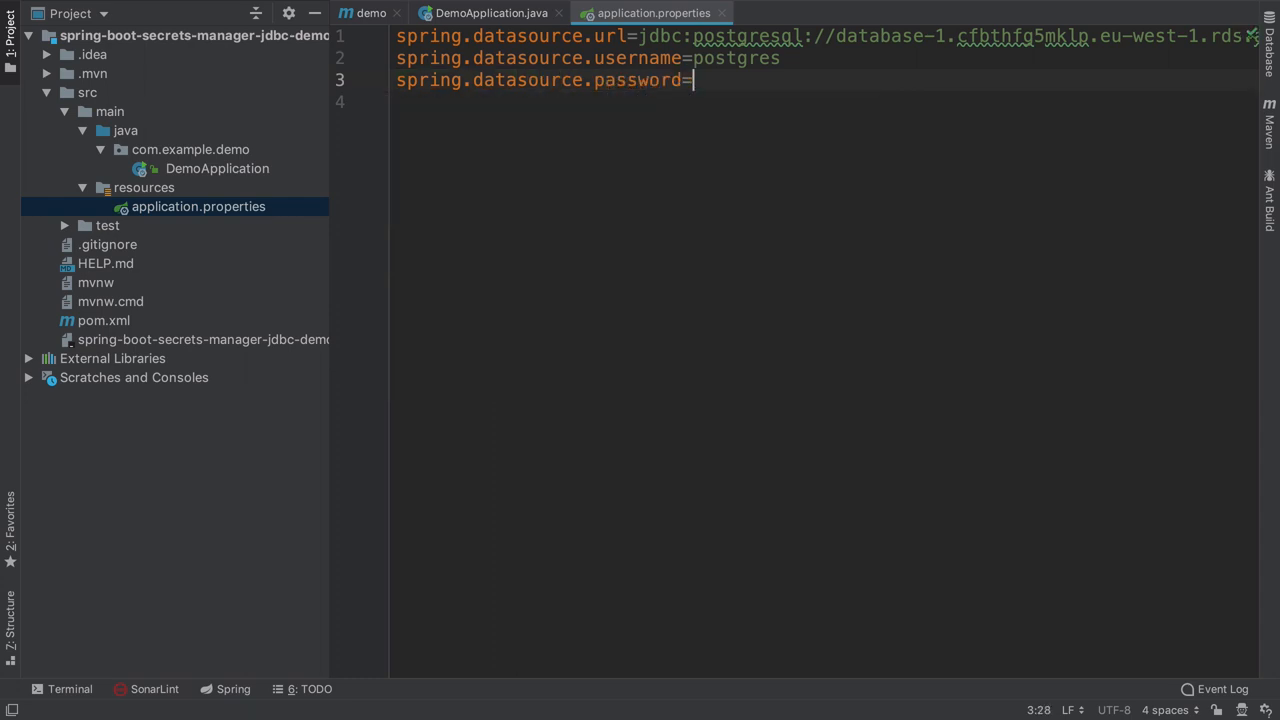
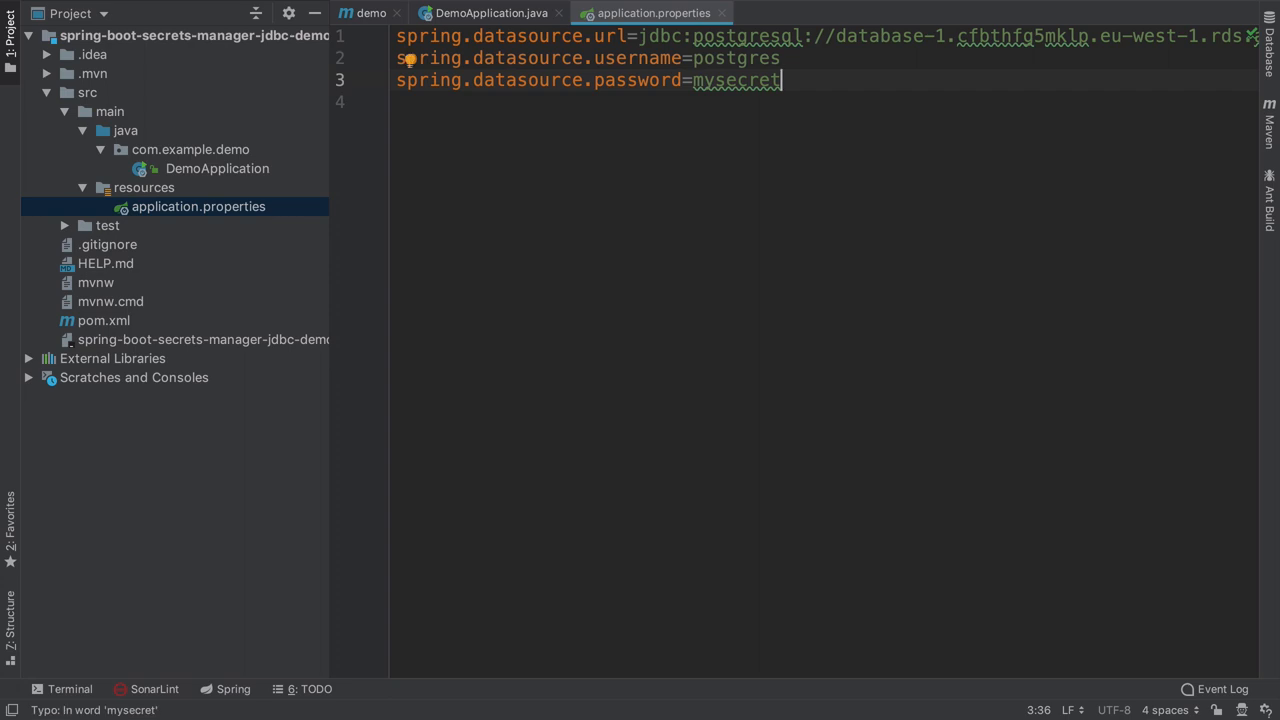
pyautogui.click(506, 12)
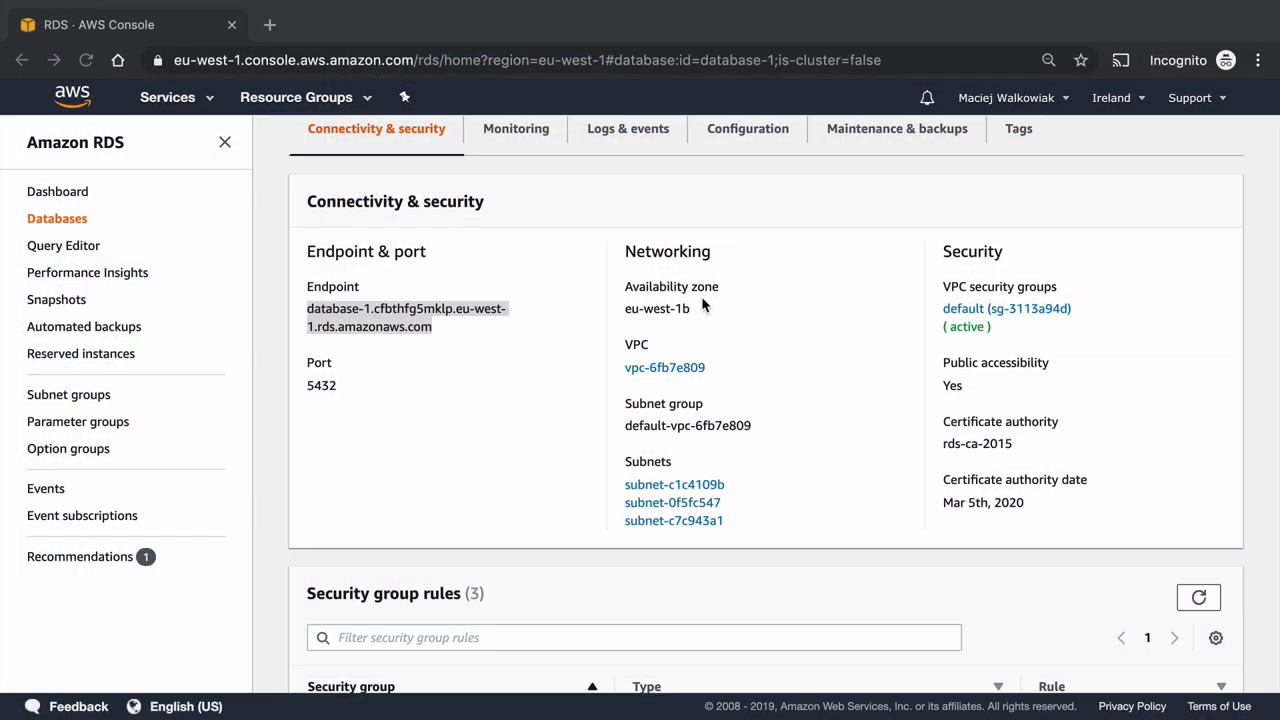
pyautogui.moveTo(195, 123)
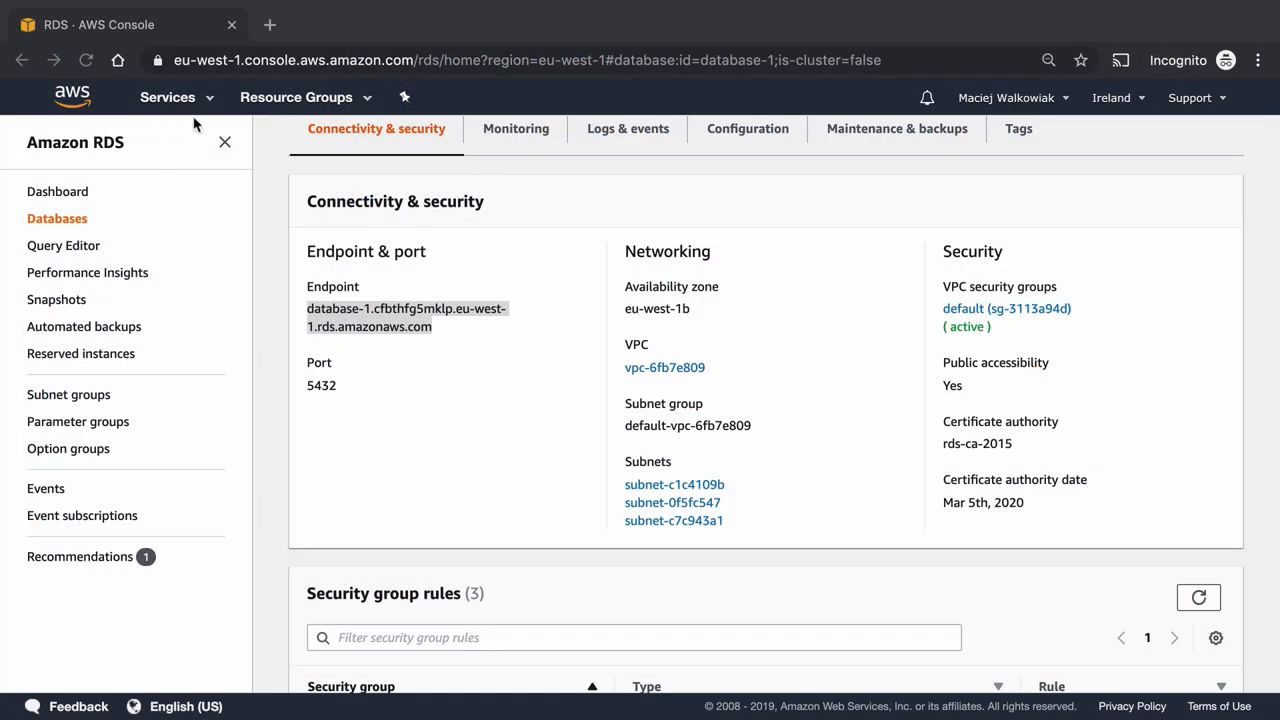
pyautogui.scroll(-3)
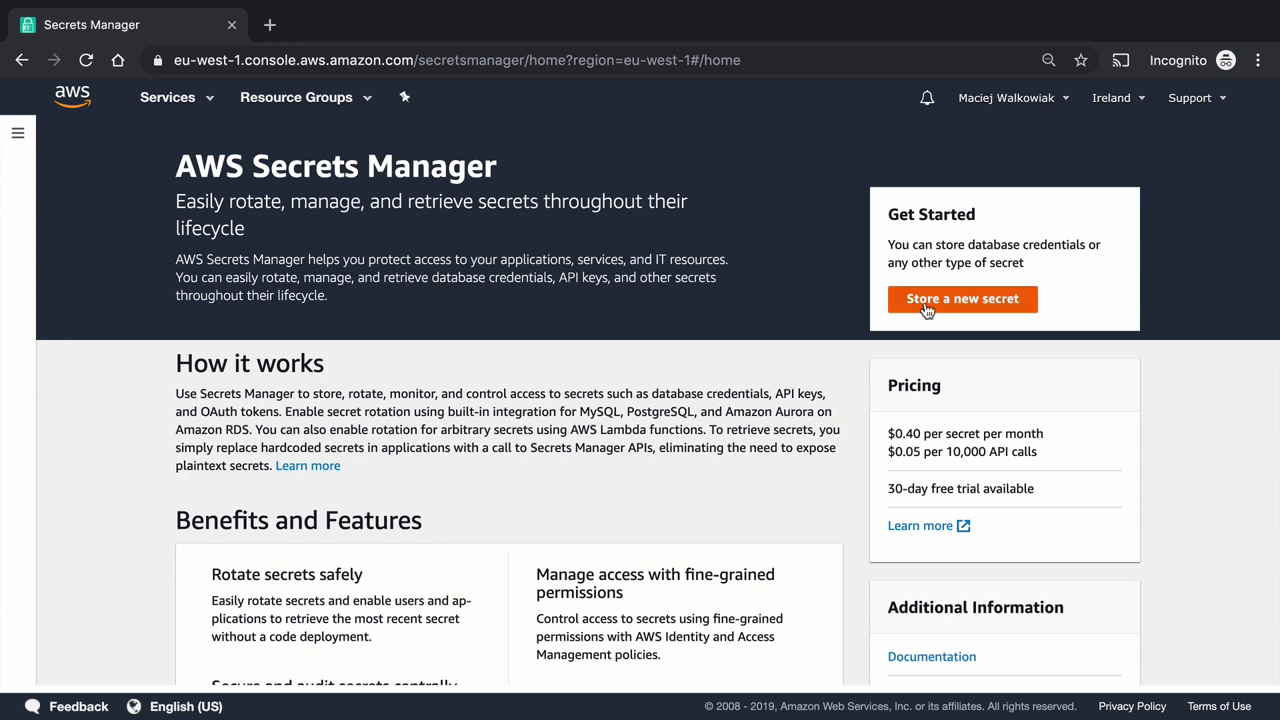
pyautogui.click(962, 299)
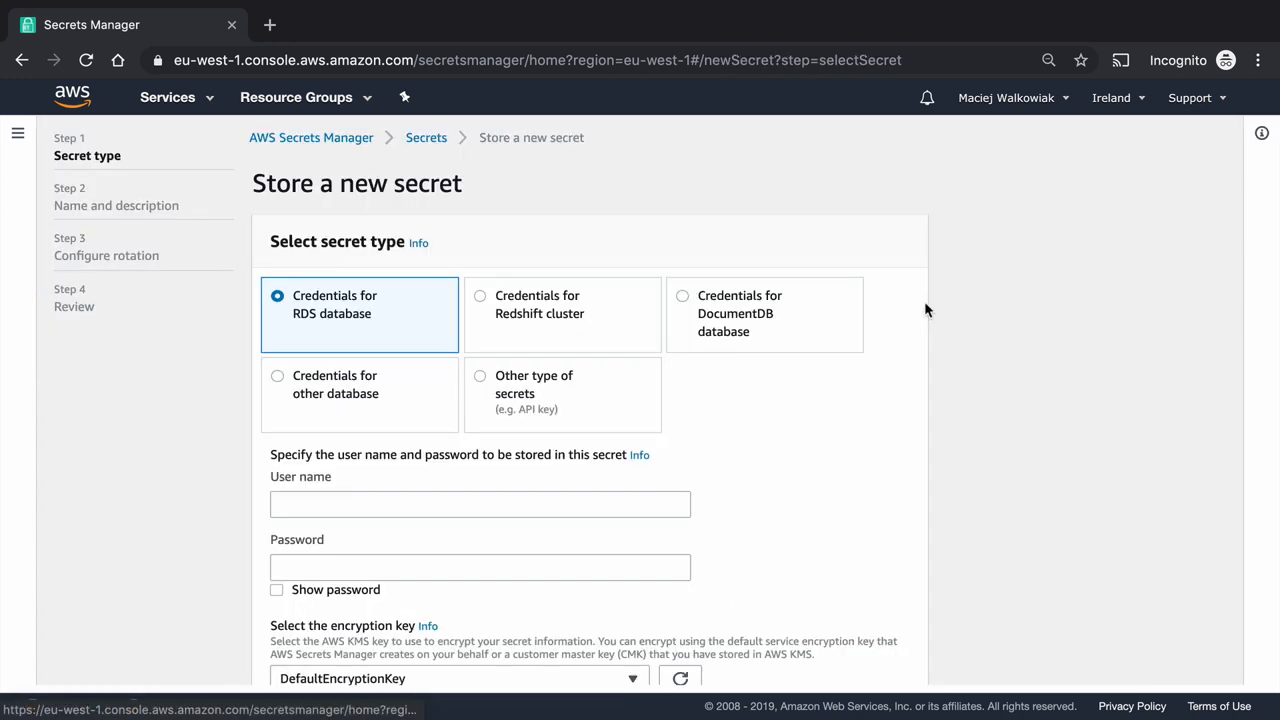
pyautogui.scroll(-3)
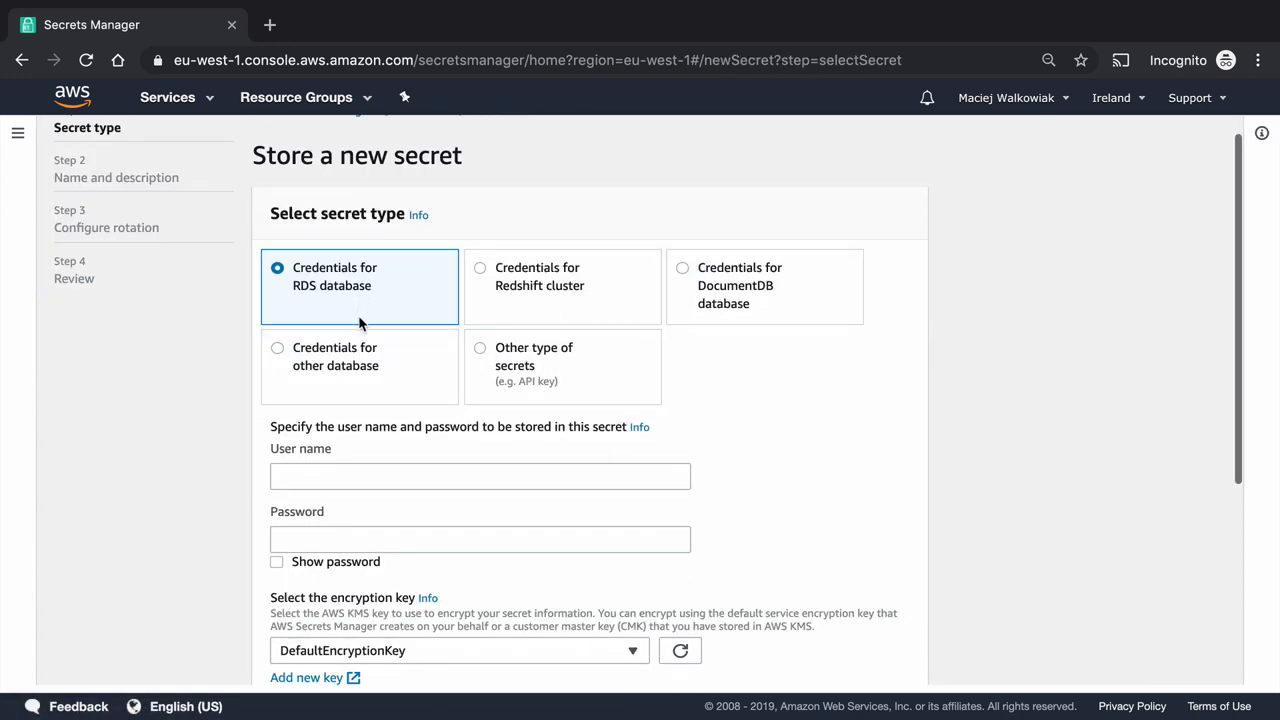
pyautogui.scroll(-3)
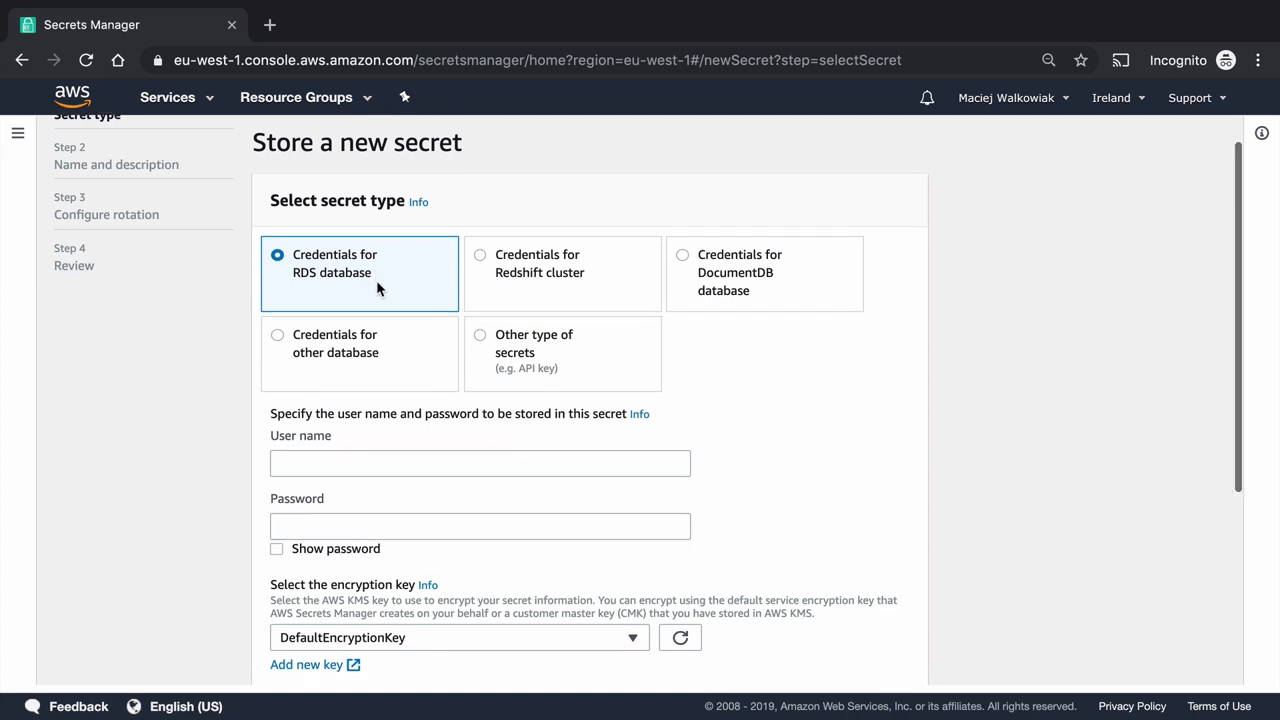
pyautogui.click(479, 459)
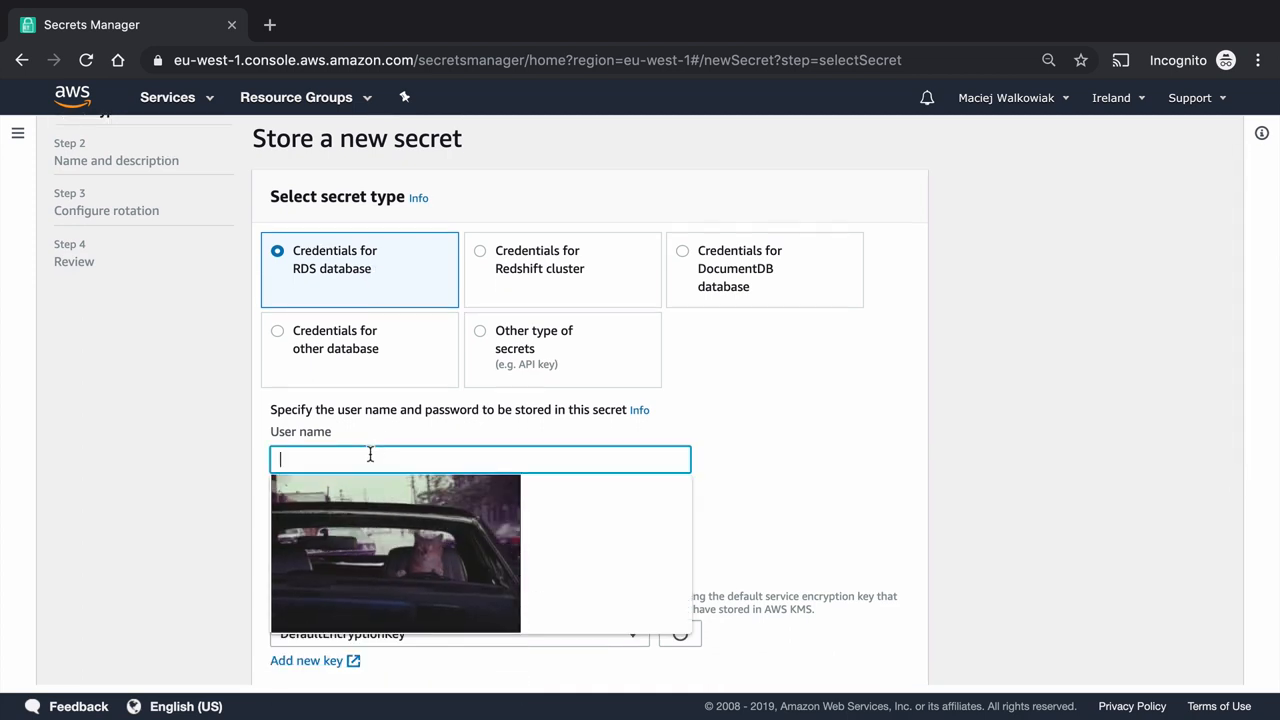
pyautogui.scroll(-3)
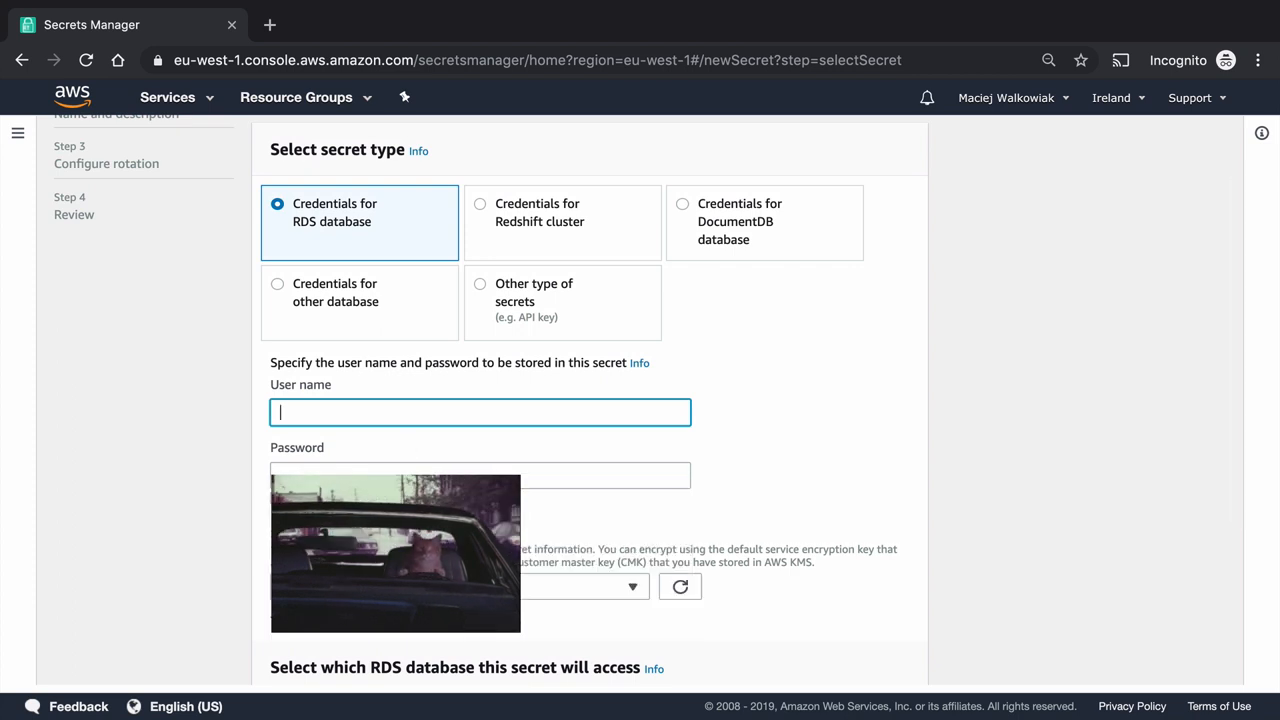
pyautogui.write('pos')
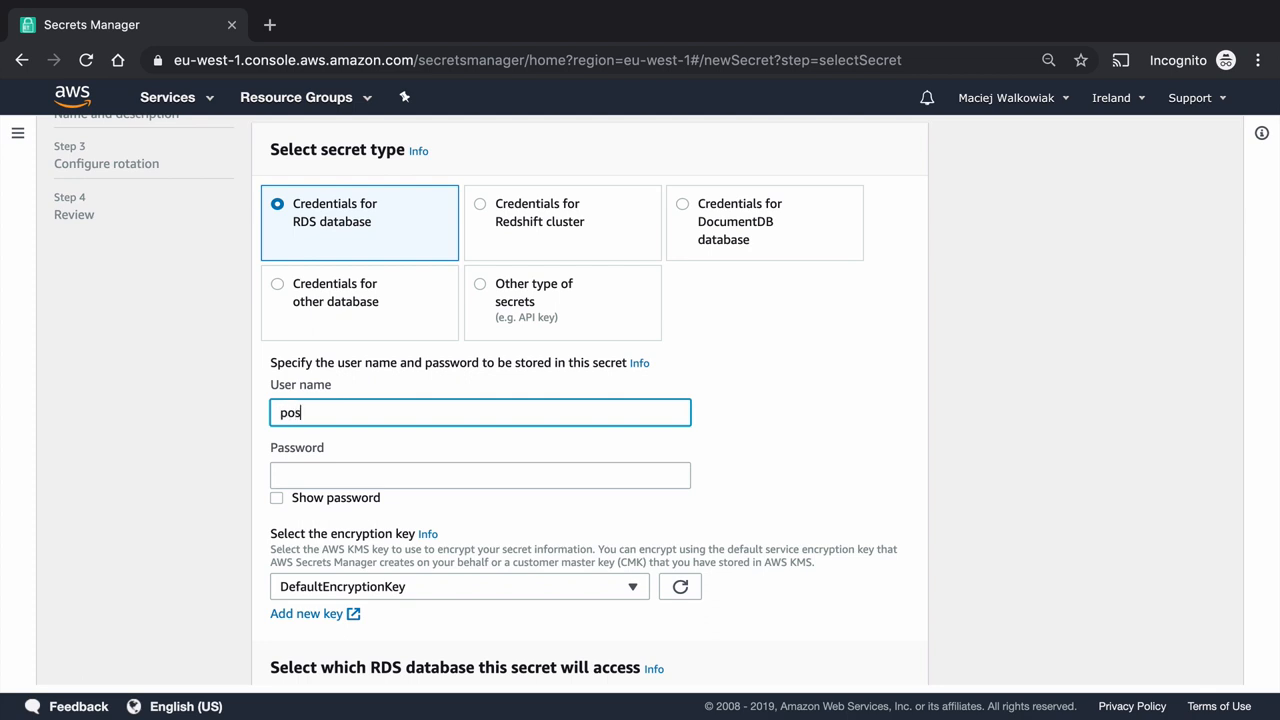
pyautogui.click(480, 475)
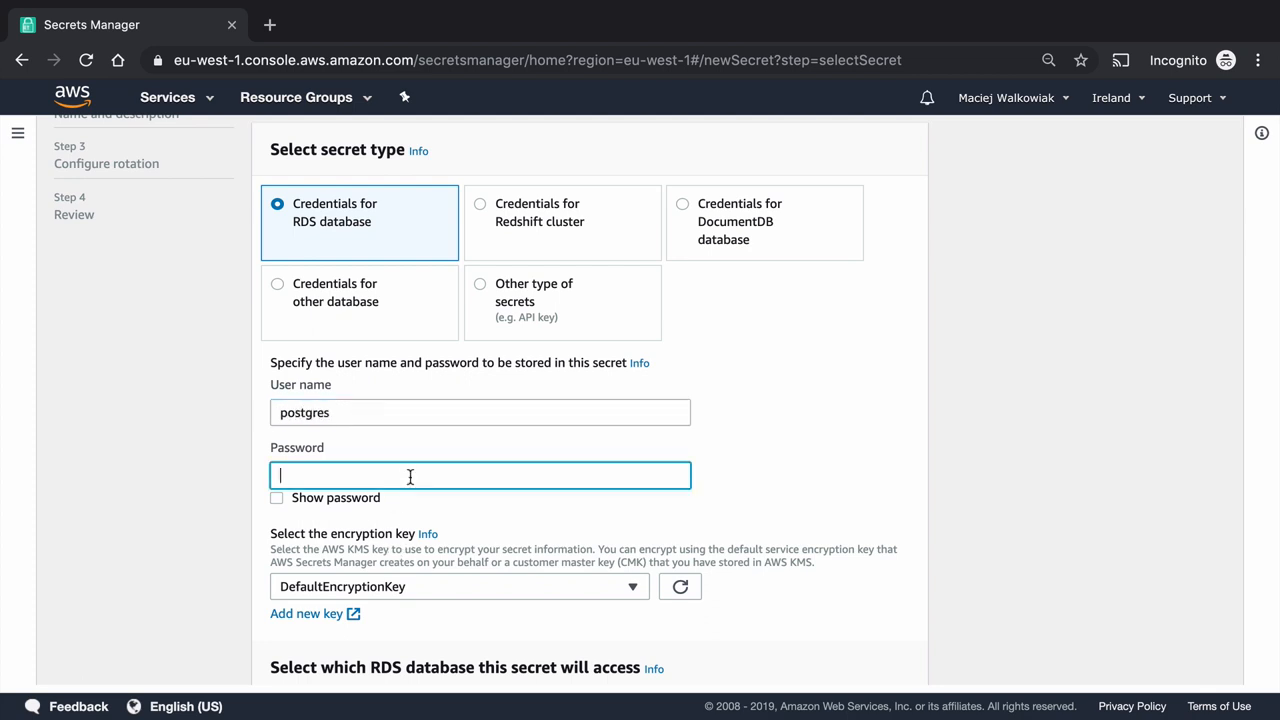
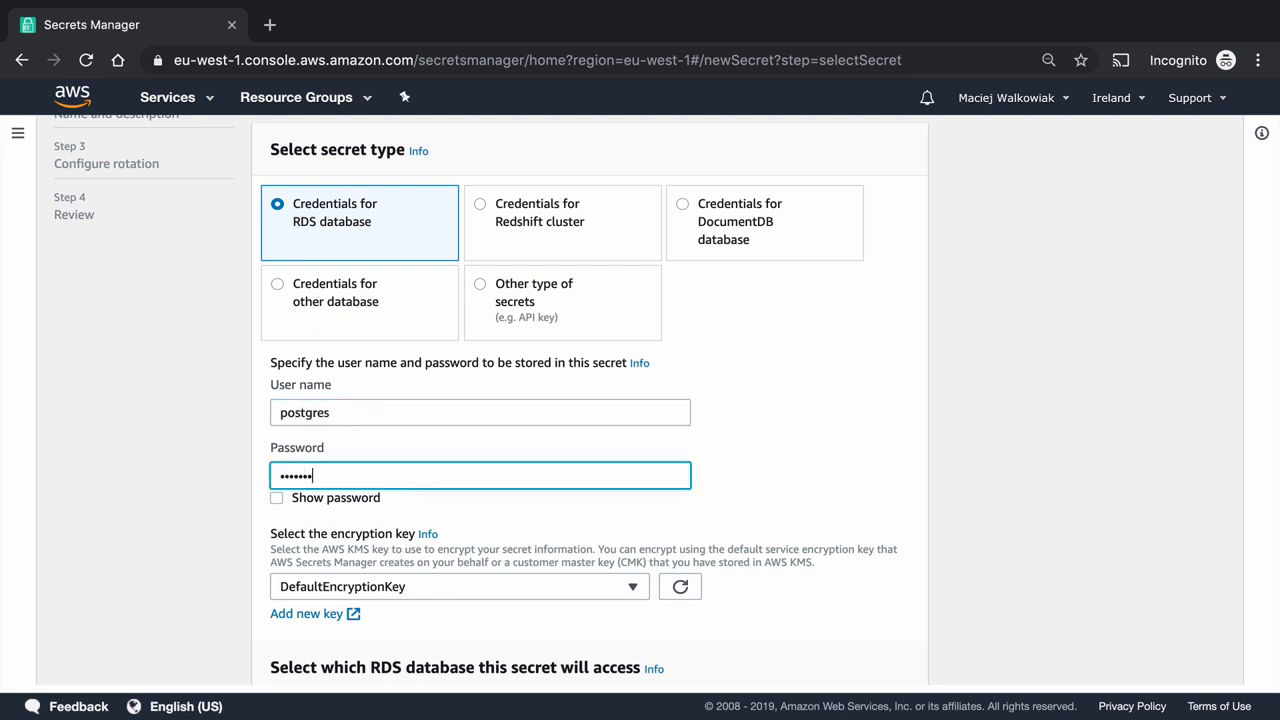
pyautogui.click(277, 498)
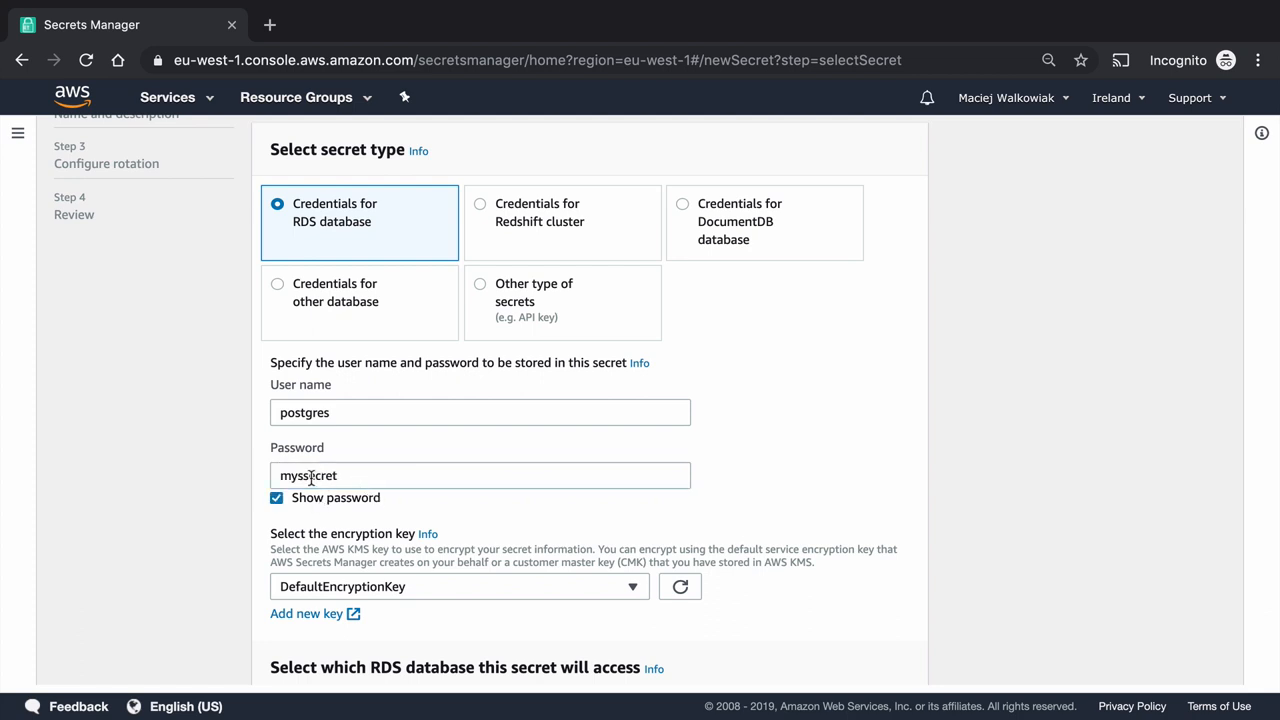
# Step: Link the secret to the database-1 RDS instance and continue to naming
pyautogui.scroll(-3)
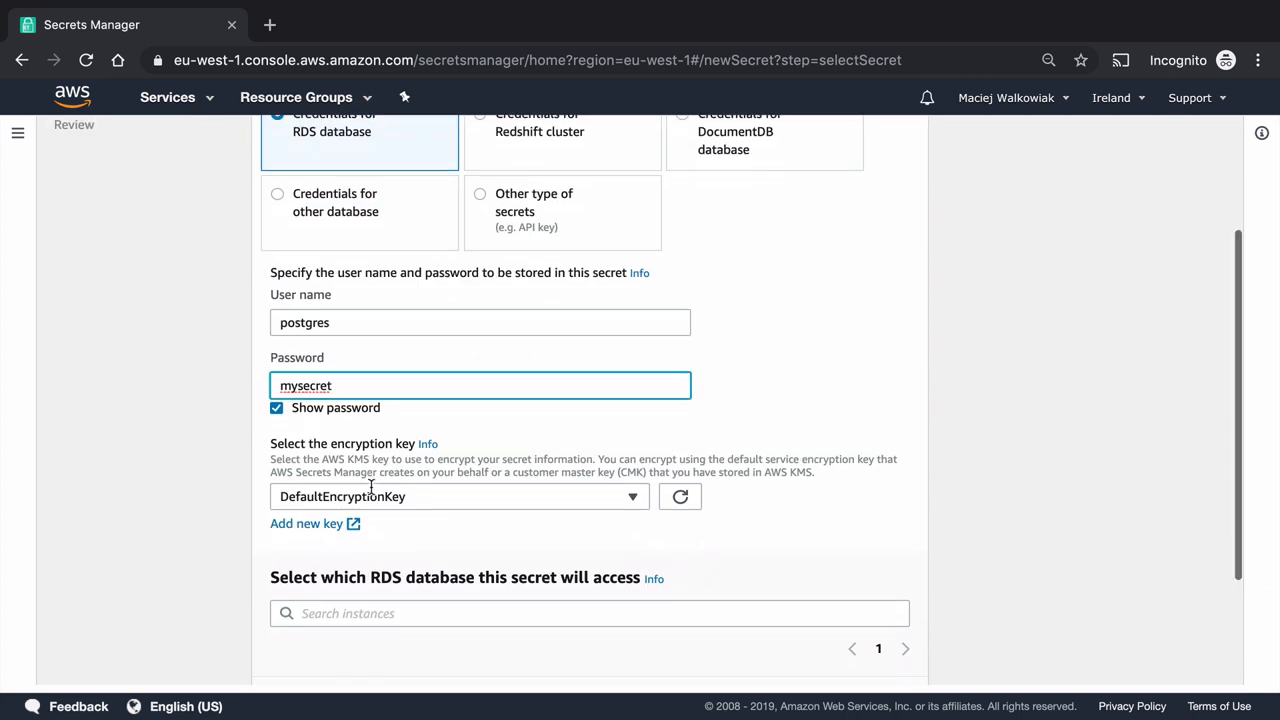
pyautogui.scroll(-3)
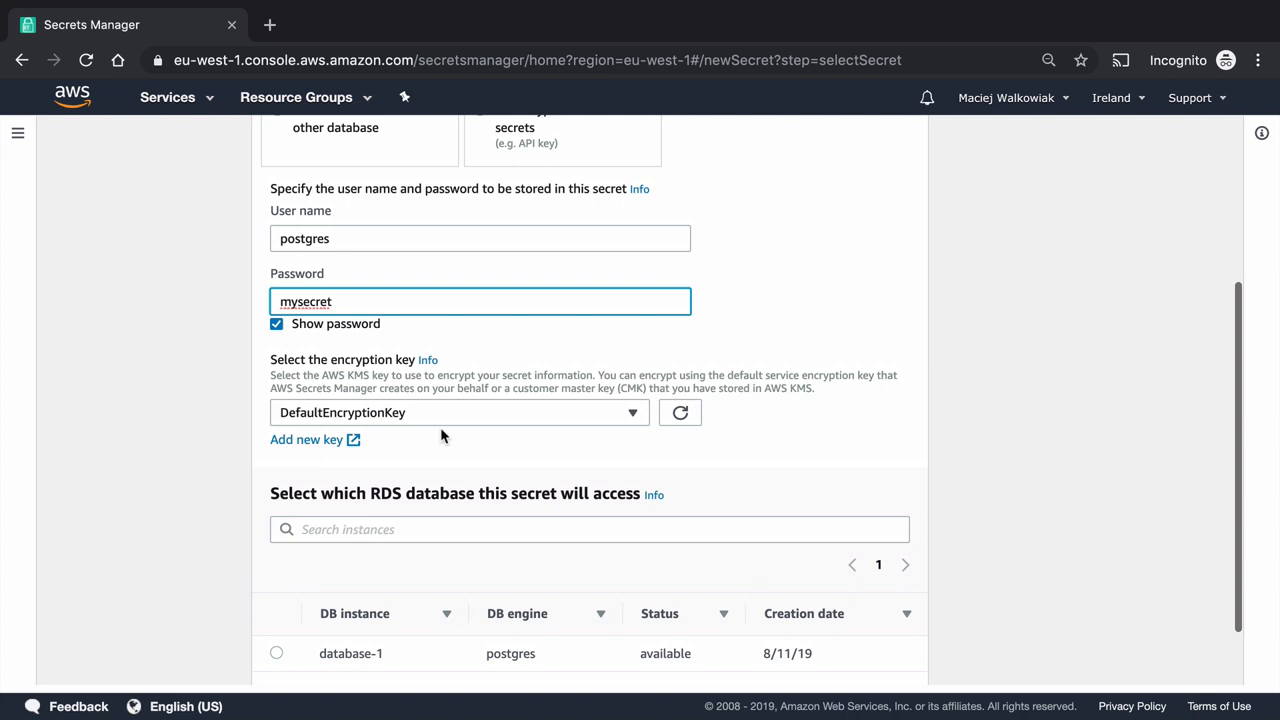
pyautogui.moveTo(485, 421)
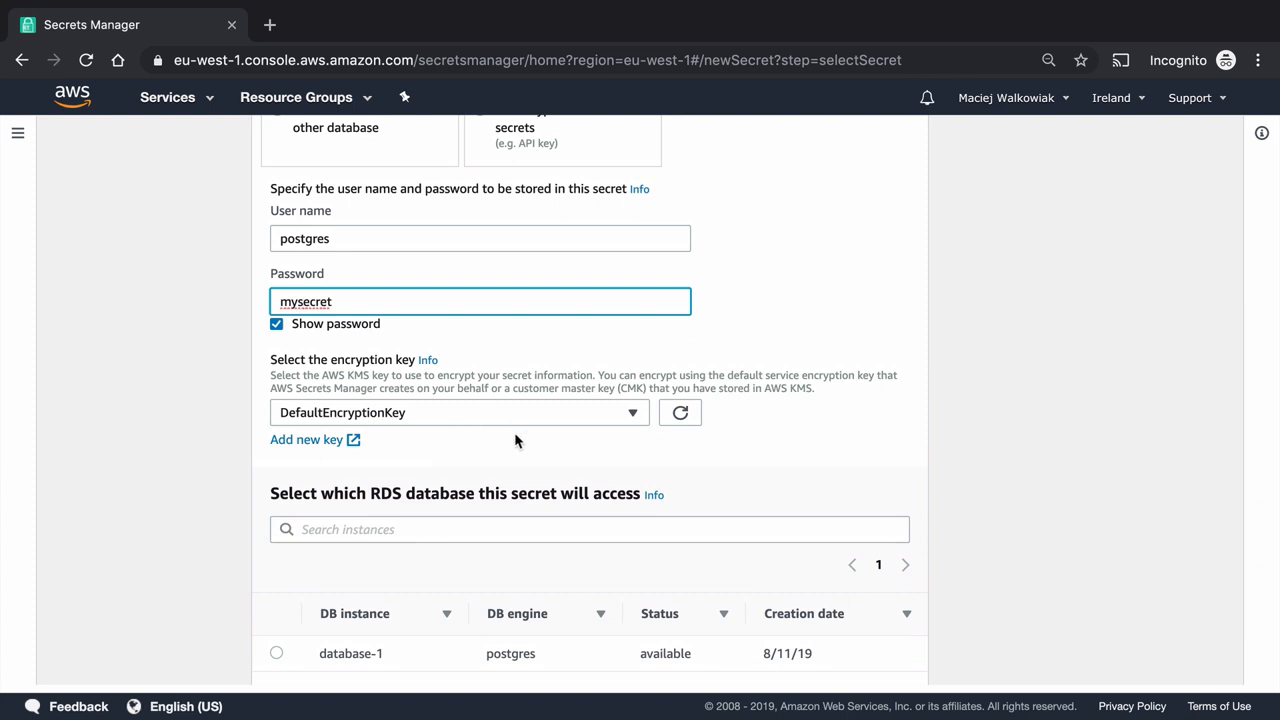
pyautogui.scroll(-3)
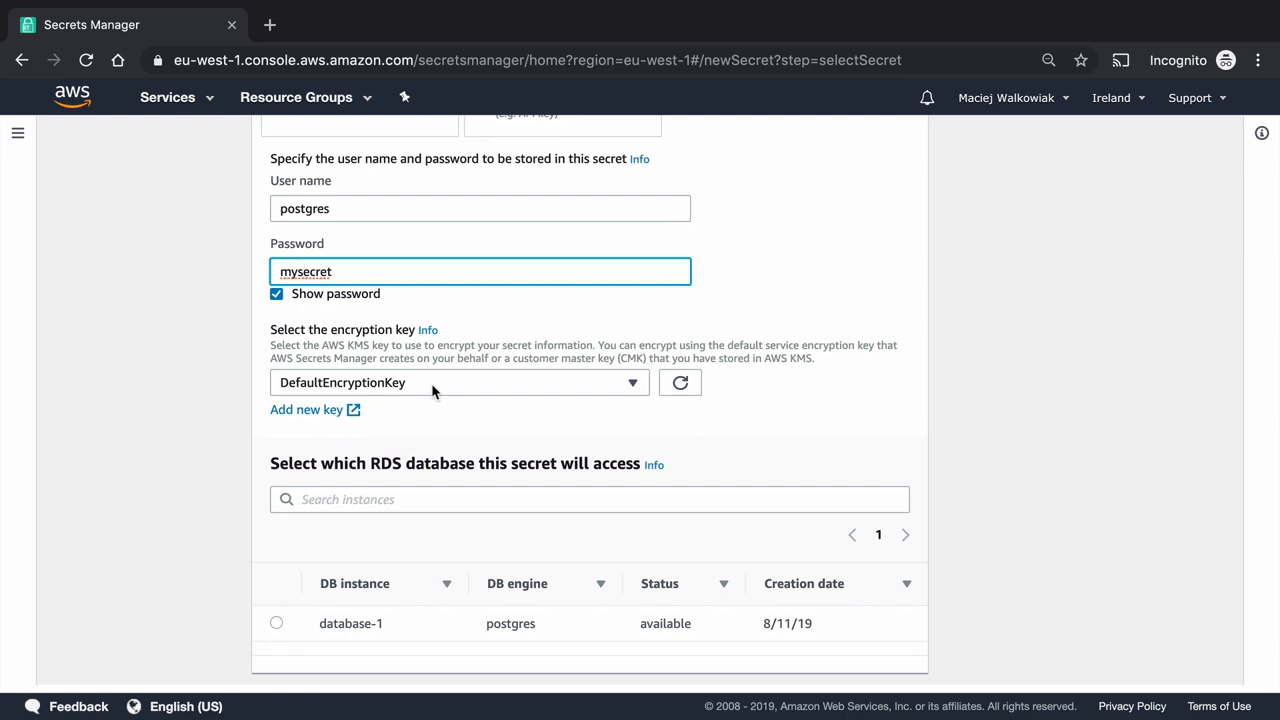
pyautogui.scroll(-3)
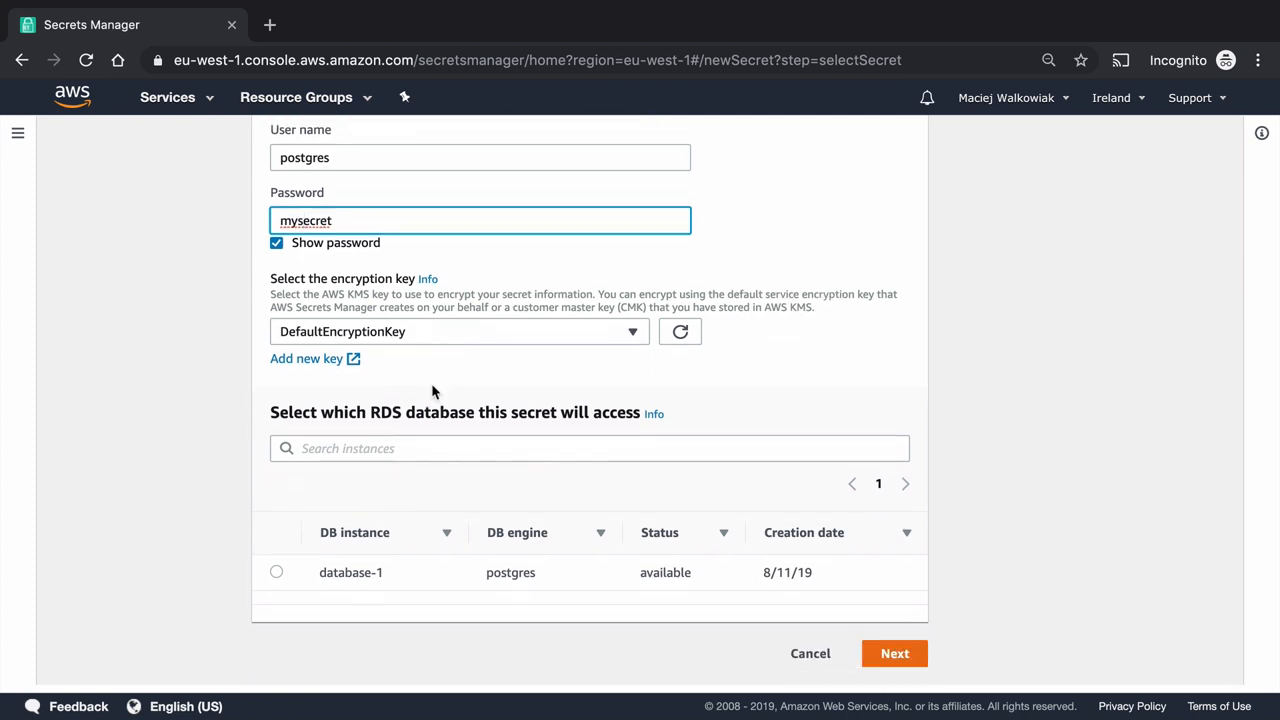
pyautogui.click(276, 572)
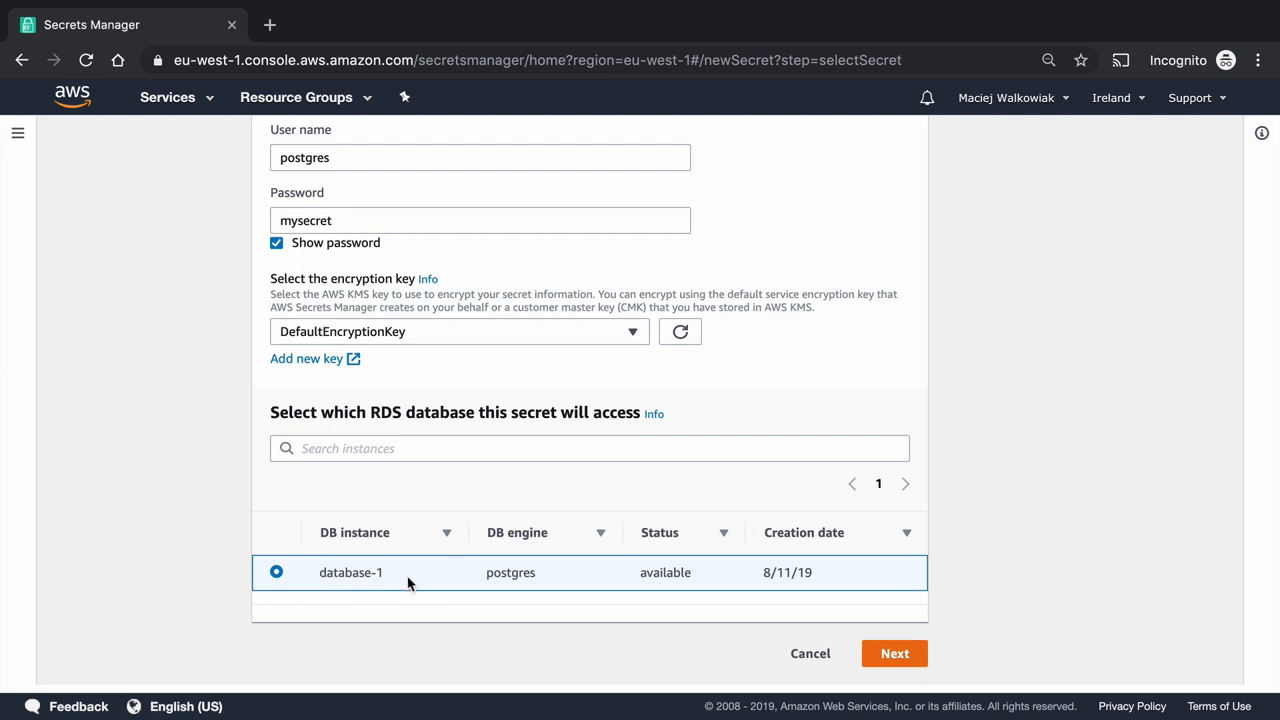
pyautogui.click(894, 653)
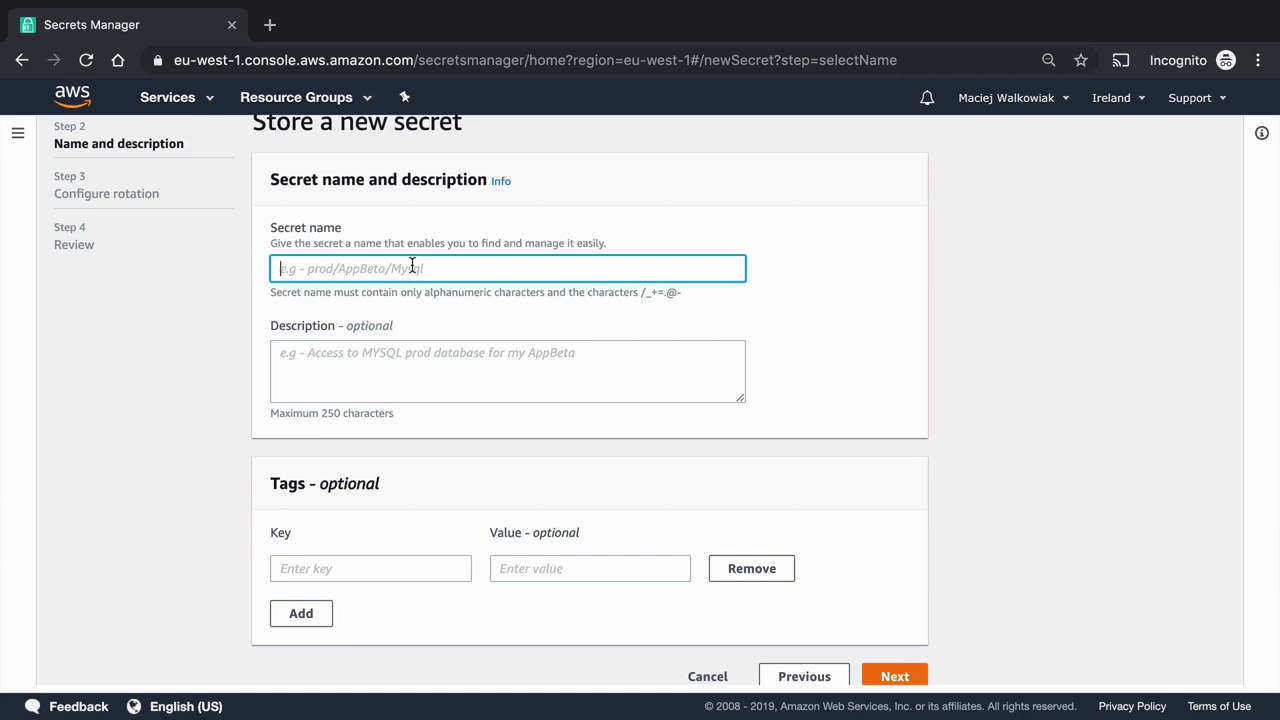
# Step: Enter /secrets/my-app/db as the secret name and proceed to rotation settings
pyautogui.write('/secrets/my-')
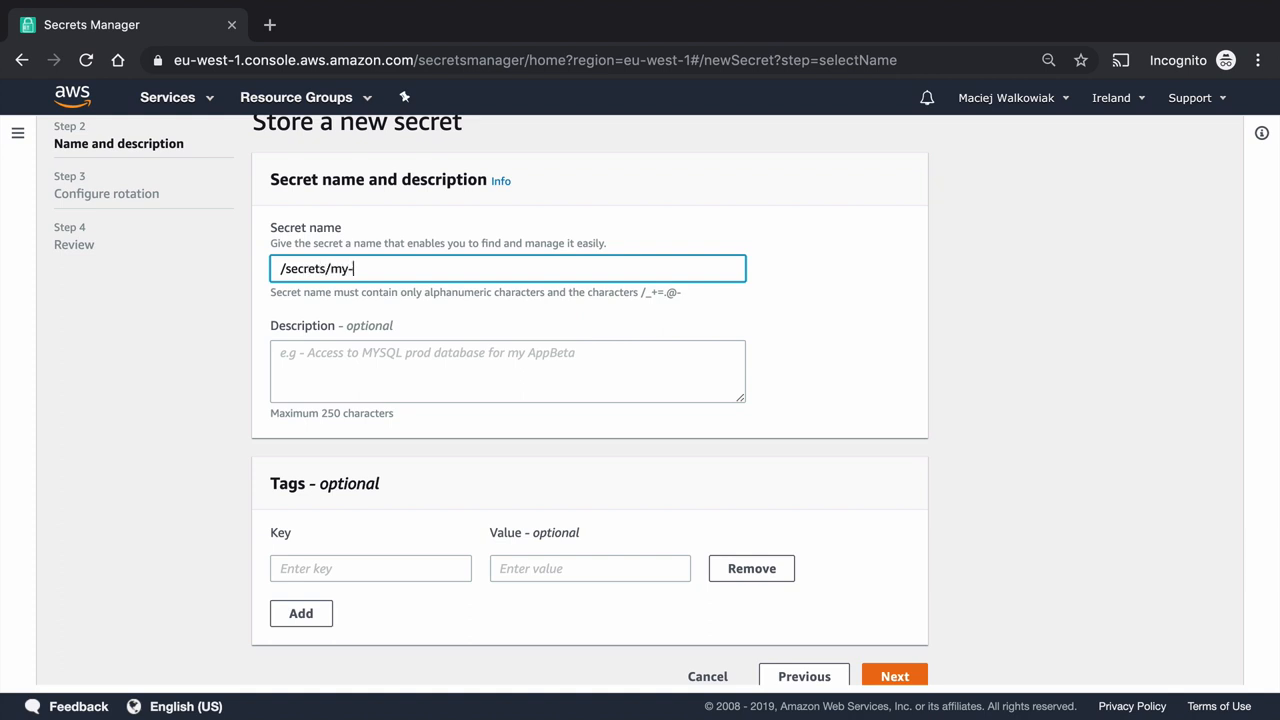
pyautogui.write('app/db')
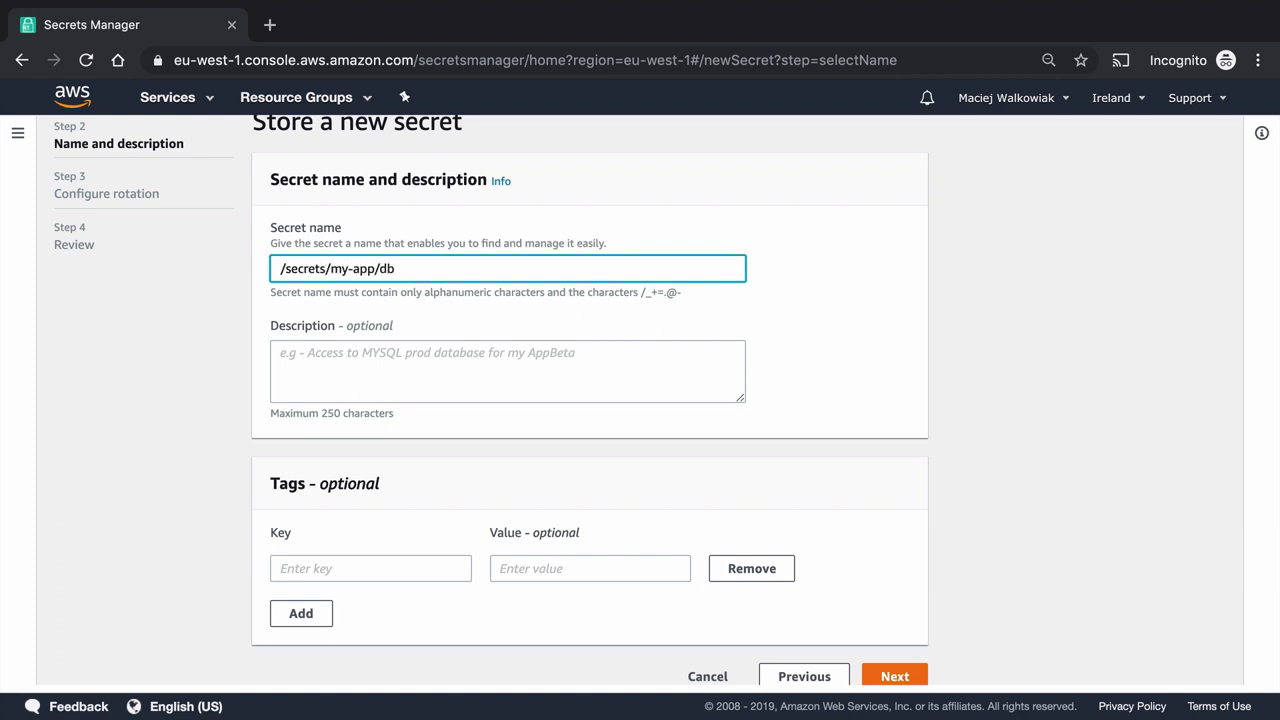
pyautogui.scroll(-3)
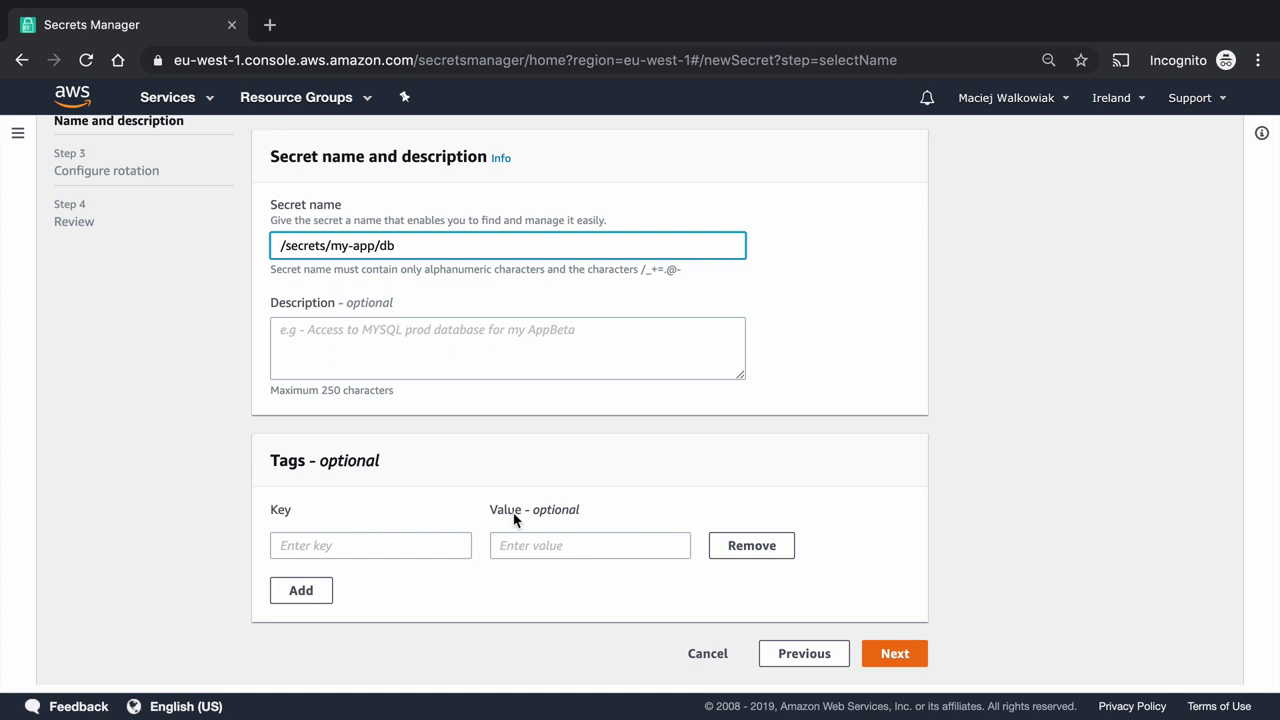
pyautogui.moveTo(389, 498)
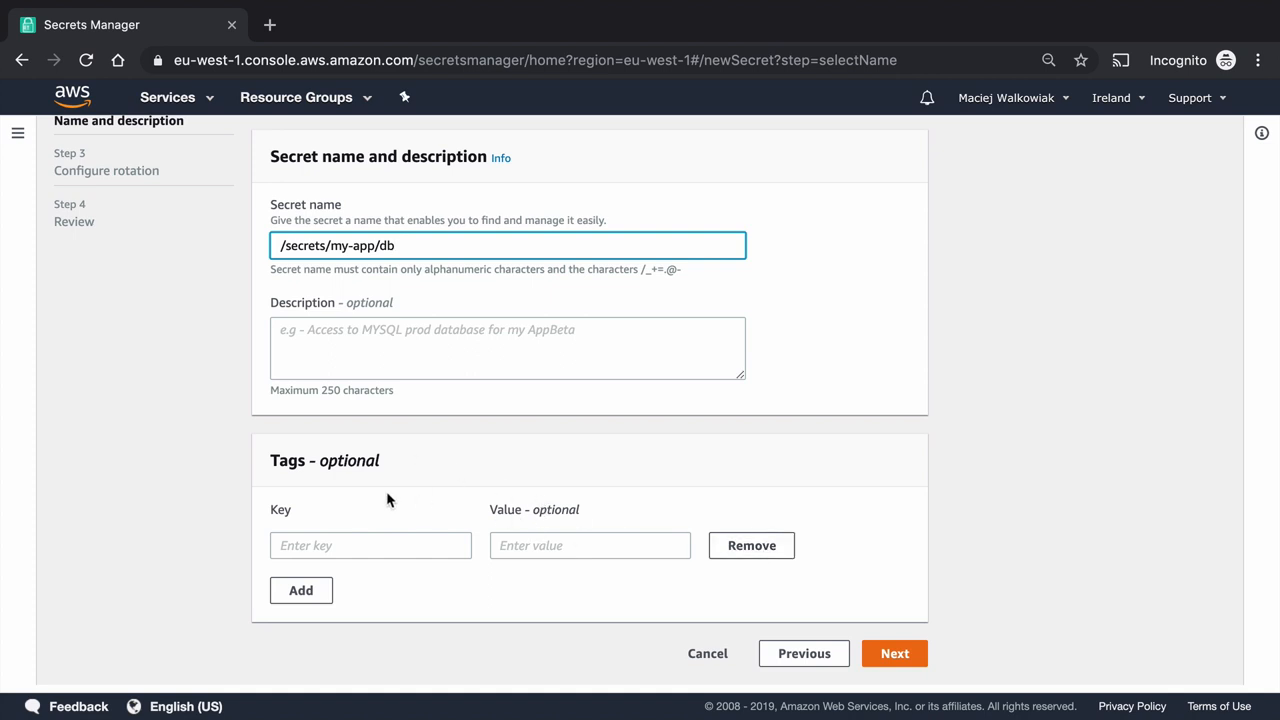
pyautogui.click(894, 653)
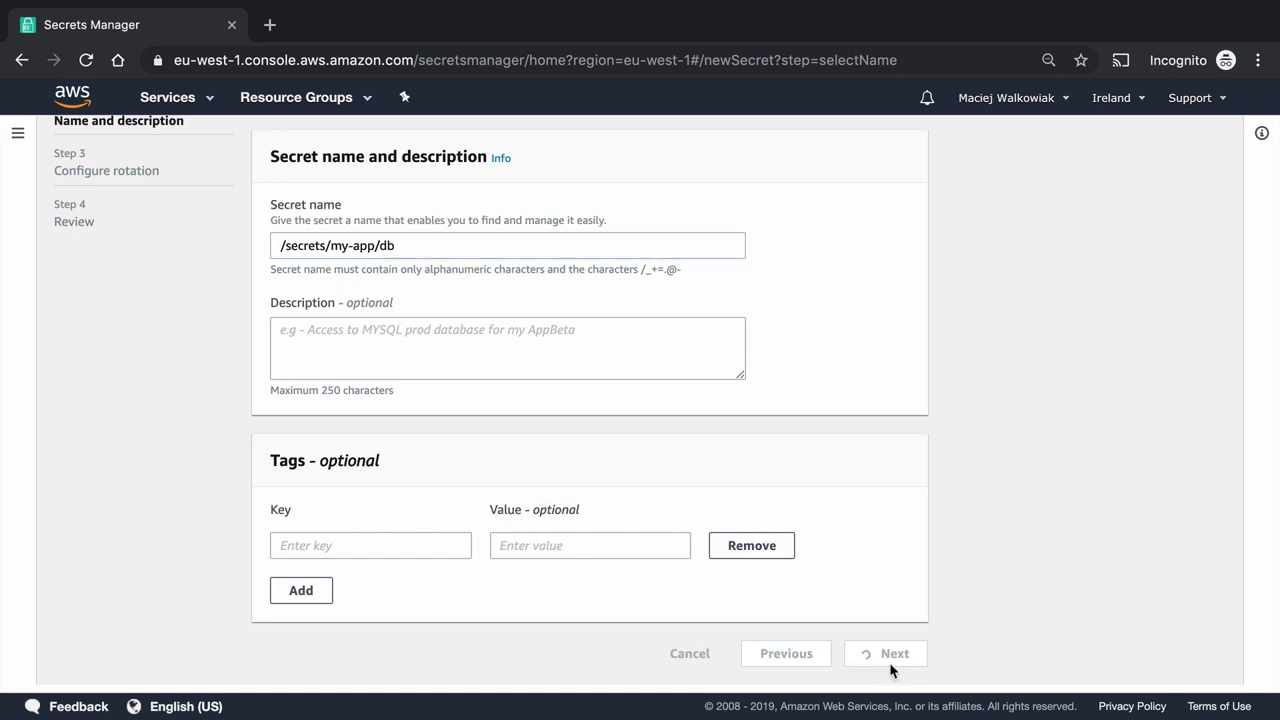
pyautogui.click(893, 653)
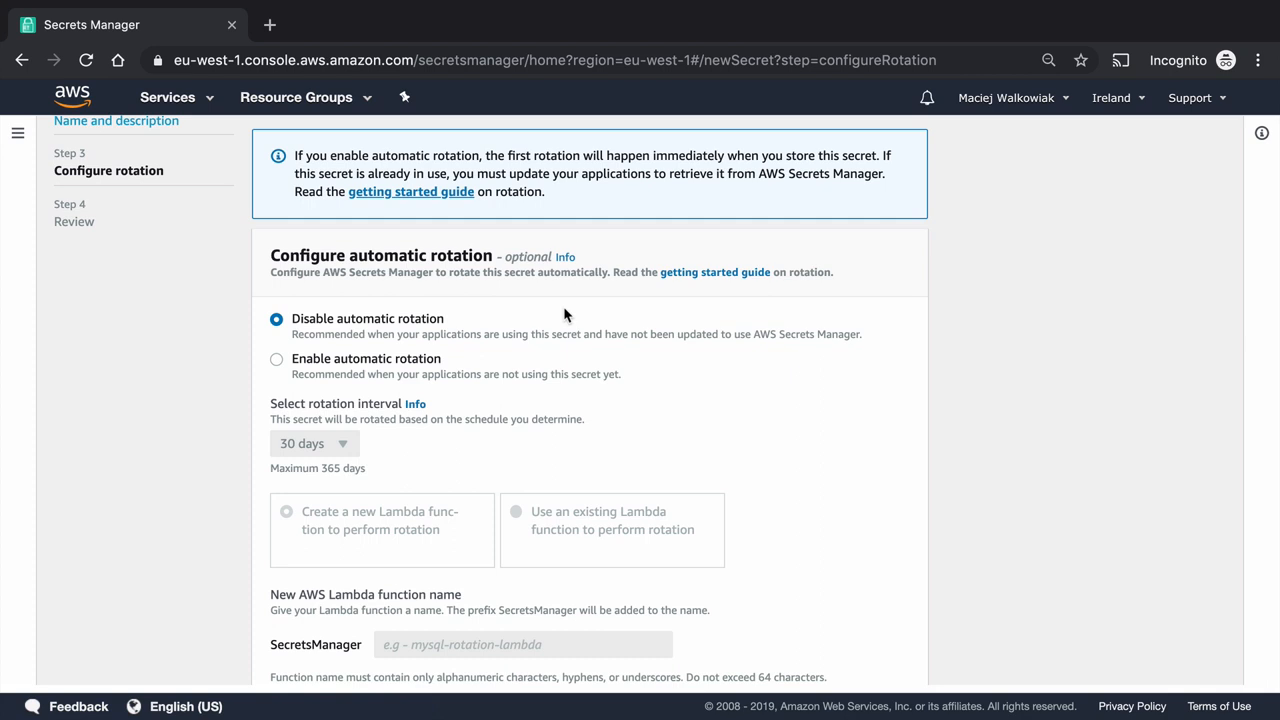
# Step: Turn on automatic rotation with a 30-day interval
pyautogui.scroll(-3)
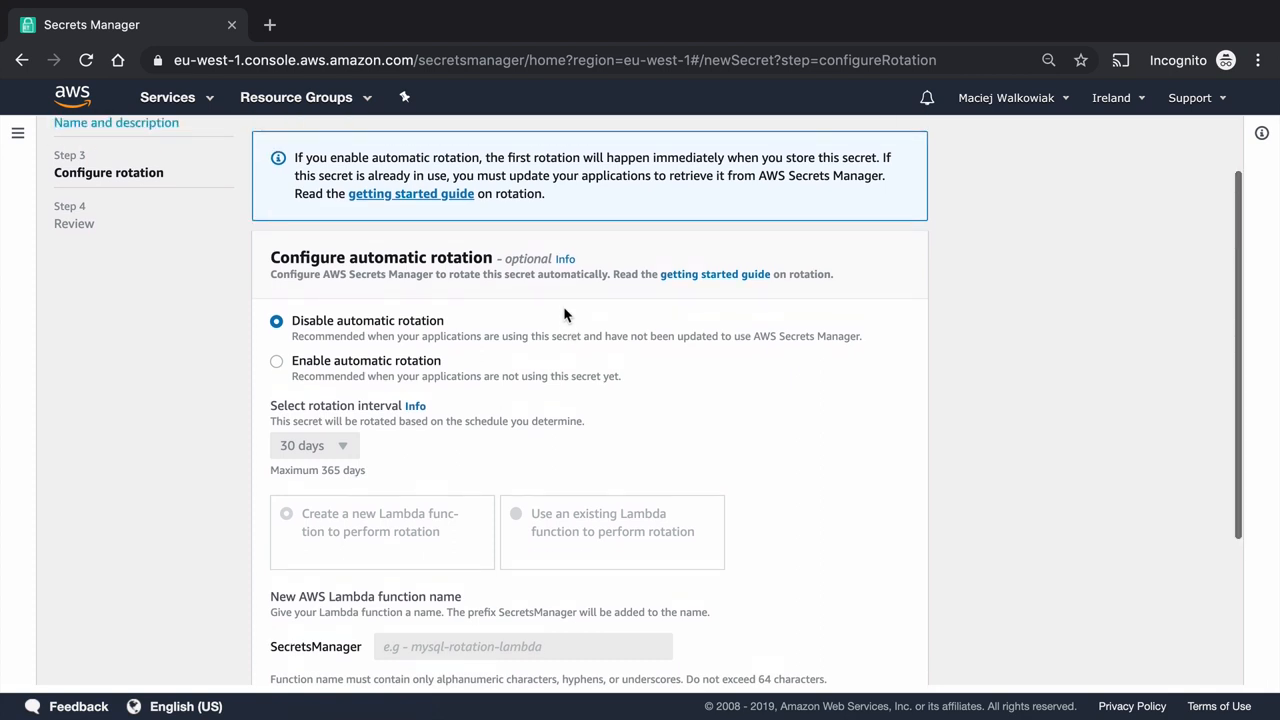
pyautogui.moveTo(343, 370)
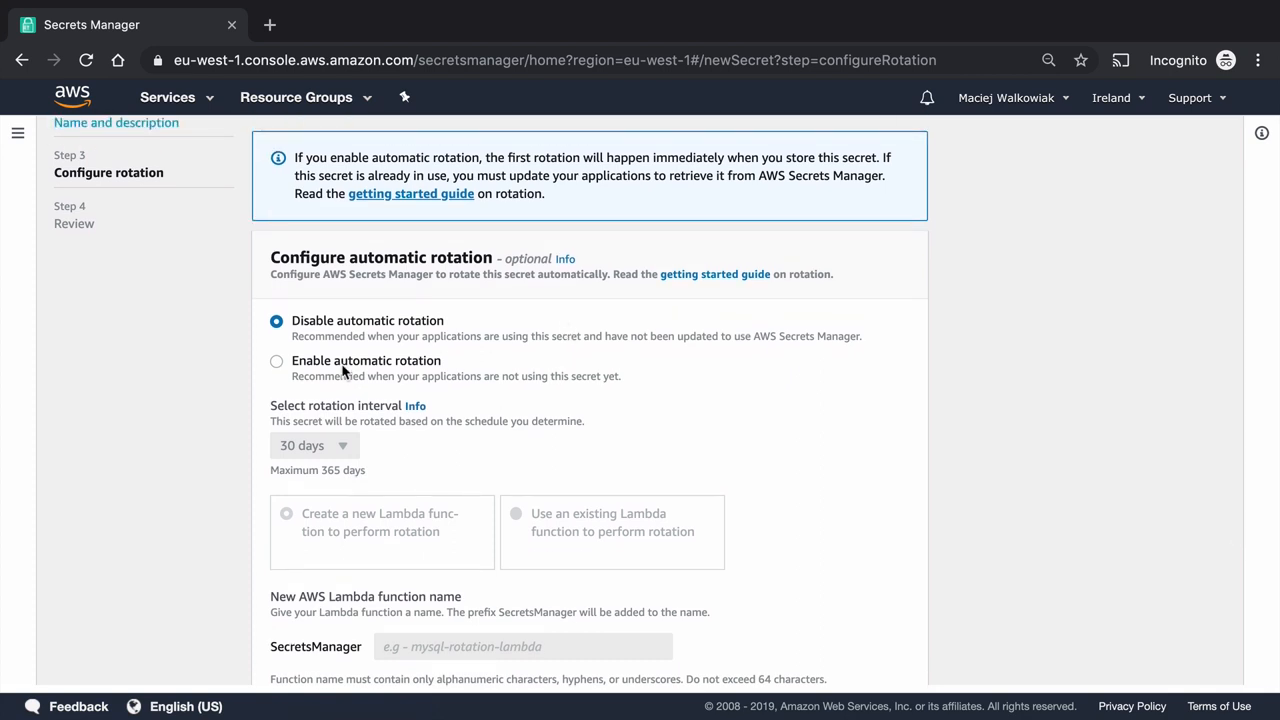
pyautogui.click(277, 361)
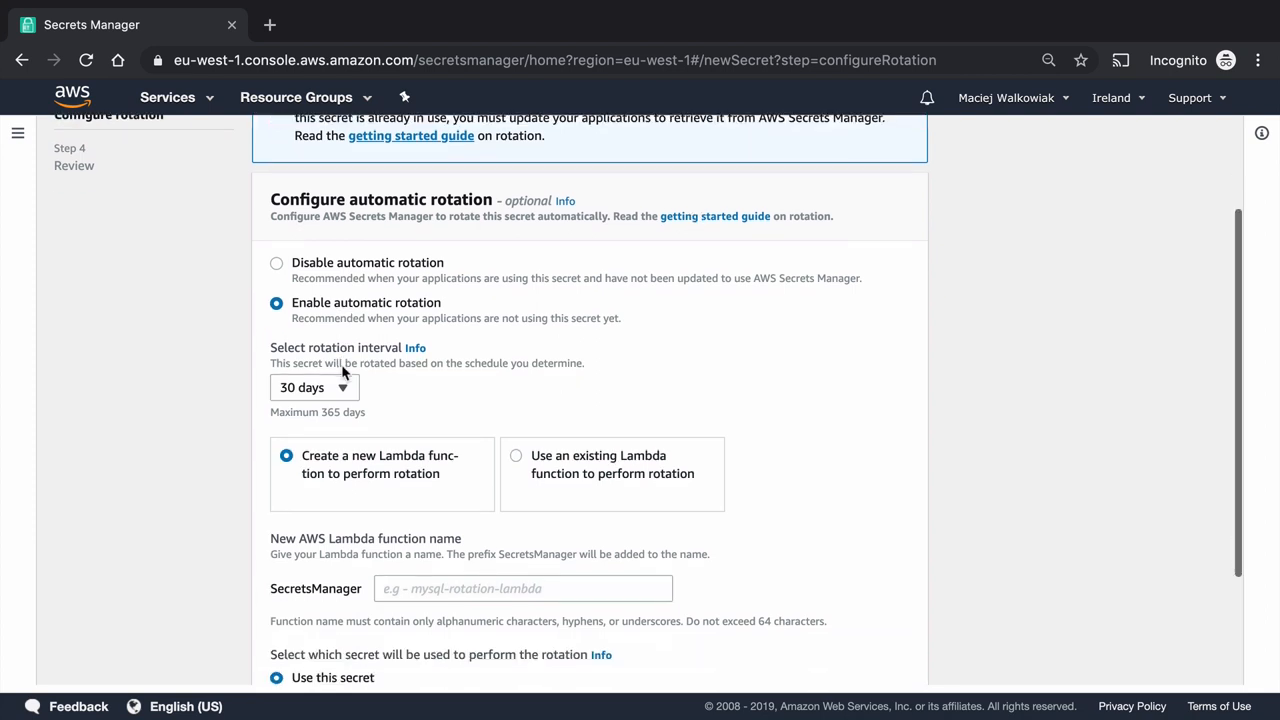
pyautogui.moveTo(346, 387)
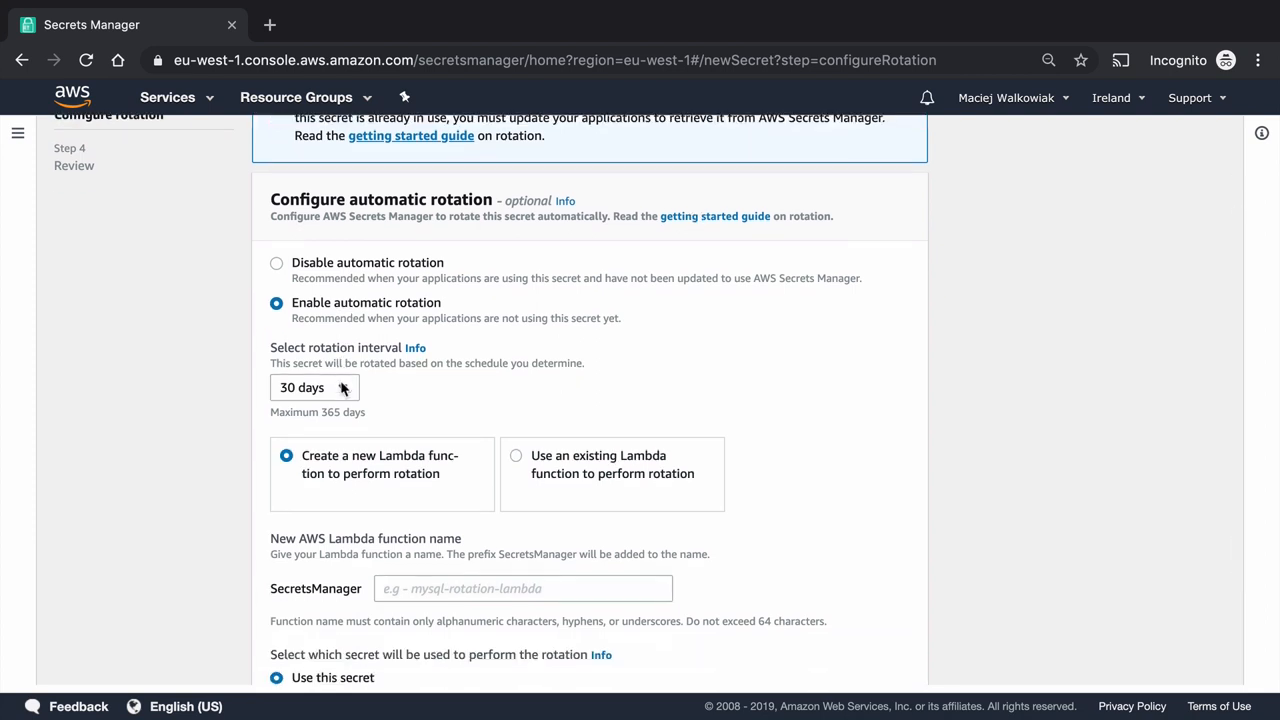
pyautogui.click(314, 387)
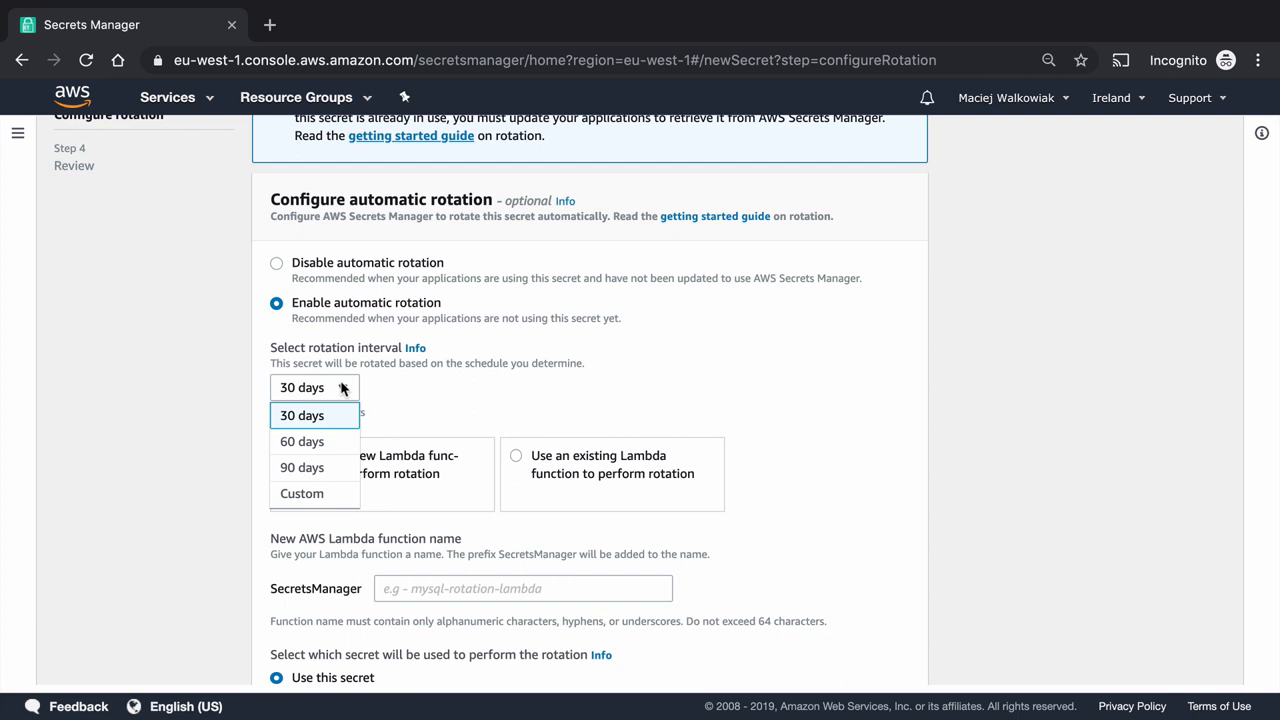
pyautogui.moveTo(402, 410)
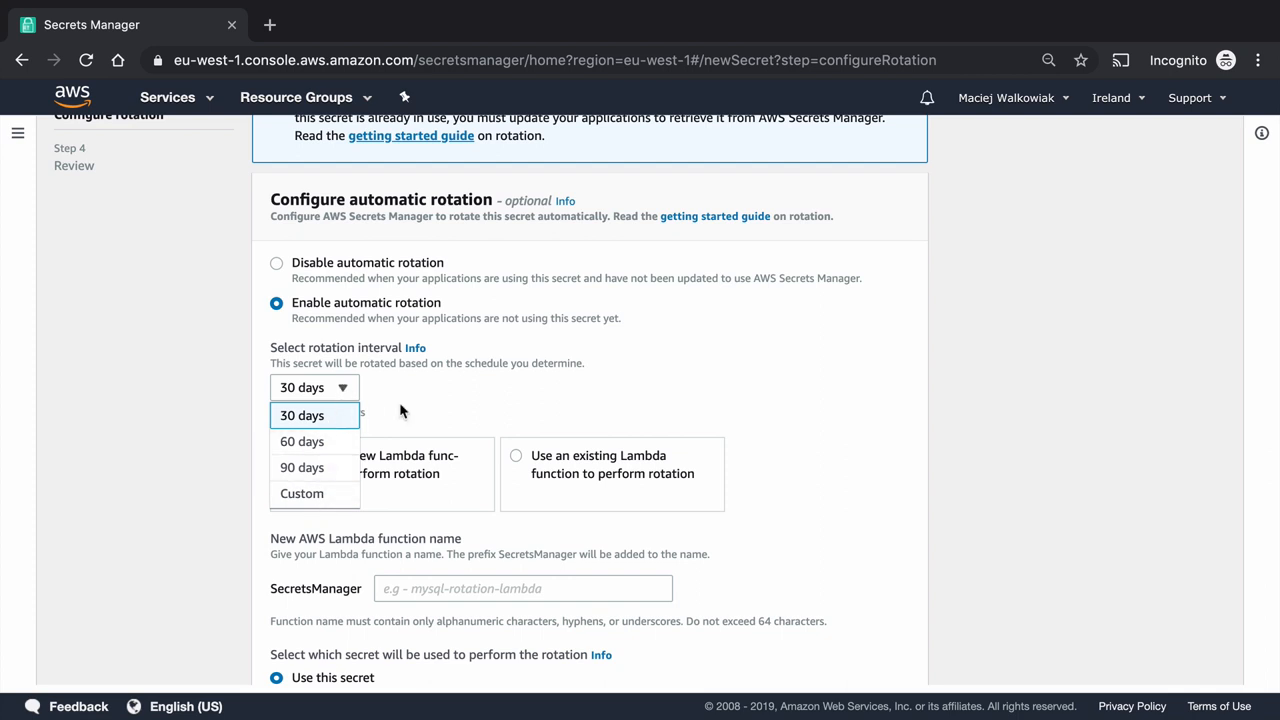
pyautogui.click(301, 415)
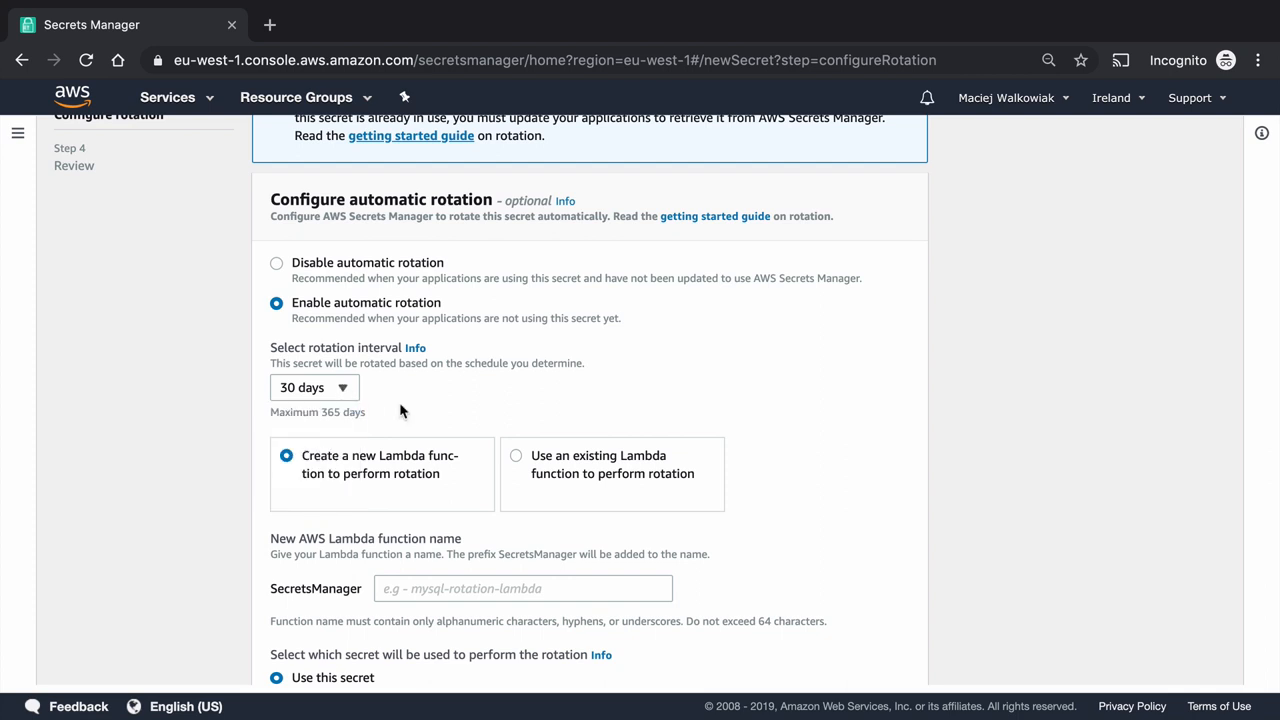
# Step: Create a new rotation Lambda named my-db-password and continue to review
pyautogui.scroll(-3)
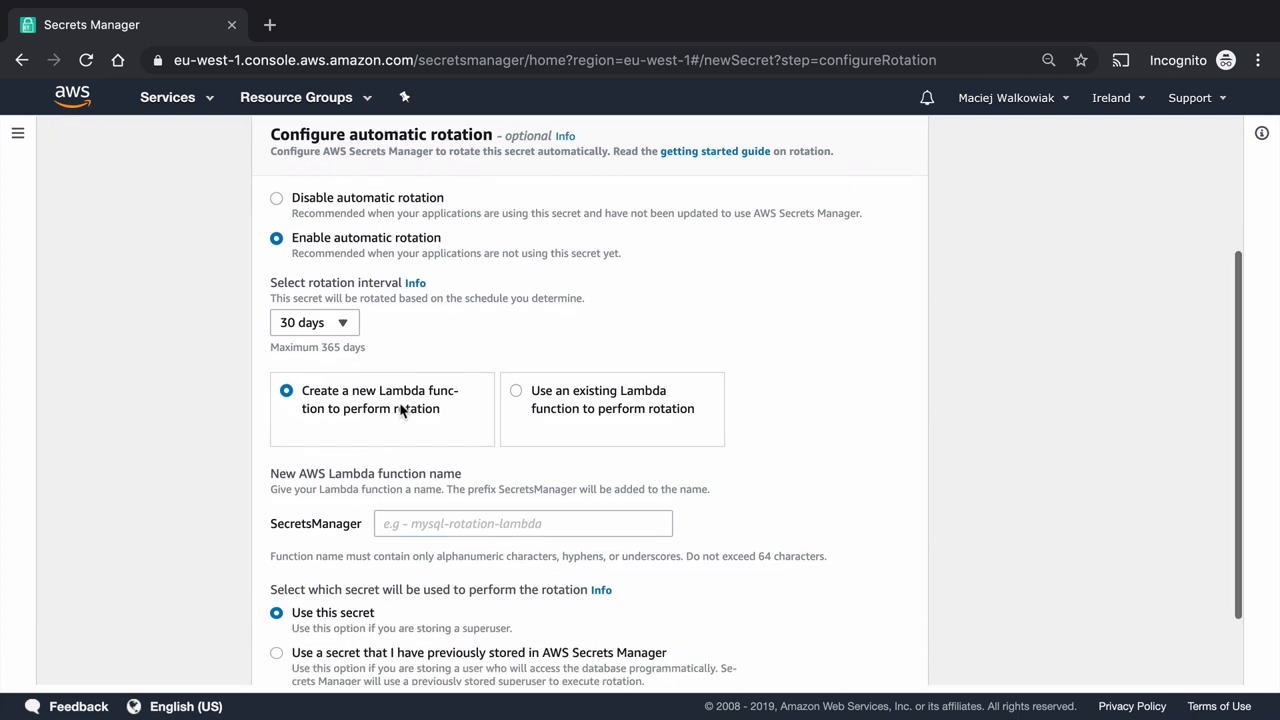
pyautogui.scroll(-3)
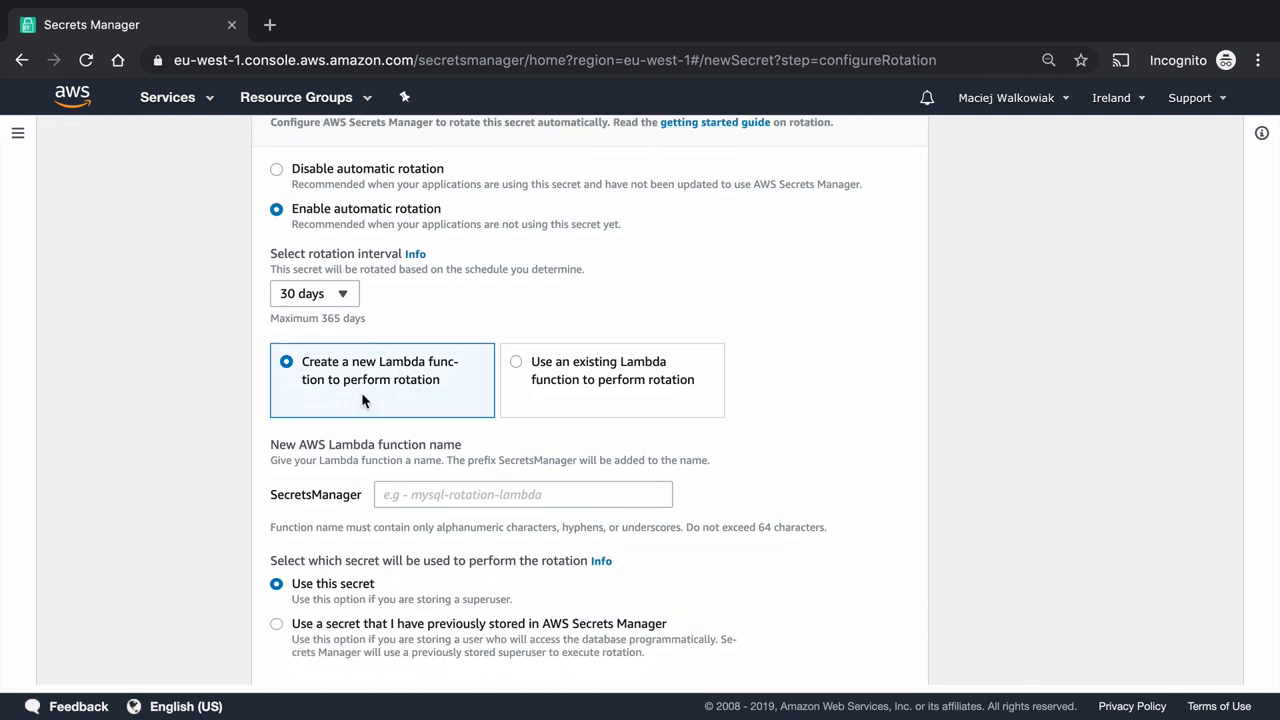
pyautogui.moveTo(396, 388)
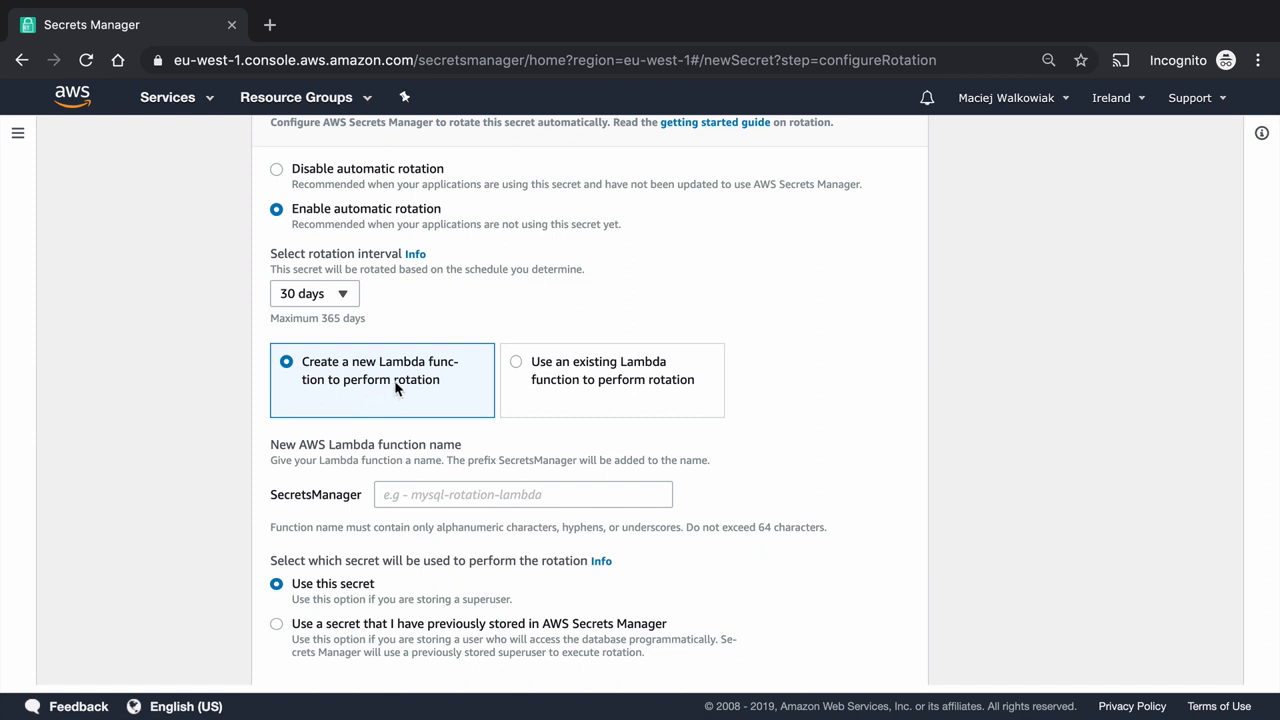
pyautogui.scroll(-3)
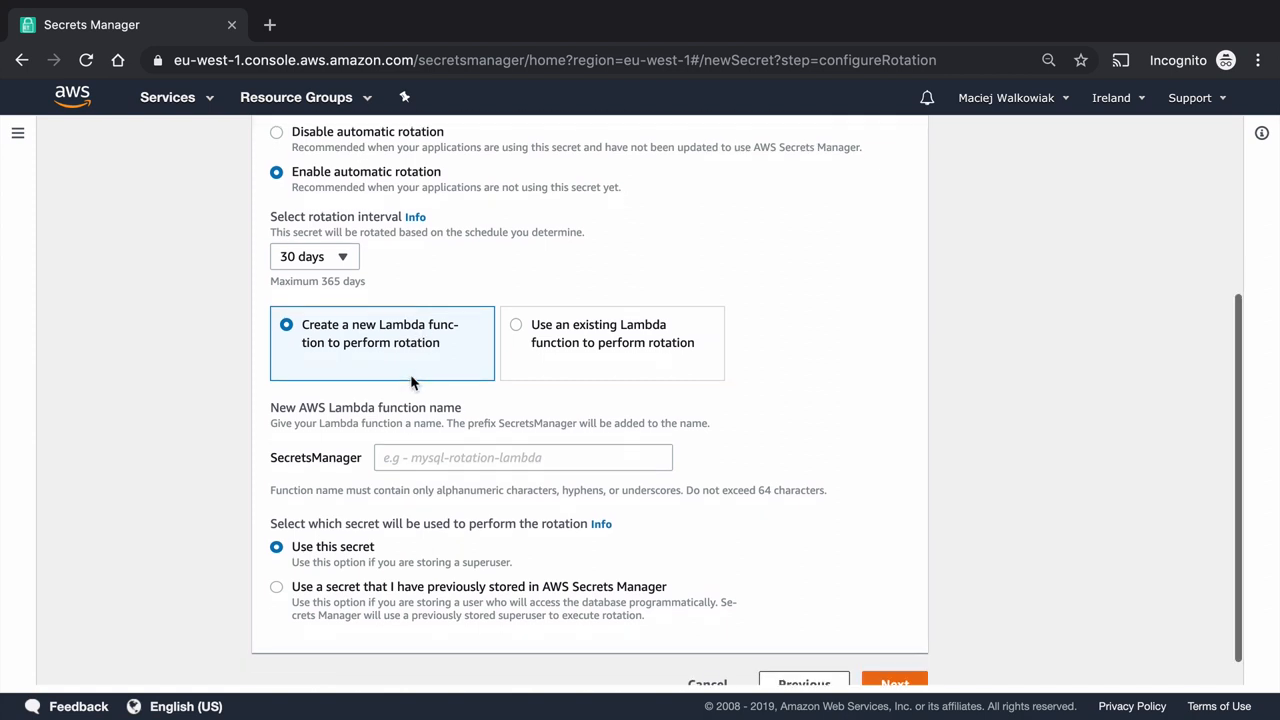
pyautogui.scroll(-3)
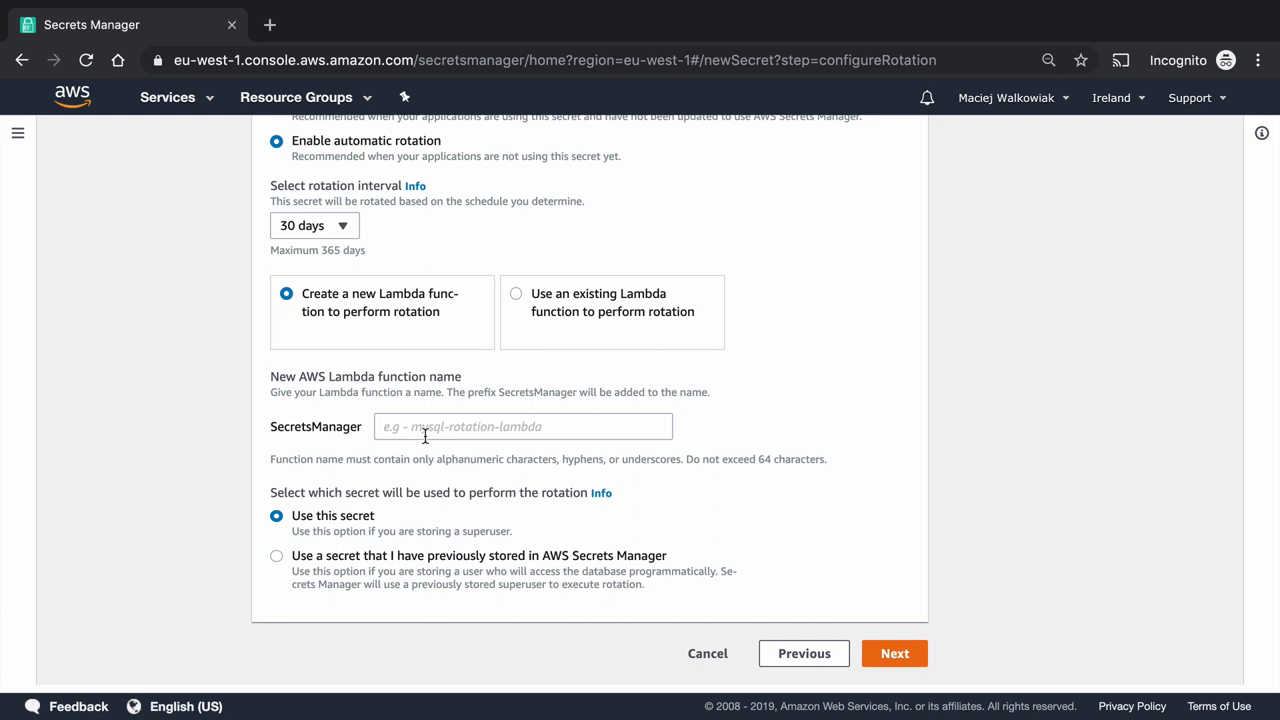
pyautogui.click(522, 427)
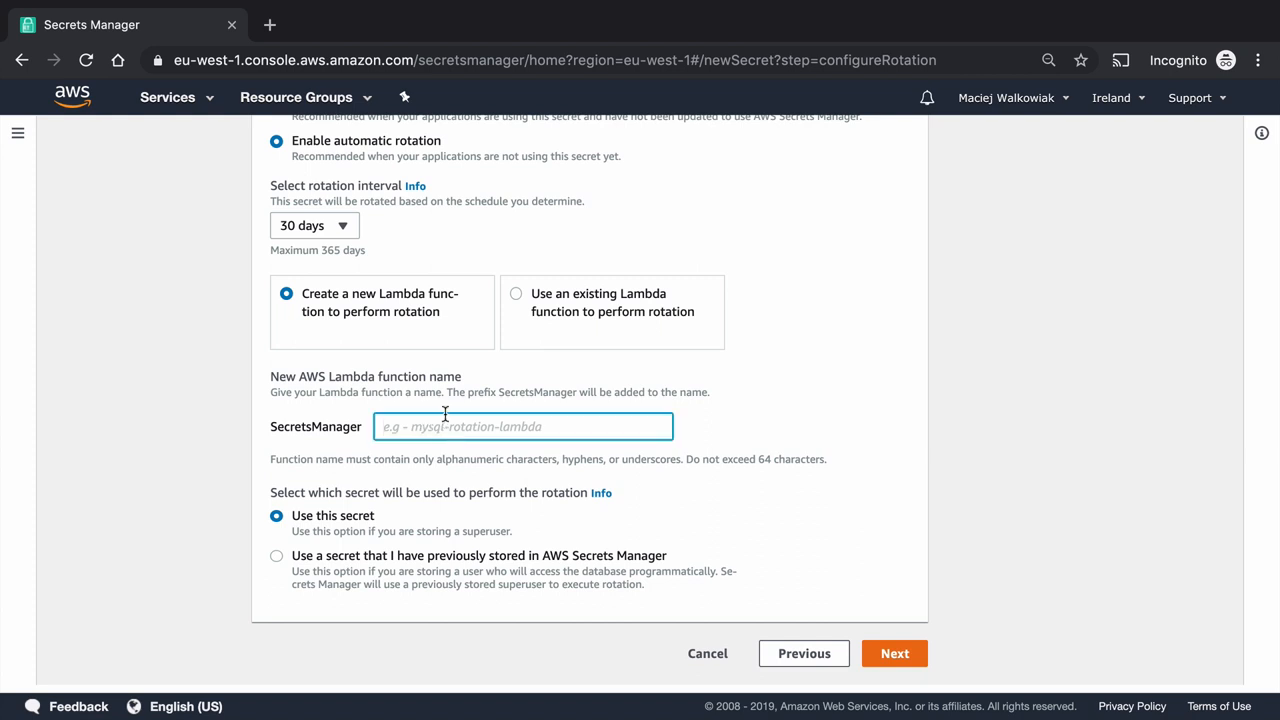
pyautogui.moveTo(451, 415)
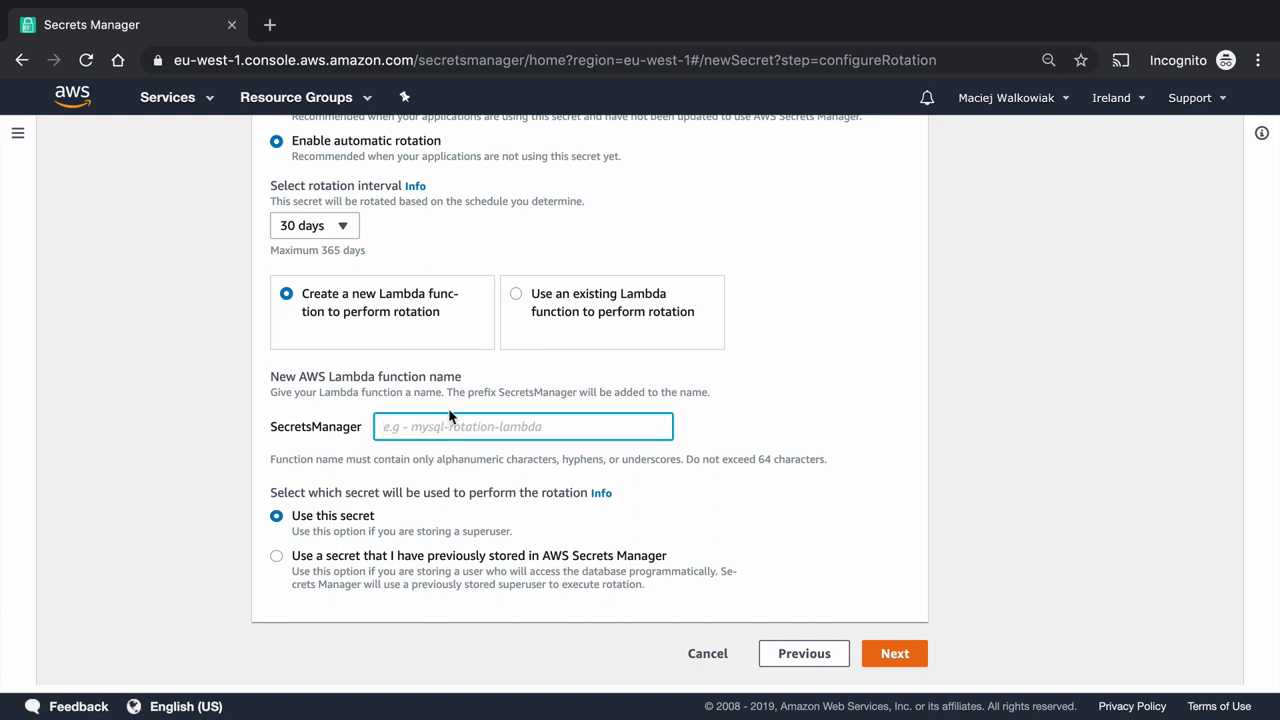
pyautogui.write('my-db-')
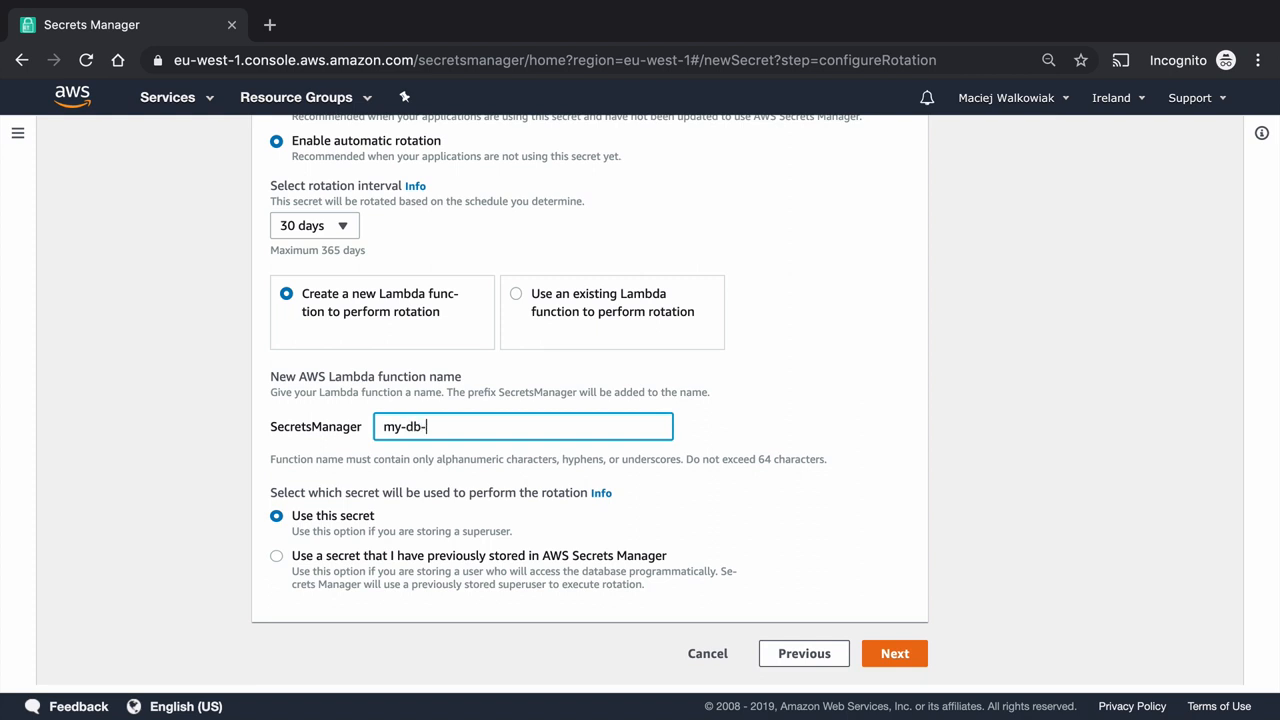
pyautogui.write('password')
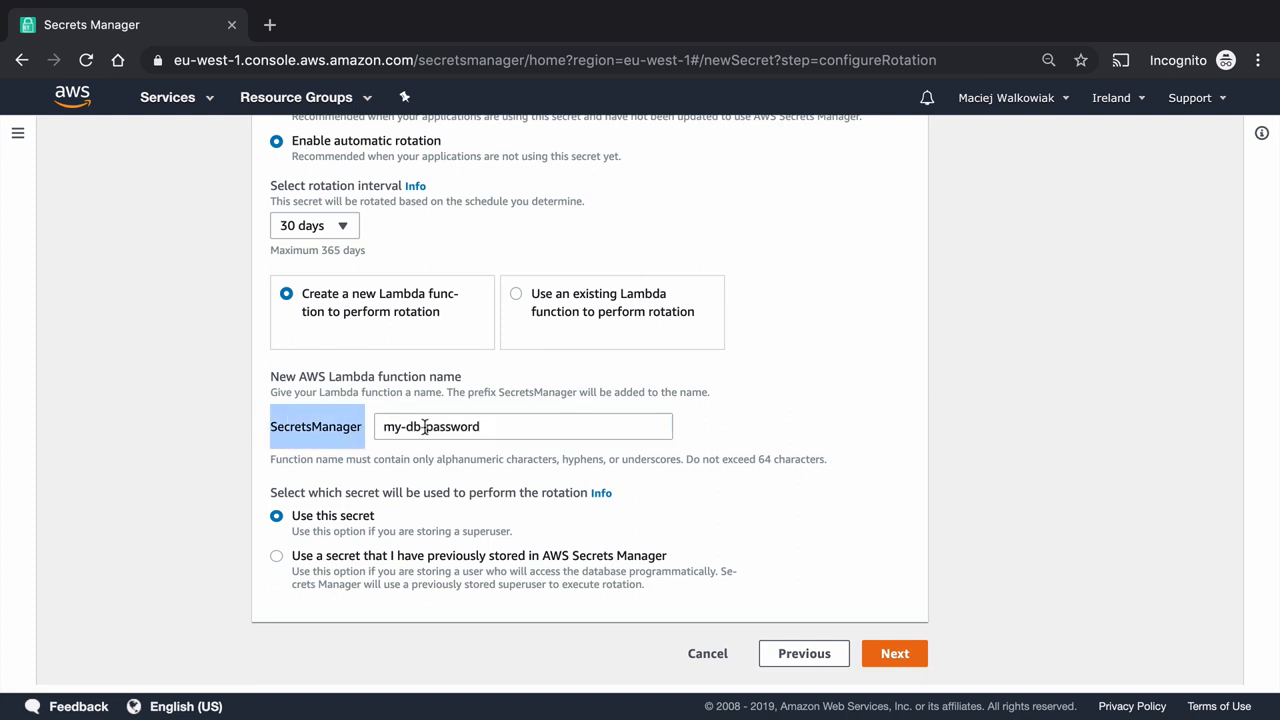
pyautogui.moveTo(343, 500)
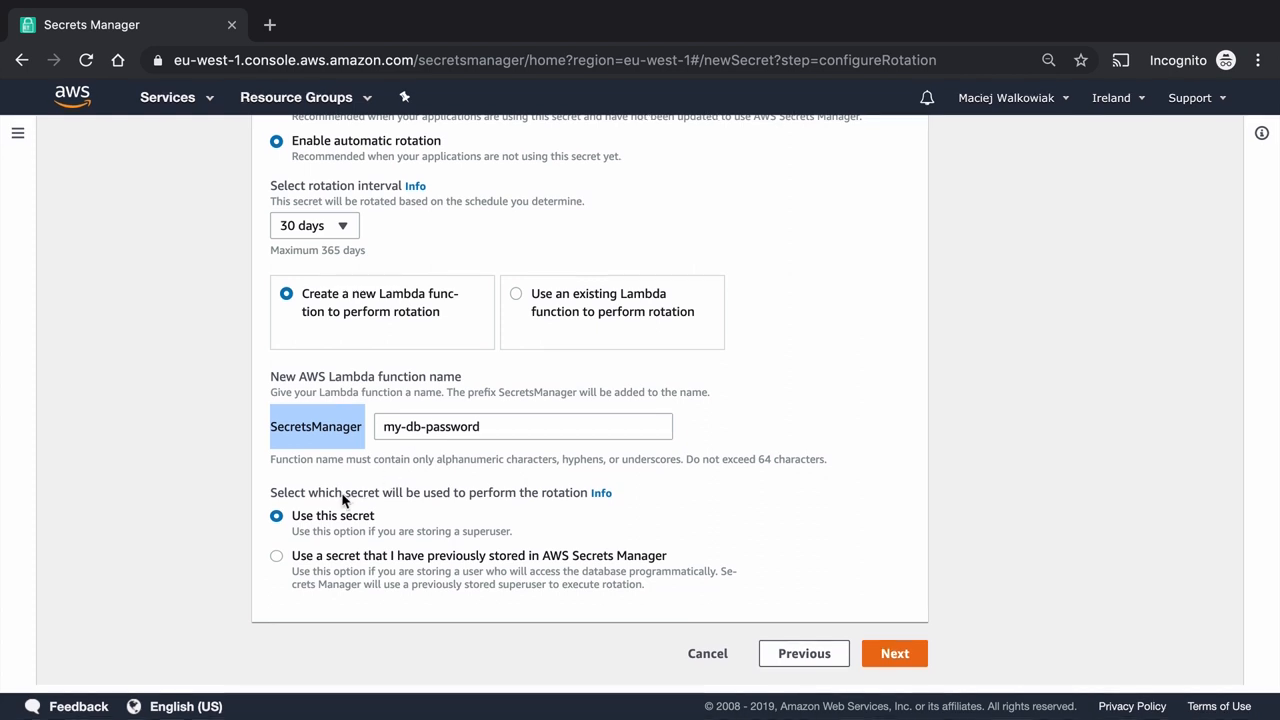
pyautogui.moveTo(360, 544)
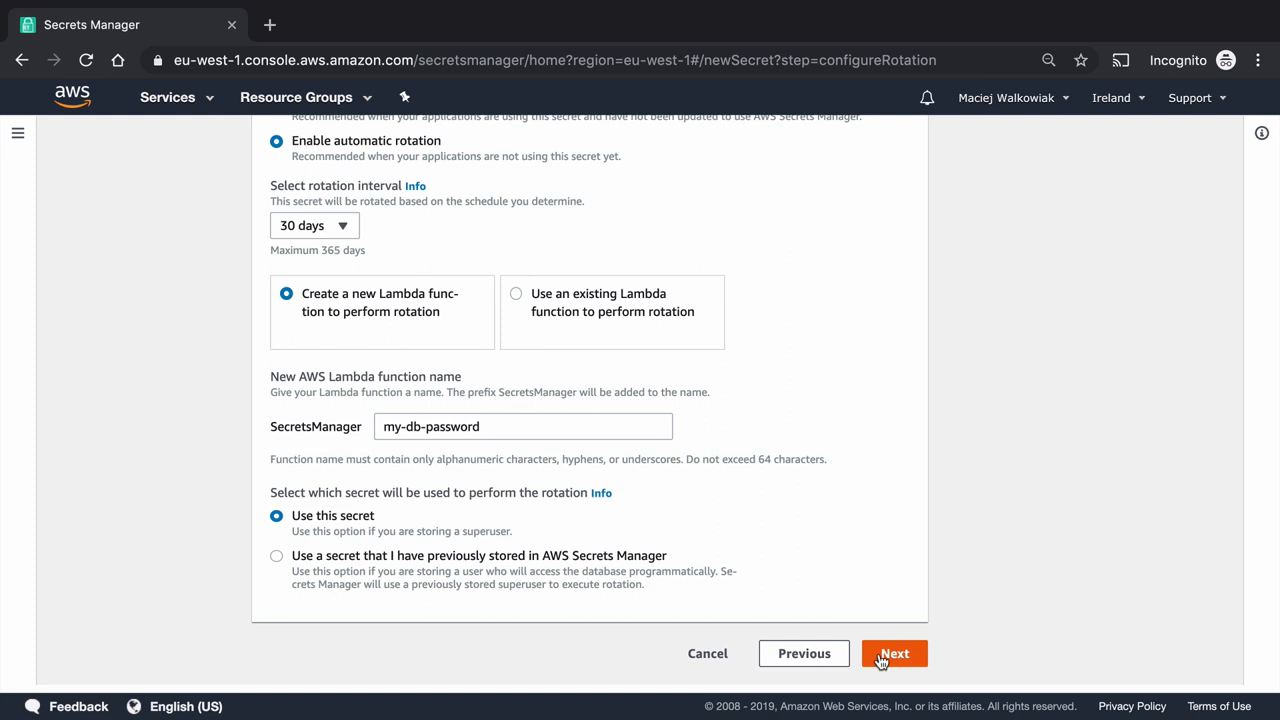
pyautogui.click(894, 653)
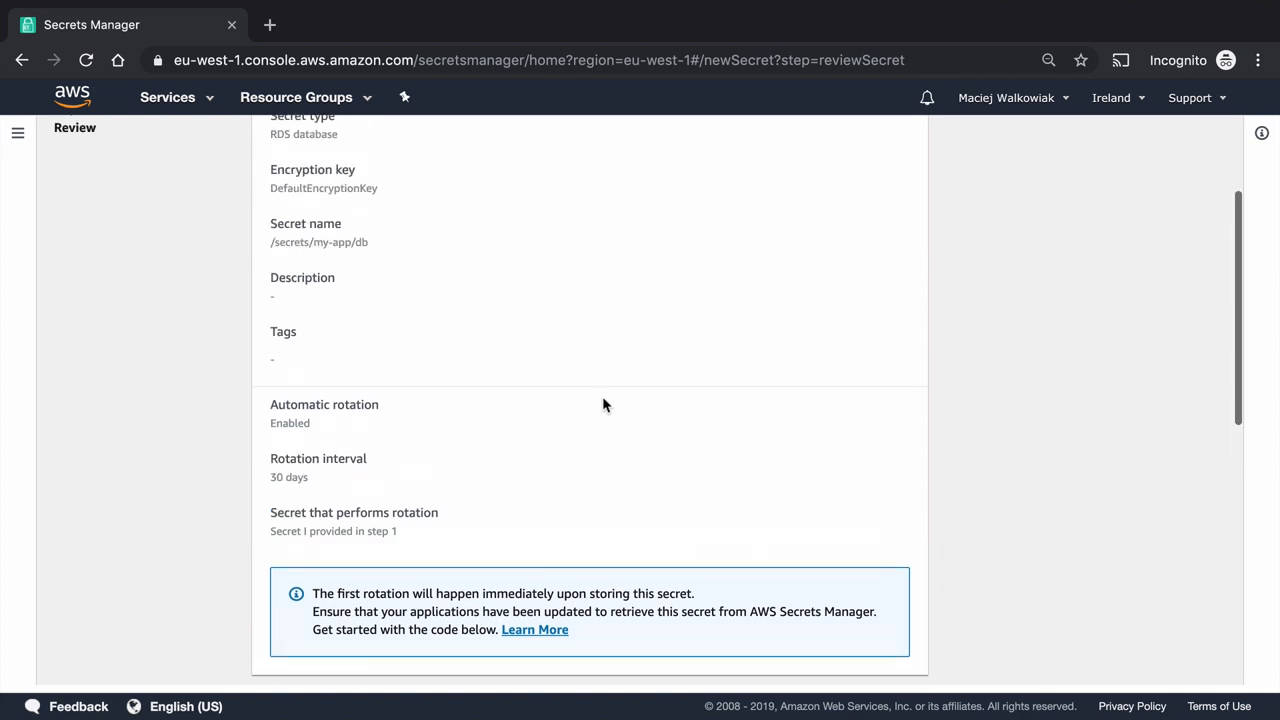
# Step: Review the secret's settings and sample code, then store the secret
pyautogui.scroll(-3)
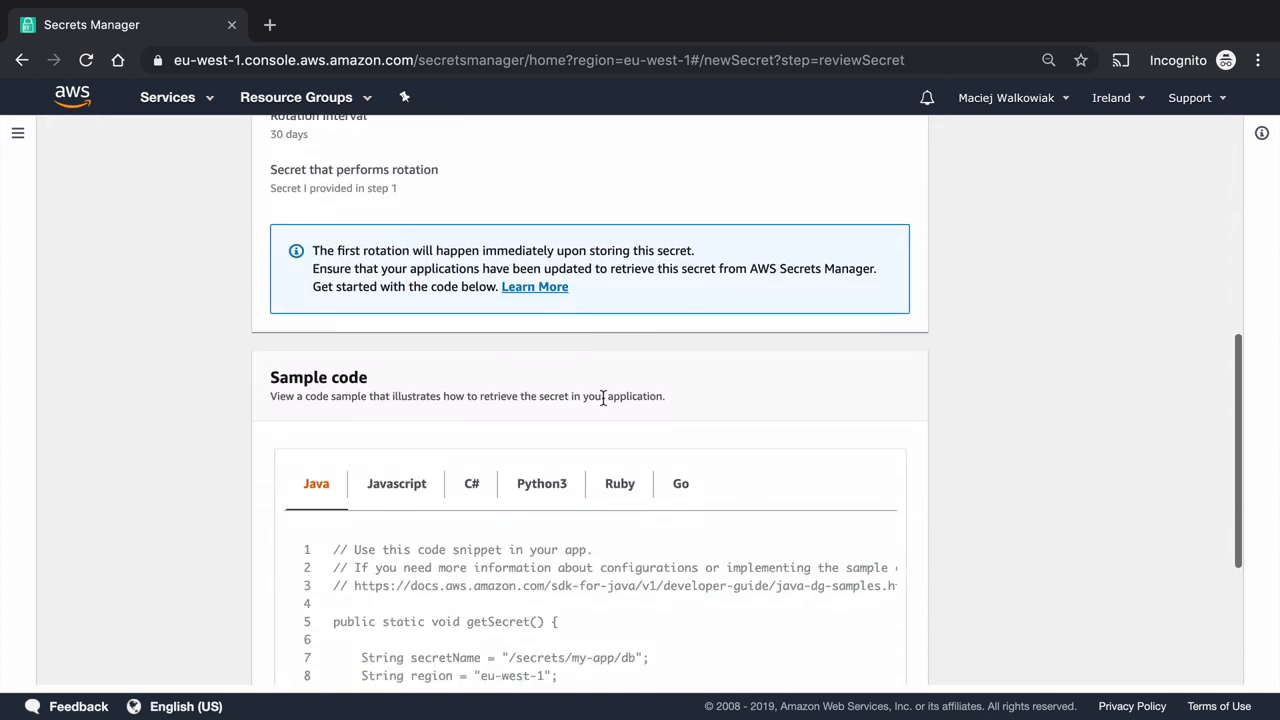
pyautogui.scroll(-3)
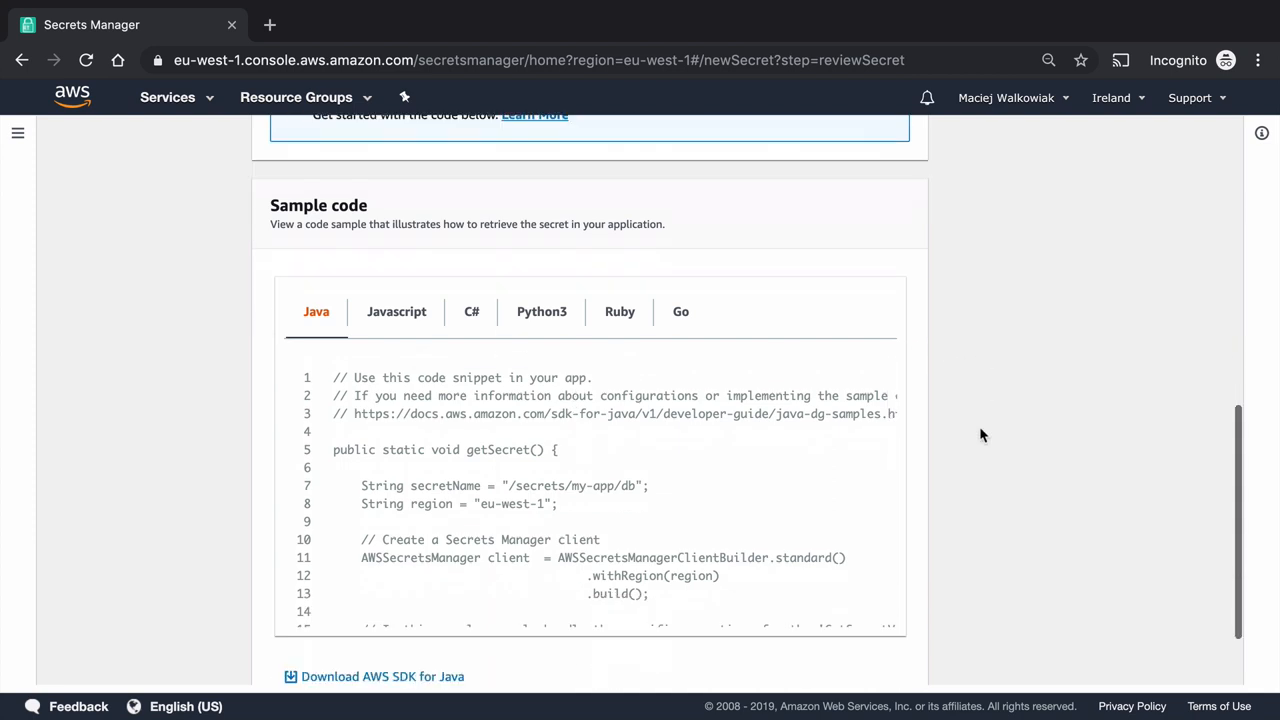
pyautogui.scroll(-3)
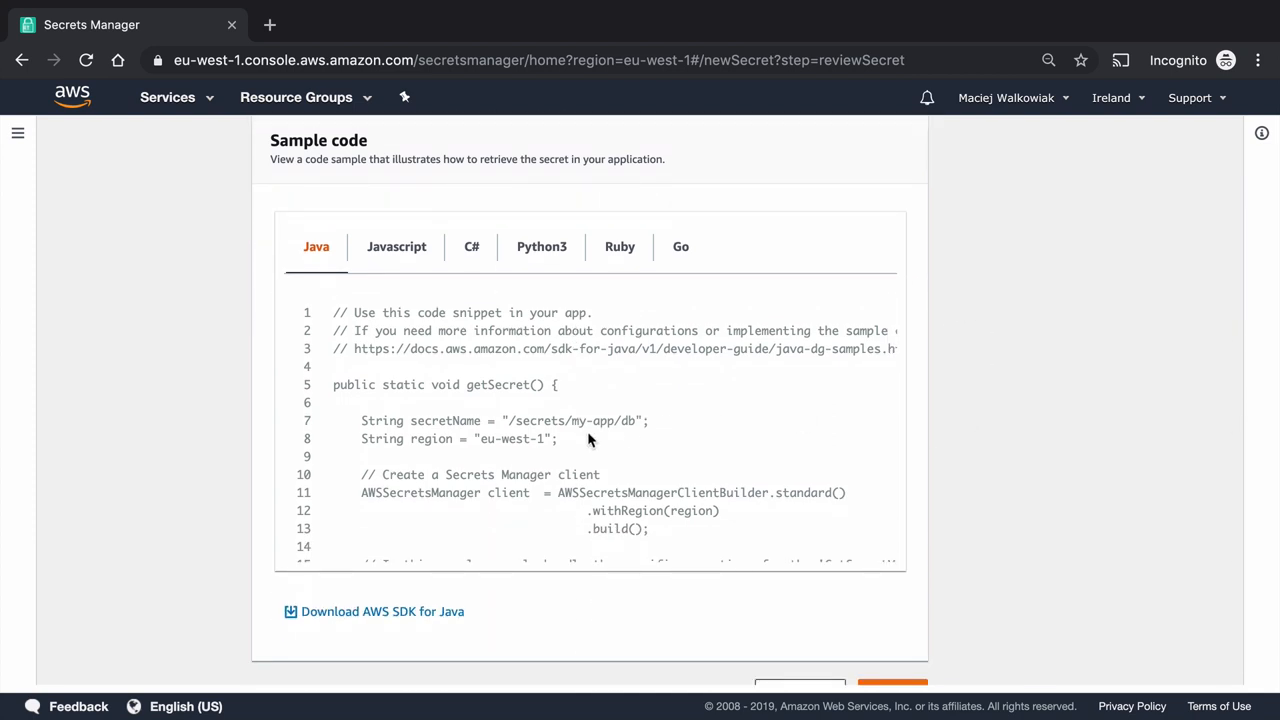
pyautogui.scroll(-3)
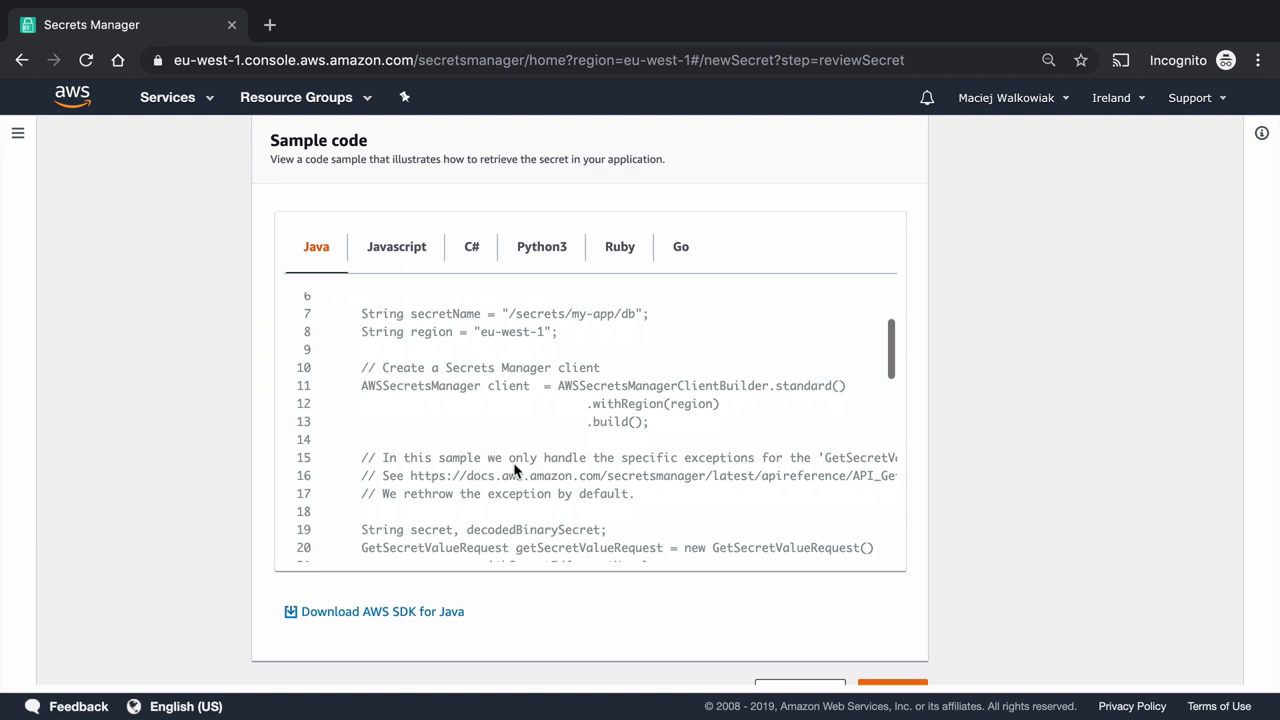
pyautogui.scroll(-3)
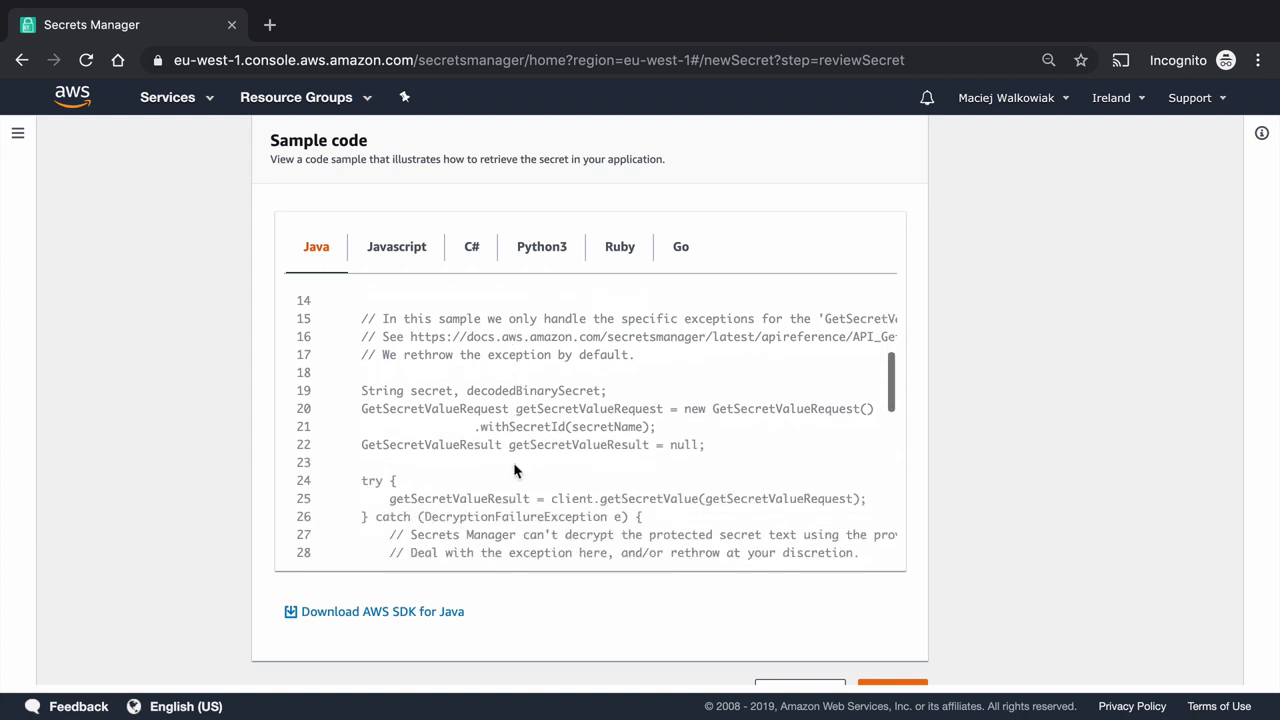
pyautogui.scroll(-3)
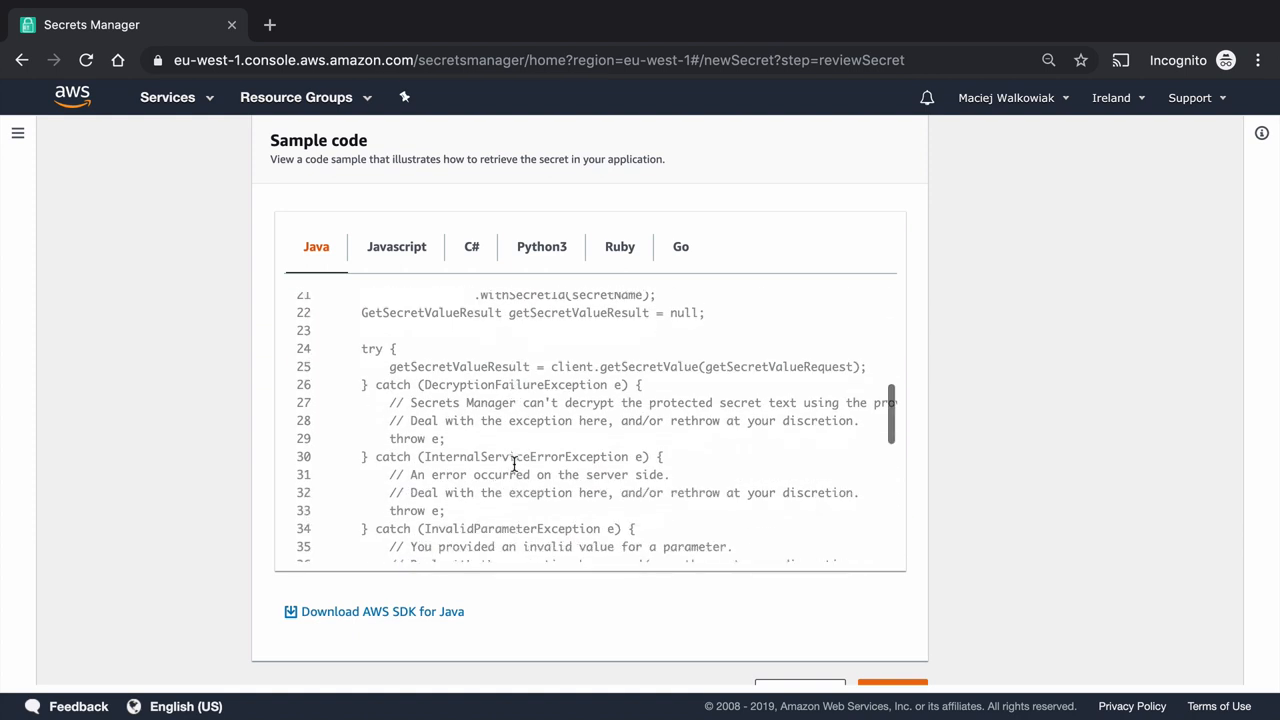
pyautogui.scroll(-3)
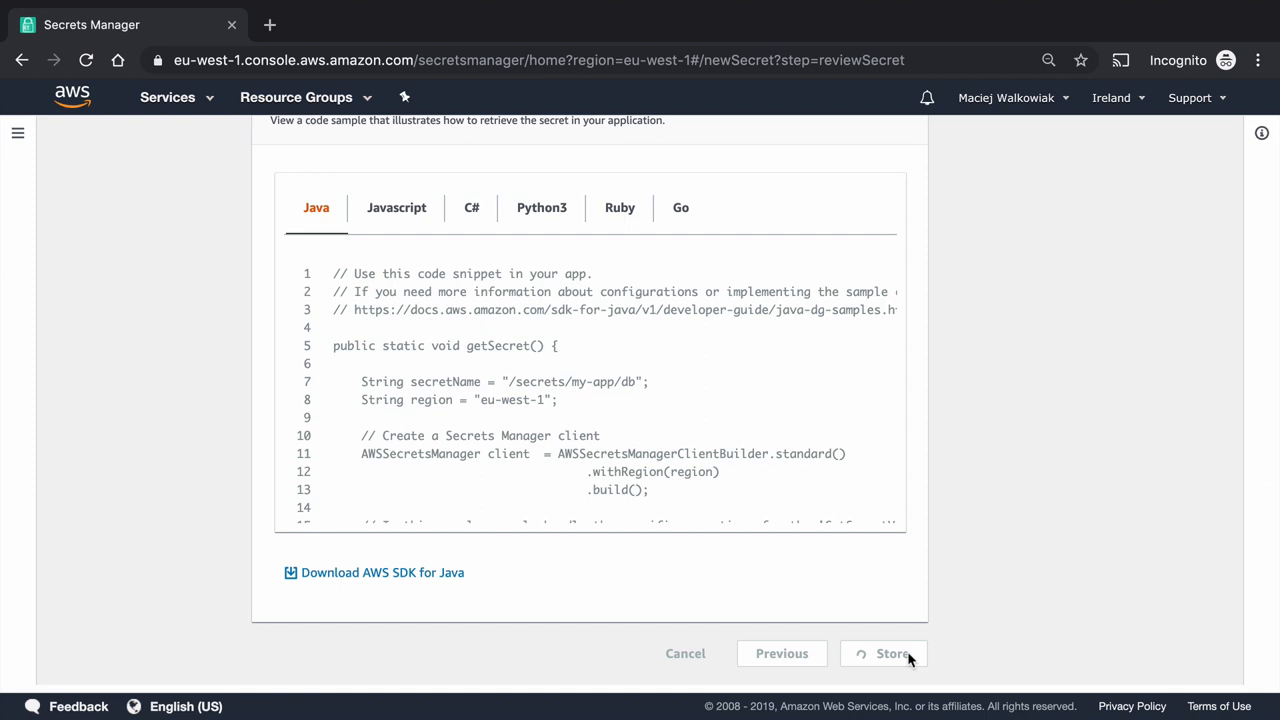
pyautogui.click(892, 653)
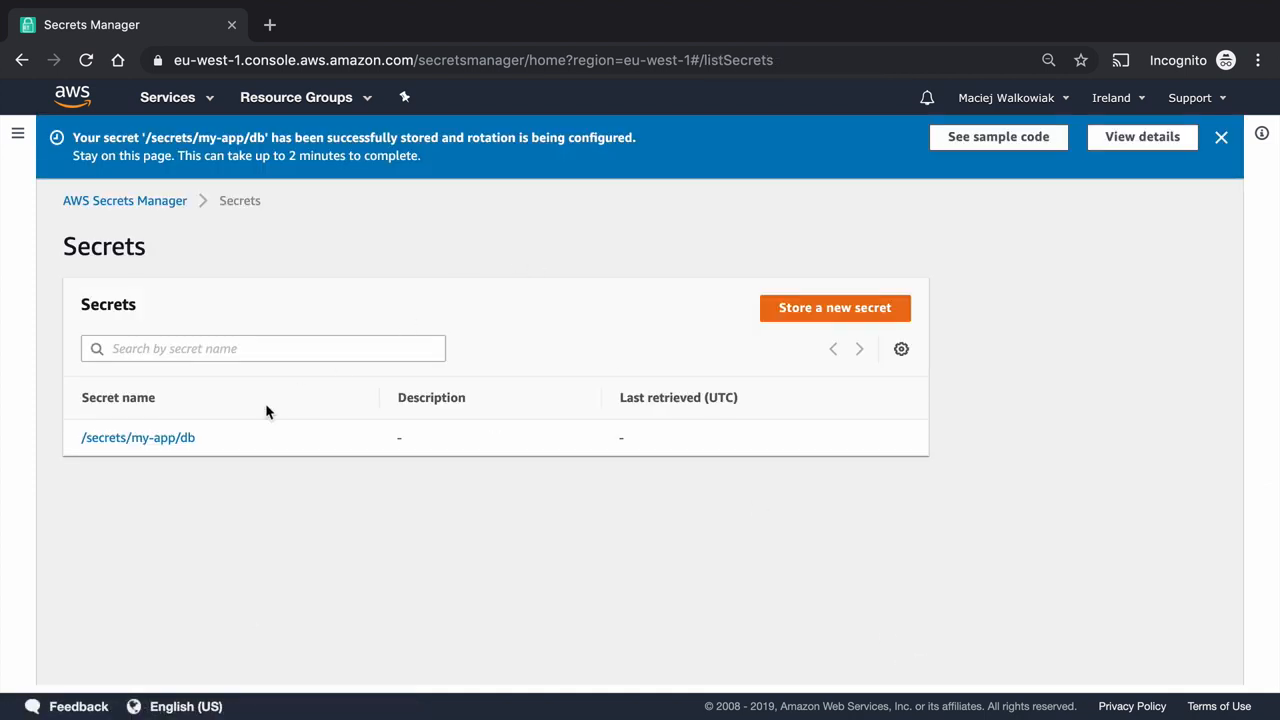
pyautogui.moveTo(386, 140)
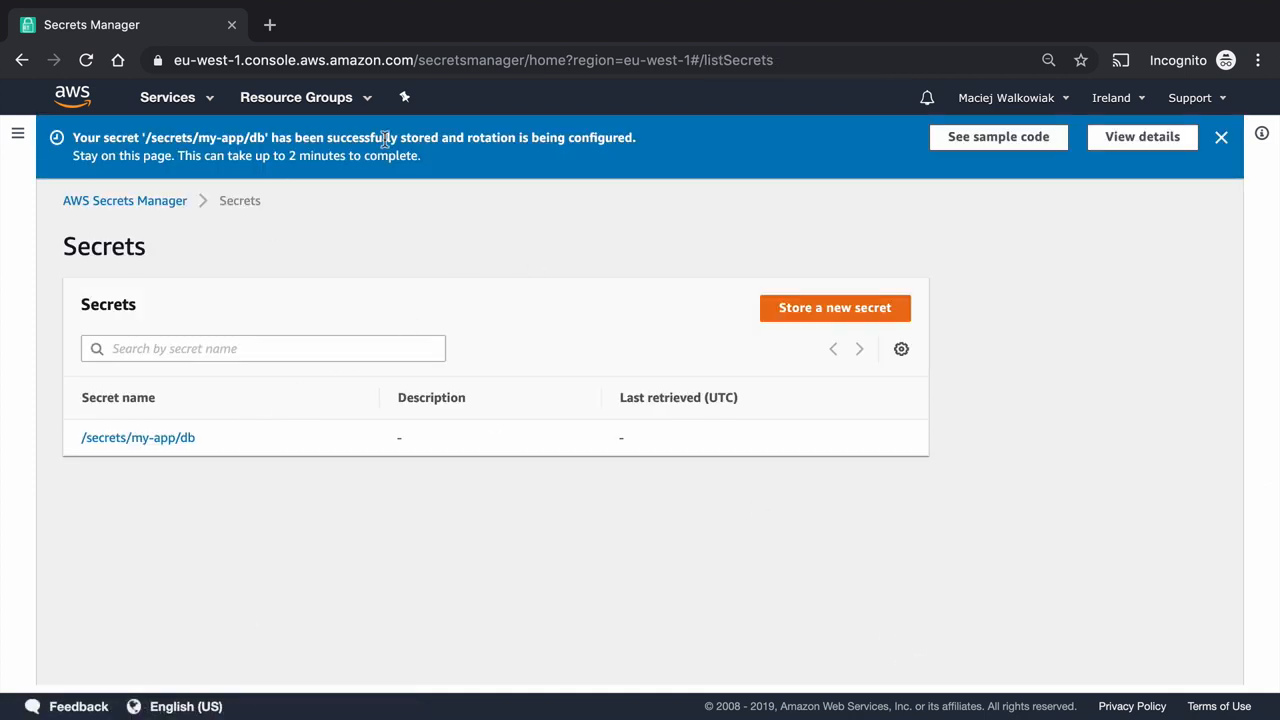
pyautogui.moveTo(572, 137)
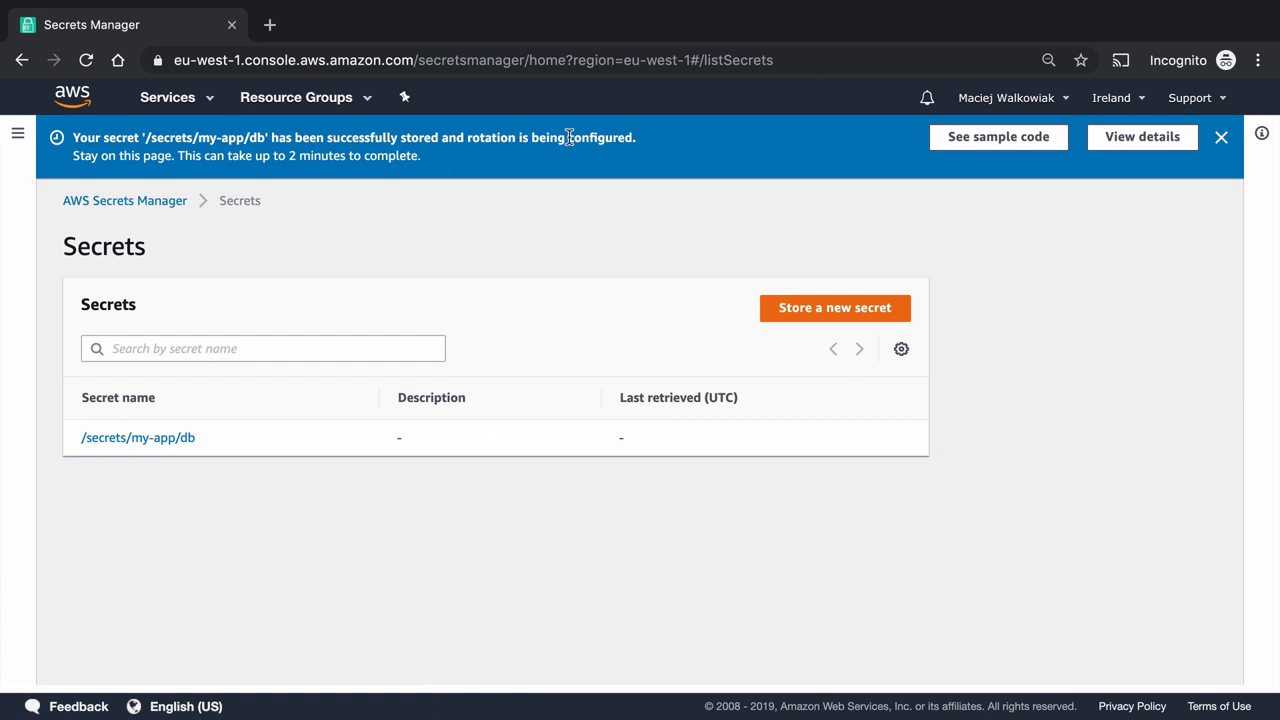
pyautogui.moveTo(265, 170)
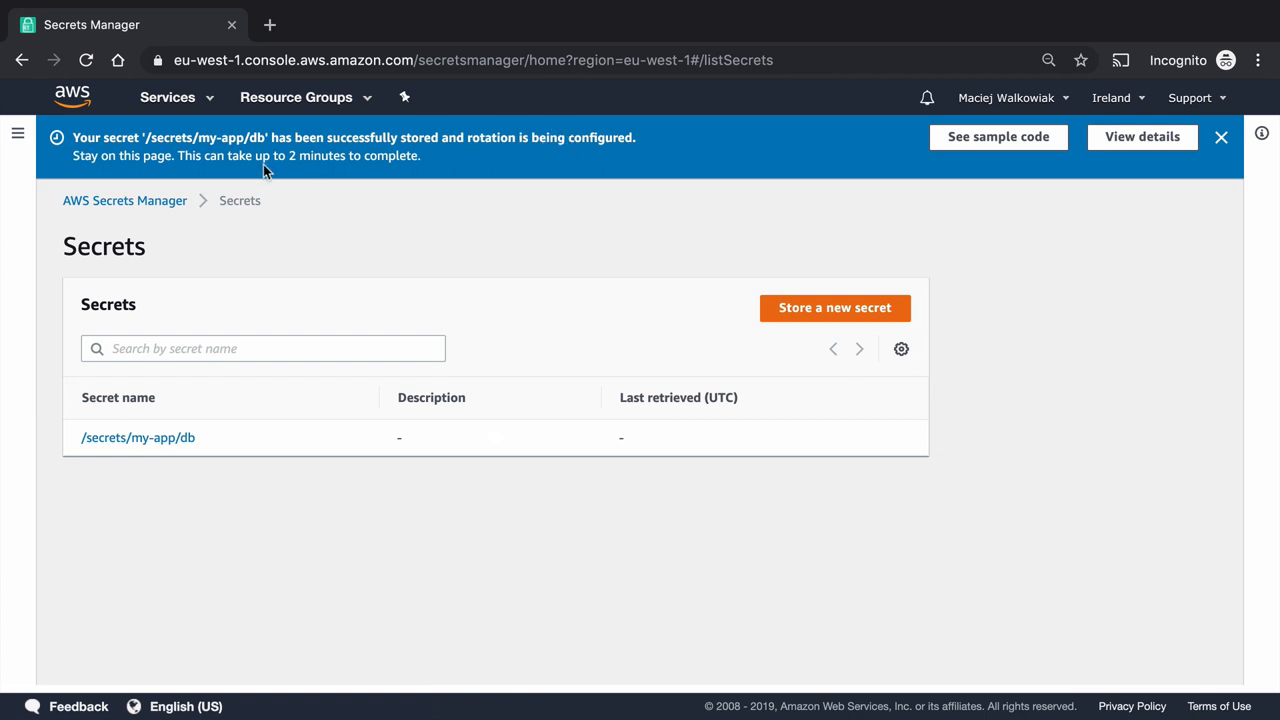
pyautogui.moveTo(482, 300)
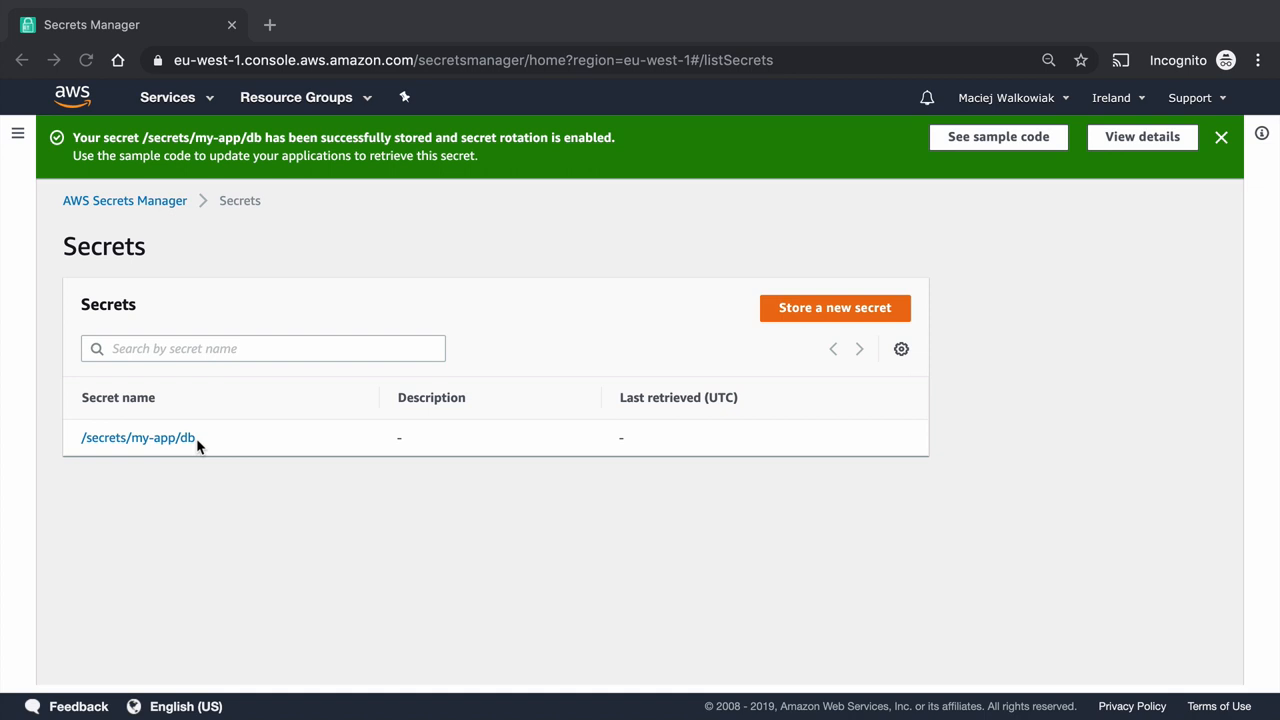
# Step: Open the /secrets/my-app/db entry from the Secrets list
pyautogui.click(136, 437)
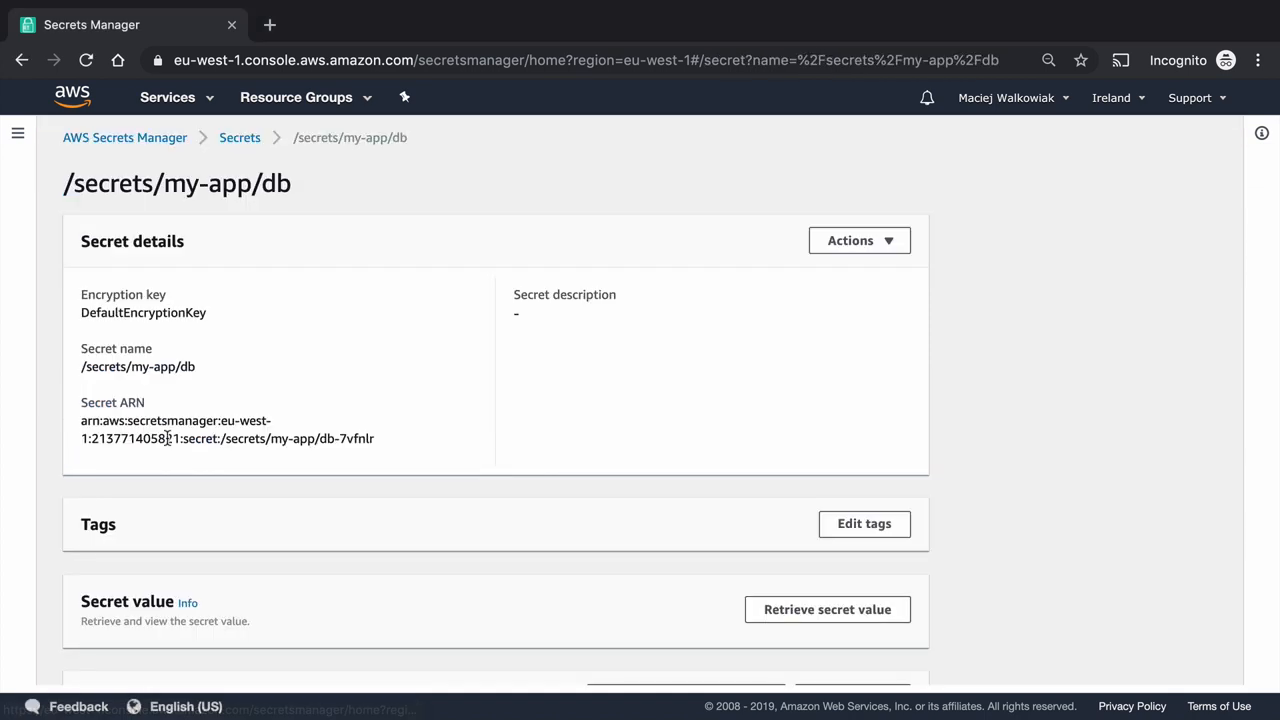
# Step: Retrieve the secret value and select the generated password for copying
pyautogui.scroll(-3)
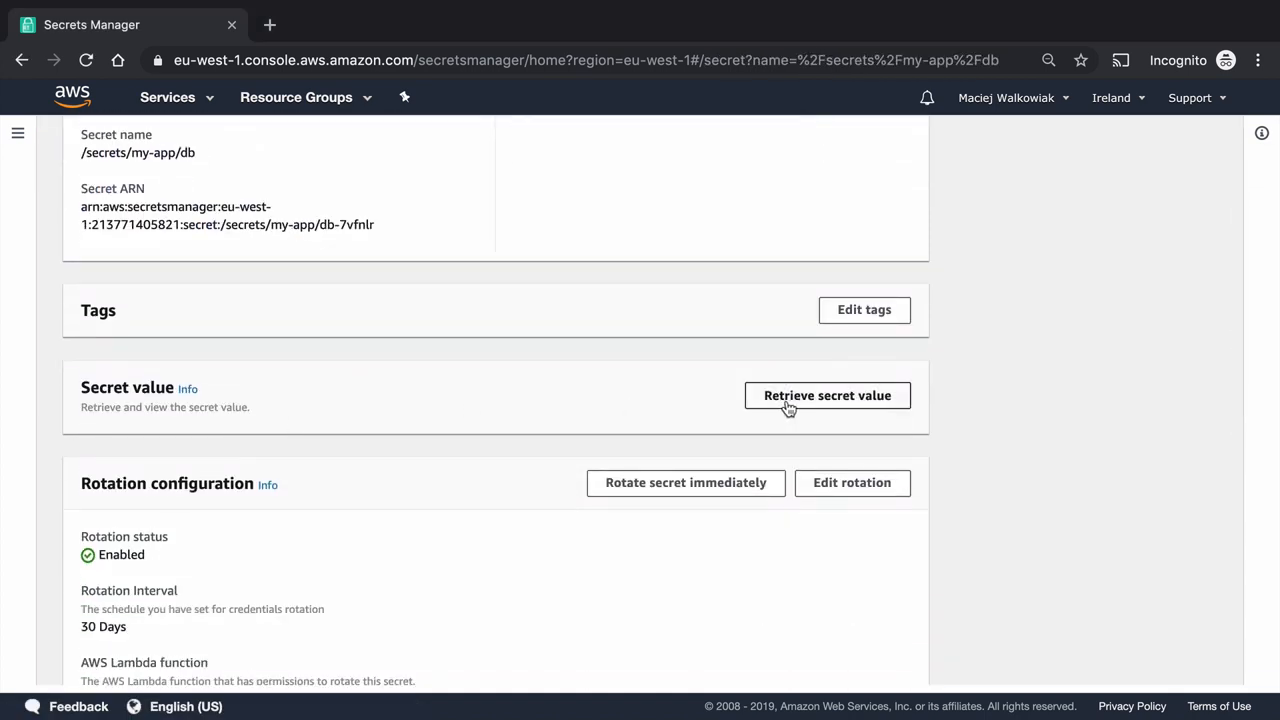
pyautogui.click(827, 395)
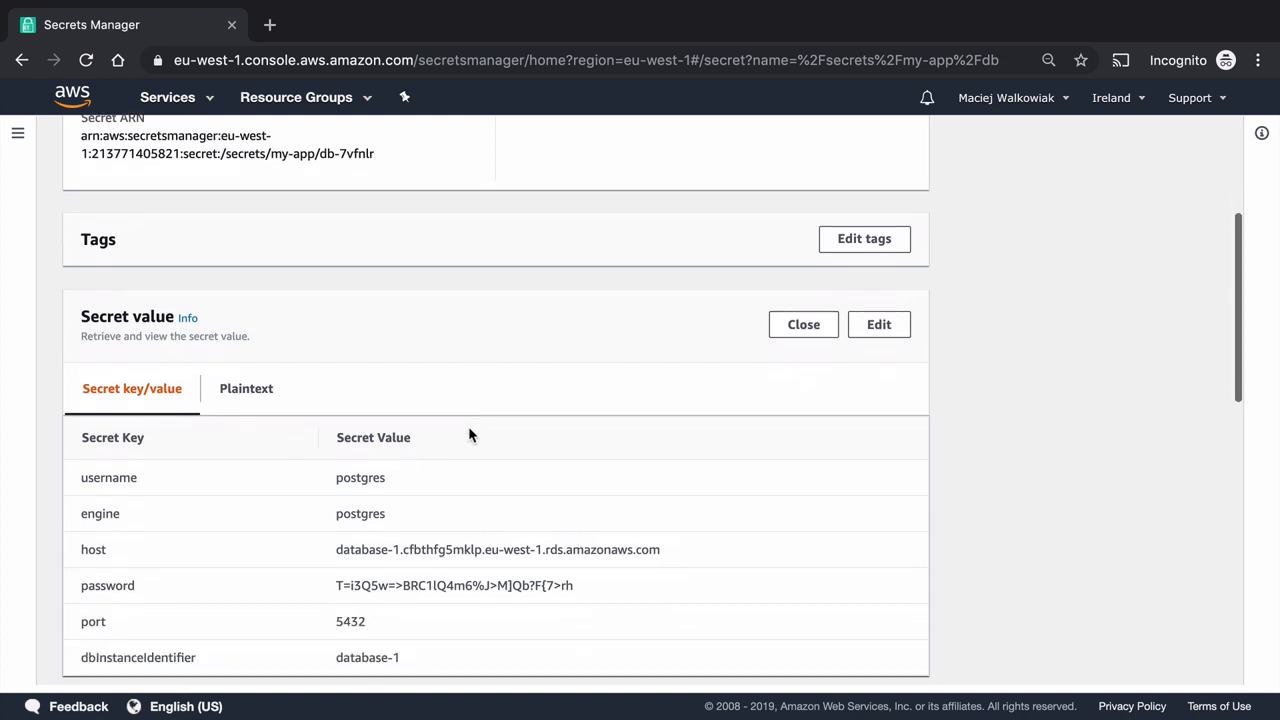
pyautogui.scroll(-3)
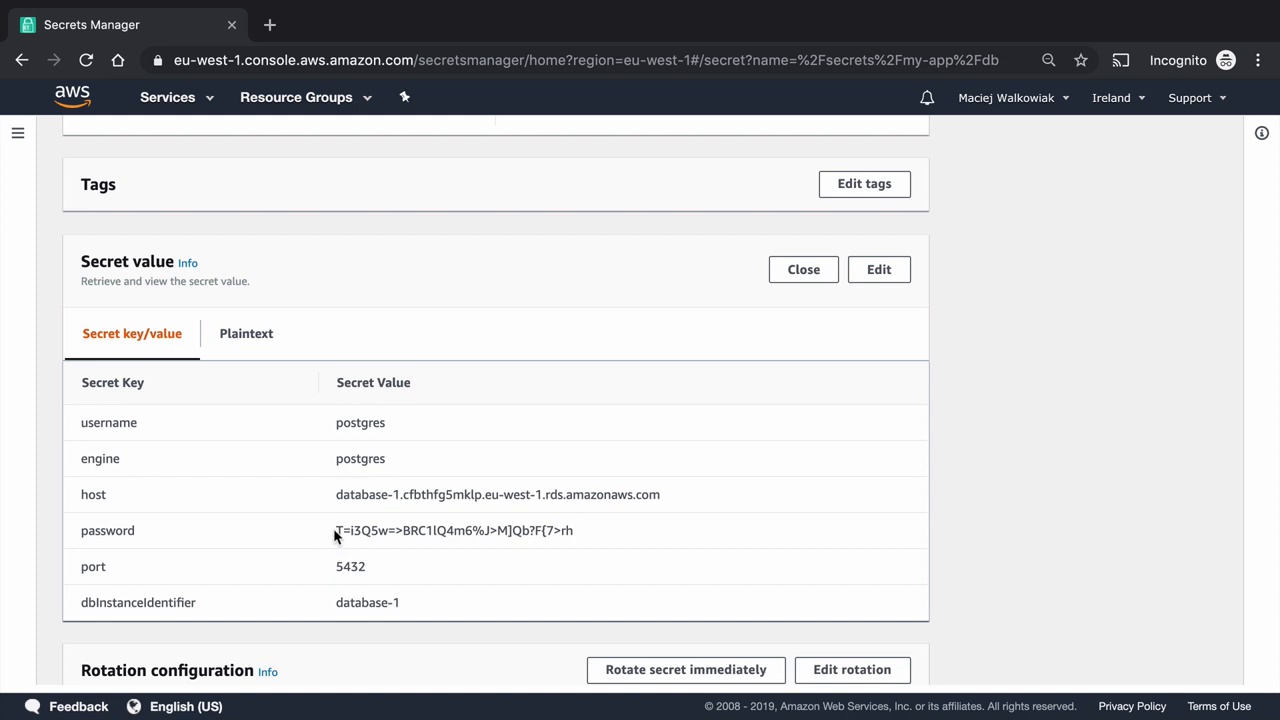
pyautogui.moveTo(336, 530); pyautogui.dragTo(574, 530)
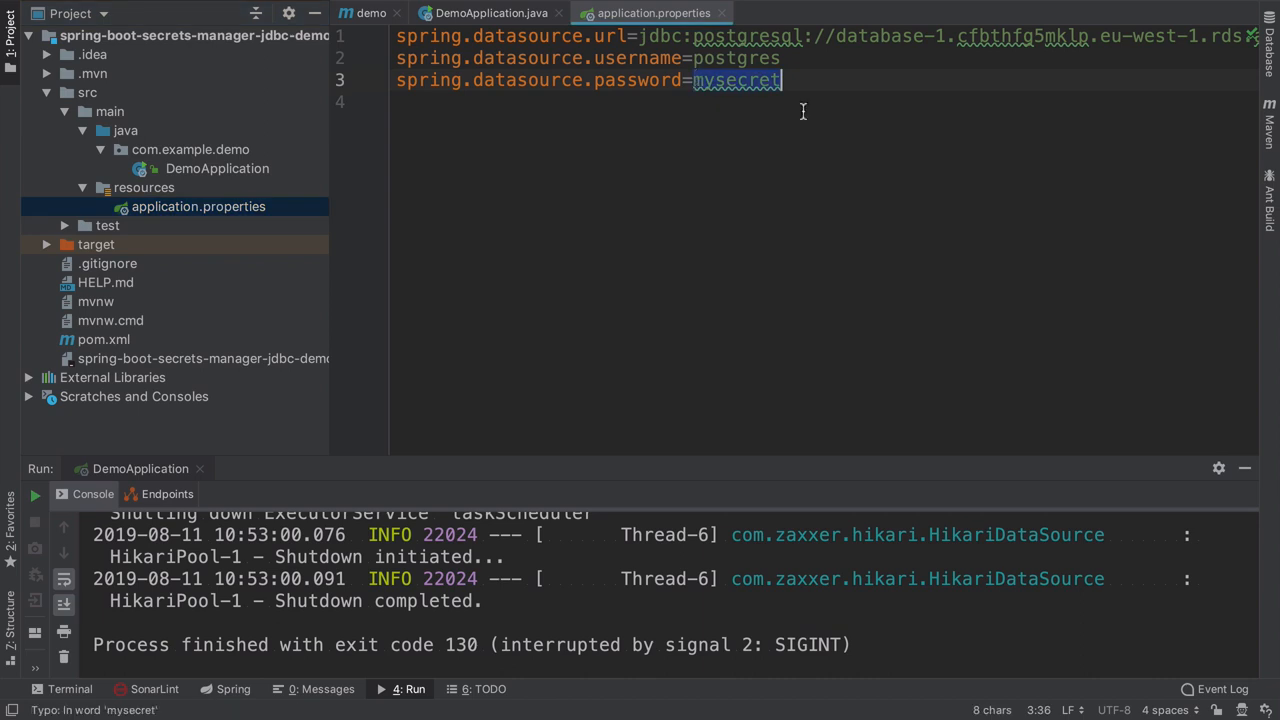
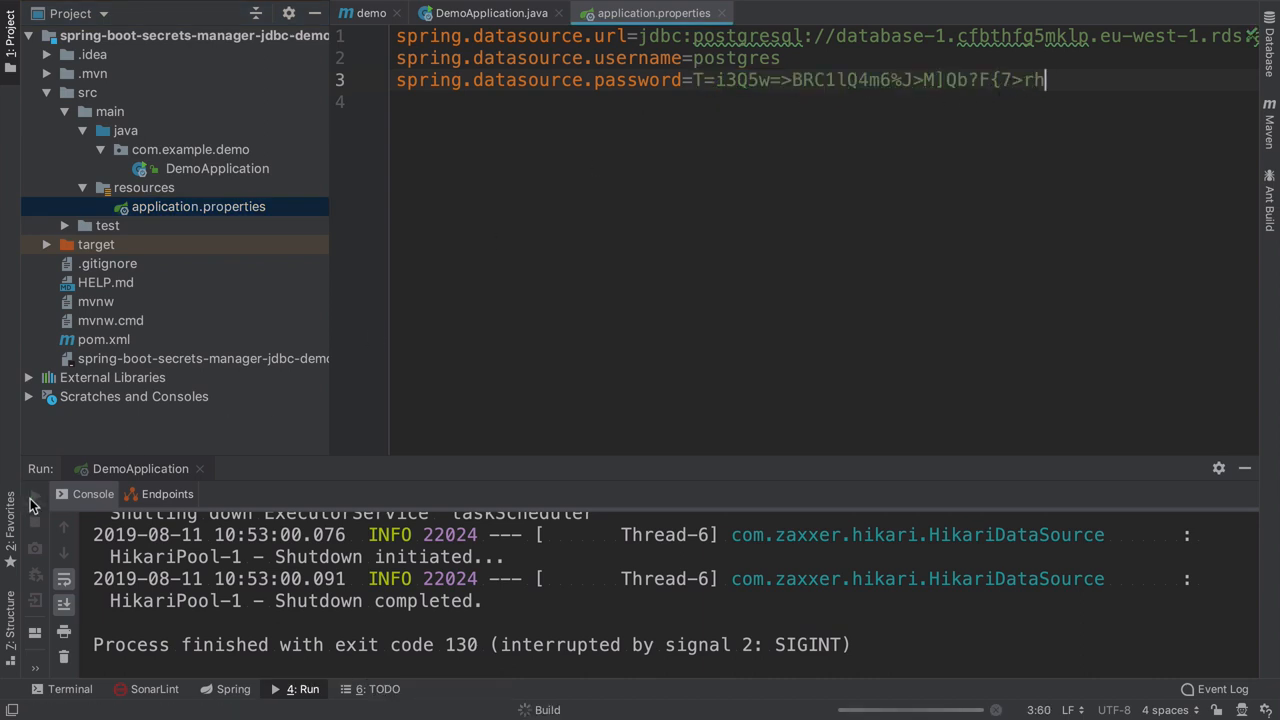
# Step: Paste the rotated password into application.properties and run the demo app
pyautogui.click(32, 499)
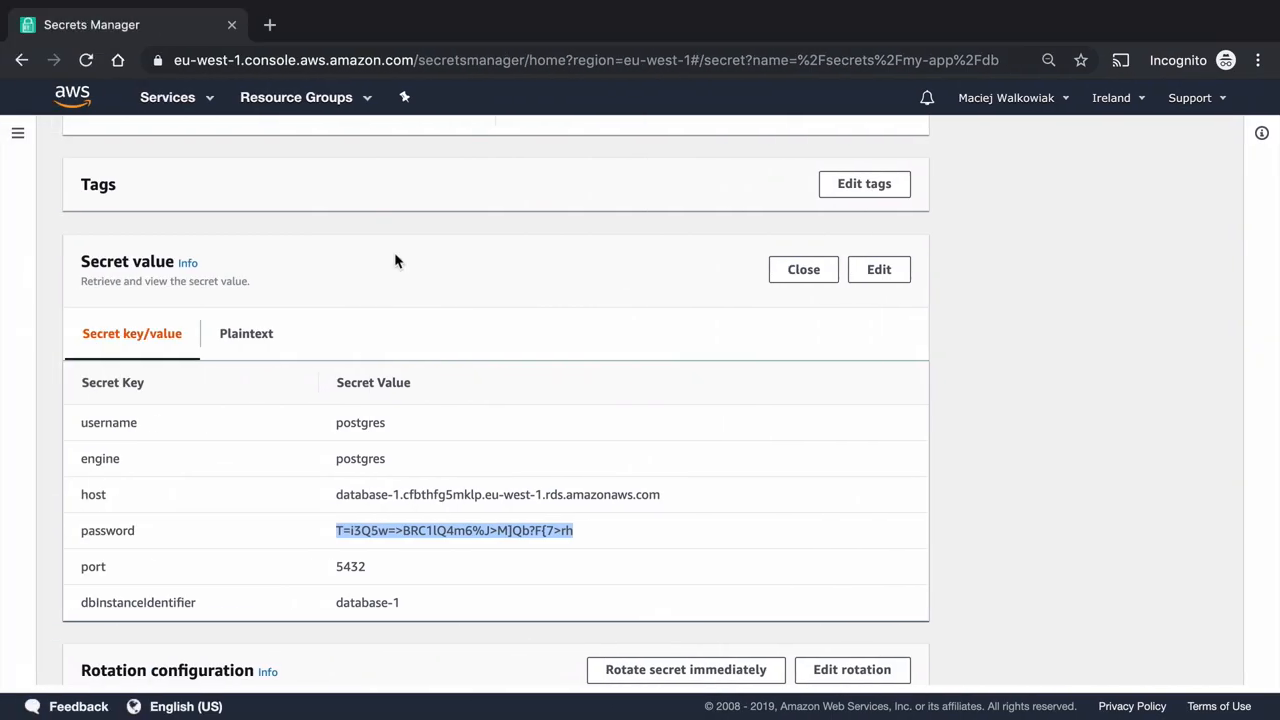
# Step: Rotate /secrets/my-app/db immediately, then retrieve its current secret values again
pyautogui.scroll(-3)
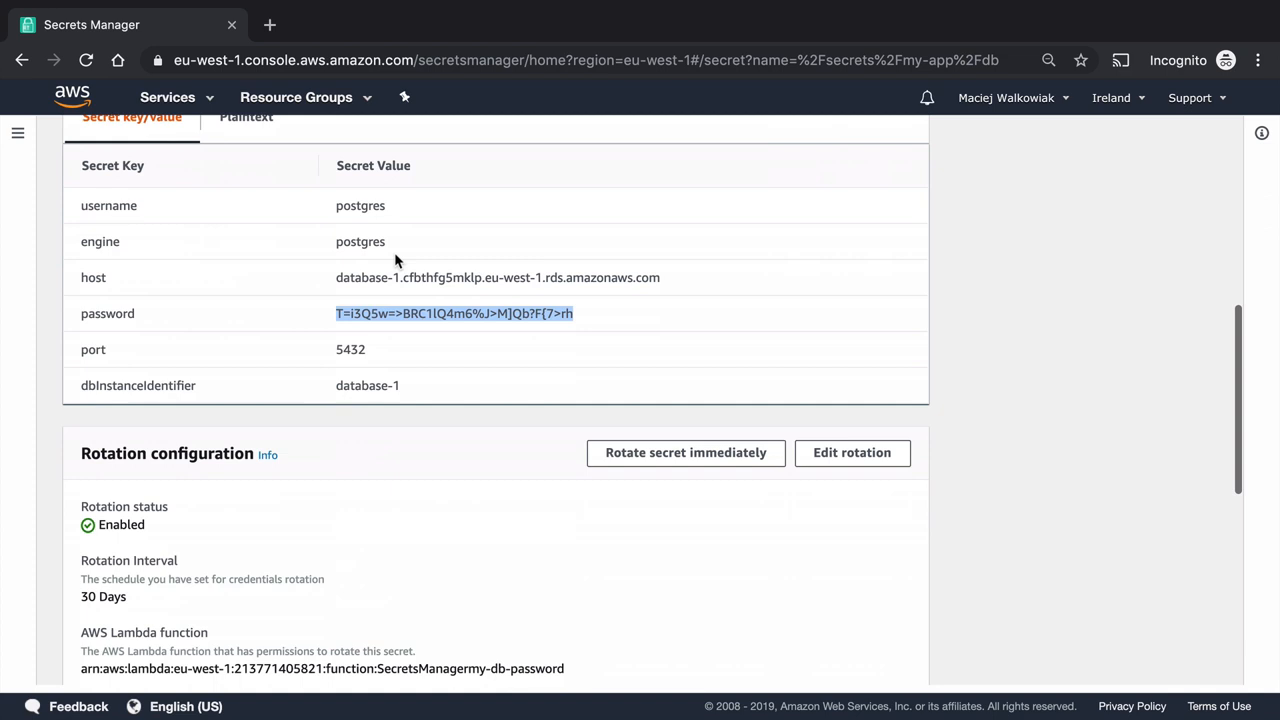
pyautogui.scroll(-3)
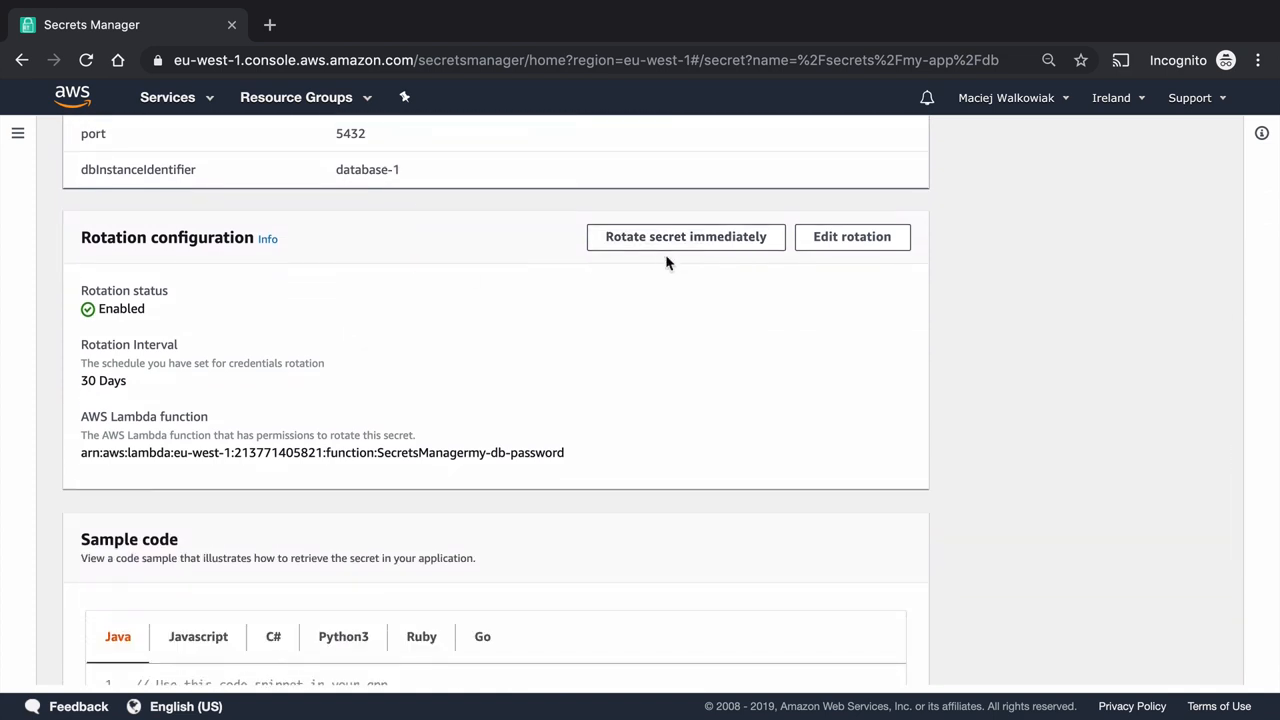
pyautogui.click(685, 237)
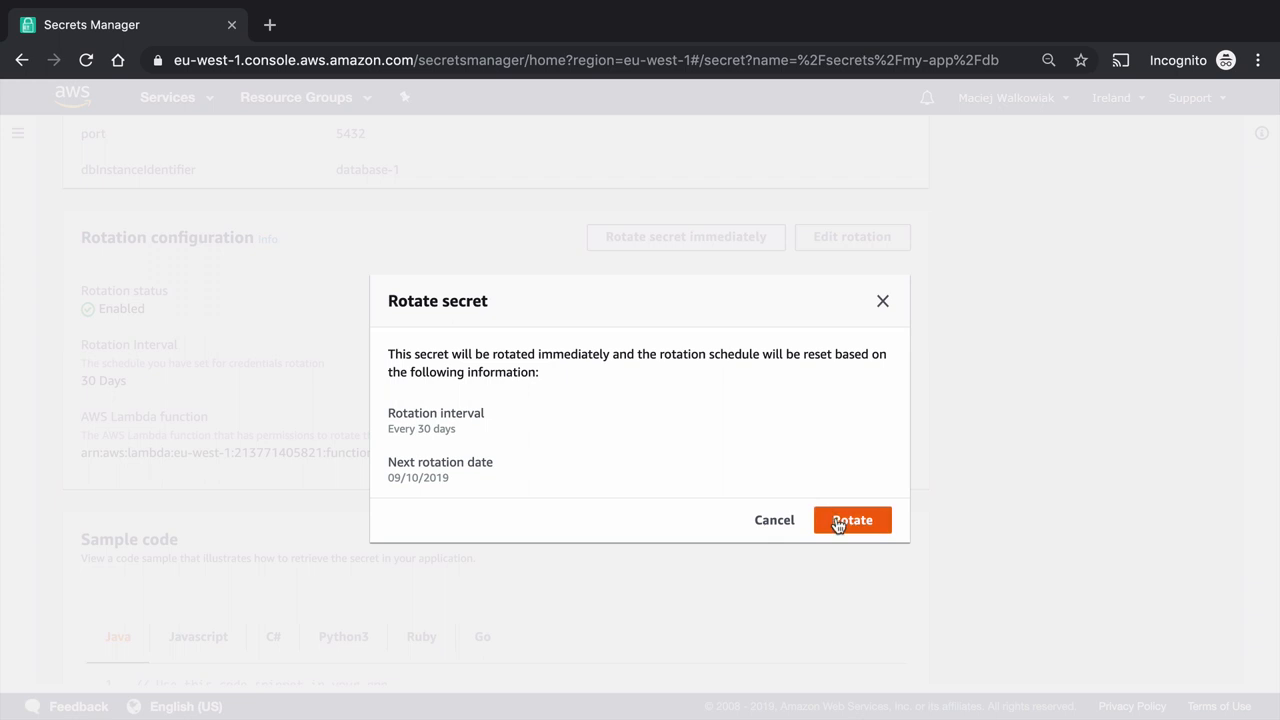
pyautogui.click(851, 519)
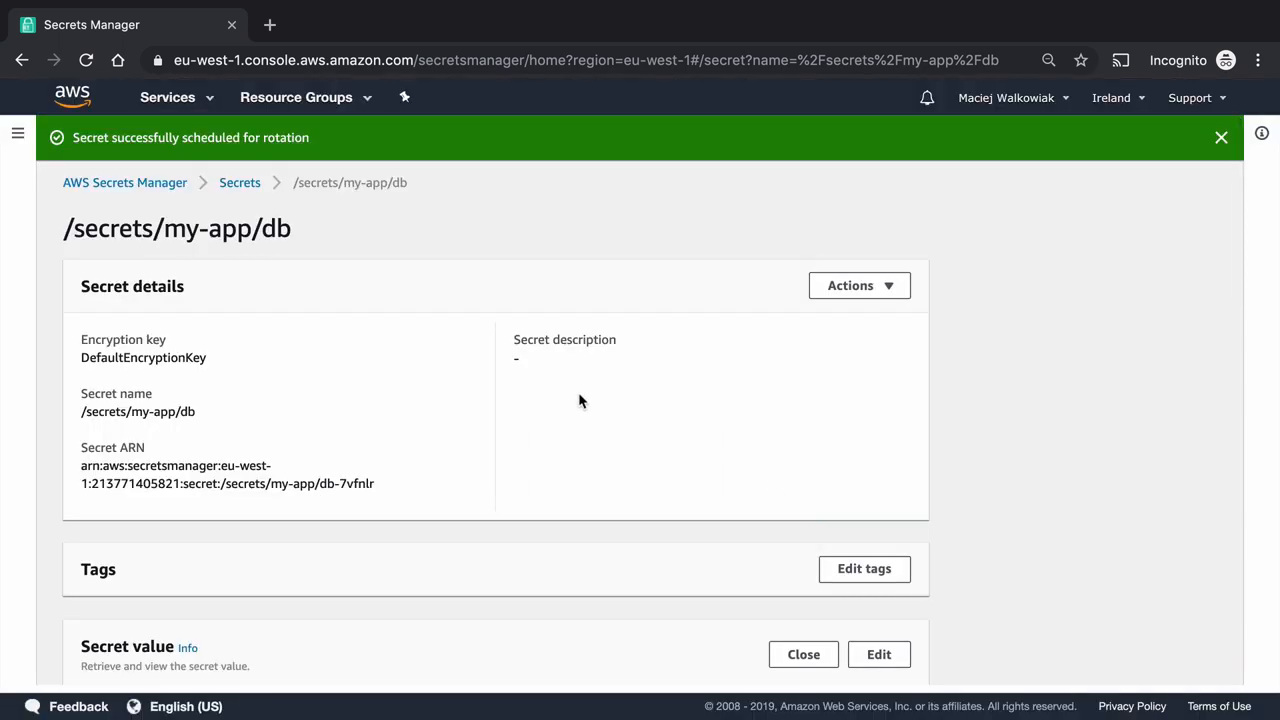
pyautogui.scroll(-3)
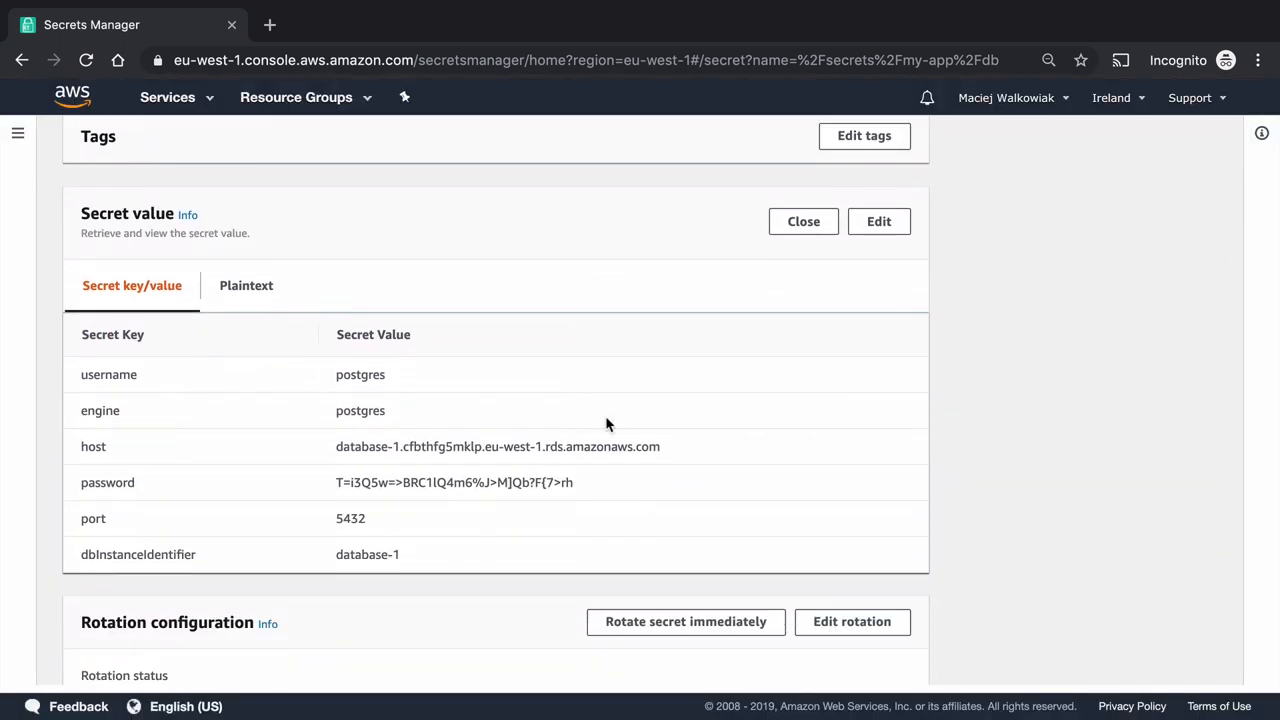
pyautogui.click(803, 221)
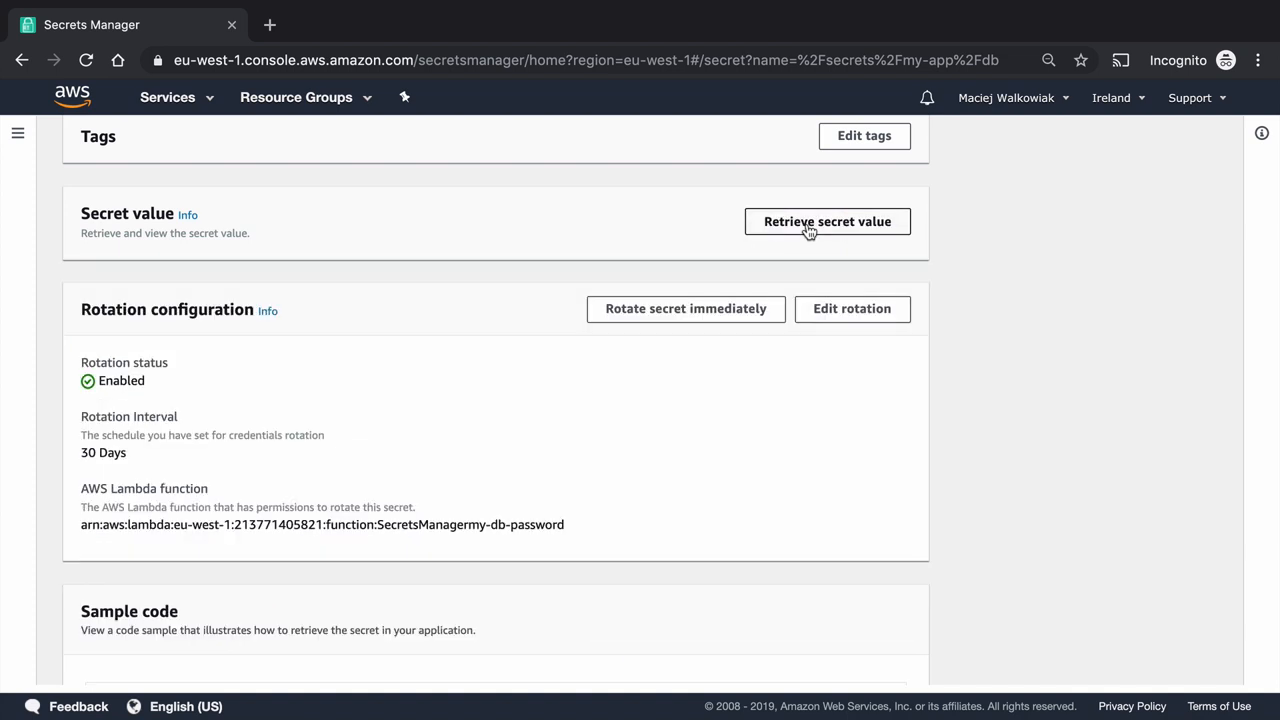
pyautogui.click(827, 221)
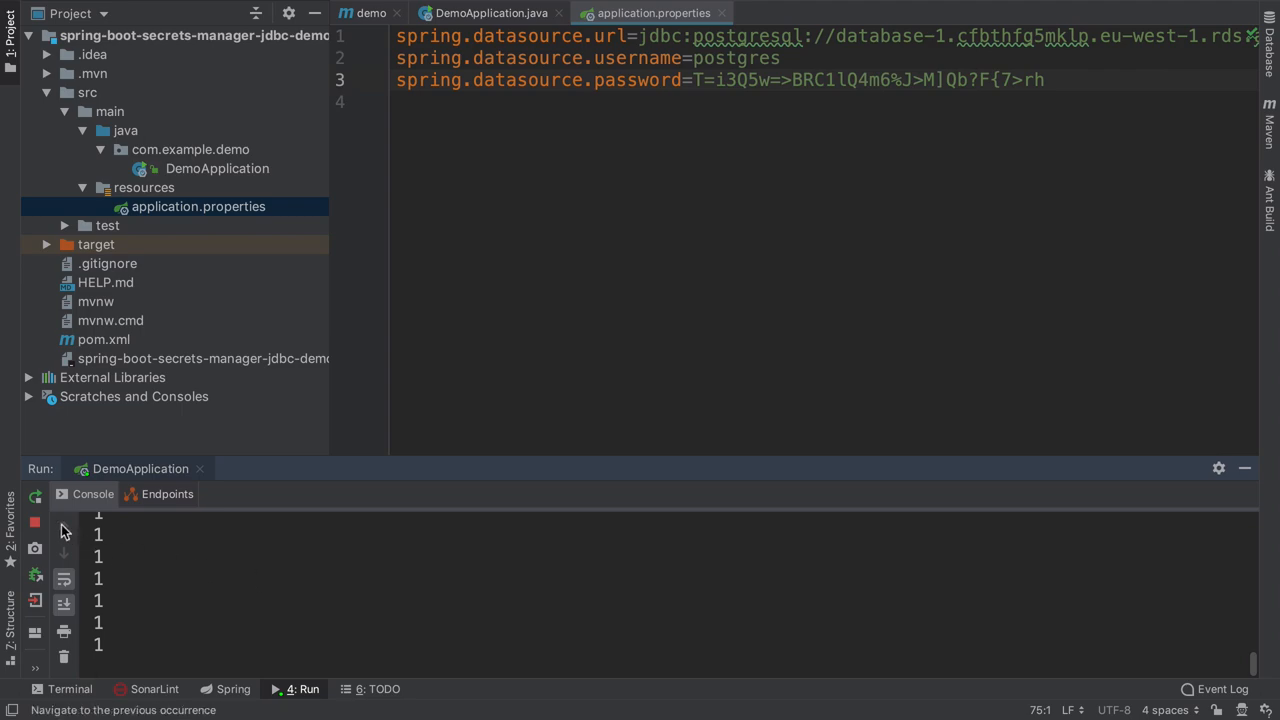
# Step: Stop the failing demo app from the Run tool window
pyautogui.click(36, 495)
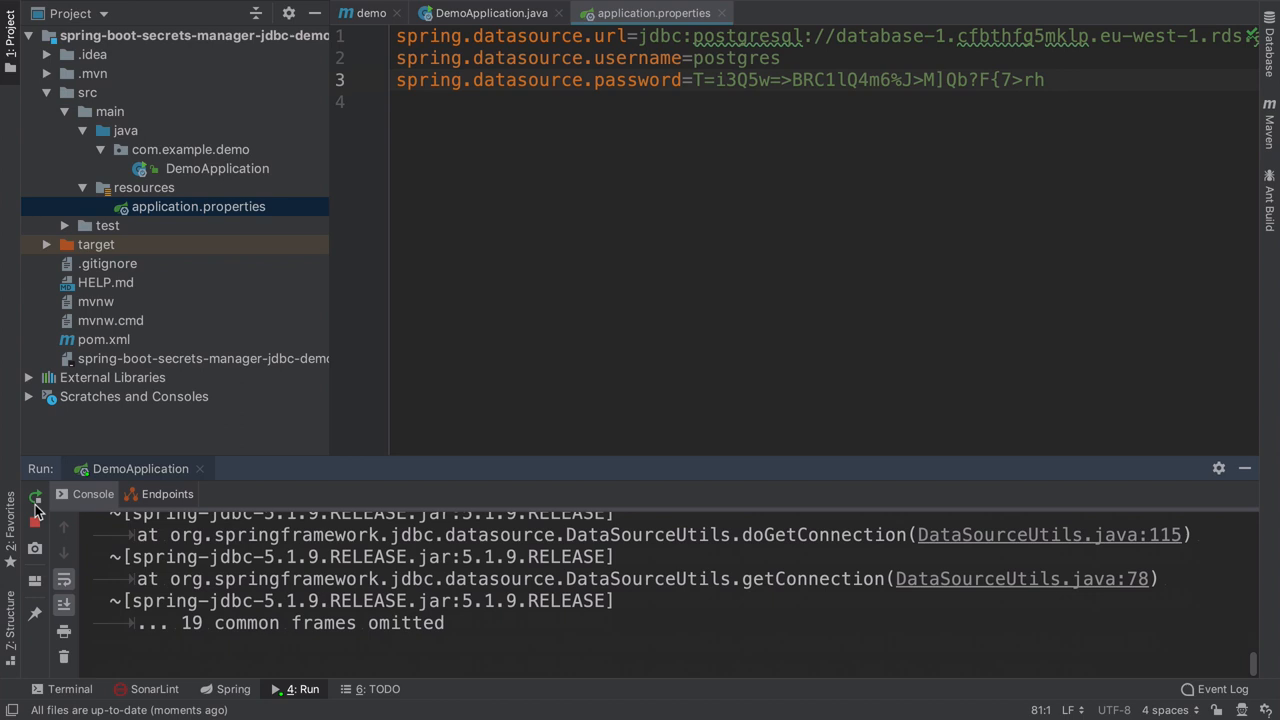
pyautogui.click(38, 518)
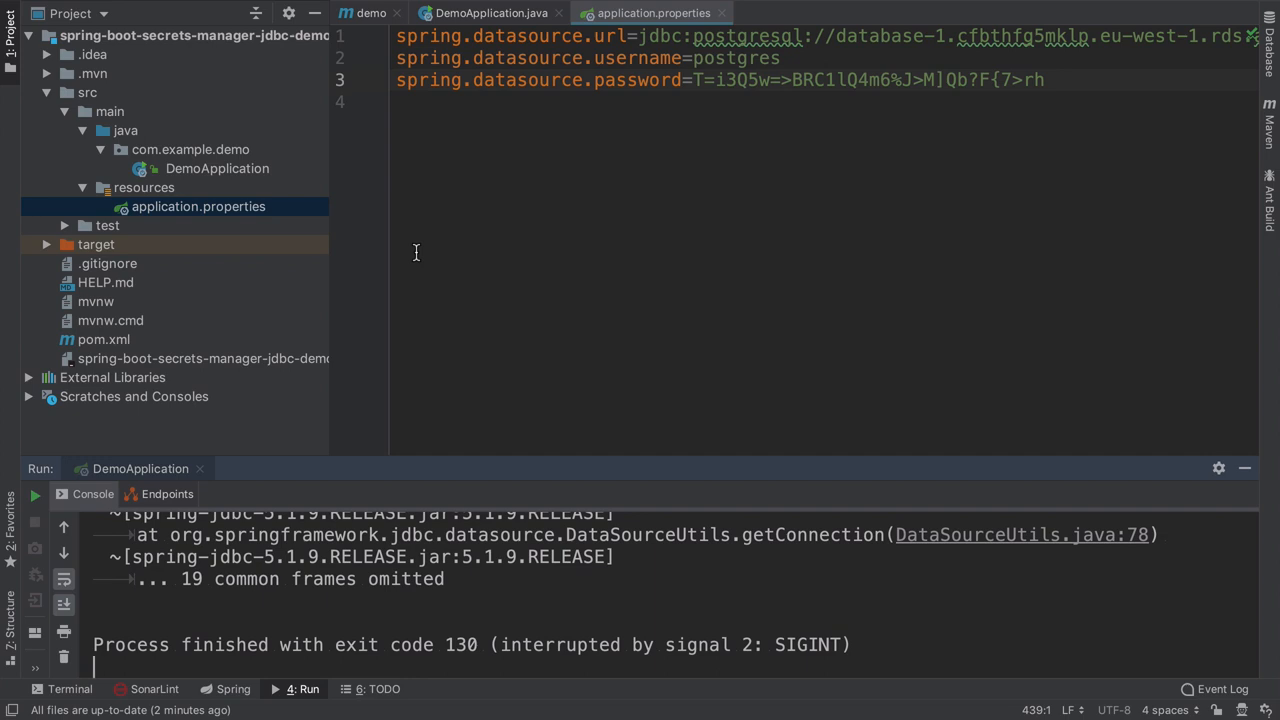
pyautogui.moveTo(603, 176)
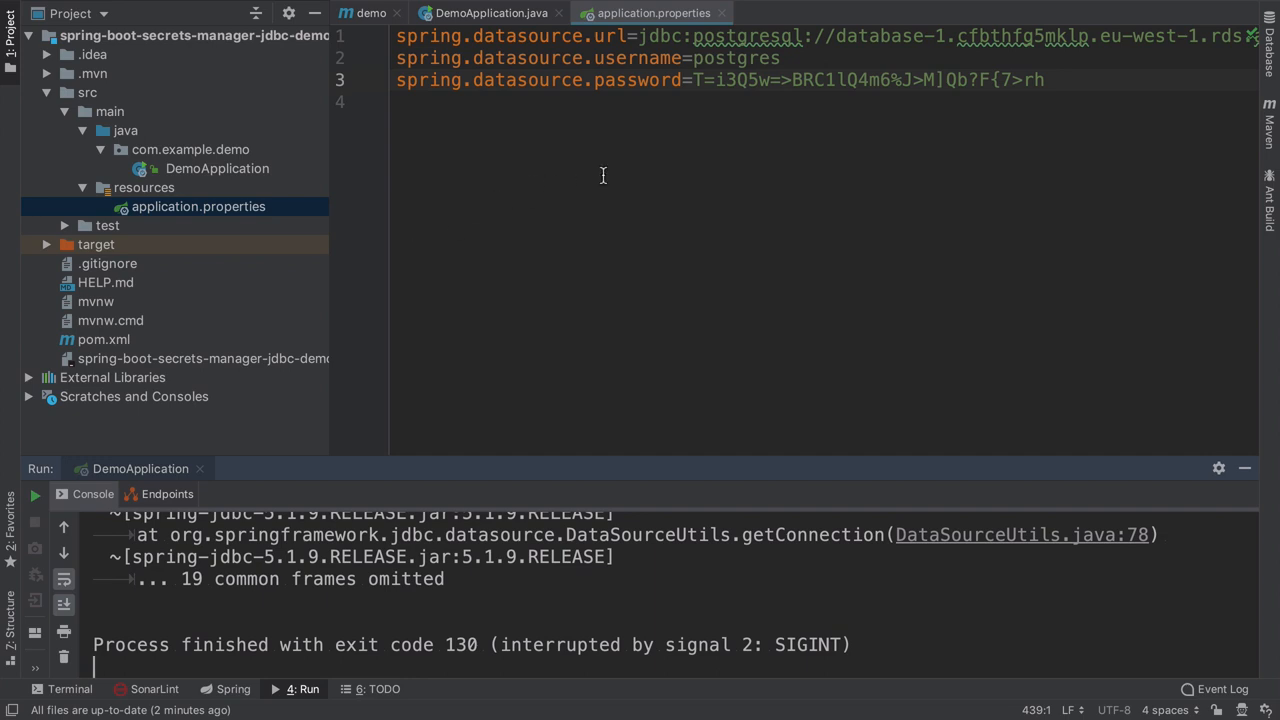
pyautogui.moveTo(651, 158)
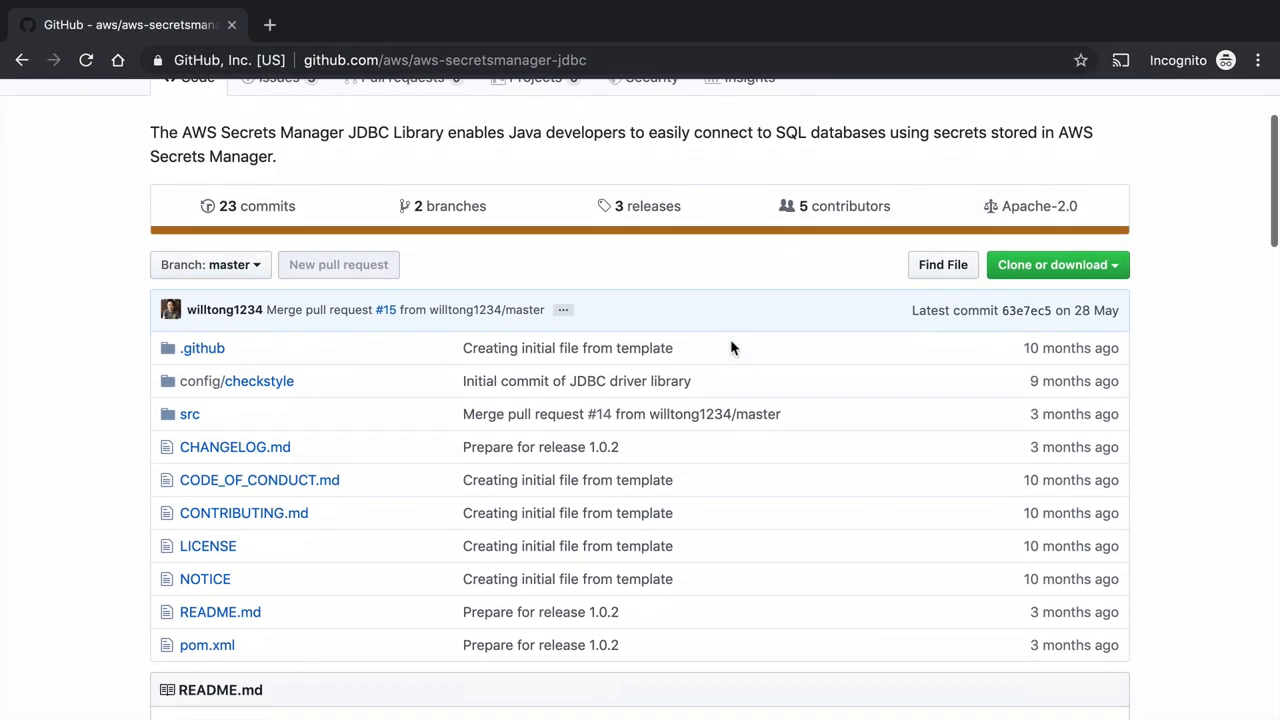
# Step: Scroll the aws-secretsmanager-jdbc README down to the Usage section's Maven dependency snippet
pyautogui.scroll(-3)
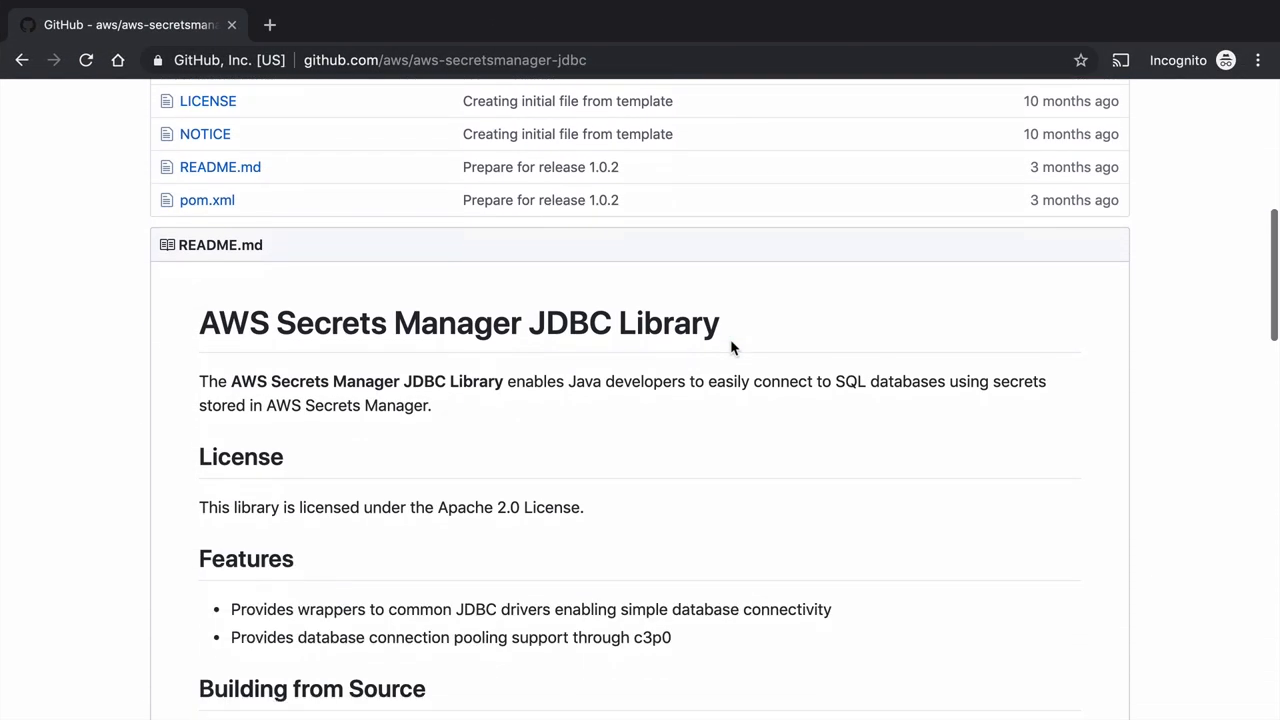
pyautogui.scroll(-3)
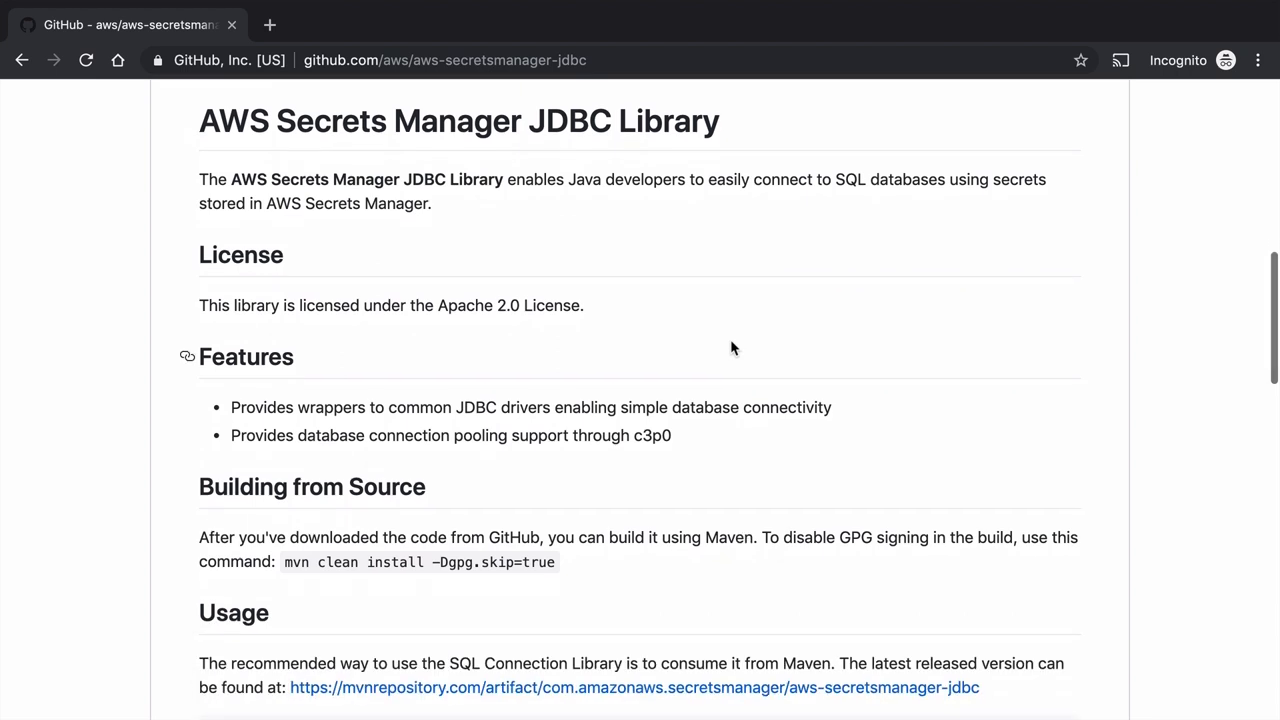
pyautogui.scroll(-3)
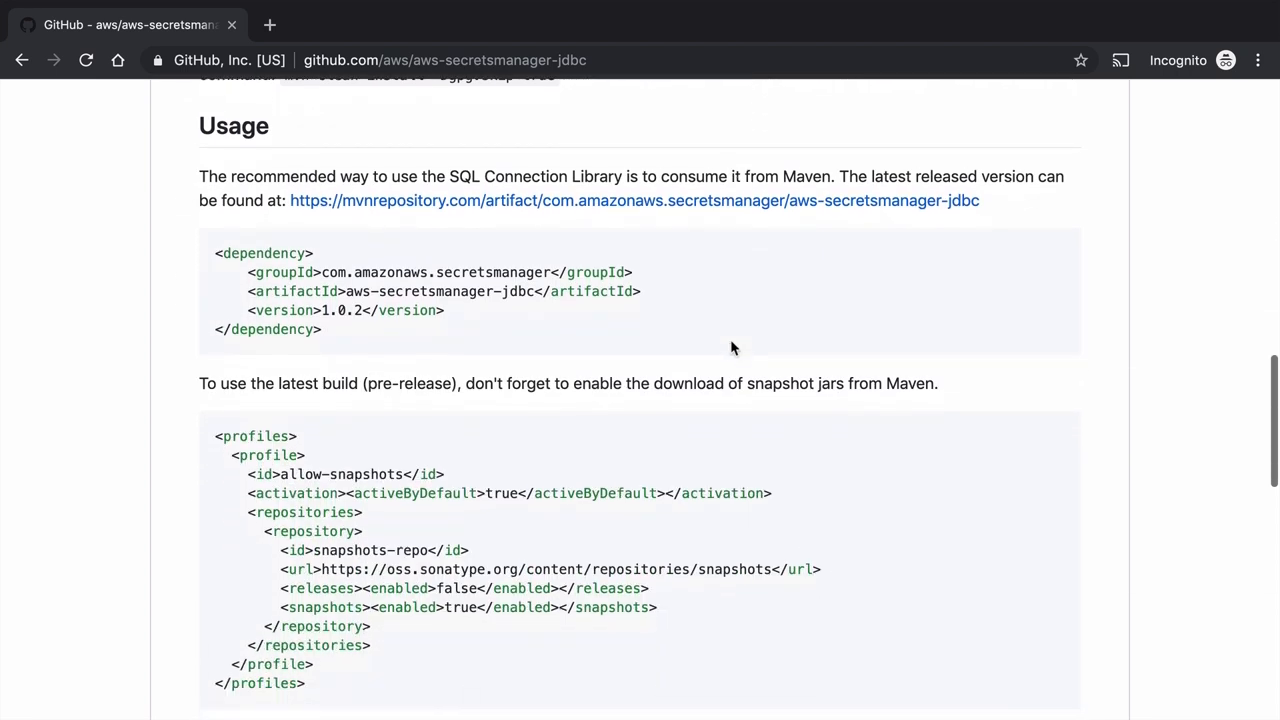
pyautogui.scroll(-3)
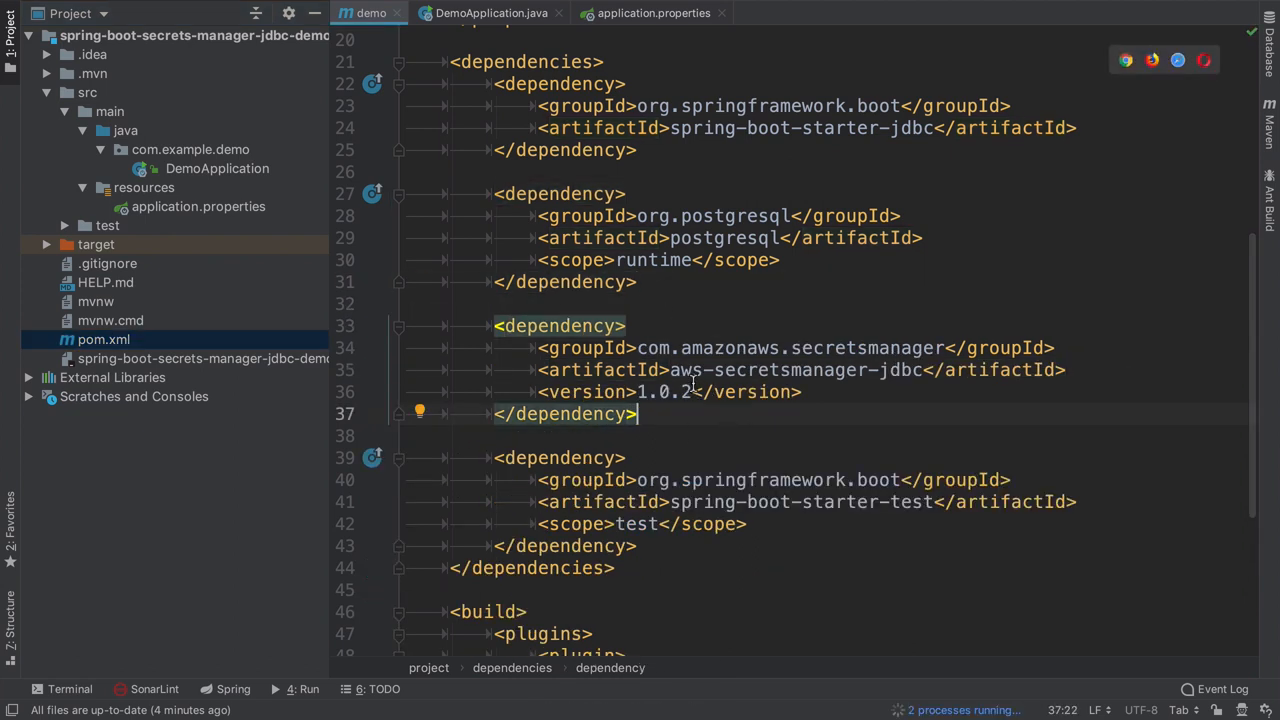
pyautogui.moveTo(897, 377)
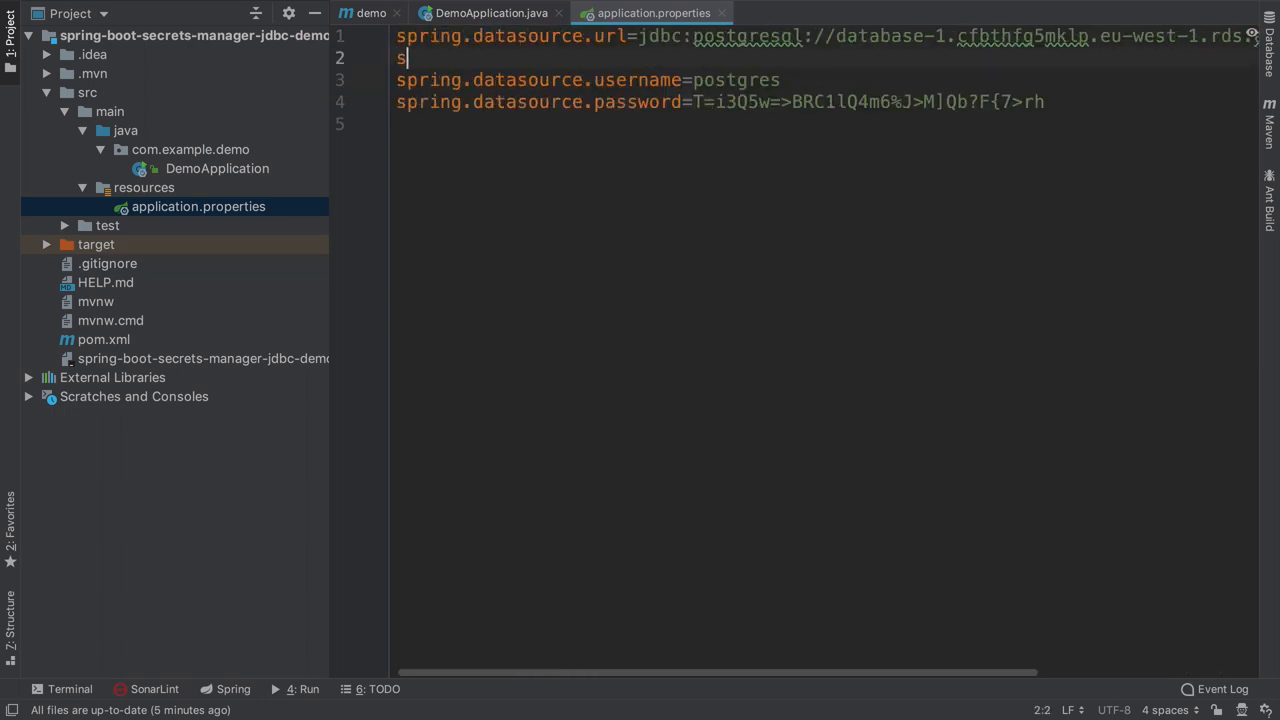
# Step: Set spring.datasource.driver-class-name to AWSSecretsManagerPostgreSQLDriver and delete the password property line
pyautogui.write('pring.datasource.driver-class-name=')
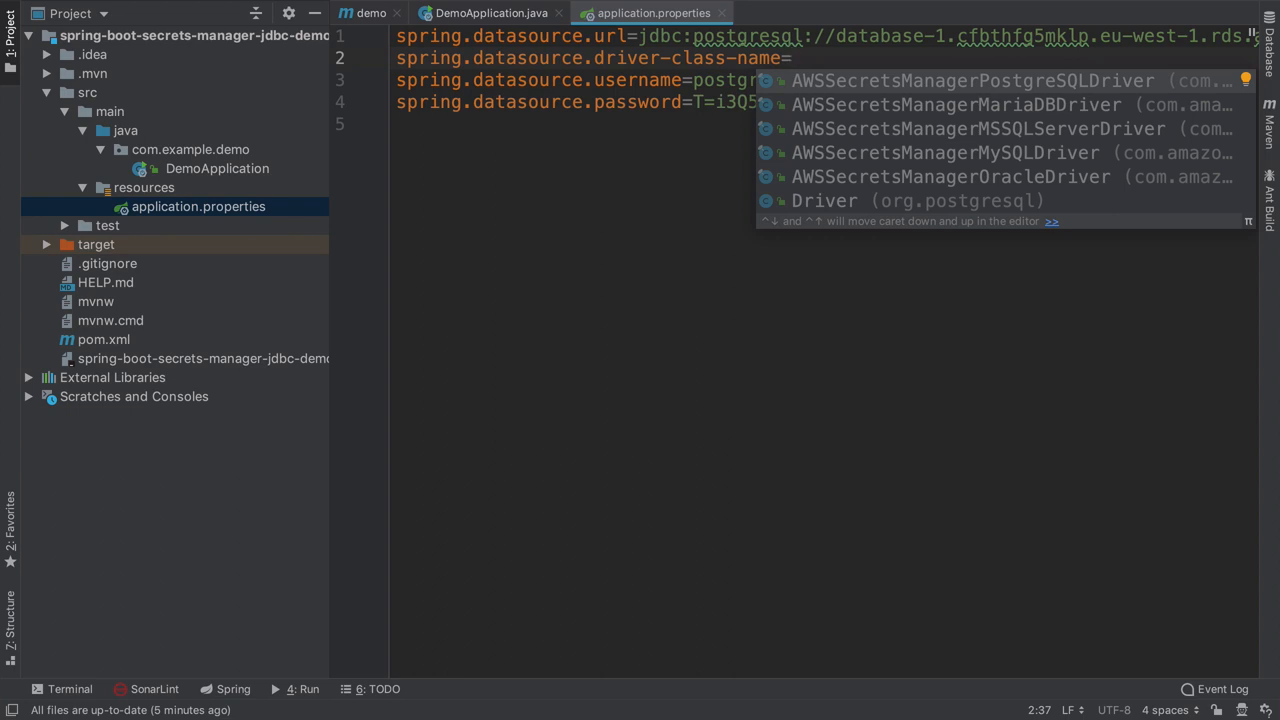
pyautogui.moveTo(959, 118)
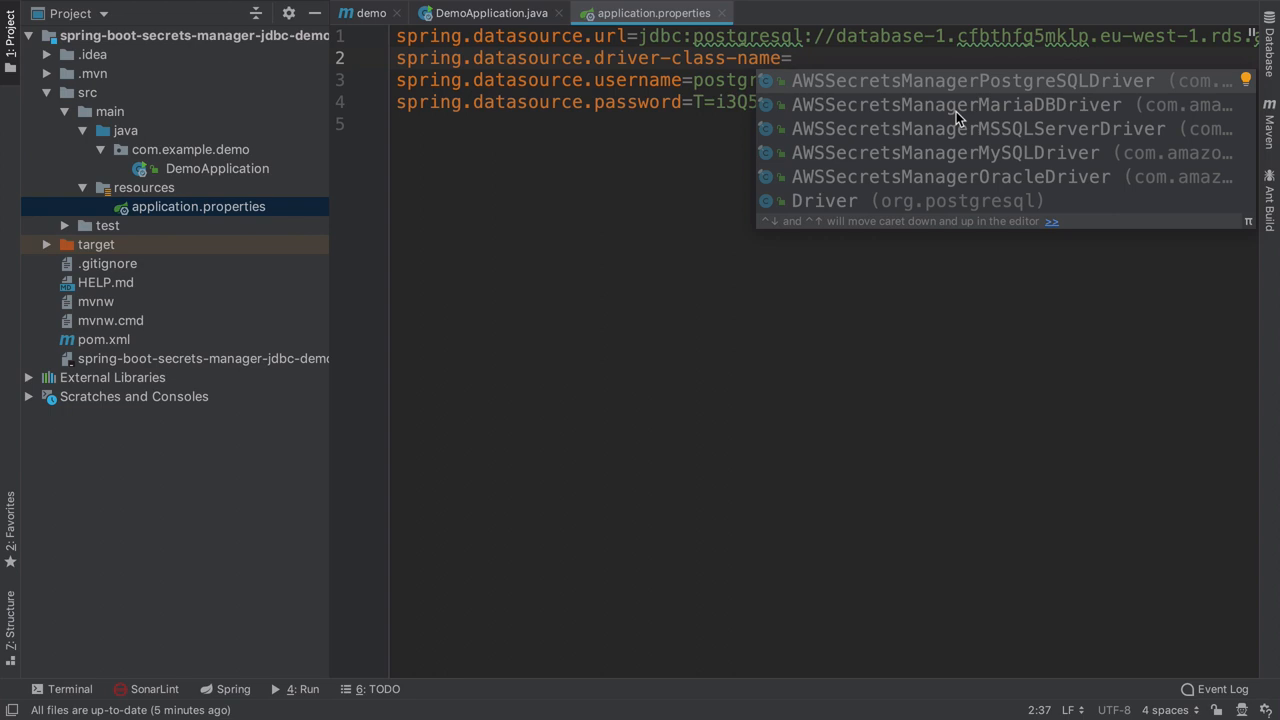
pyautogui.moveTo(1028, 108)
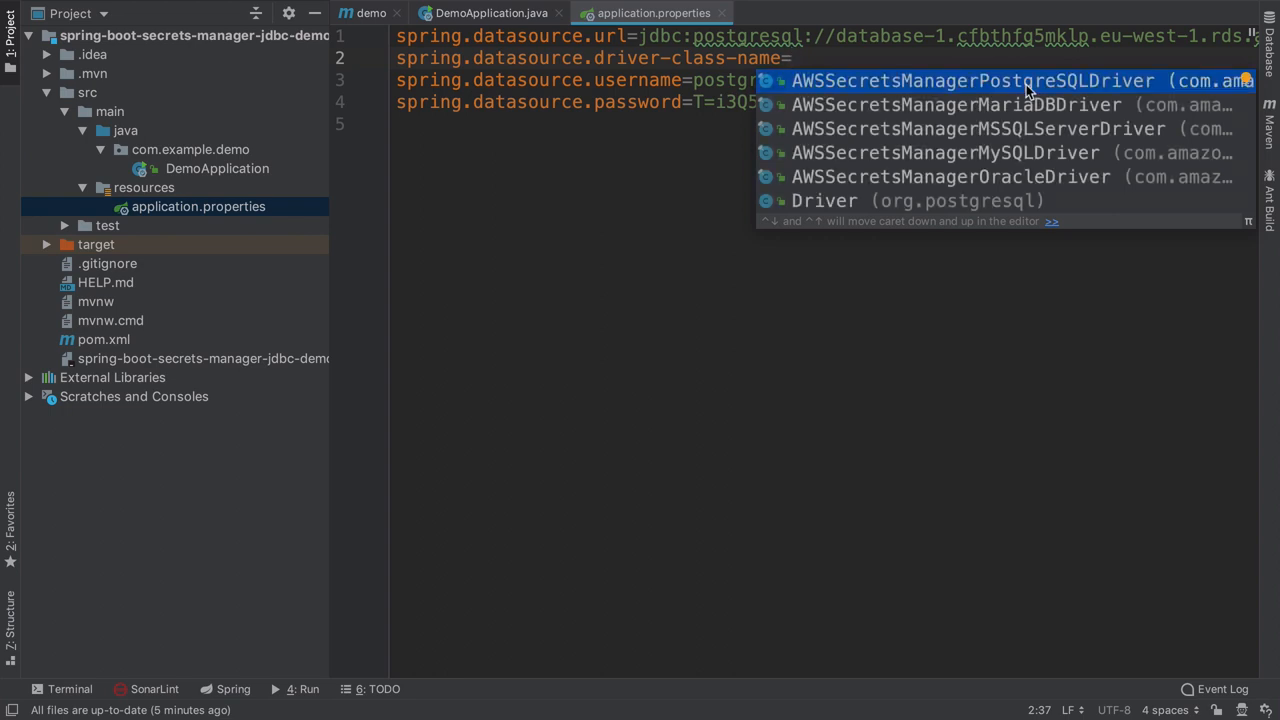
pyautogui.click(1005, 80)
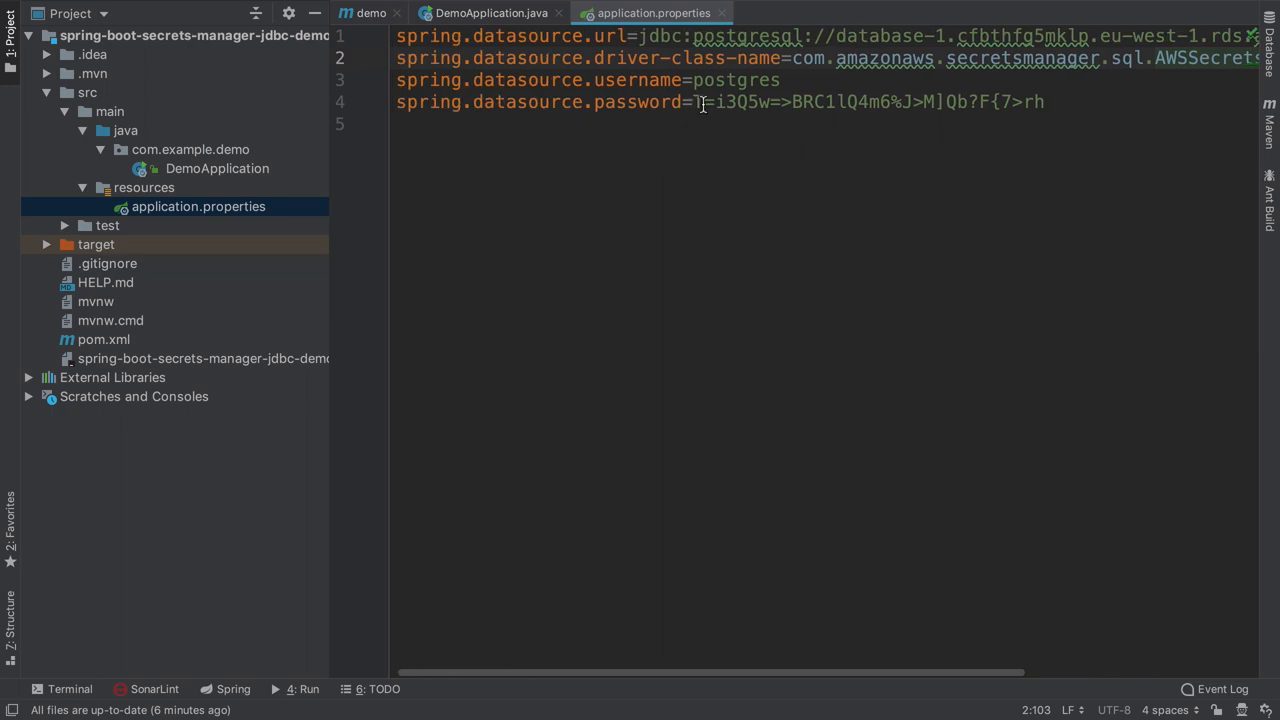
pyautogui.tripleClick(705, 103)
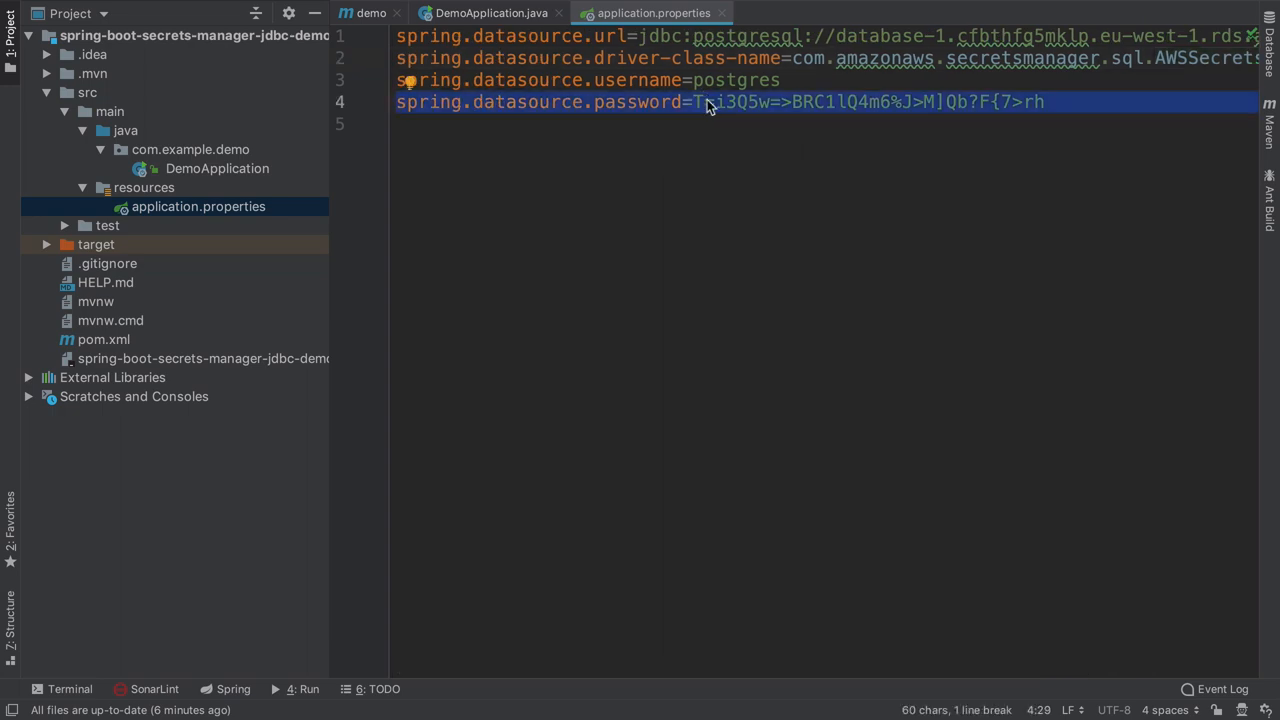
pyautogui.press('Delete')
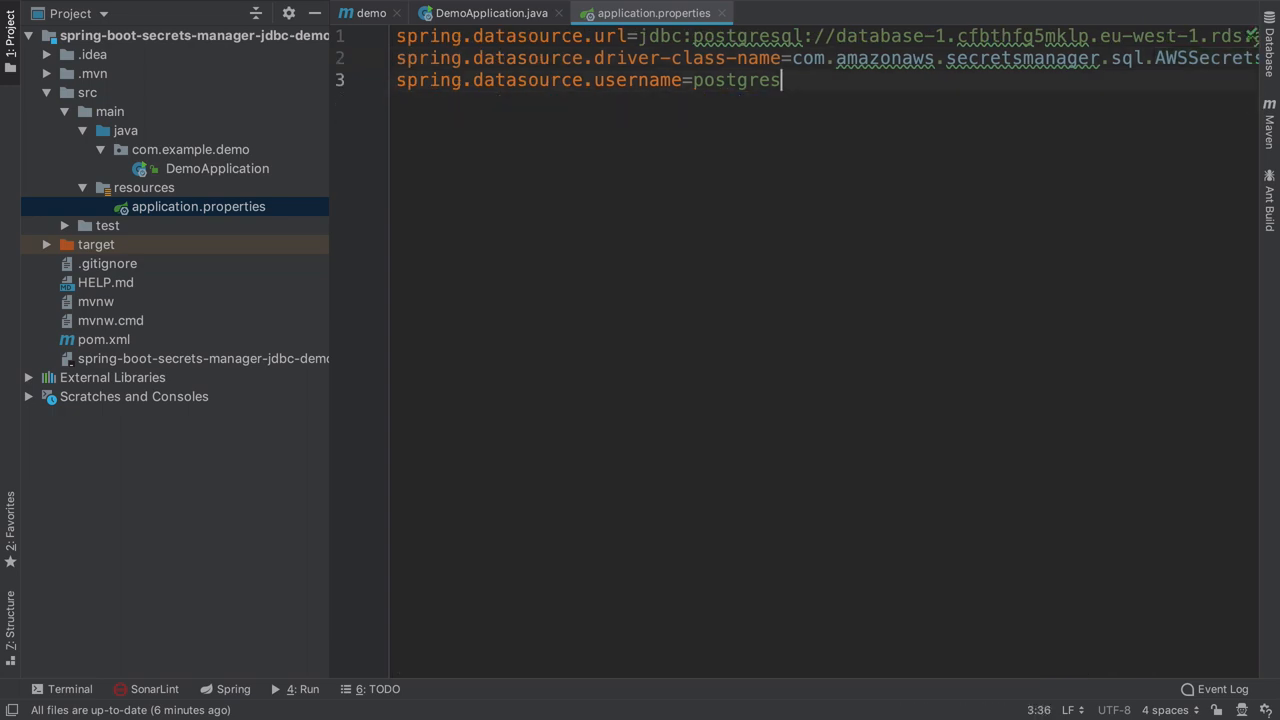
# Step: Change the datasource URL prefix to the jdbc-secretsmanager scheme
pyautogui.click(800, 37)
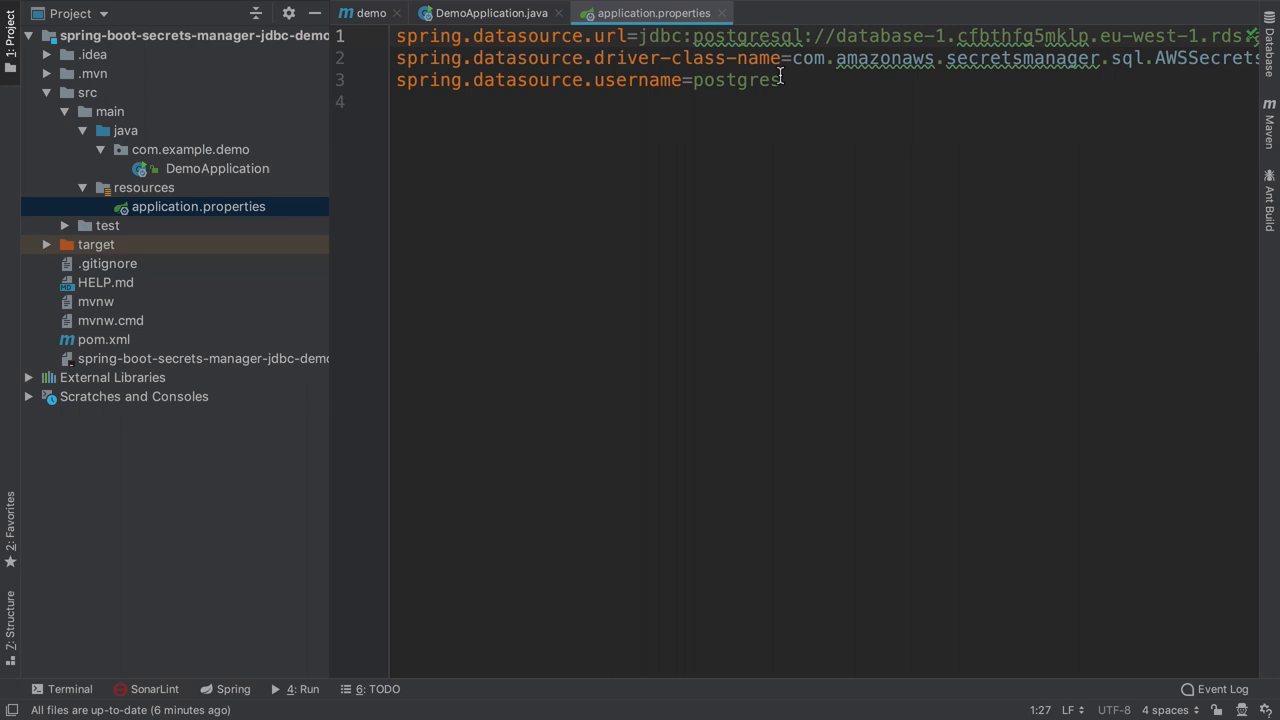
pyautogui.write('secretsmanager/home?region=eu-west-1#/secret?name=%2Fsecrets%2Fmy-app%2Fdb')
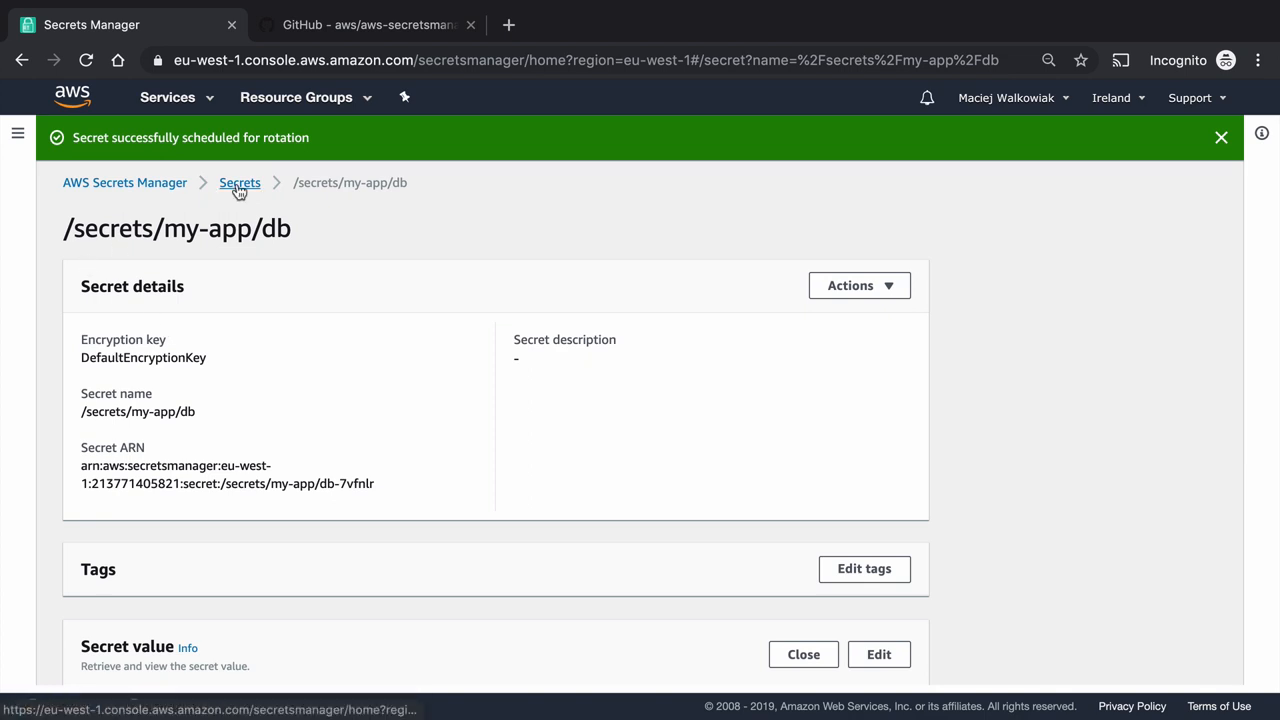
pyautogui.click(239, 182)
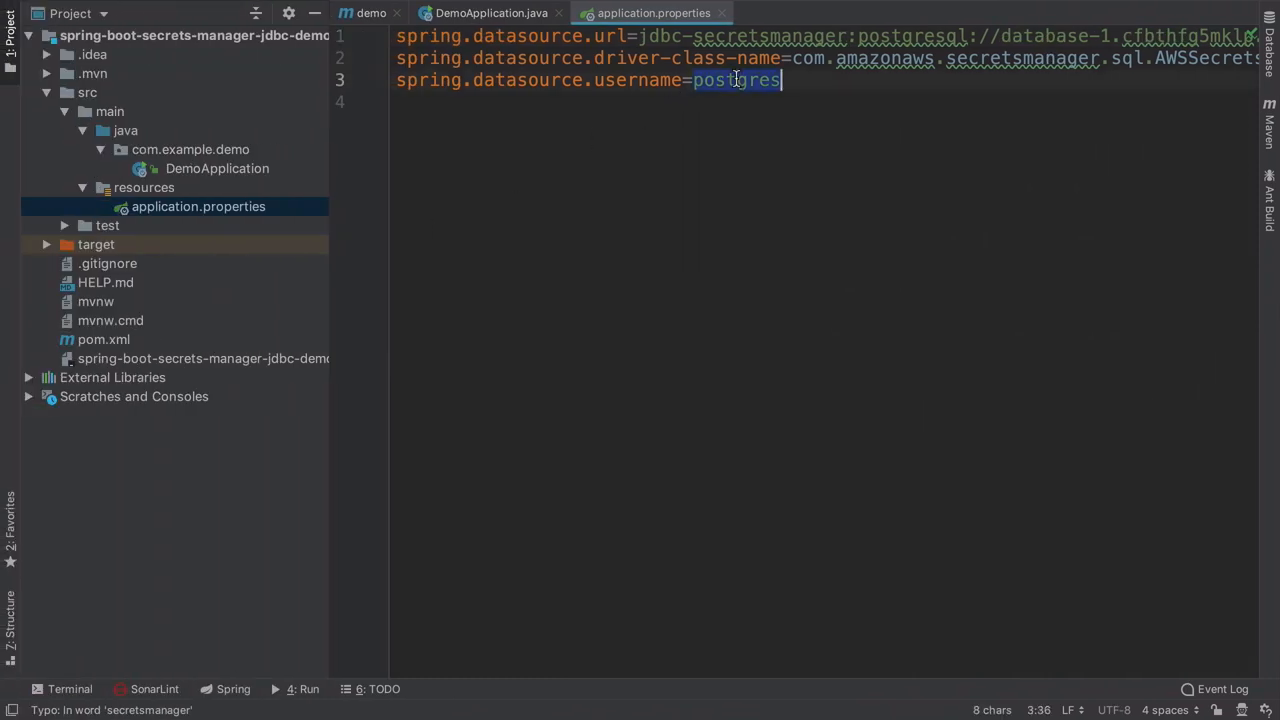
# Step: Replace the username 'postgres' with the secret name /secrets/my-app/db
pyautogui.write('/secrets/my-app/db')
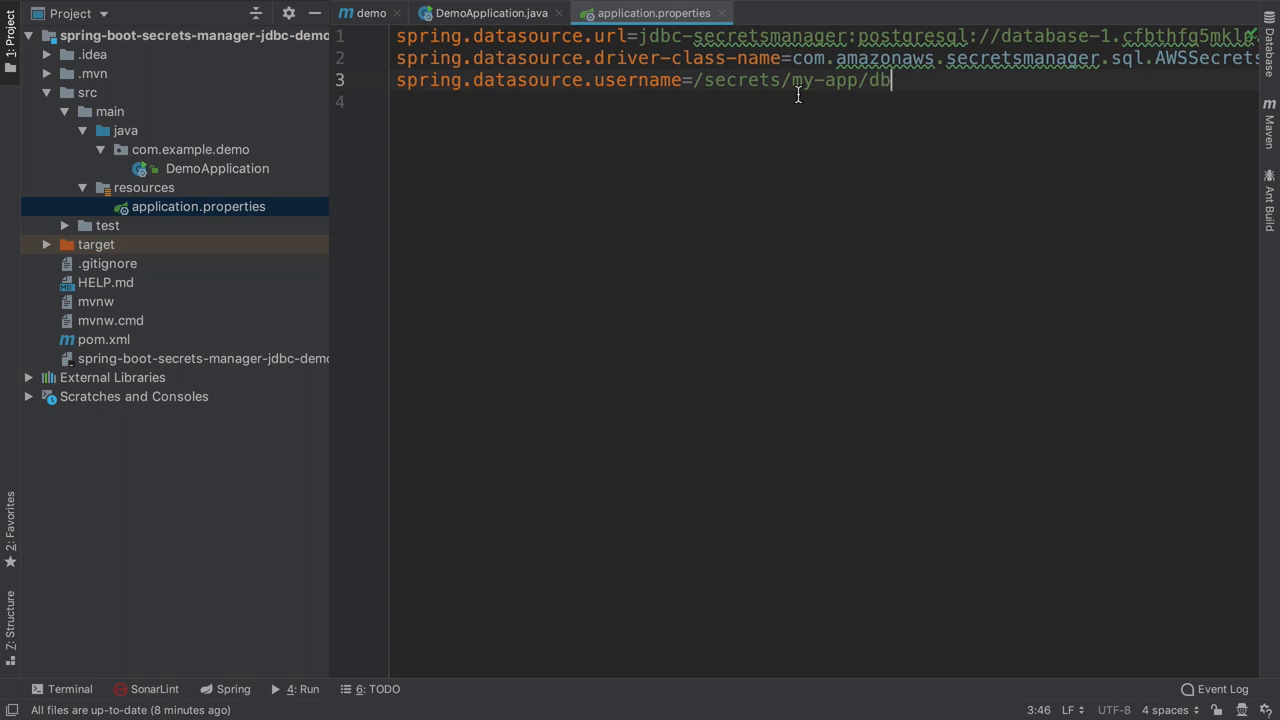
pyautogui.moveTo(197, 295)
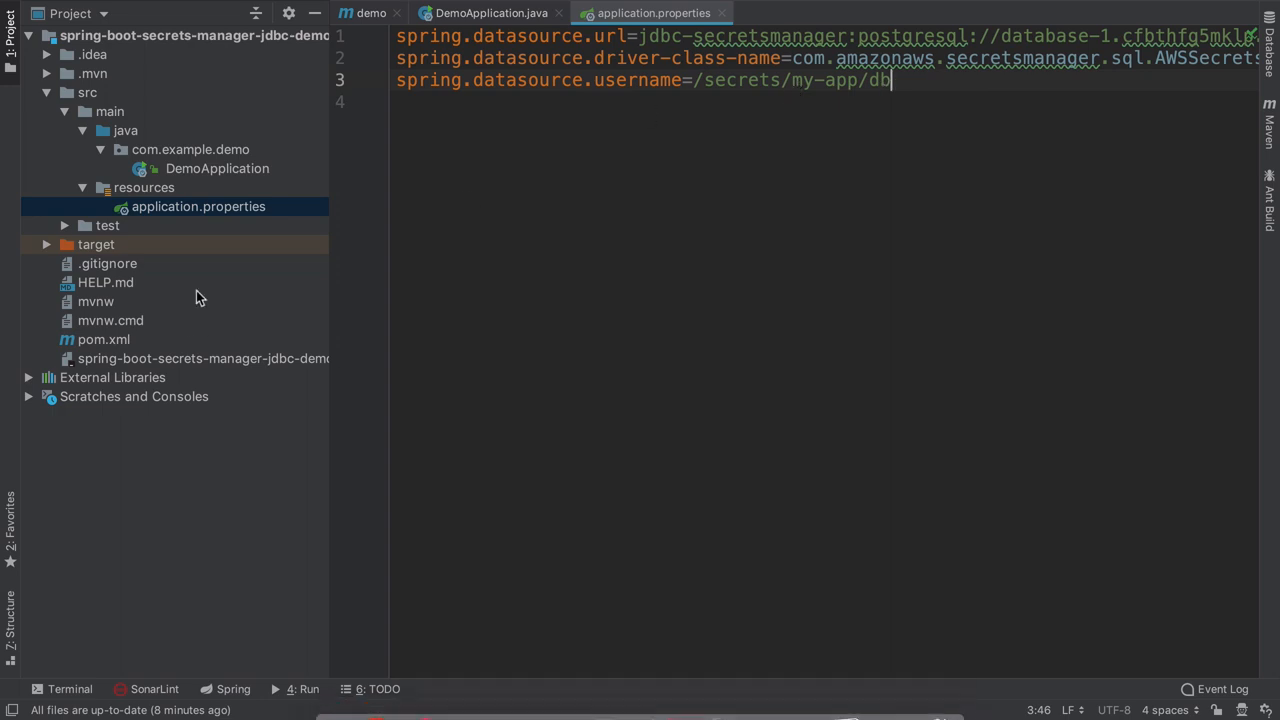
# Step: Open DemoApplication.java from the Project tool window
pyautogui.click(484, 13)
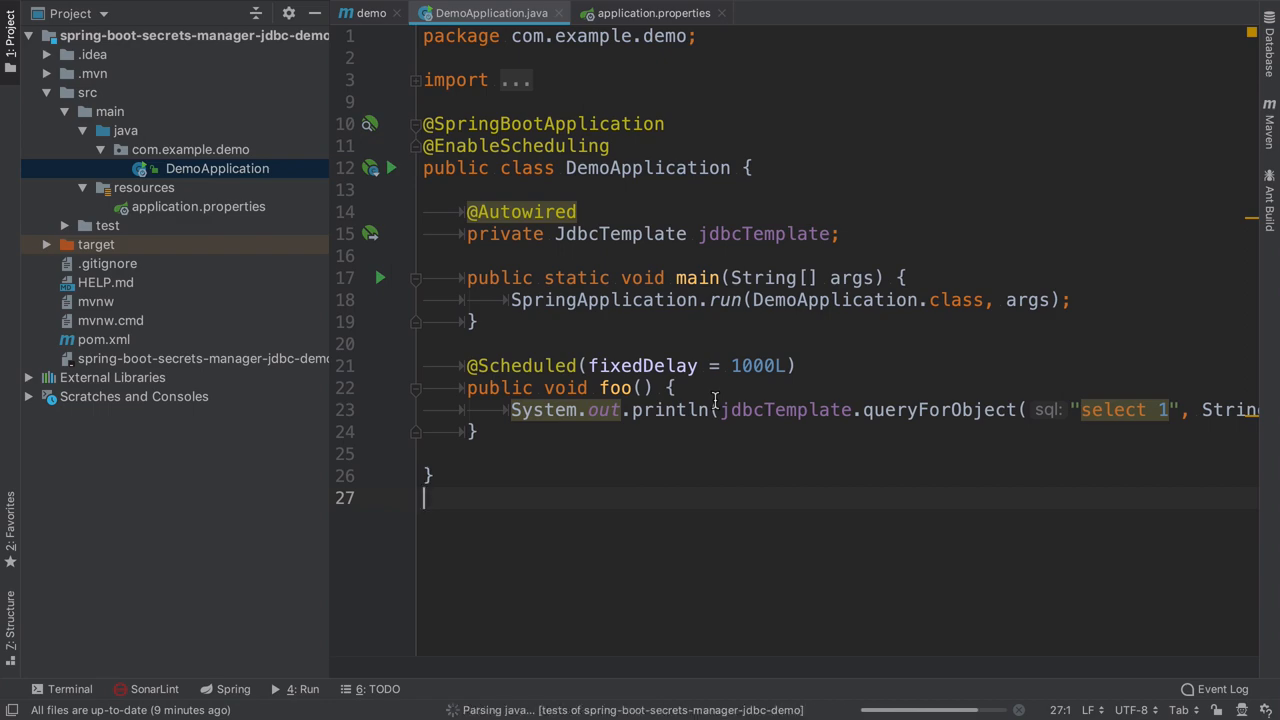
pyautogui.click(308, 689)
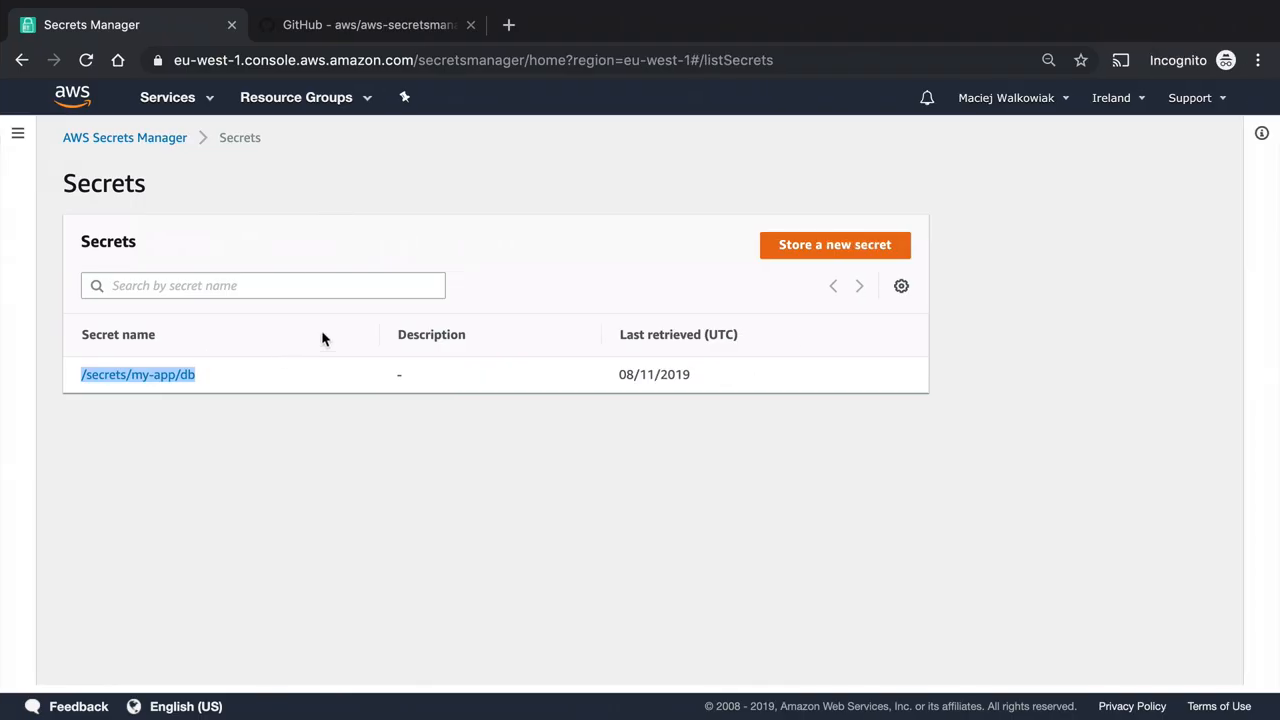
# Step: Open the /secrets/my-app/db secret details and confirm Rotate secret immediately
pyautogui.click(138, 374)
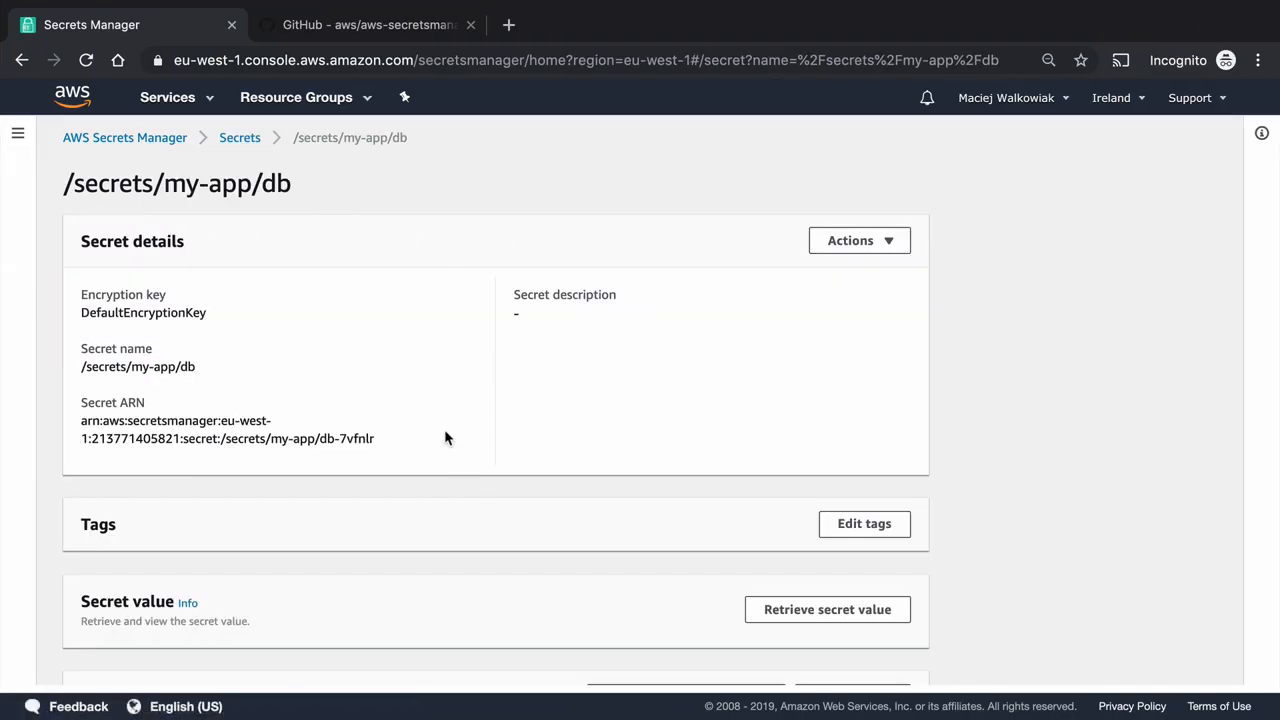
pyautogui.scroll(-3)
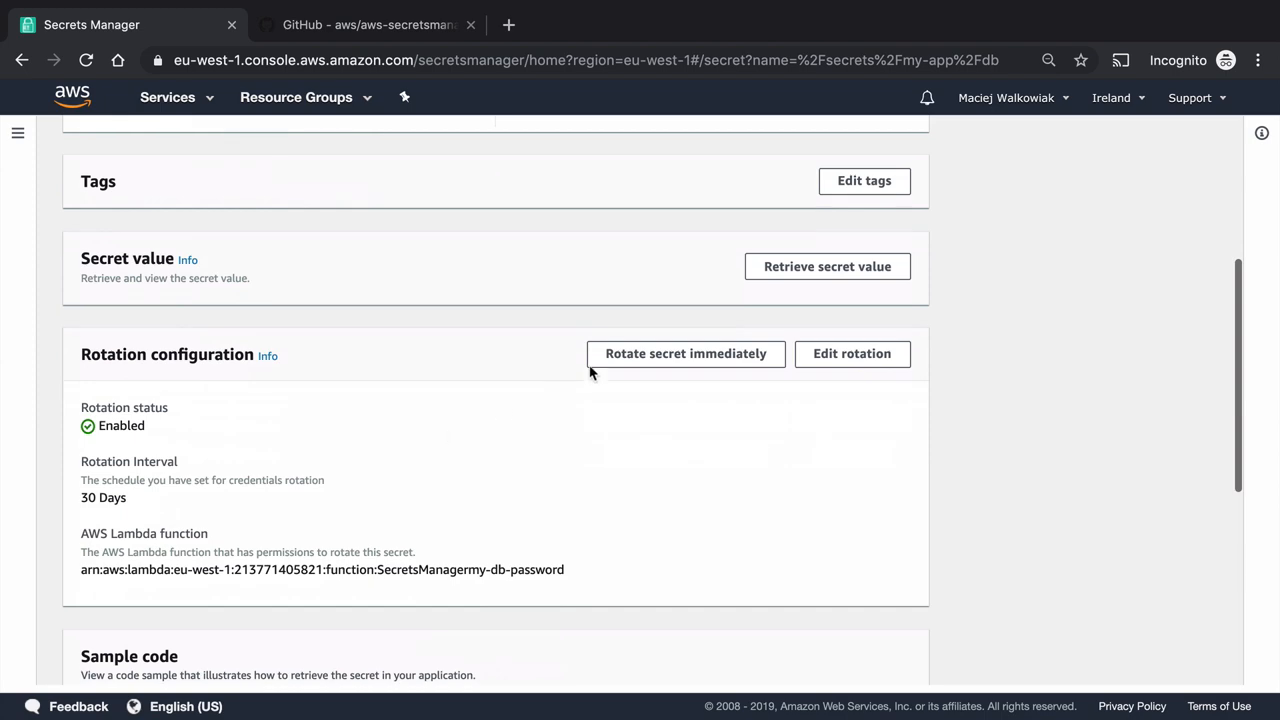
pyautogui.click(686, 353)
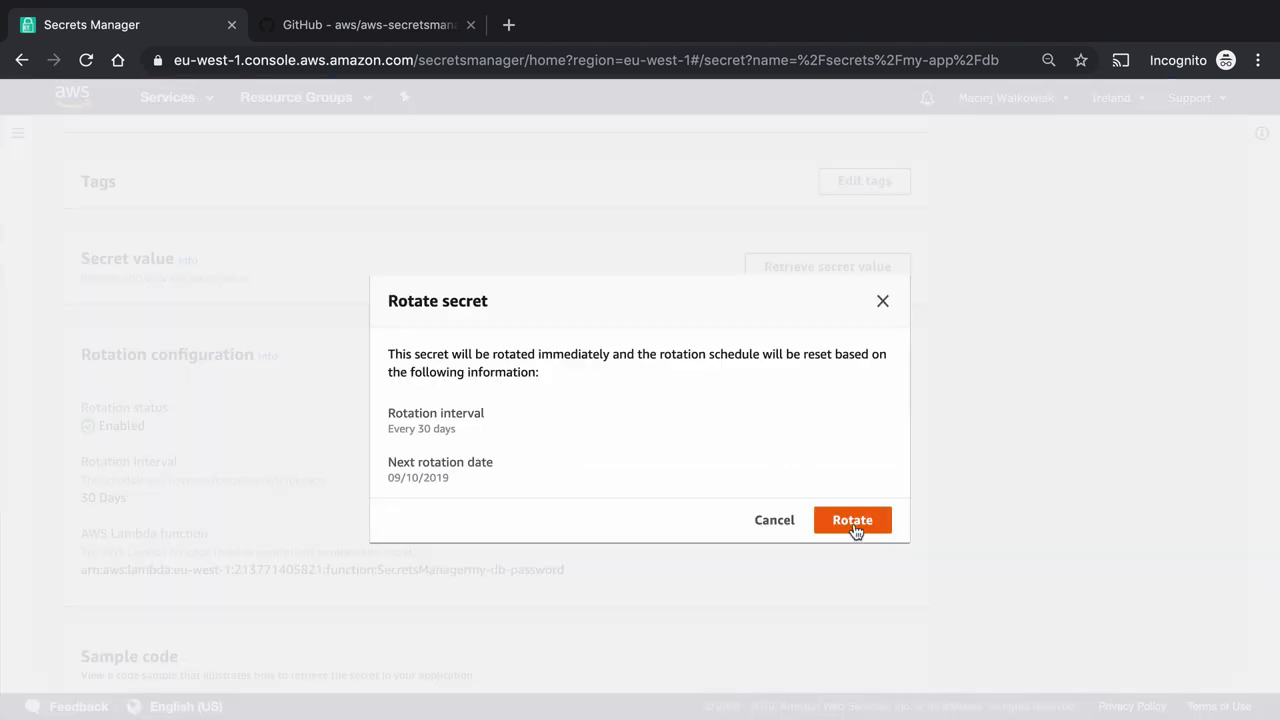
pyautogui.click(852, 520)
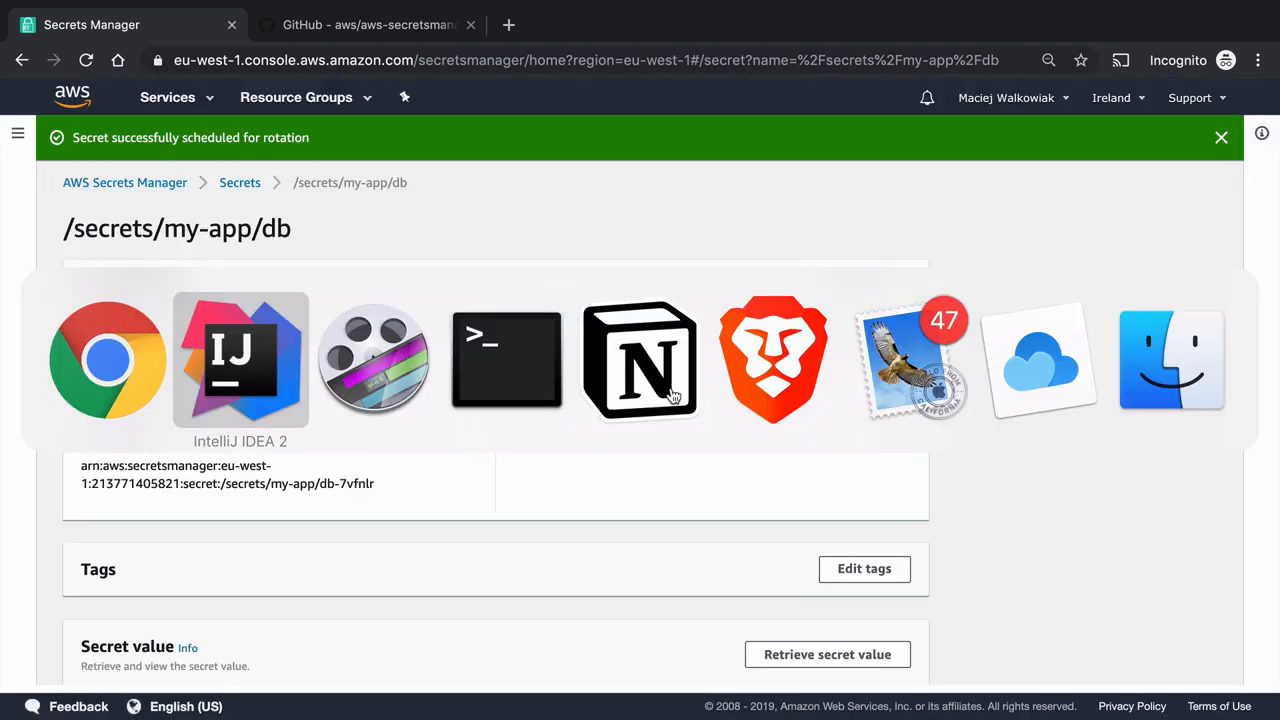
# Step: Rerun DemoApplication and check the console keeps printing 1 after the rotation
pyautogui.click(240, 360)
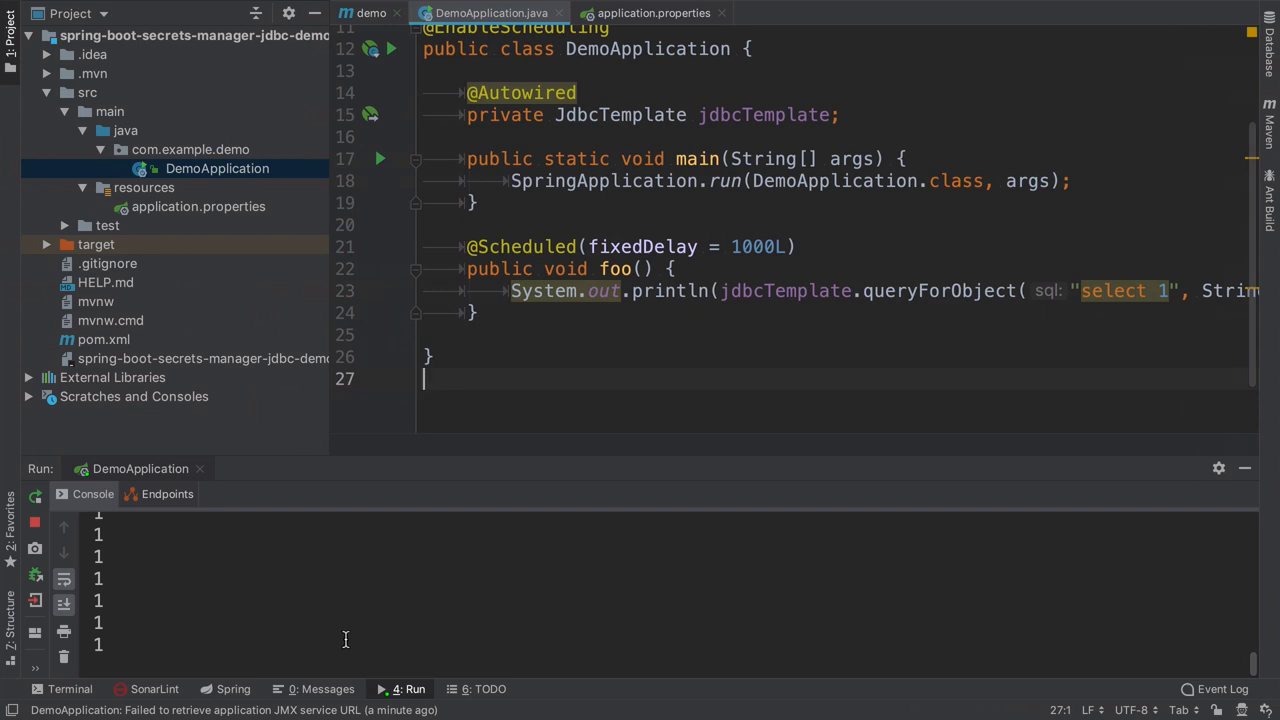
pyautogui.moveTo(412, 589)
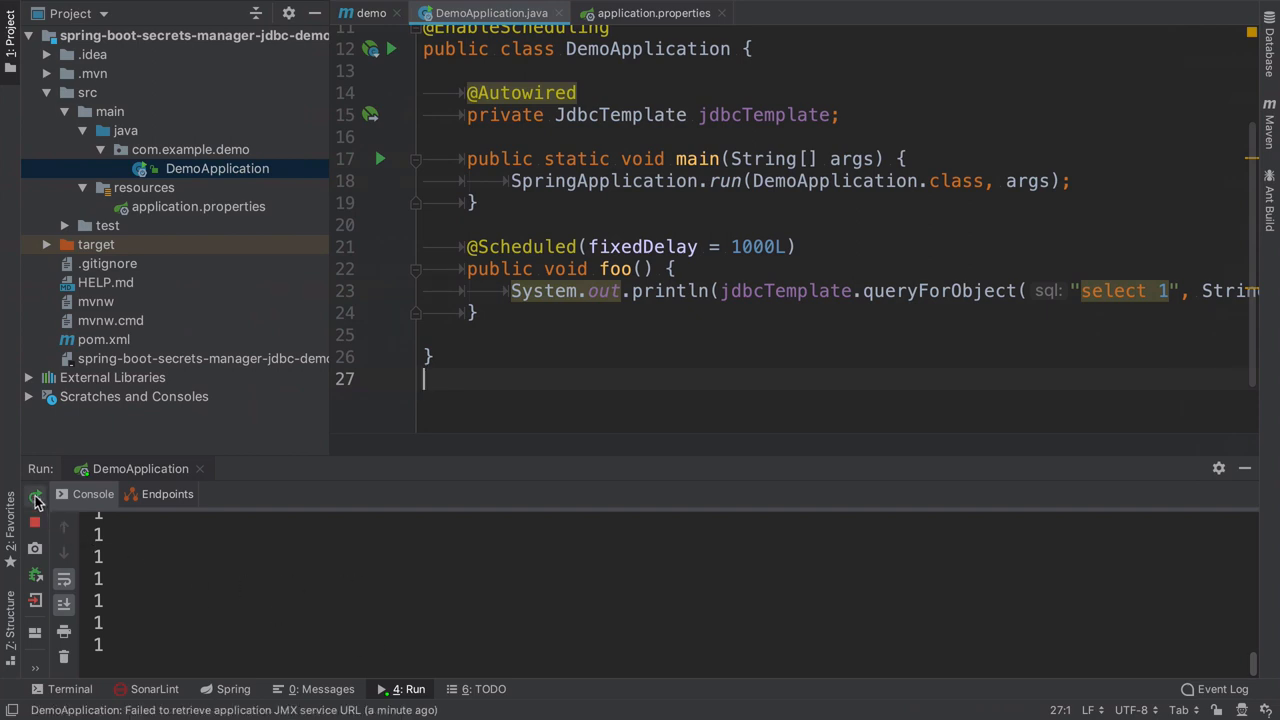
pyautogui.click(35, 501)
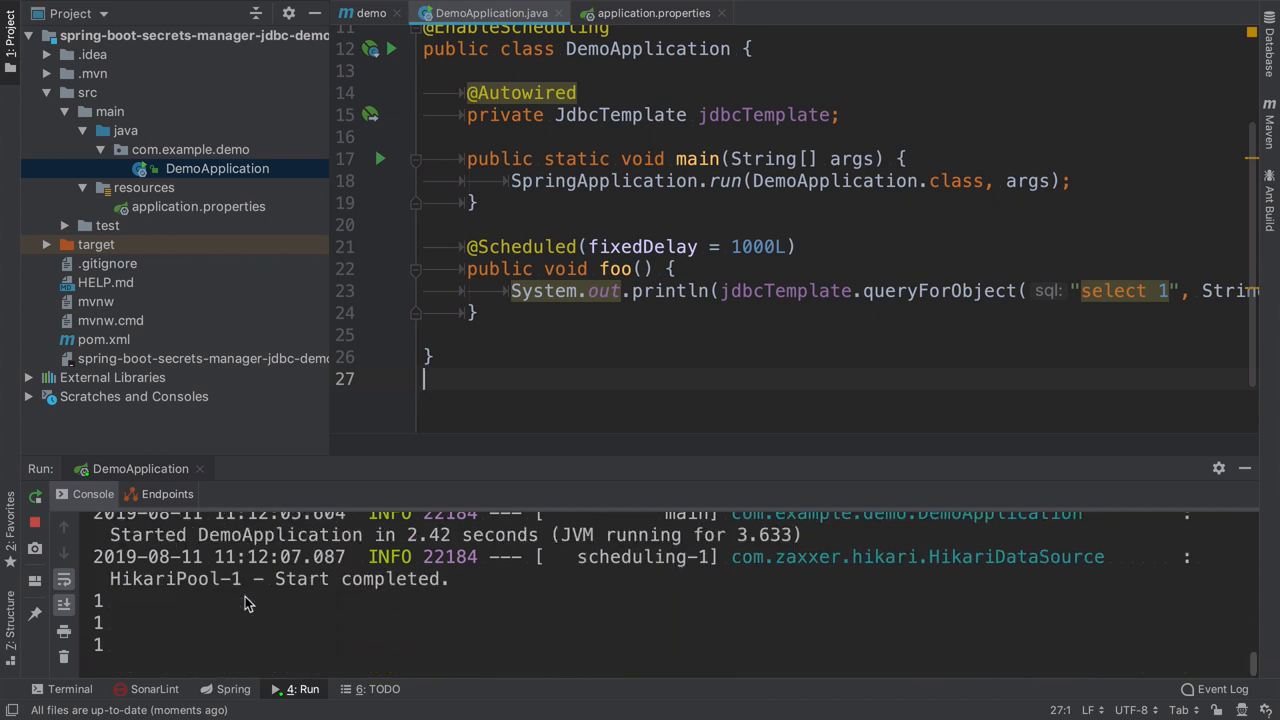
pyautogui.scroll(-3)
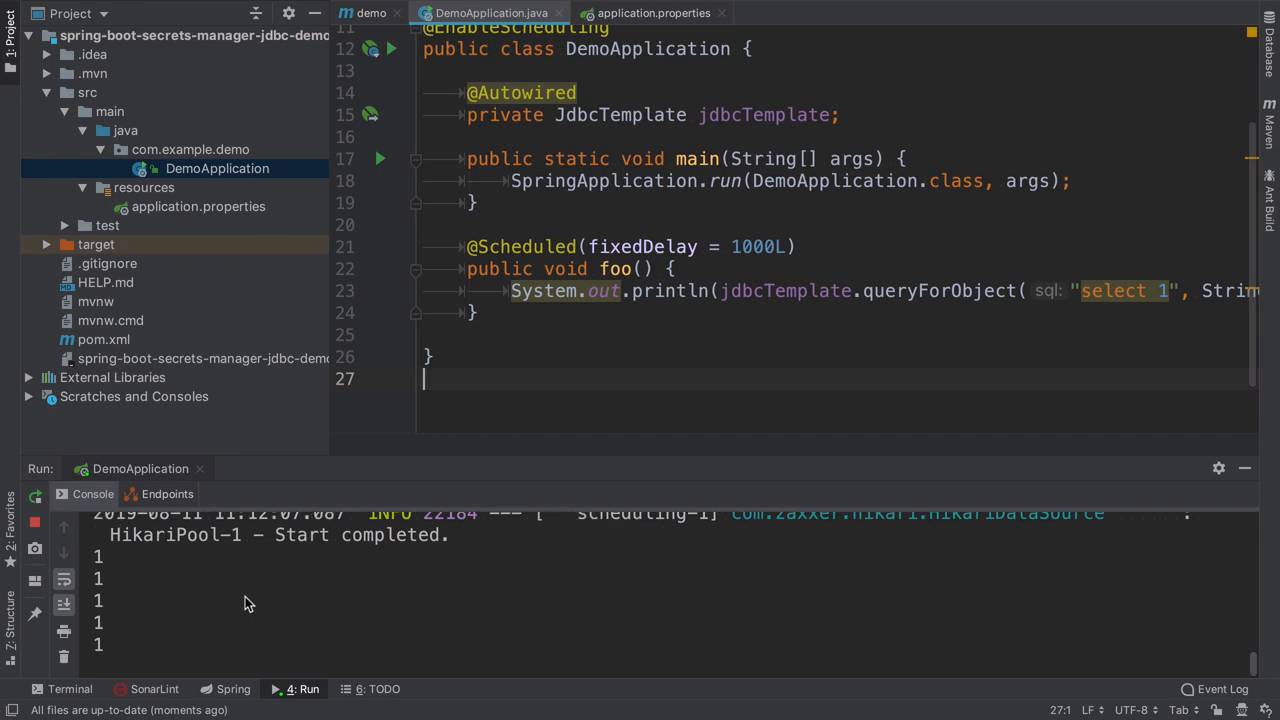